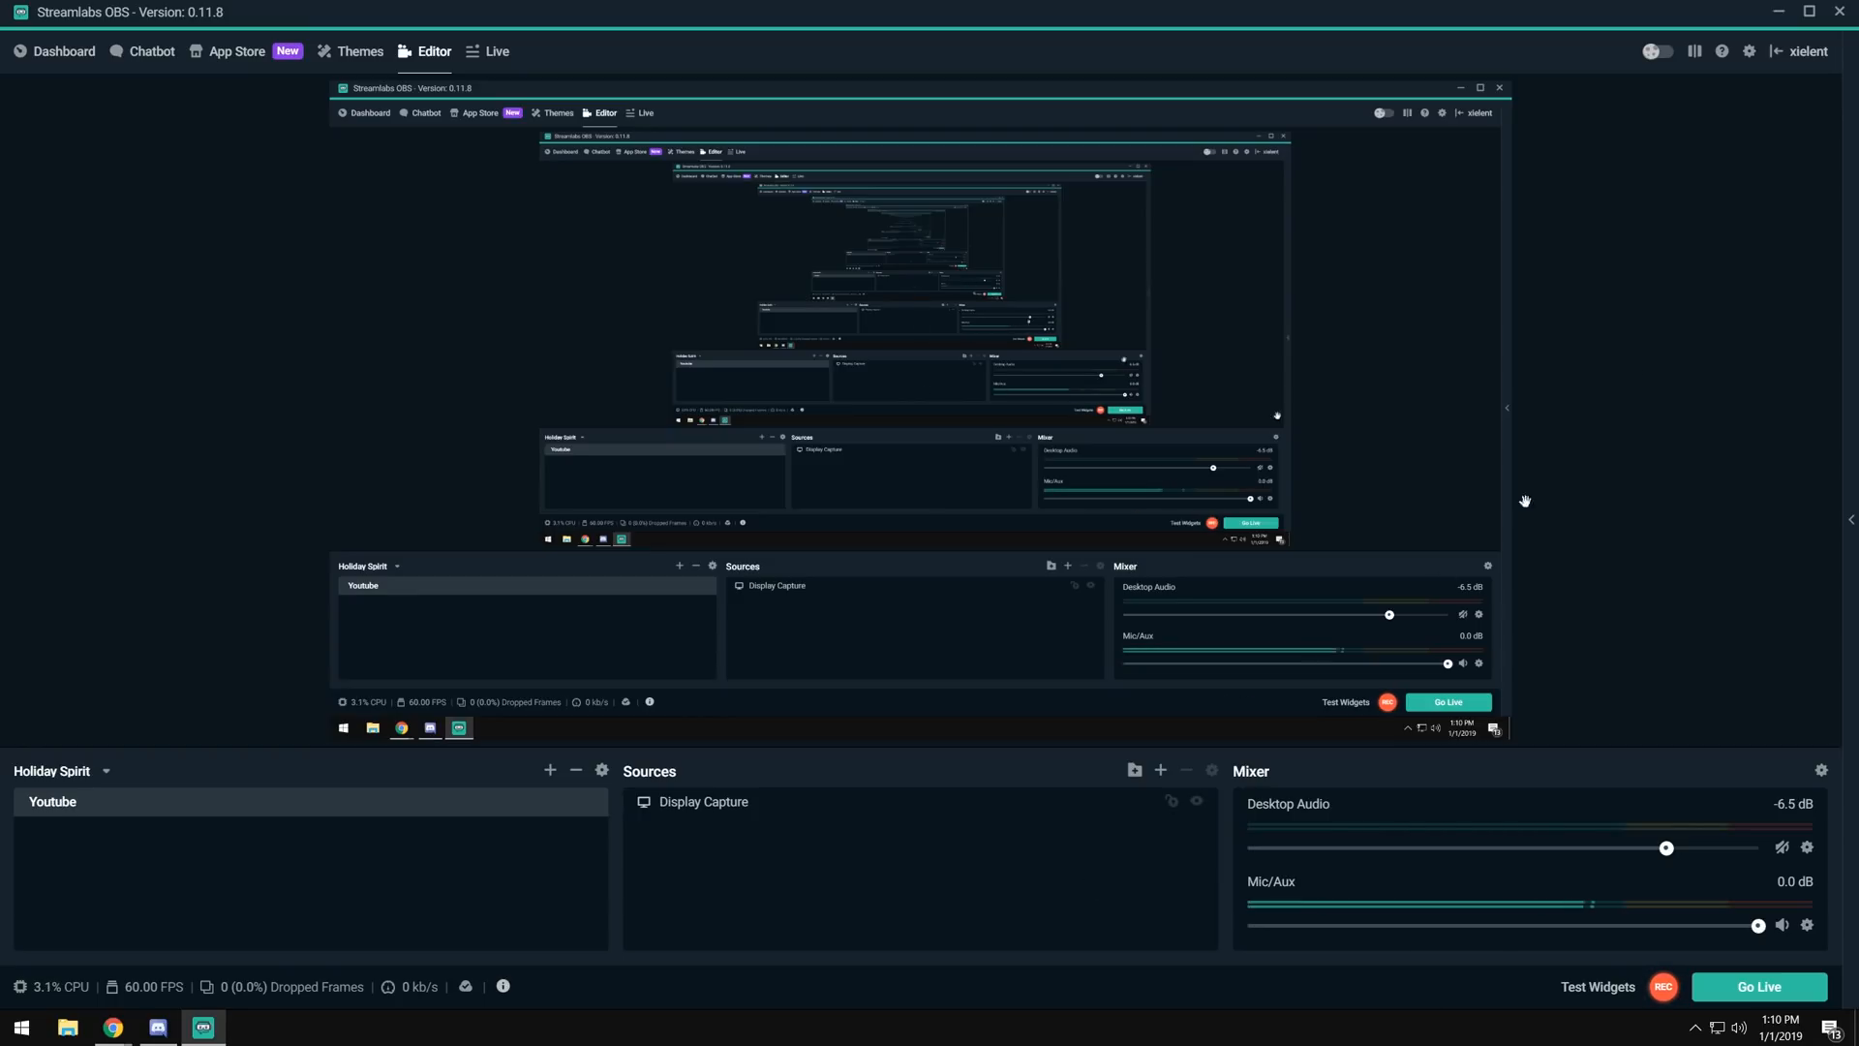
# In Settings > Audio, set Mic/Auxiliary Device 1 to Microphone (AT2020USB+).
pyautogui.click(1748, 50)
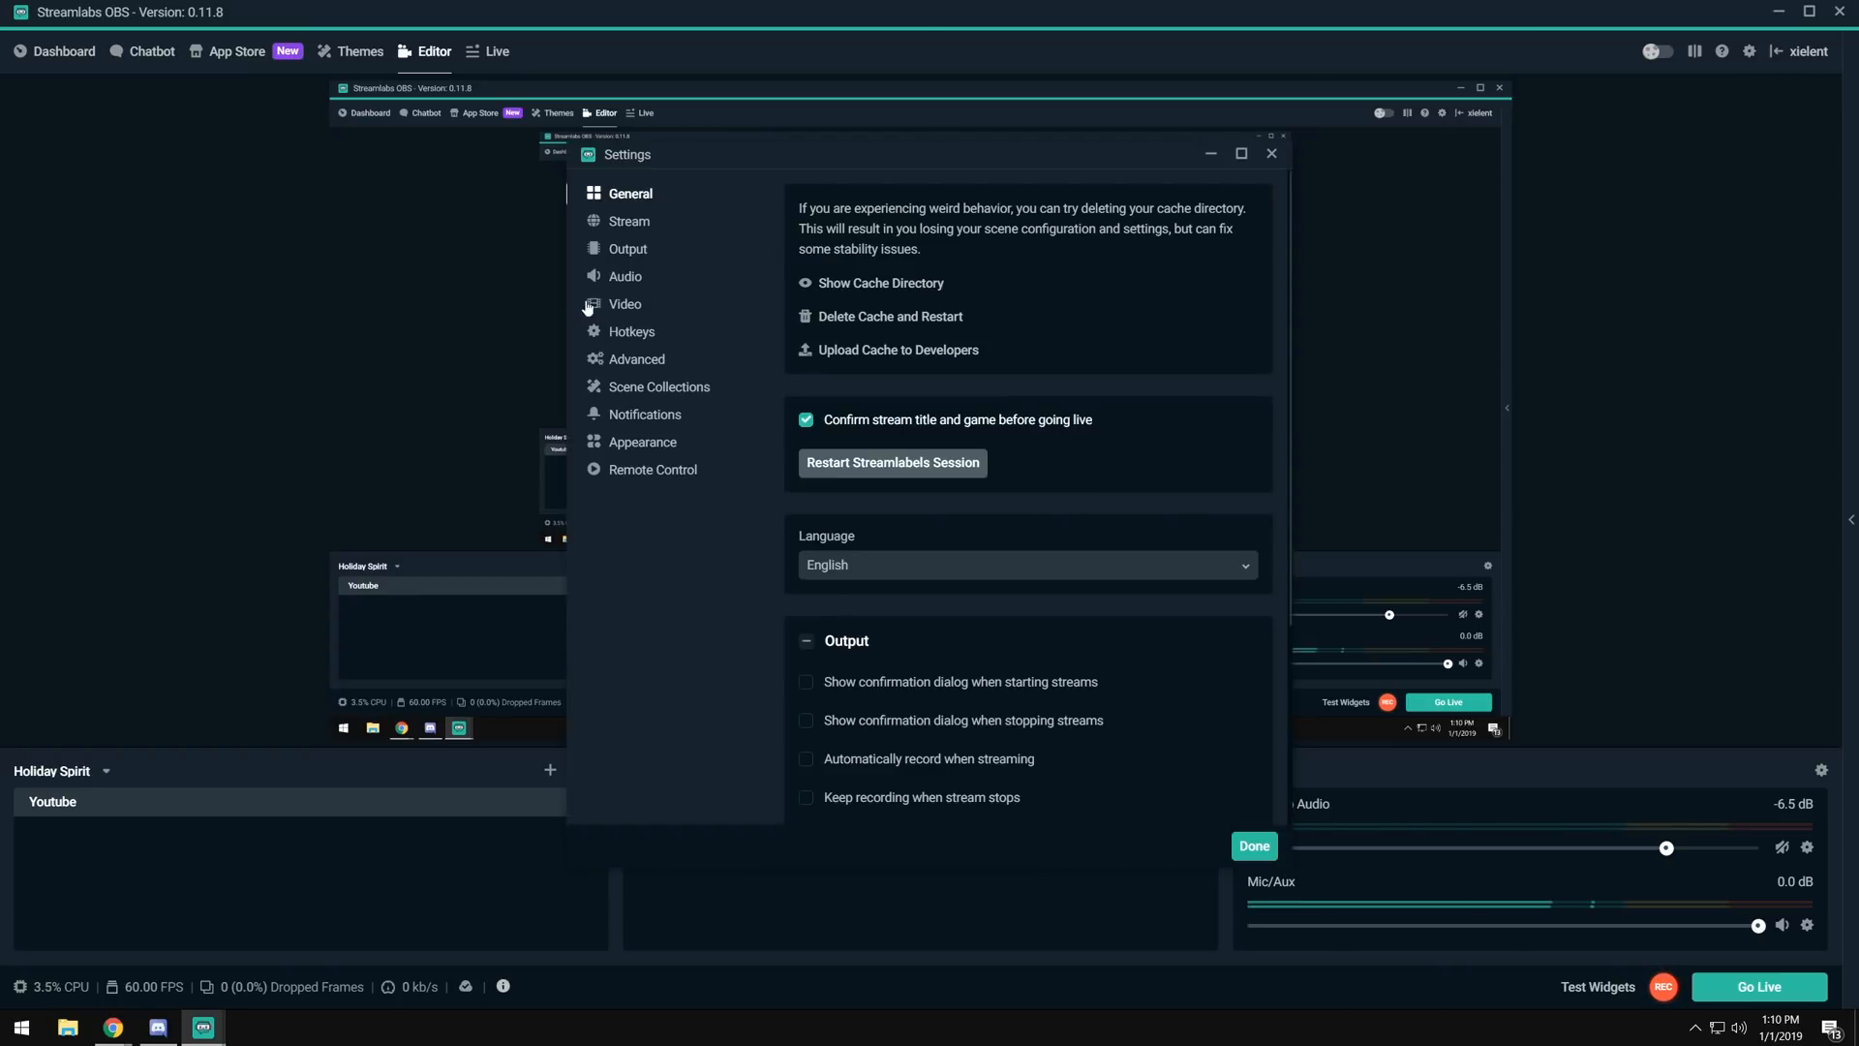
pyautogui.click(626, 277)
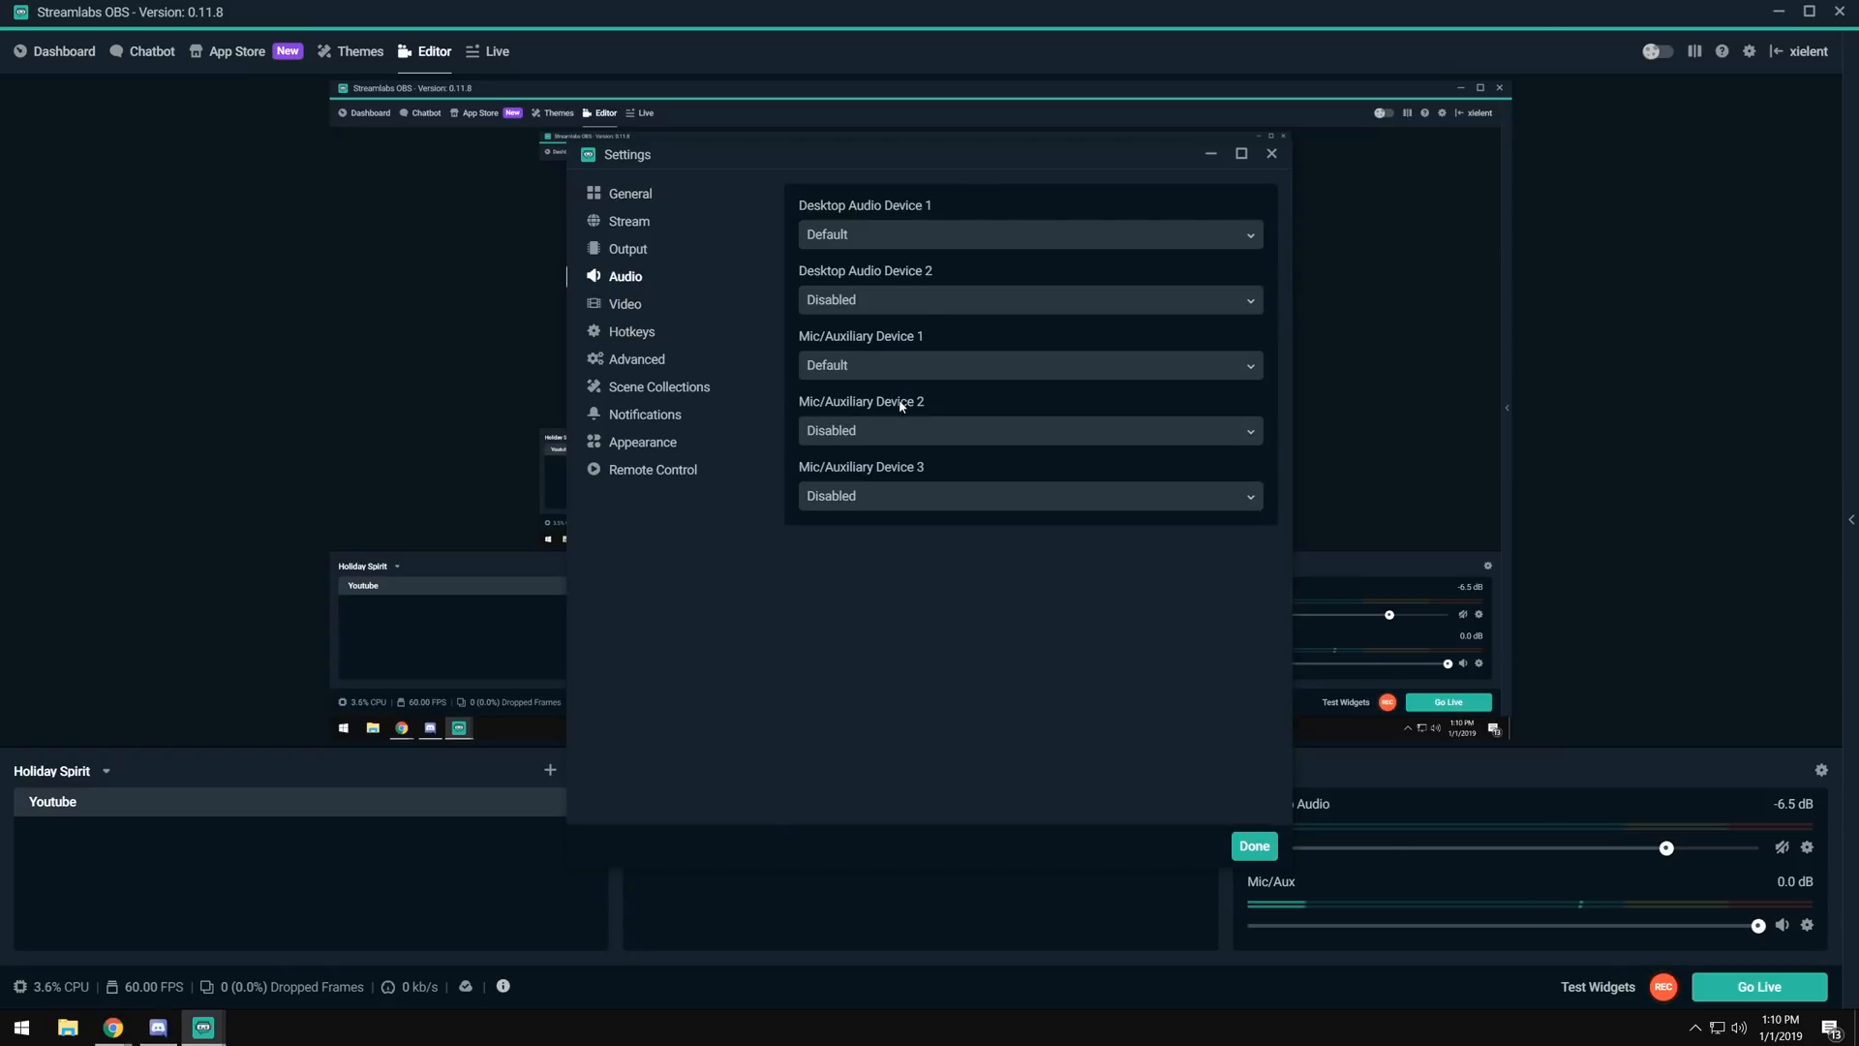
pyautogui.click(1026, 366)
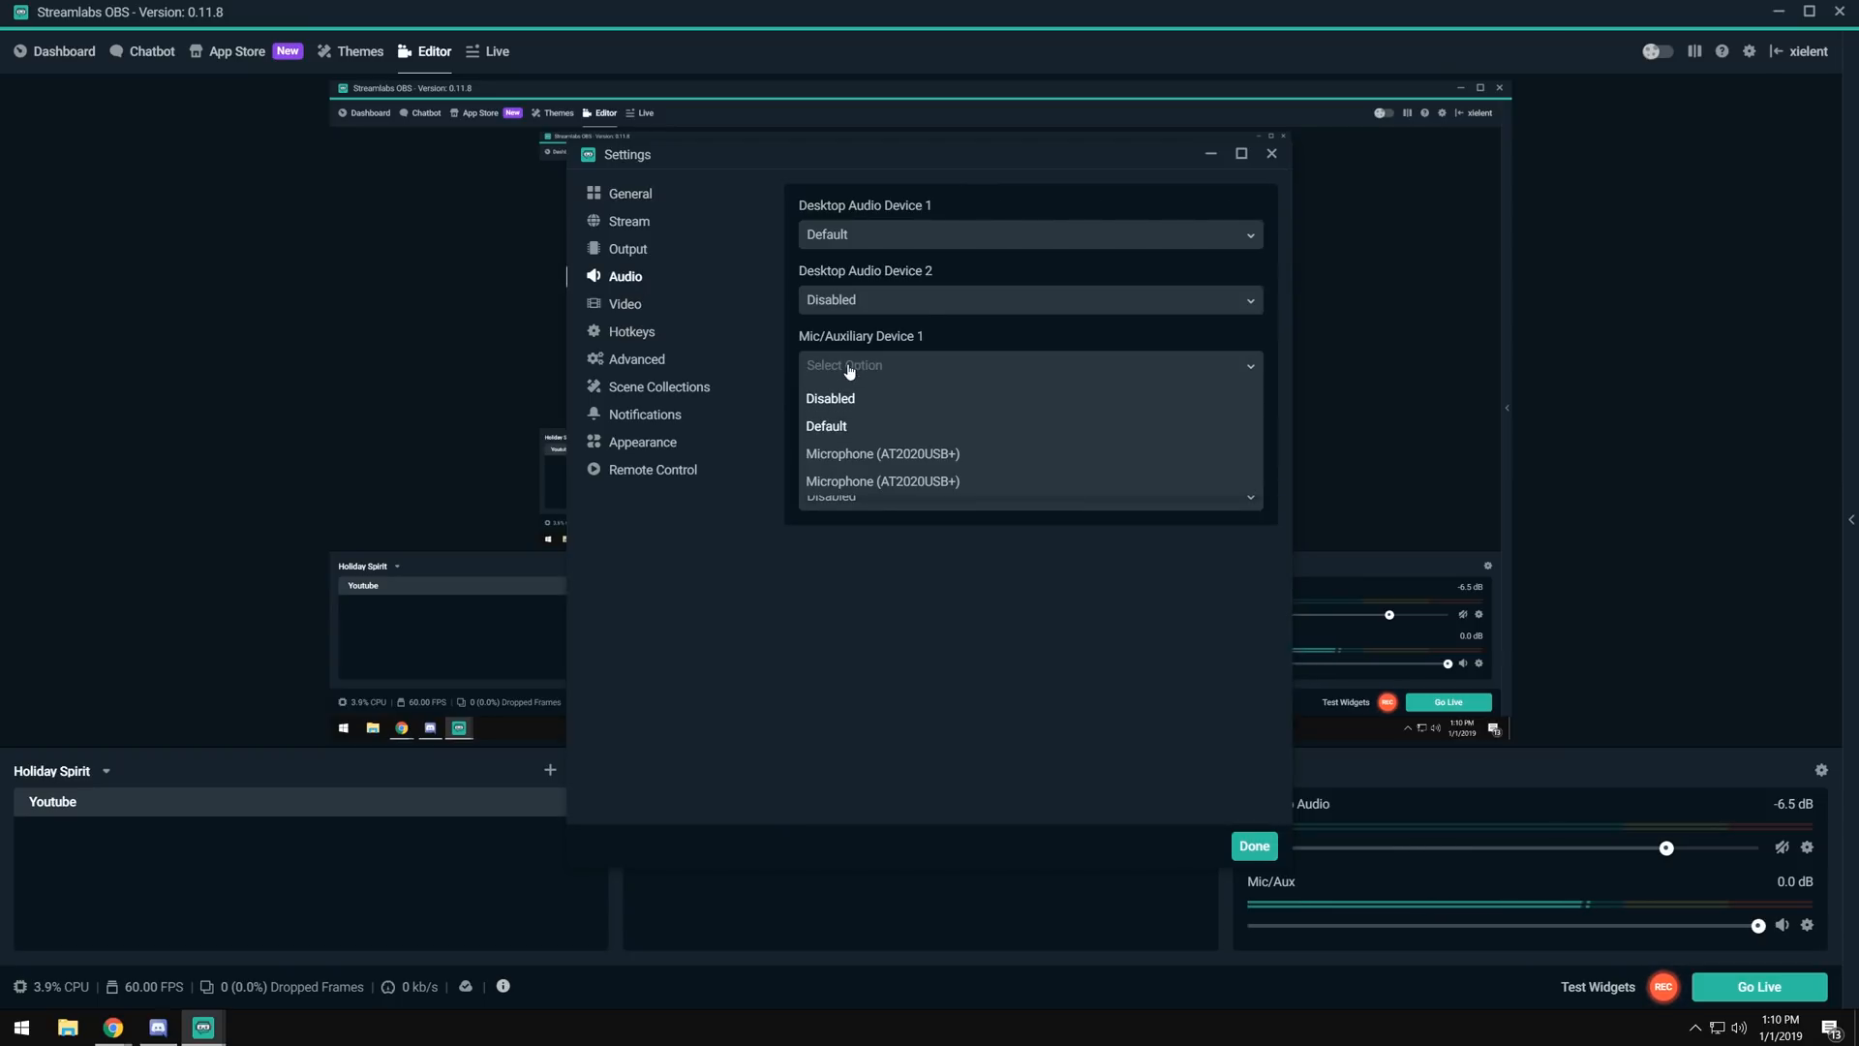
pyautogui.click(883, 454)
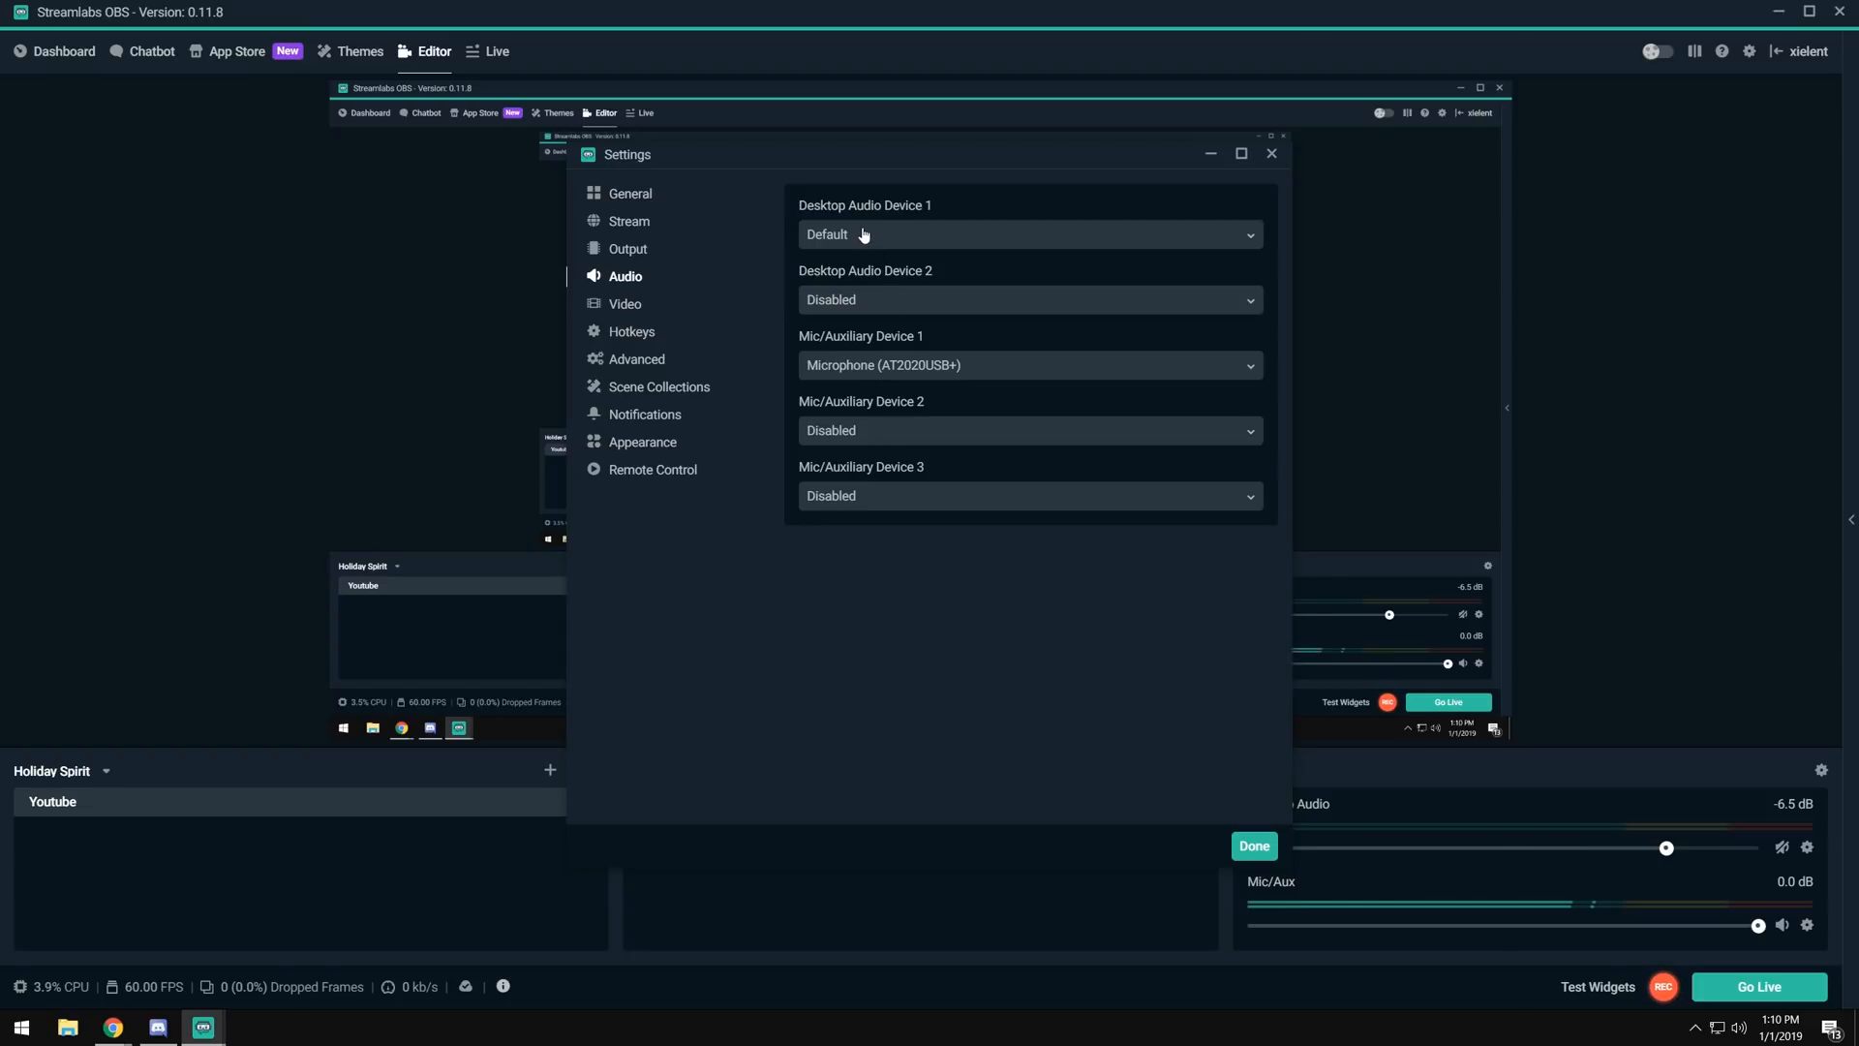
pyautogui.moveTo(893, 376)
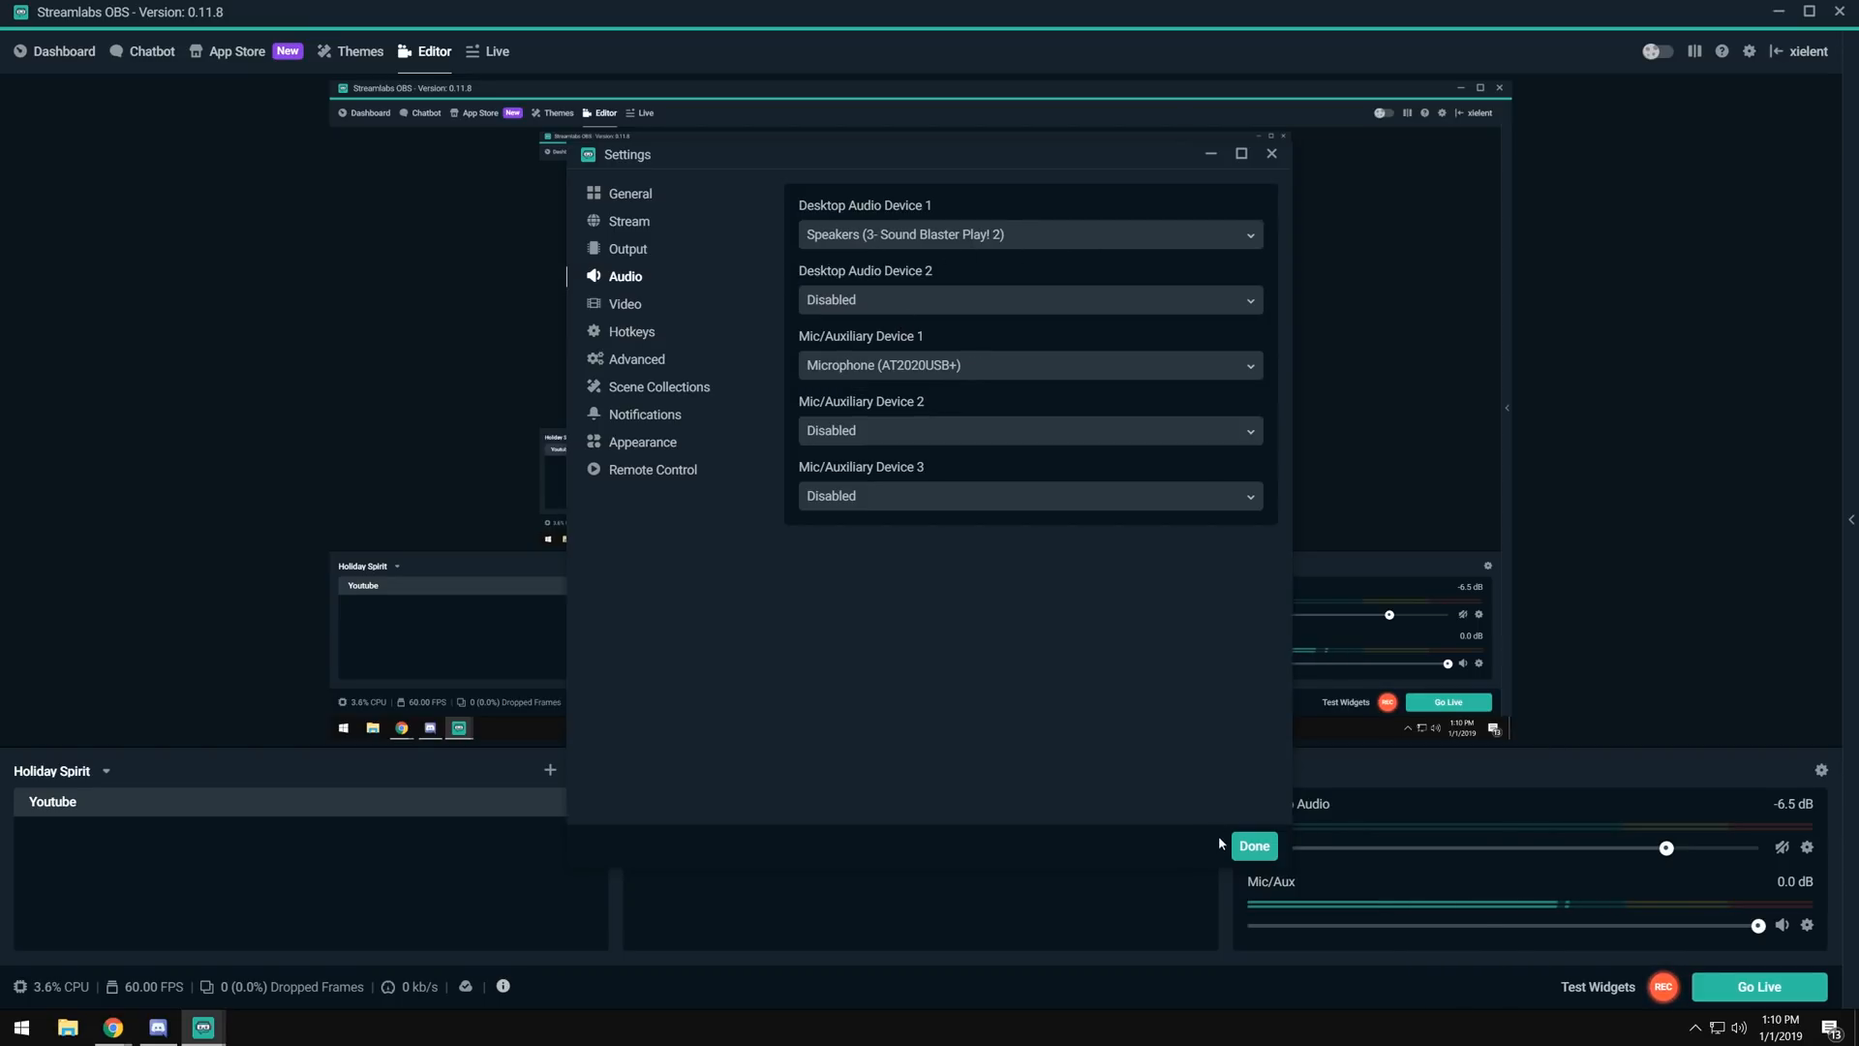
pyautogui.moveTo(616, 252)
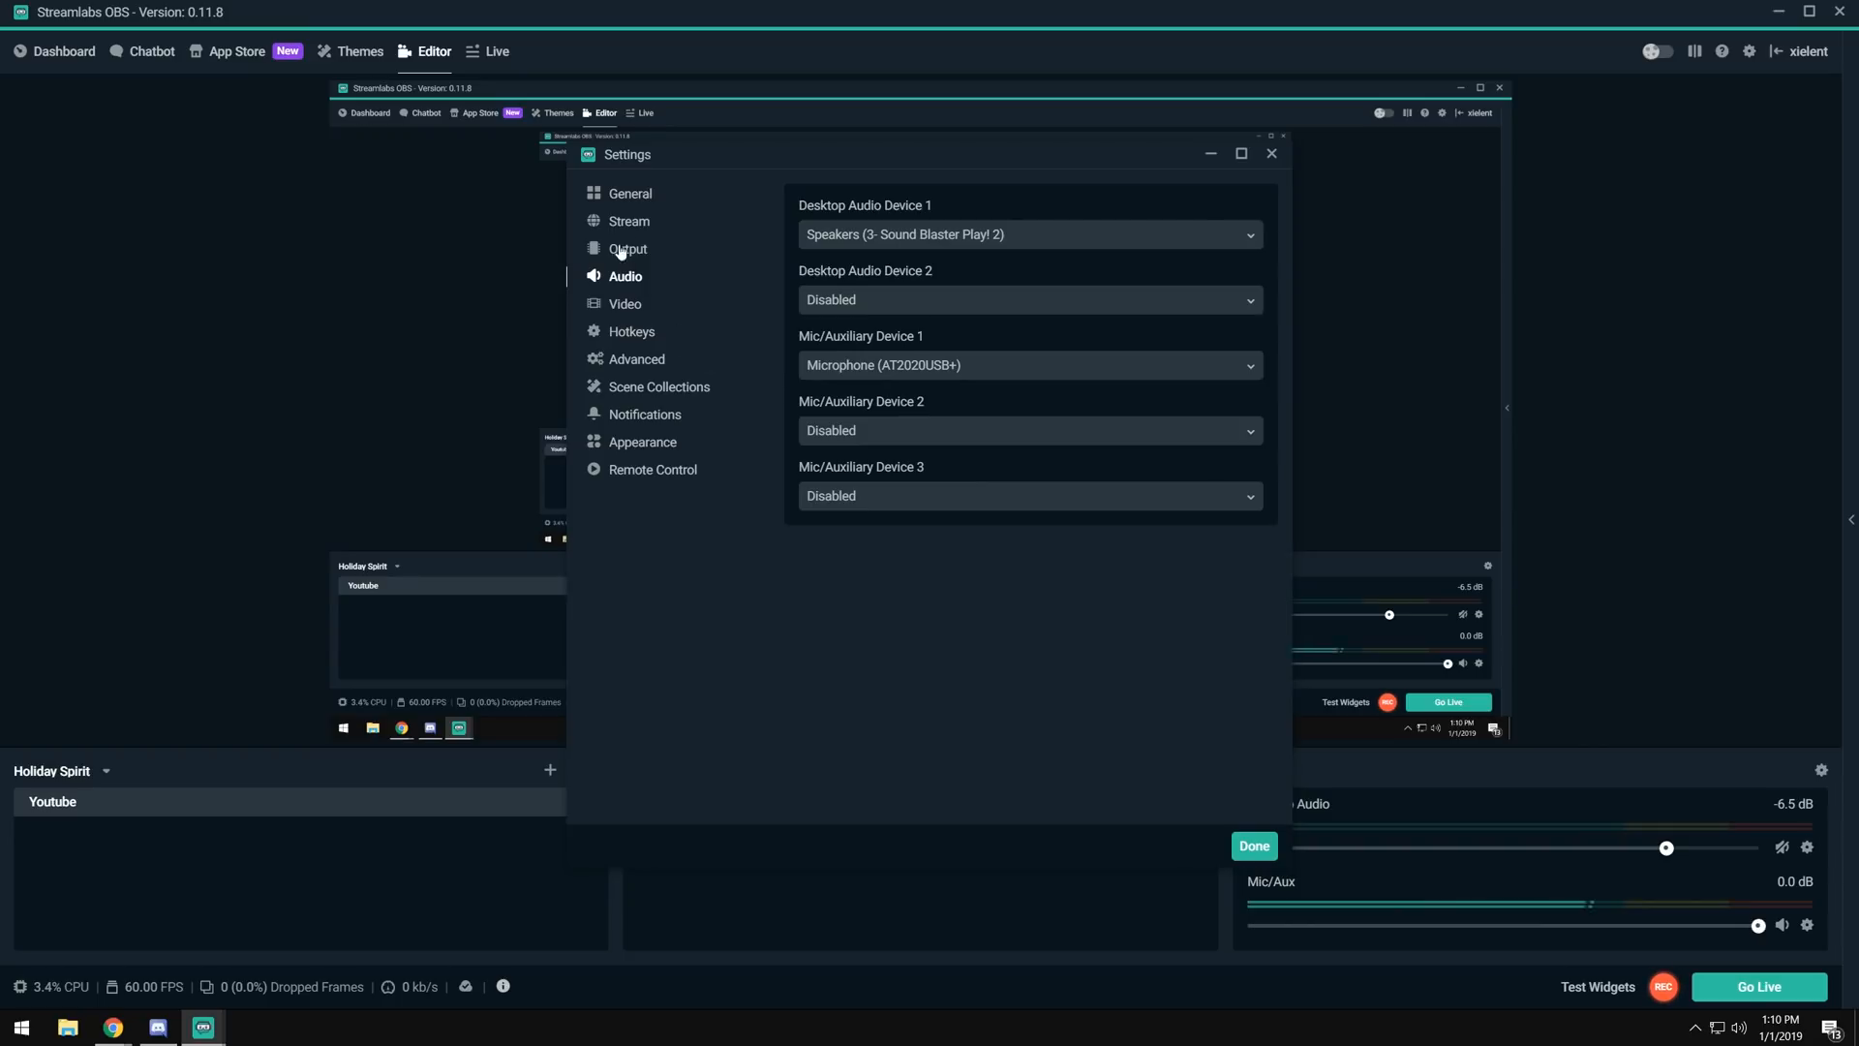
# Save the audio settings and bring up the Mic/Aux source options in the Mixer.
pyautogui.click(1253, 847)
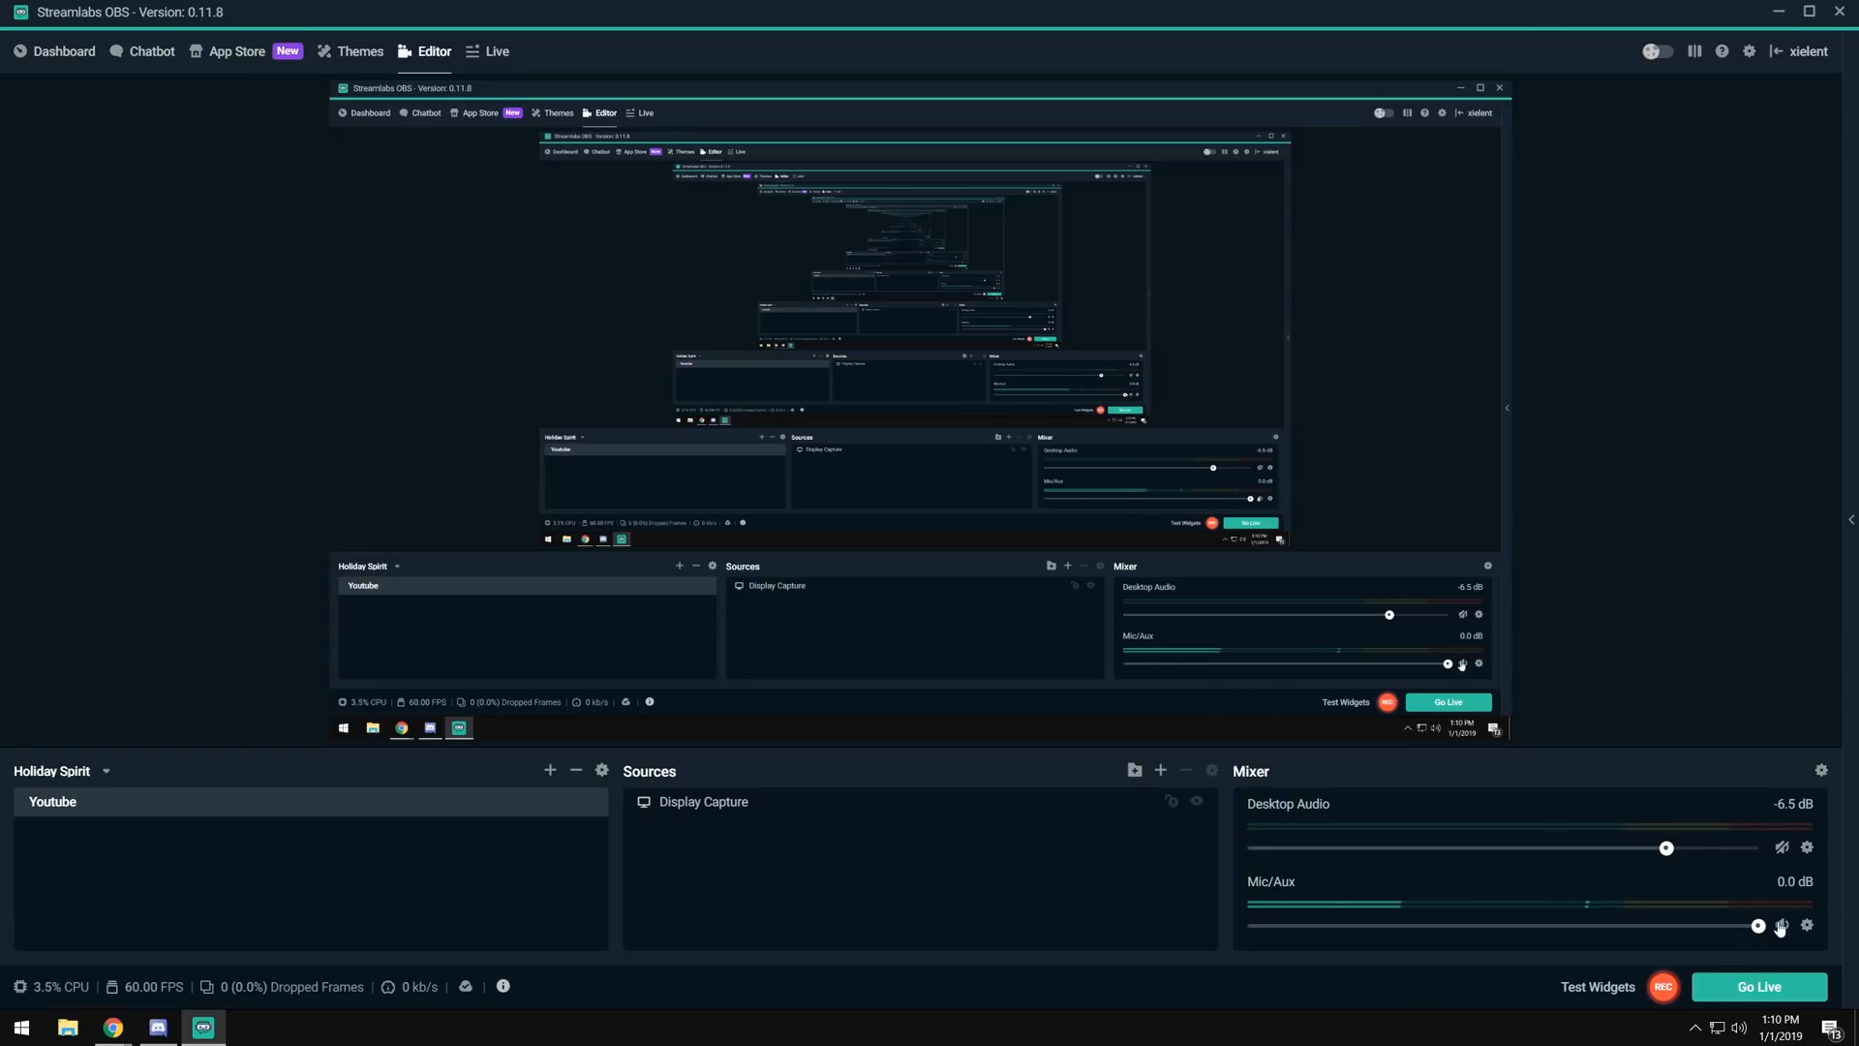
pyautogui.click(1781, 925)
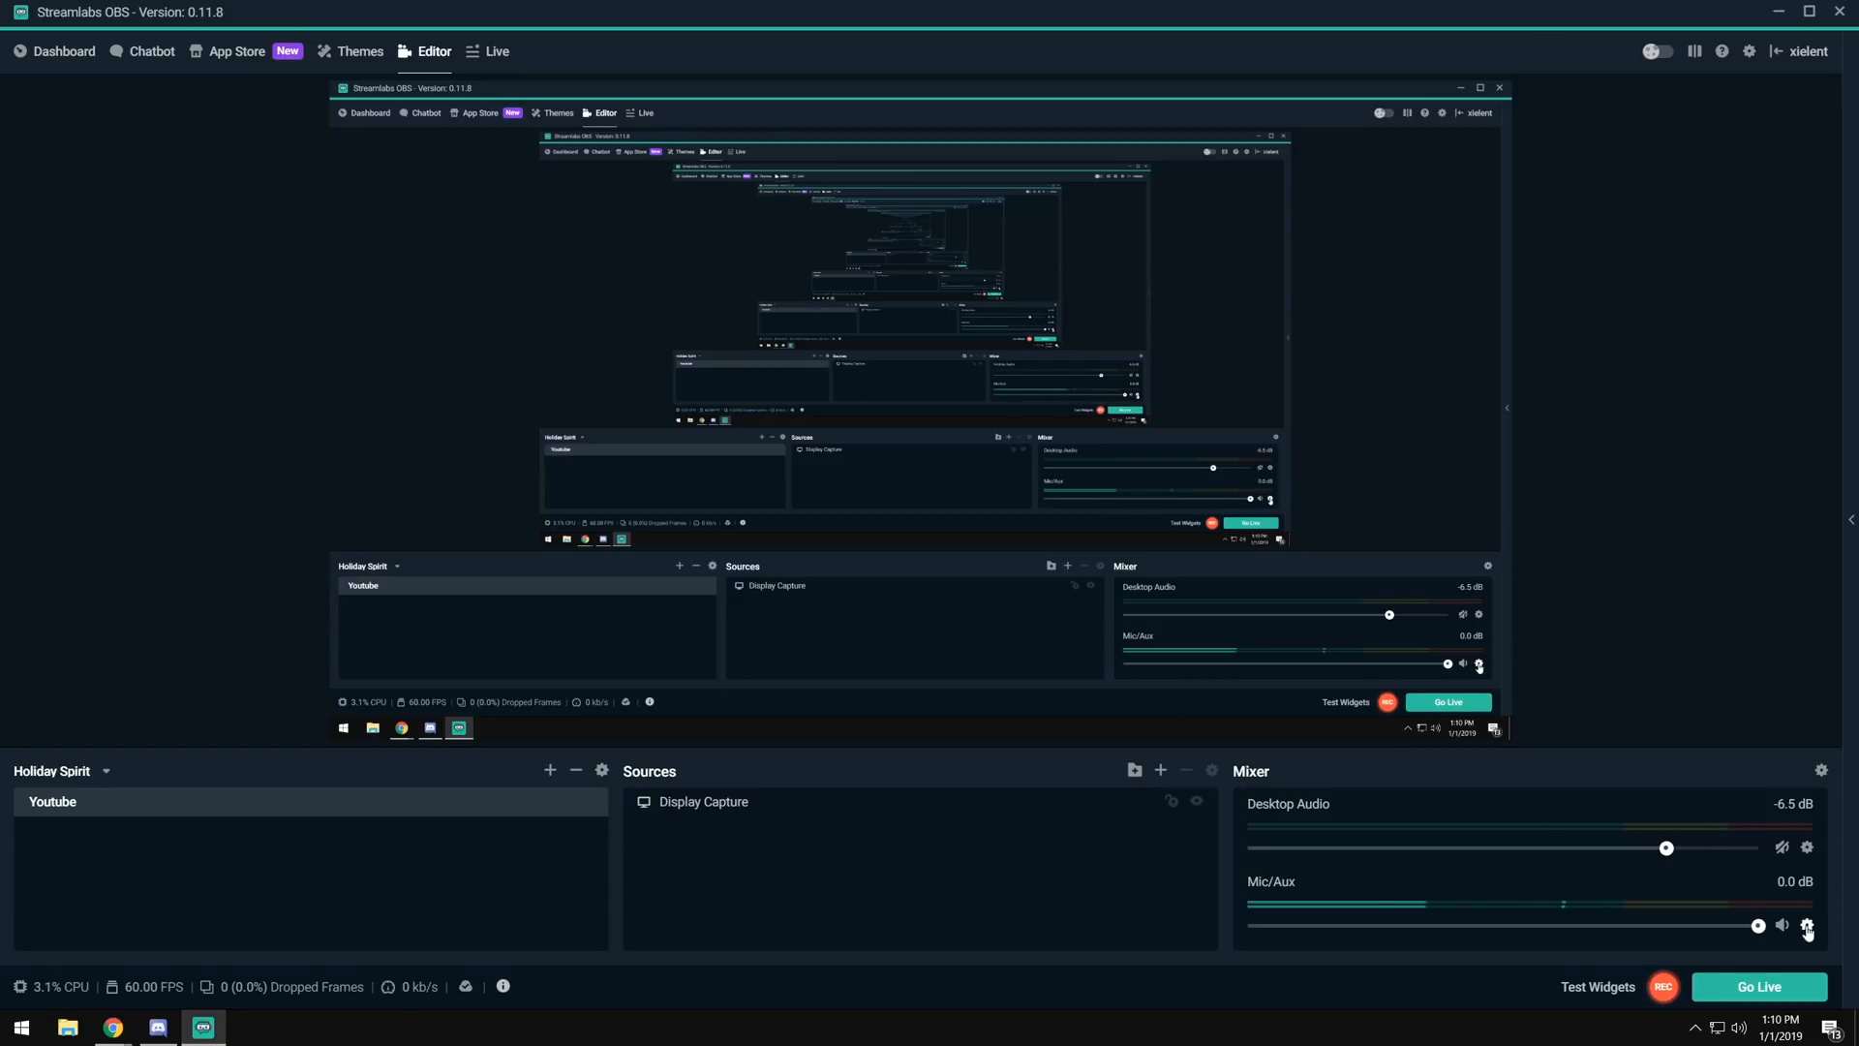
pyautogui.click(1807, 926)
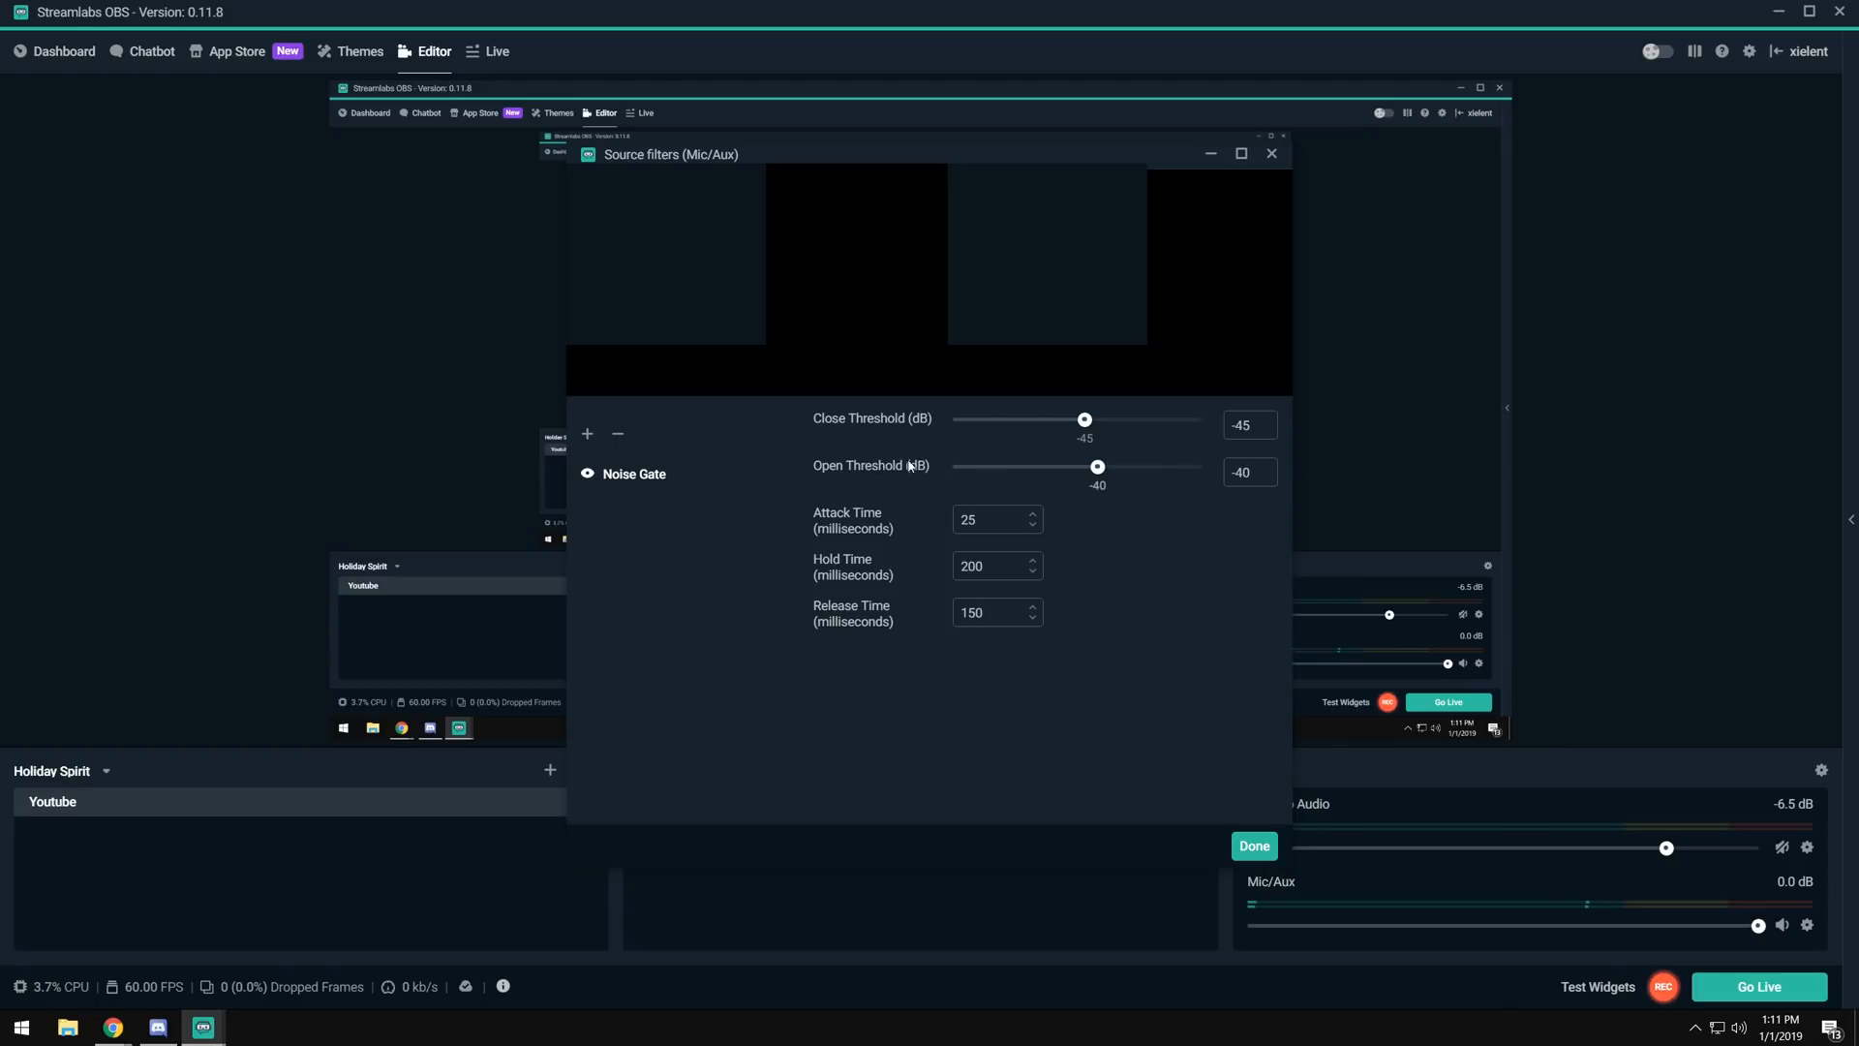
pyautogui.moveTo(1173, 593)
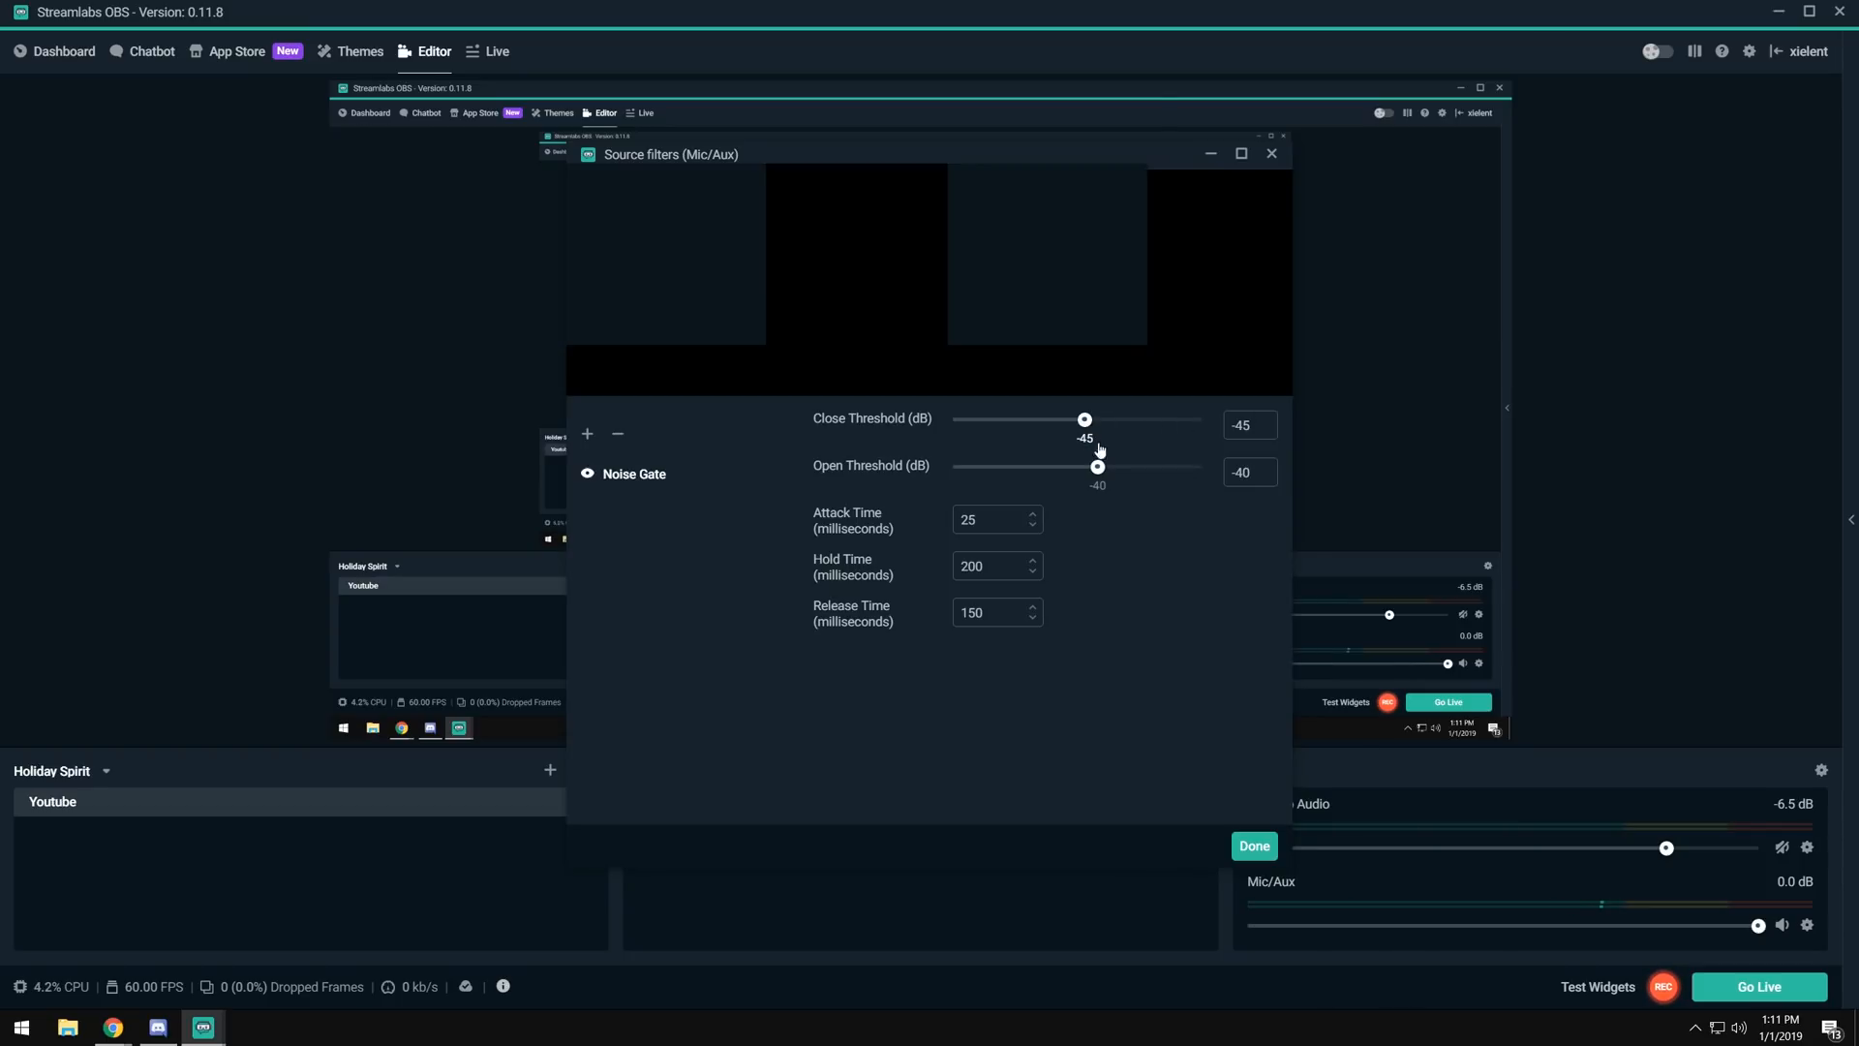
# Raise the Noise Gate thresholds via -25 dB to a -20 dB close and -15 dB open.
pyautogui.moveTo(1096, 467); pyautogui.dragTo(1150, 466)
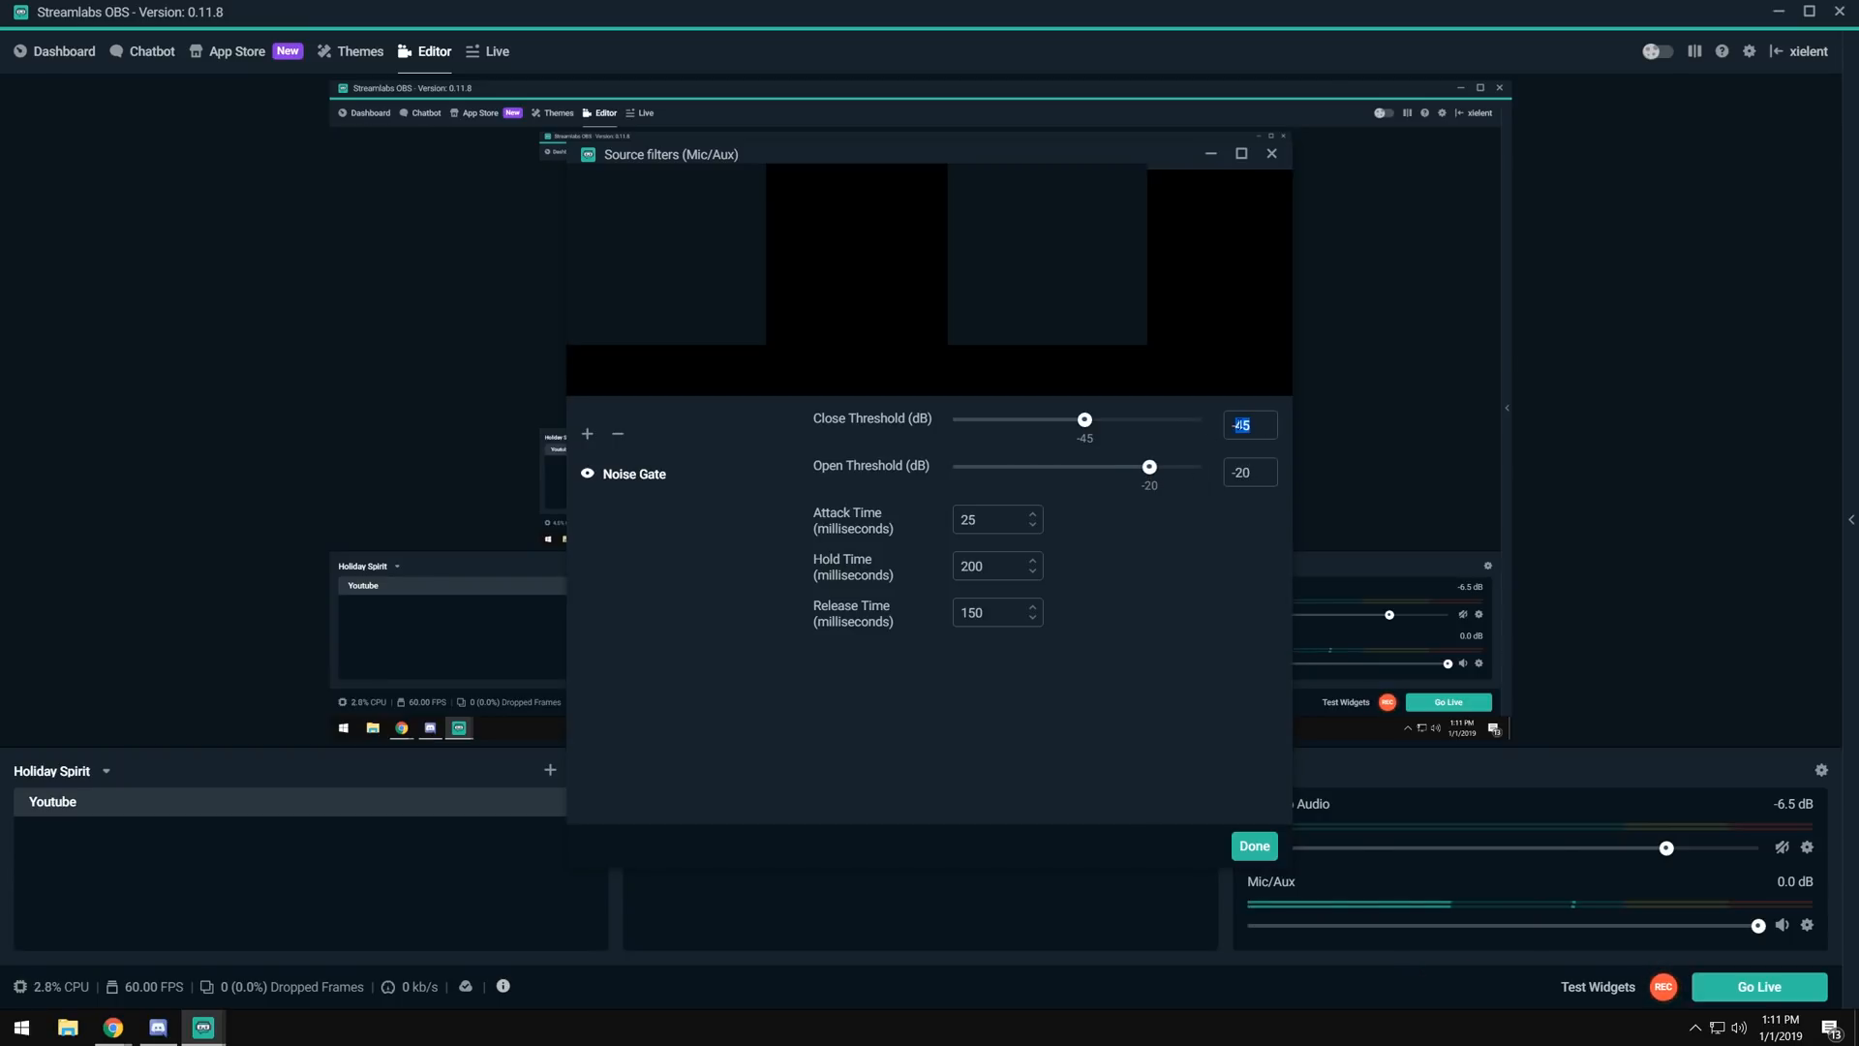
pyautogui.write('-25')
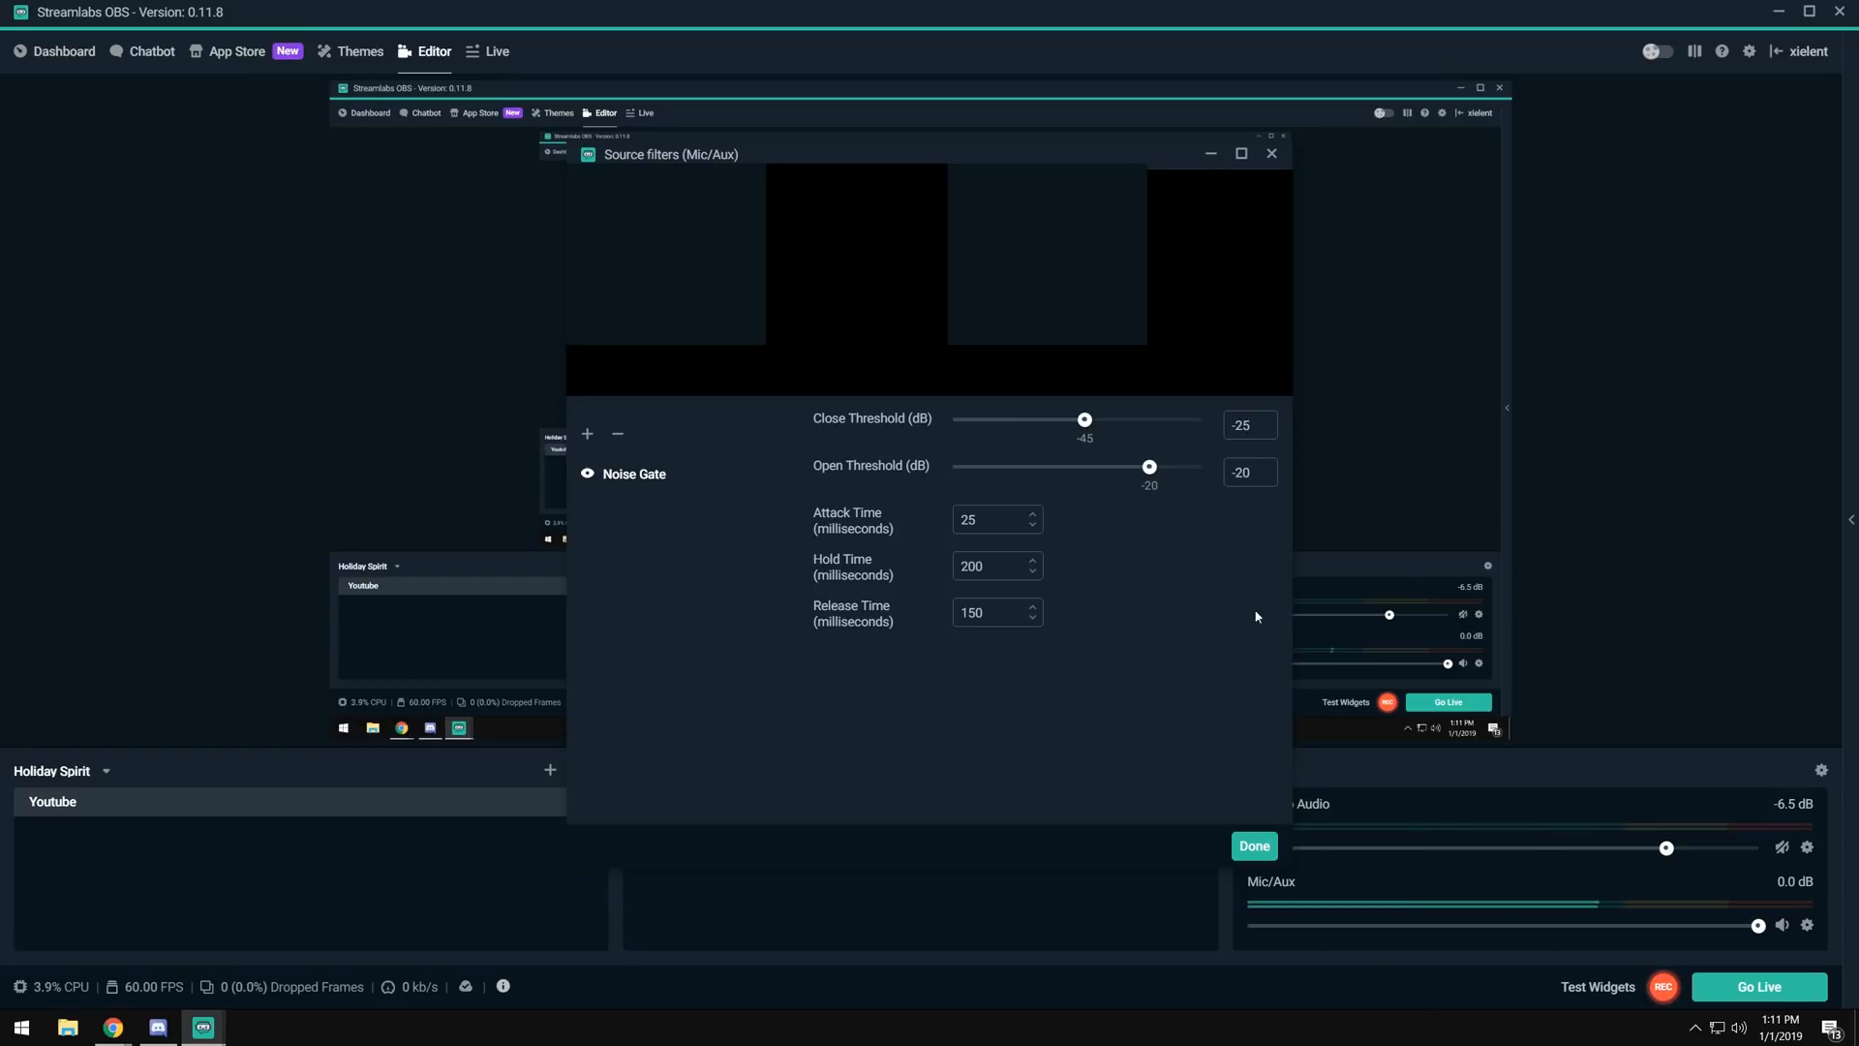
pyautogui.moveTo(1082, 420); pyautogui.dragTo(1135, 420)
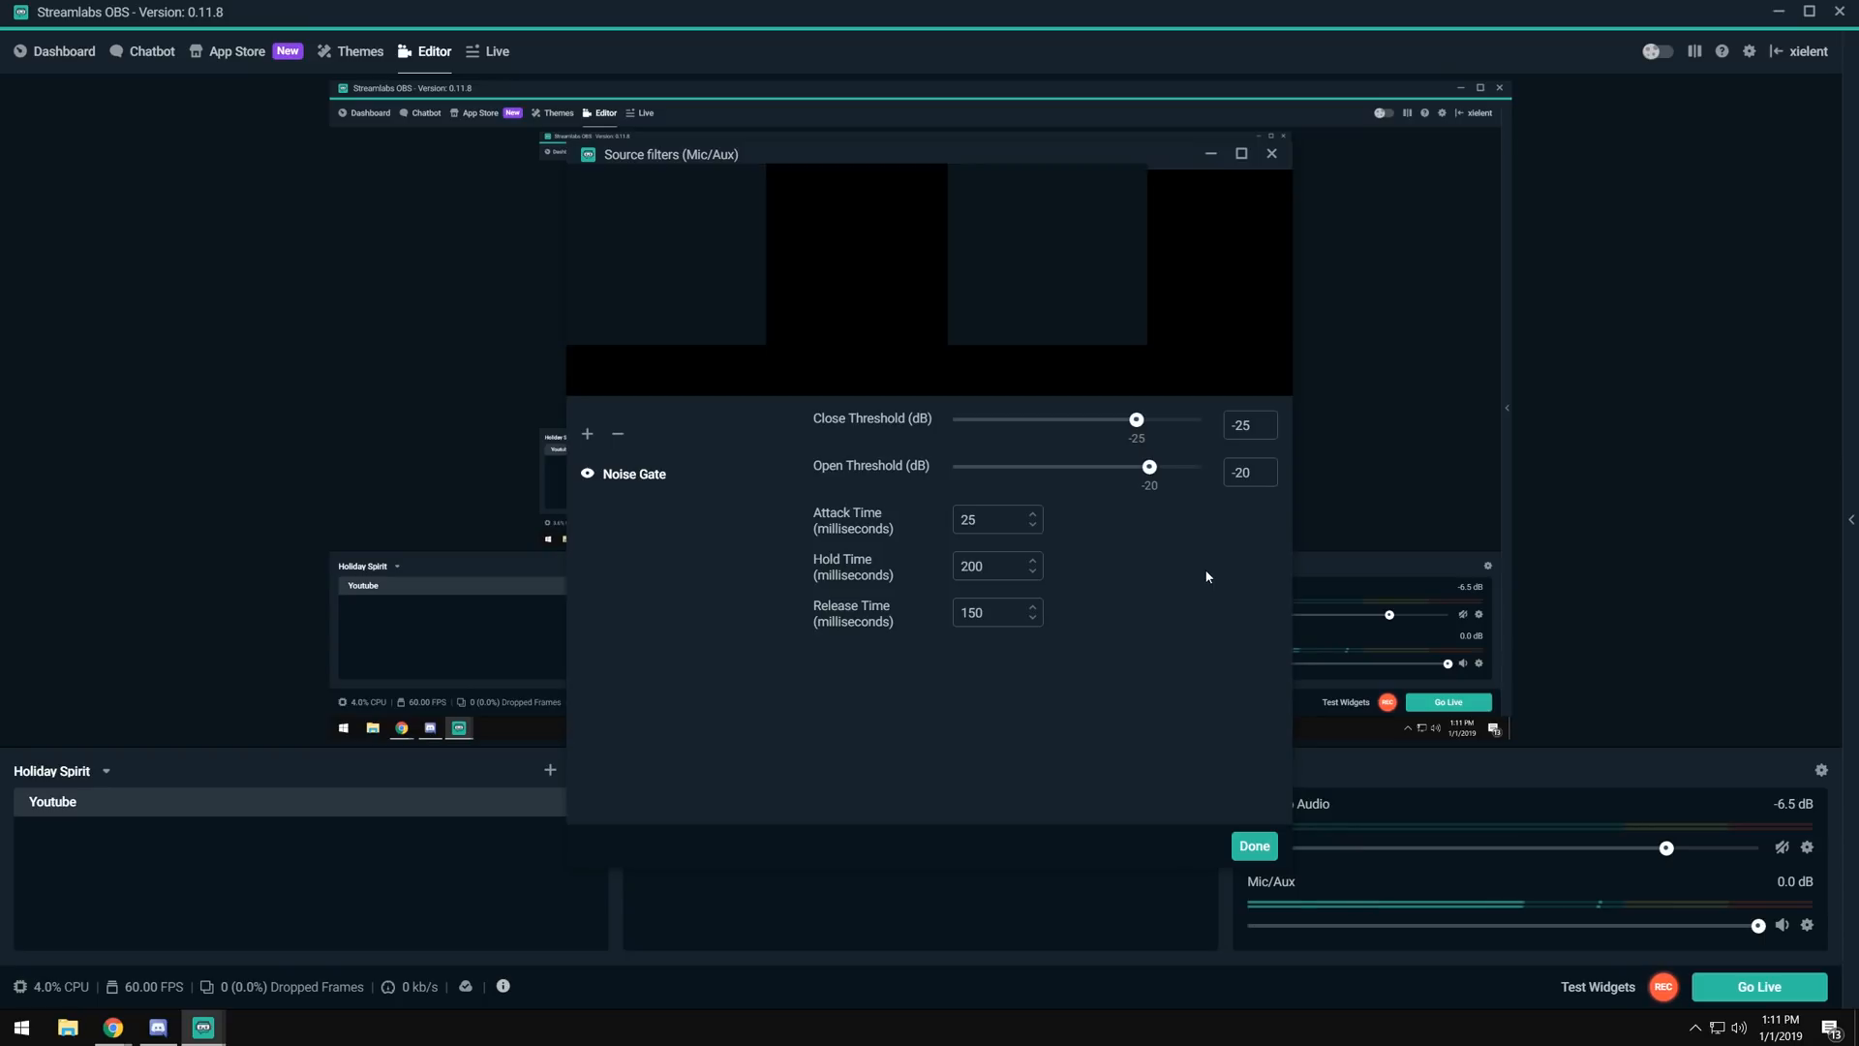
pyautogui.moveTo(1226, 573)
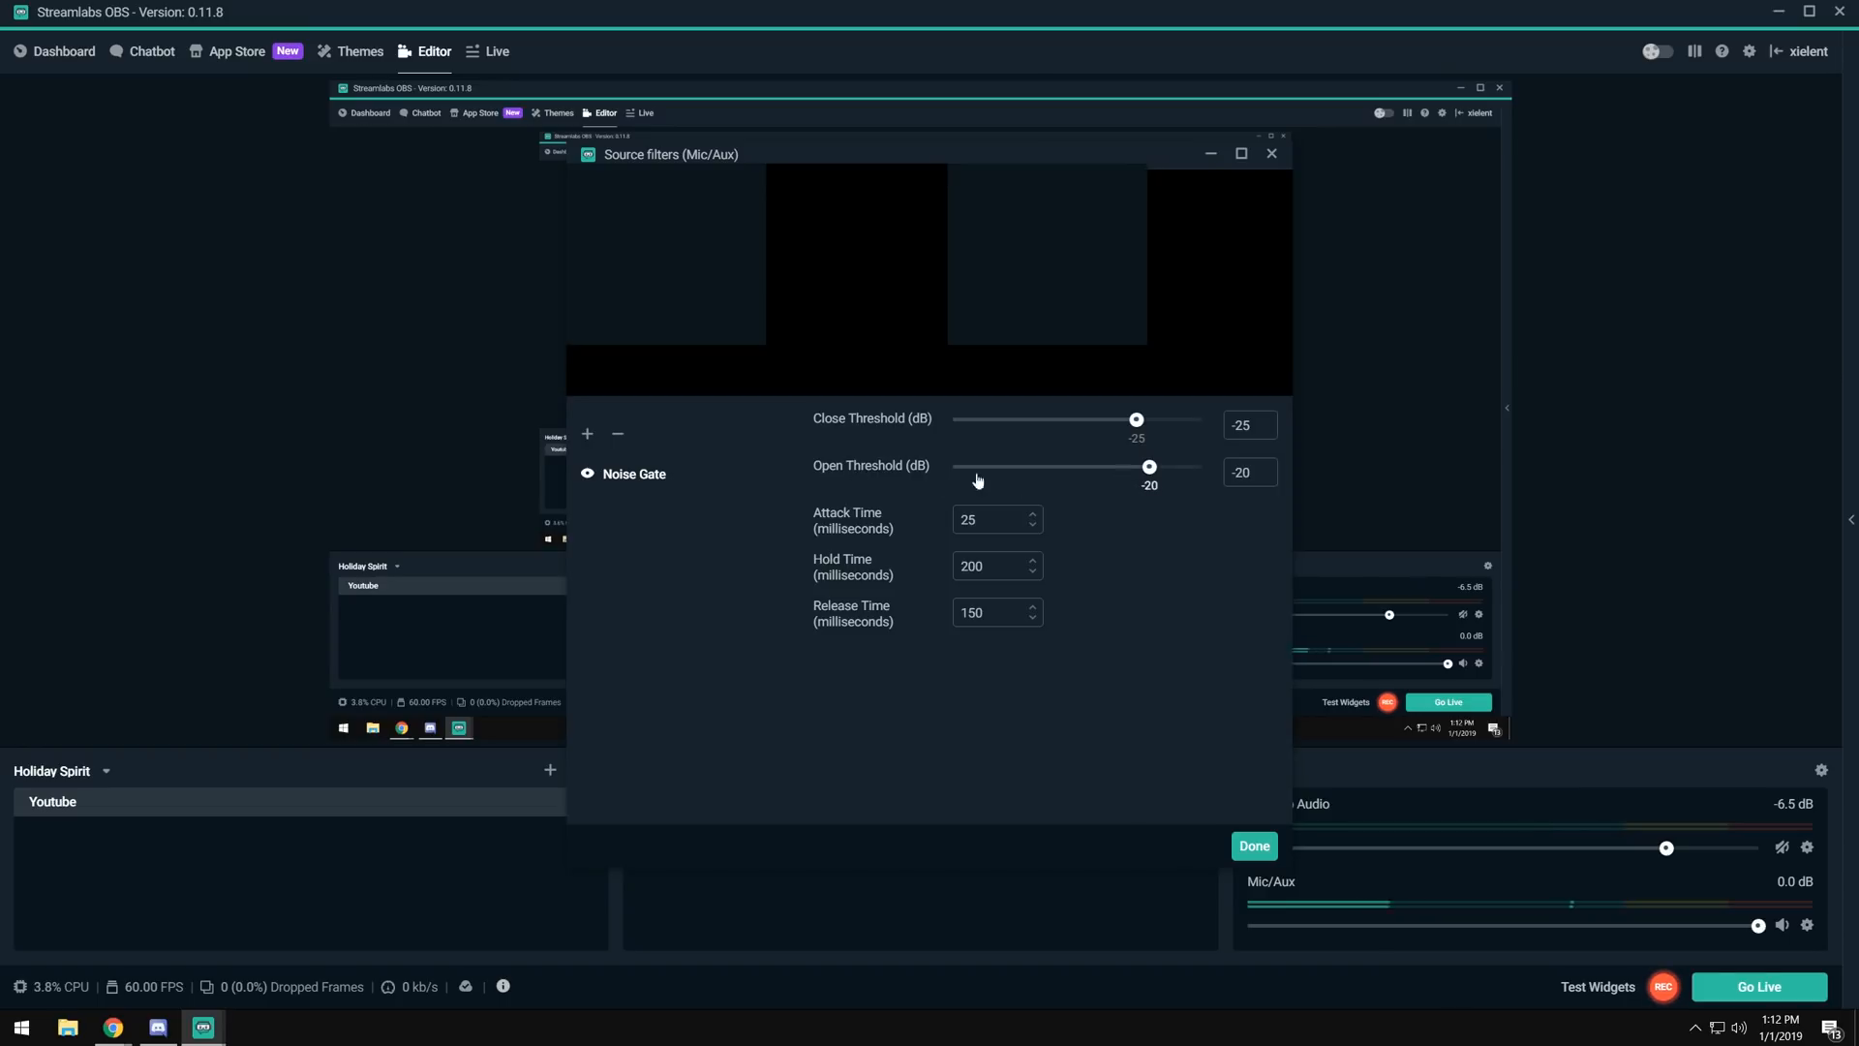
pyautogui.moveTo(1122, 432)
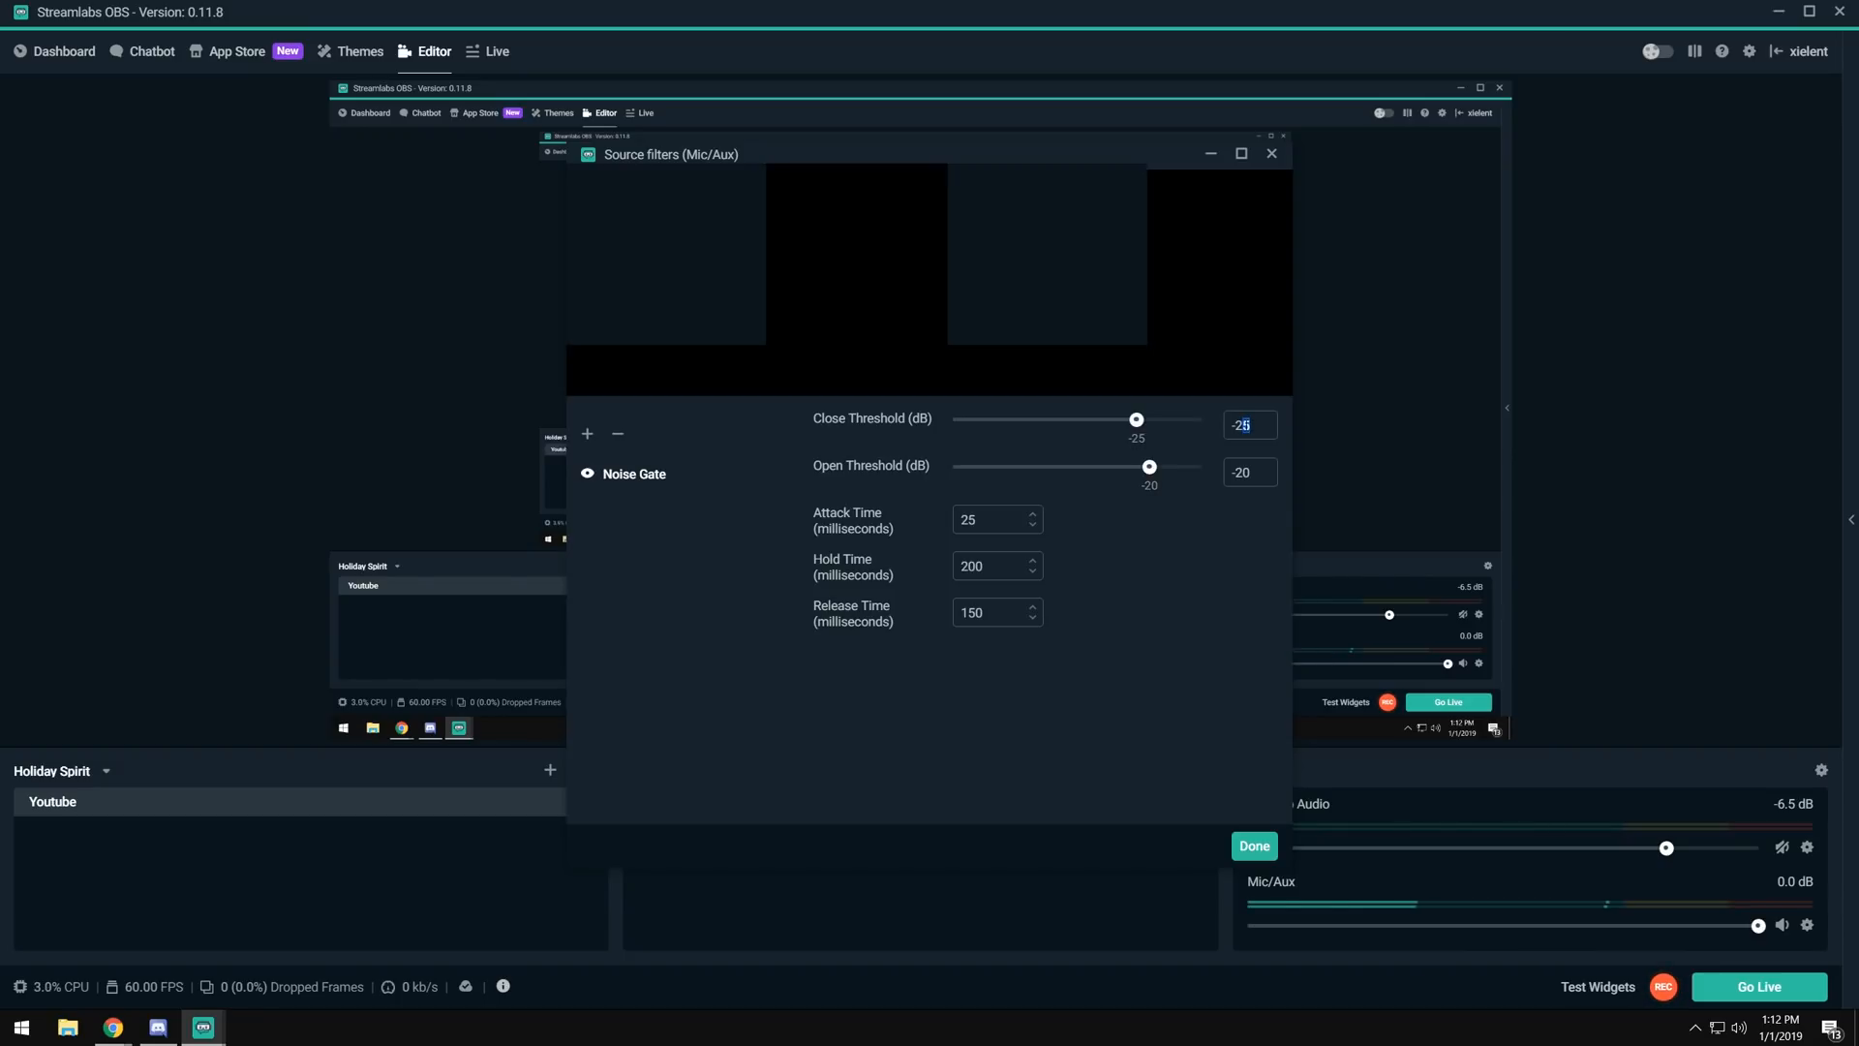
pyautogui.moveTo(1136, 420); pyautogui.dragTo(1149, 420)
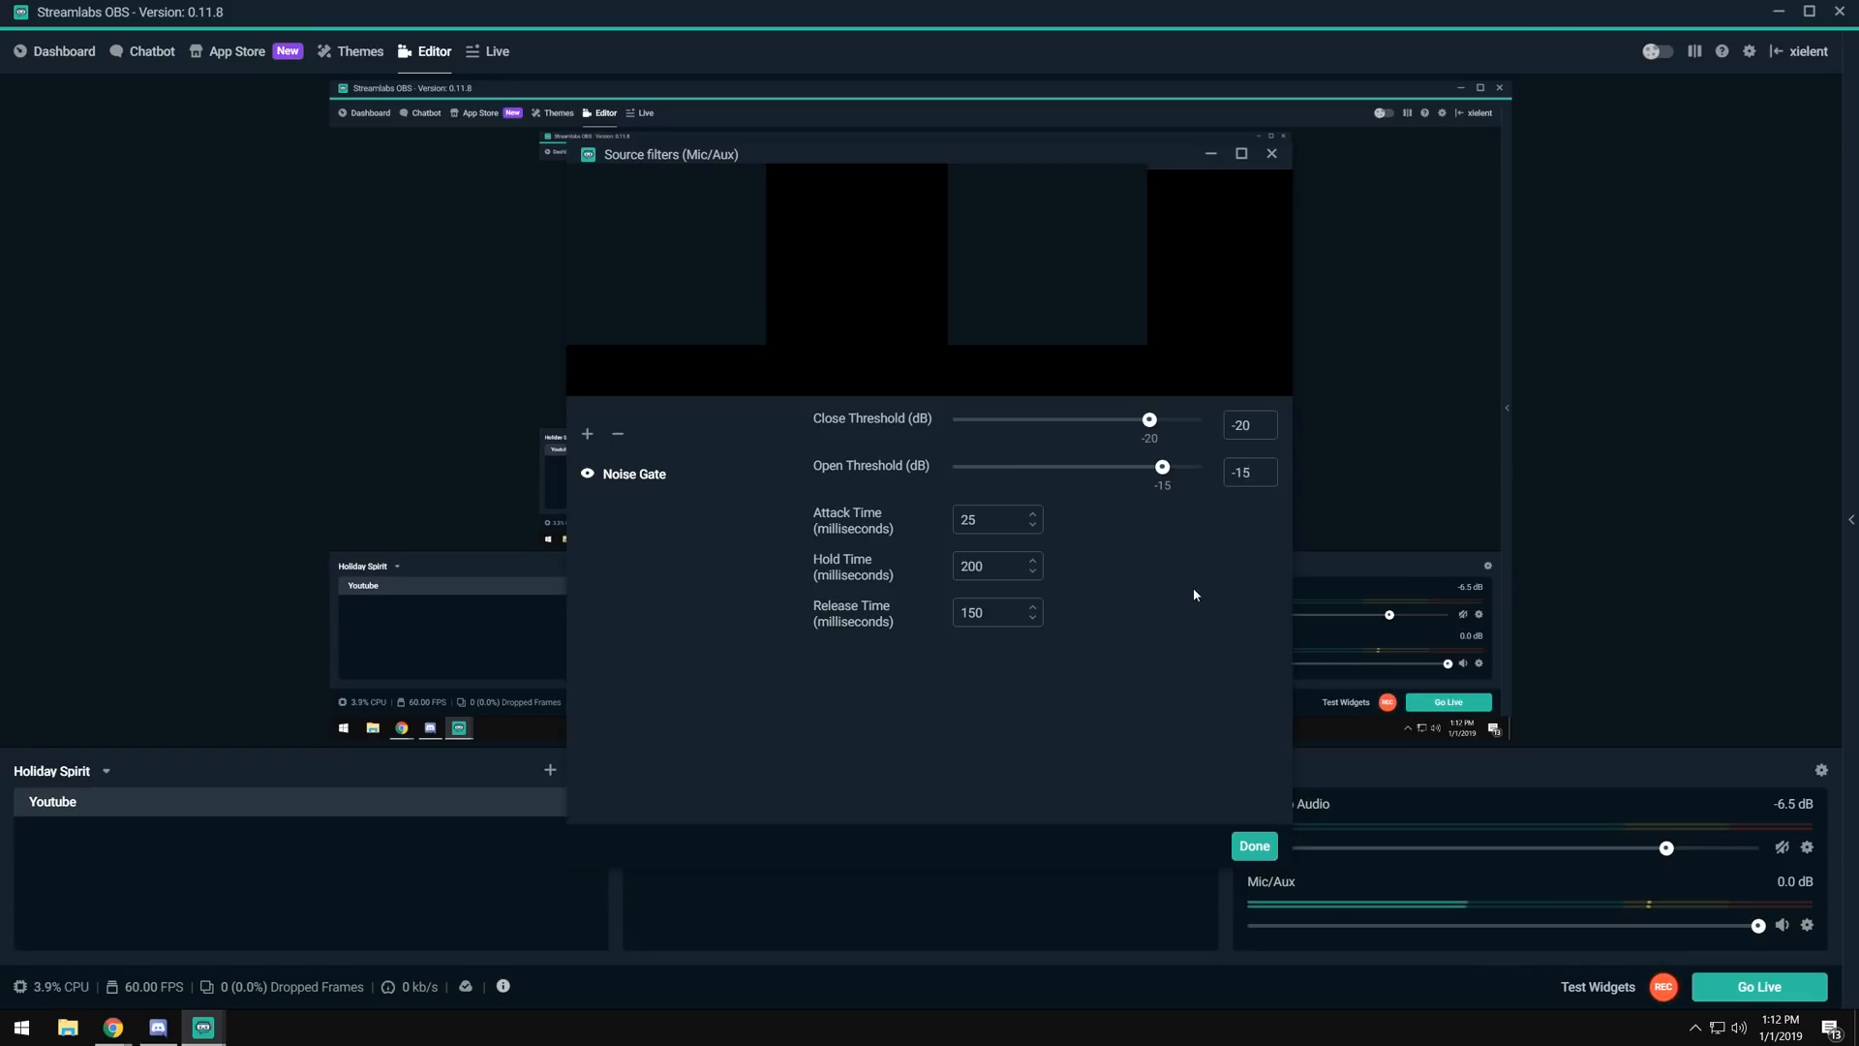
# Toggle the Noise Gate off and reset its thresholds to -45 dB close and -40 dB open.
pyautogui.click(586, 474)
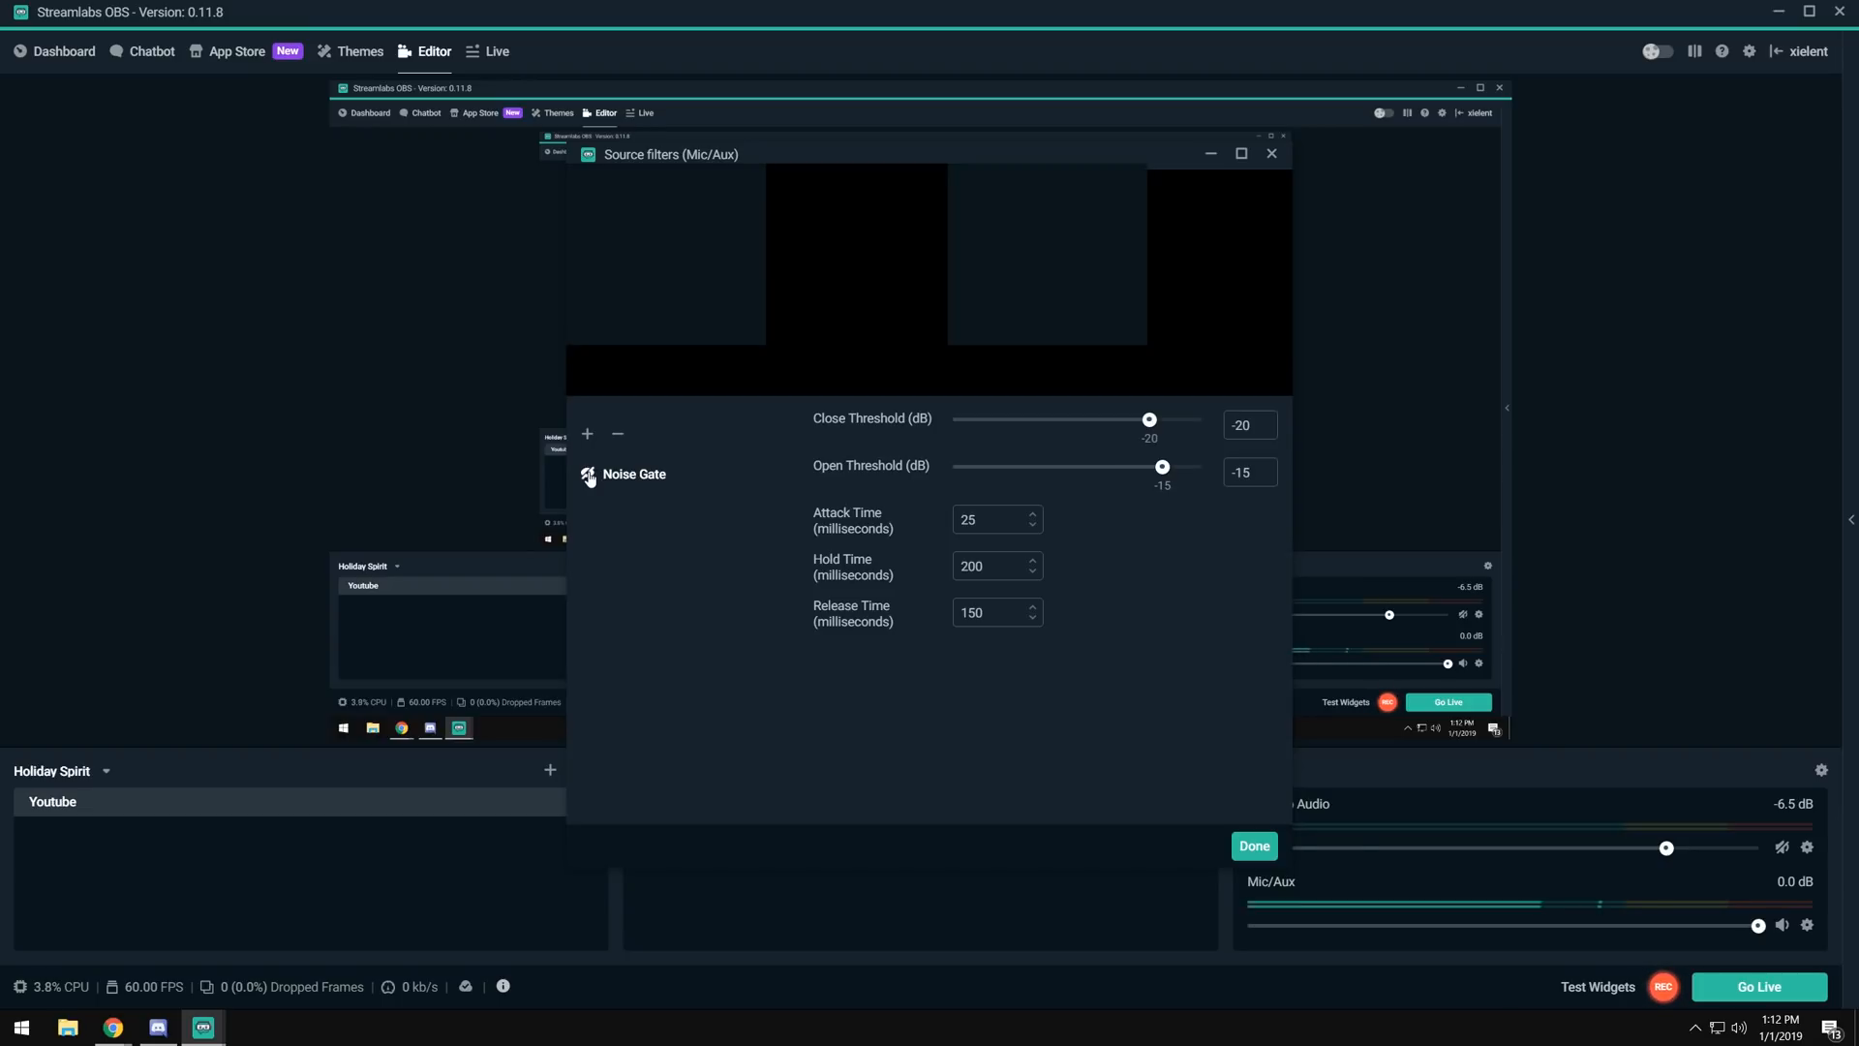
pyautogui.moveTo(1170, 545)
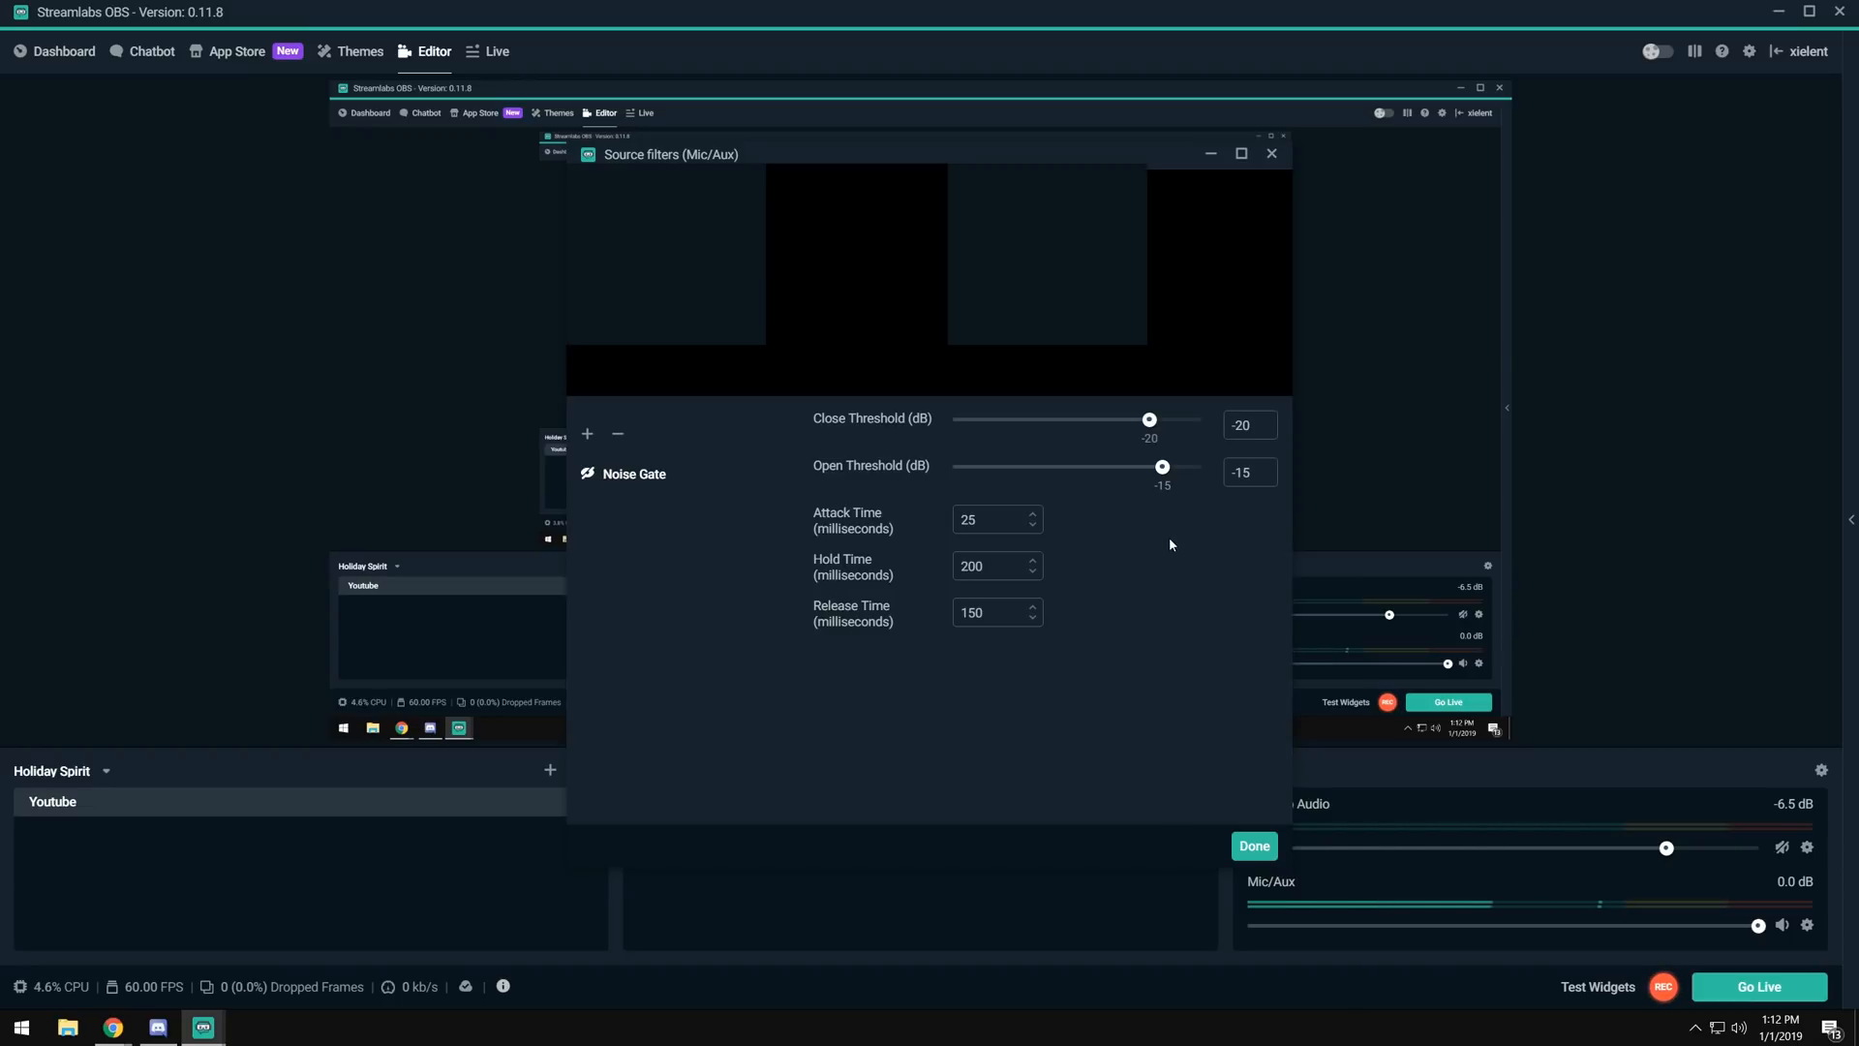
pyautogui.tripleClick(1249, 472)
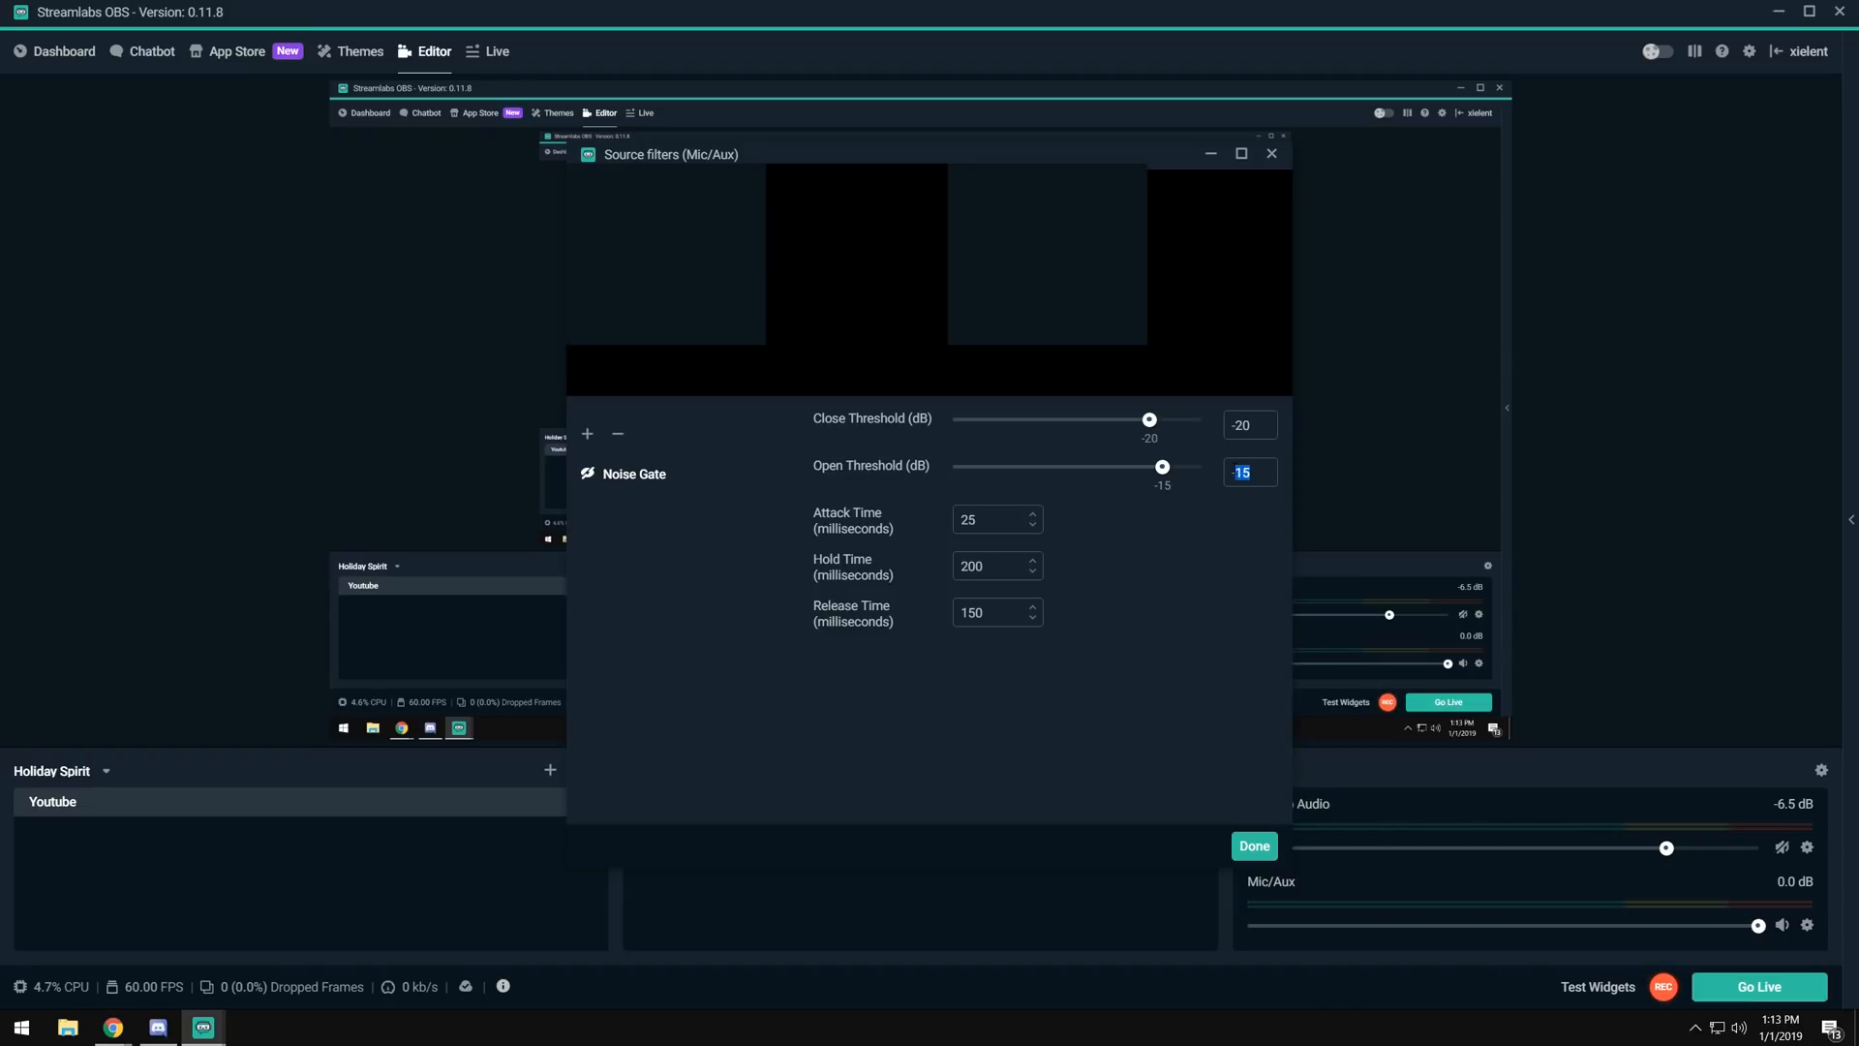
pyautogui.moveTo(1162, 467); pyautogui.dragTo(1096, 466)
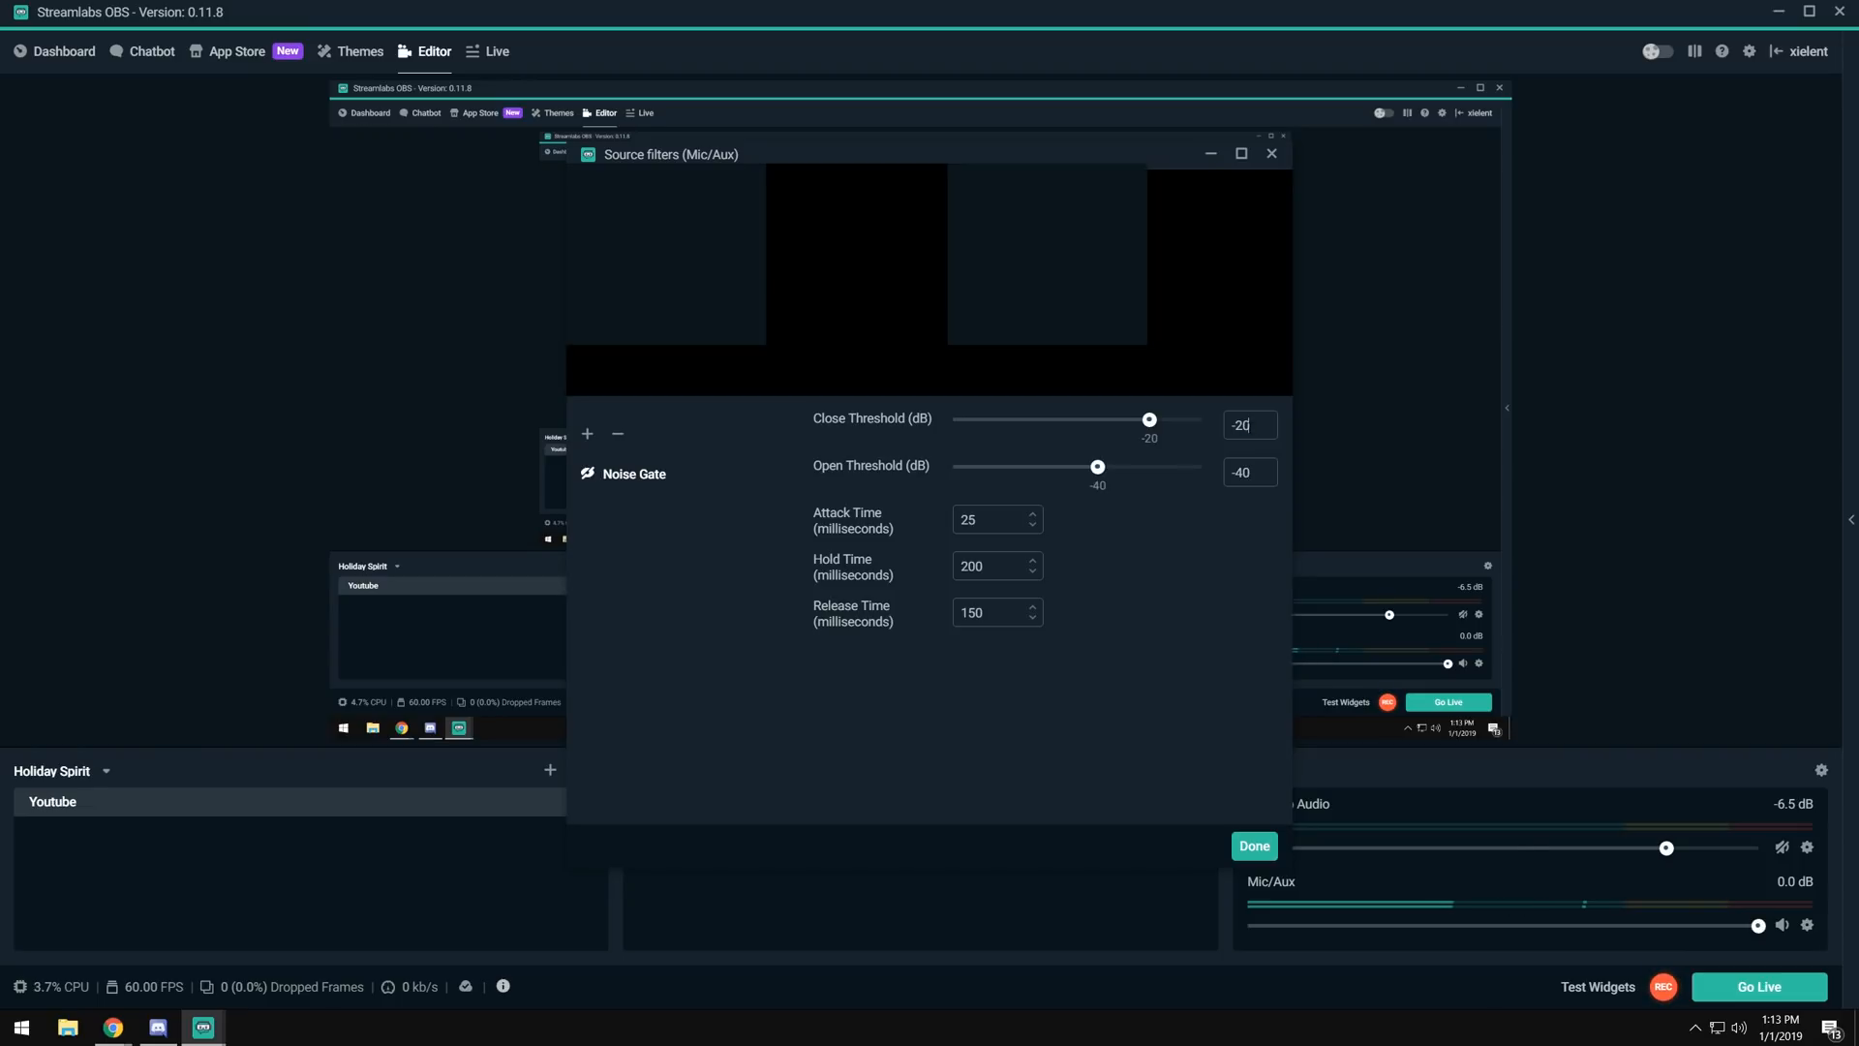
pyautogui.write('-45')
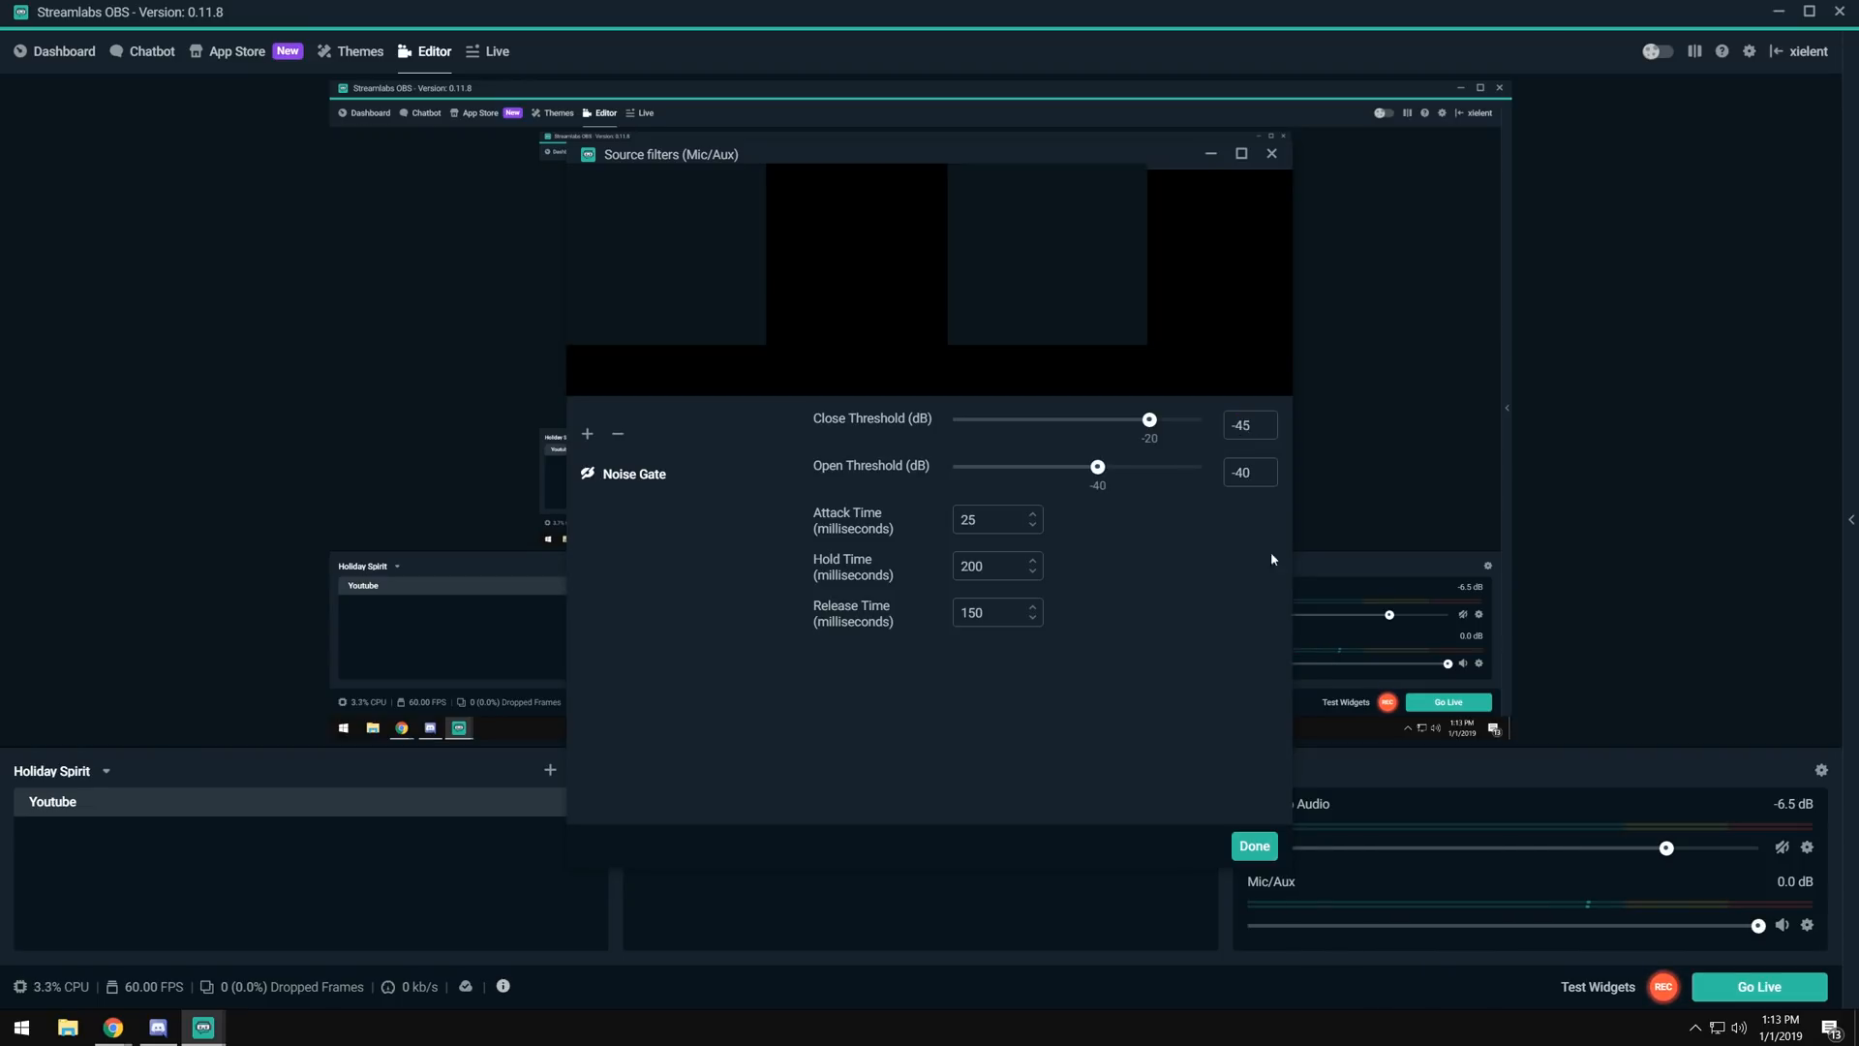
pyautogui.moveTo(1148, 420); pyautogui.dragTo(1085, 421)
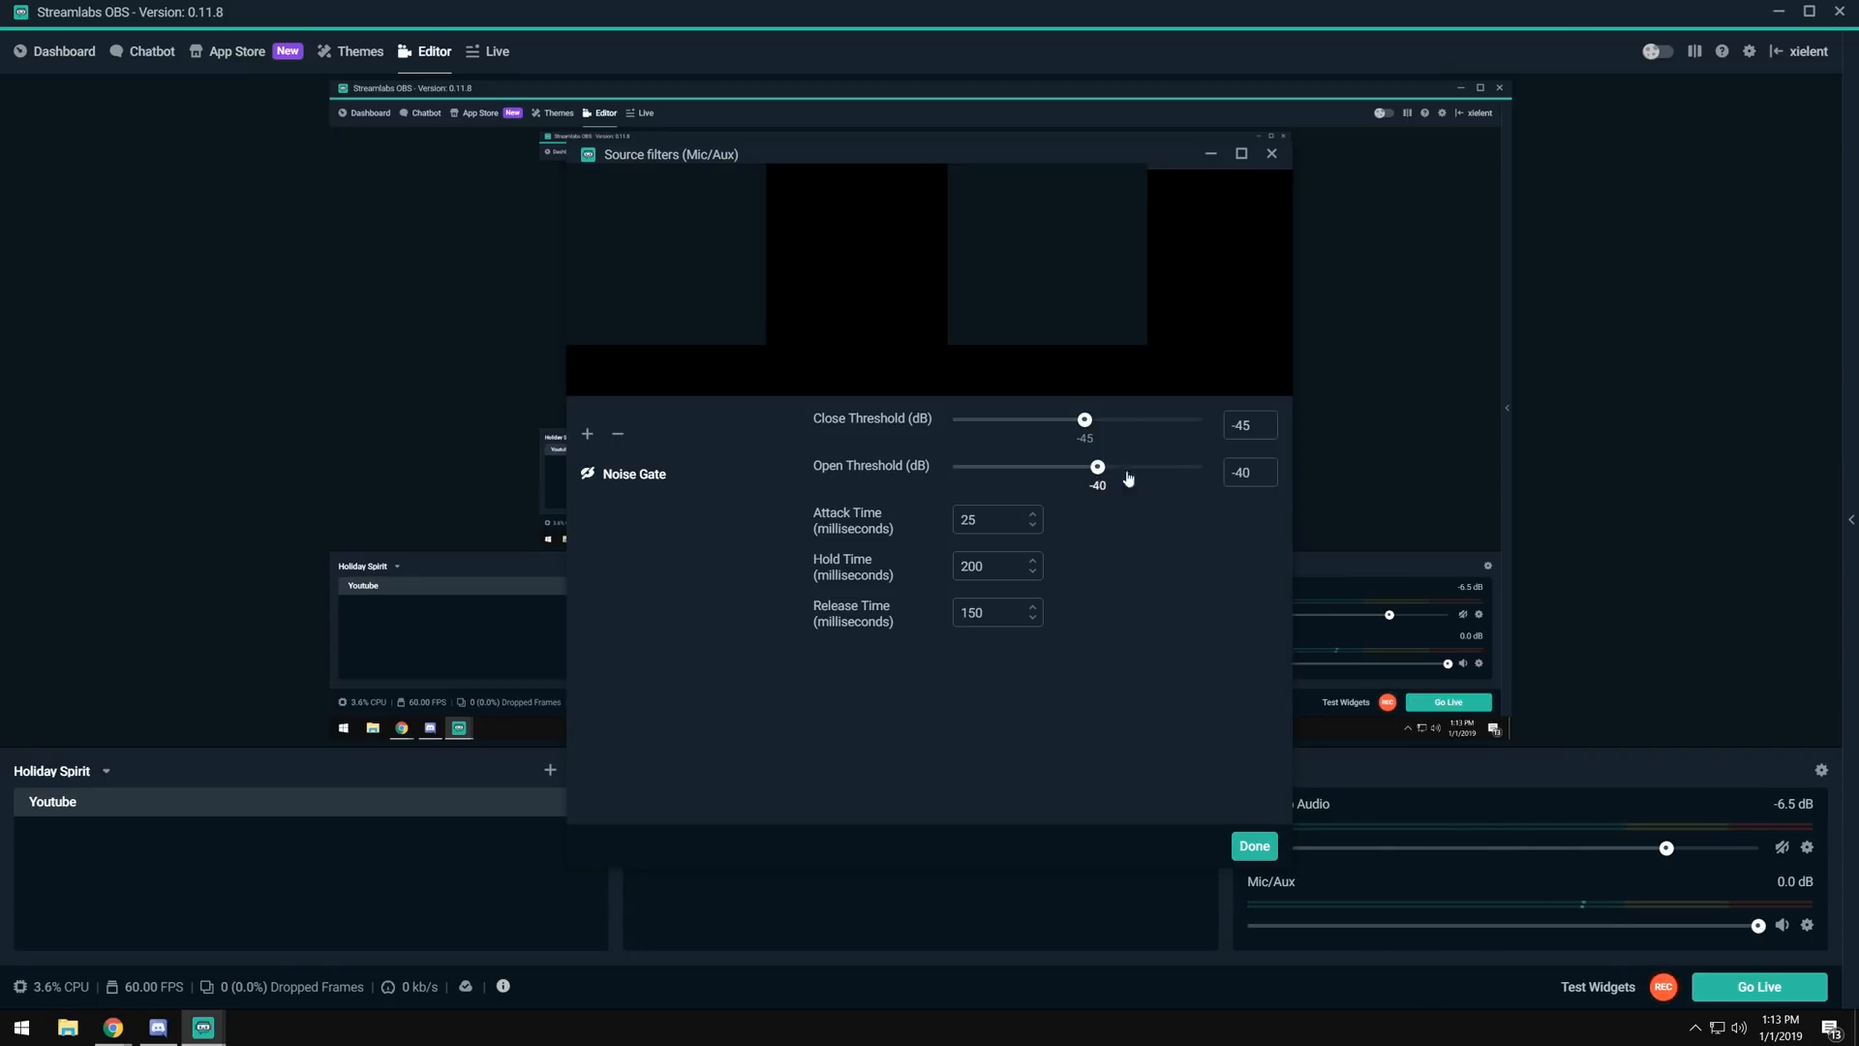
# Raise the Noise Gate to a -35 dB close threshold and a -30 dB open threshold.
pyautogui.tripleClick(1249, 472)
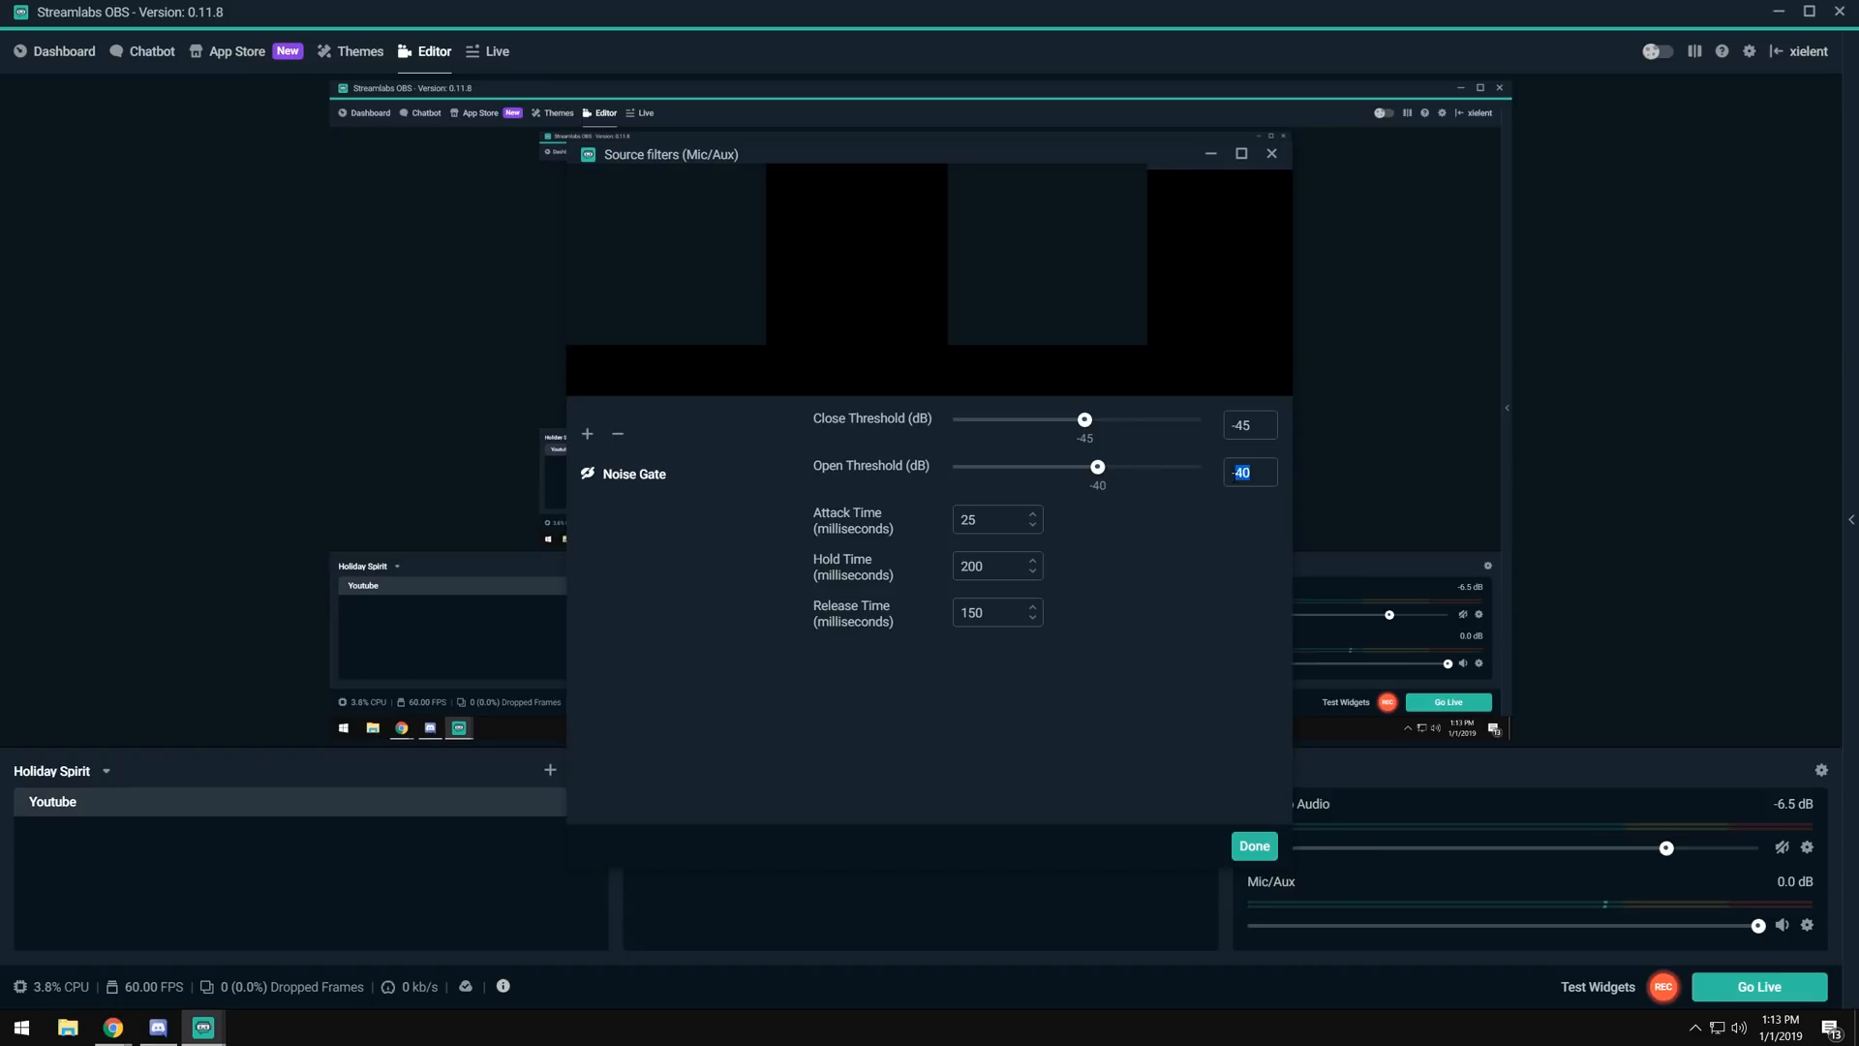
pyautogui.moveTo(1094, 467); pyautogui.dragTo(1110, 467)
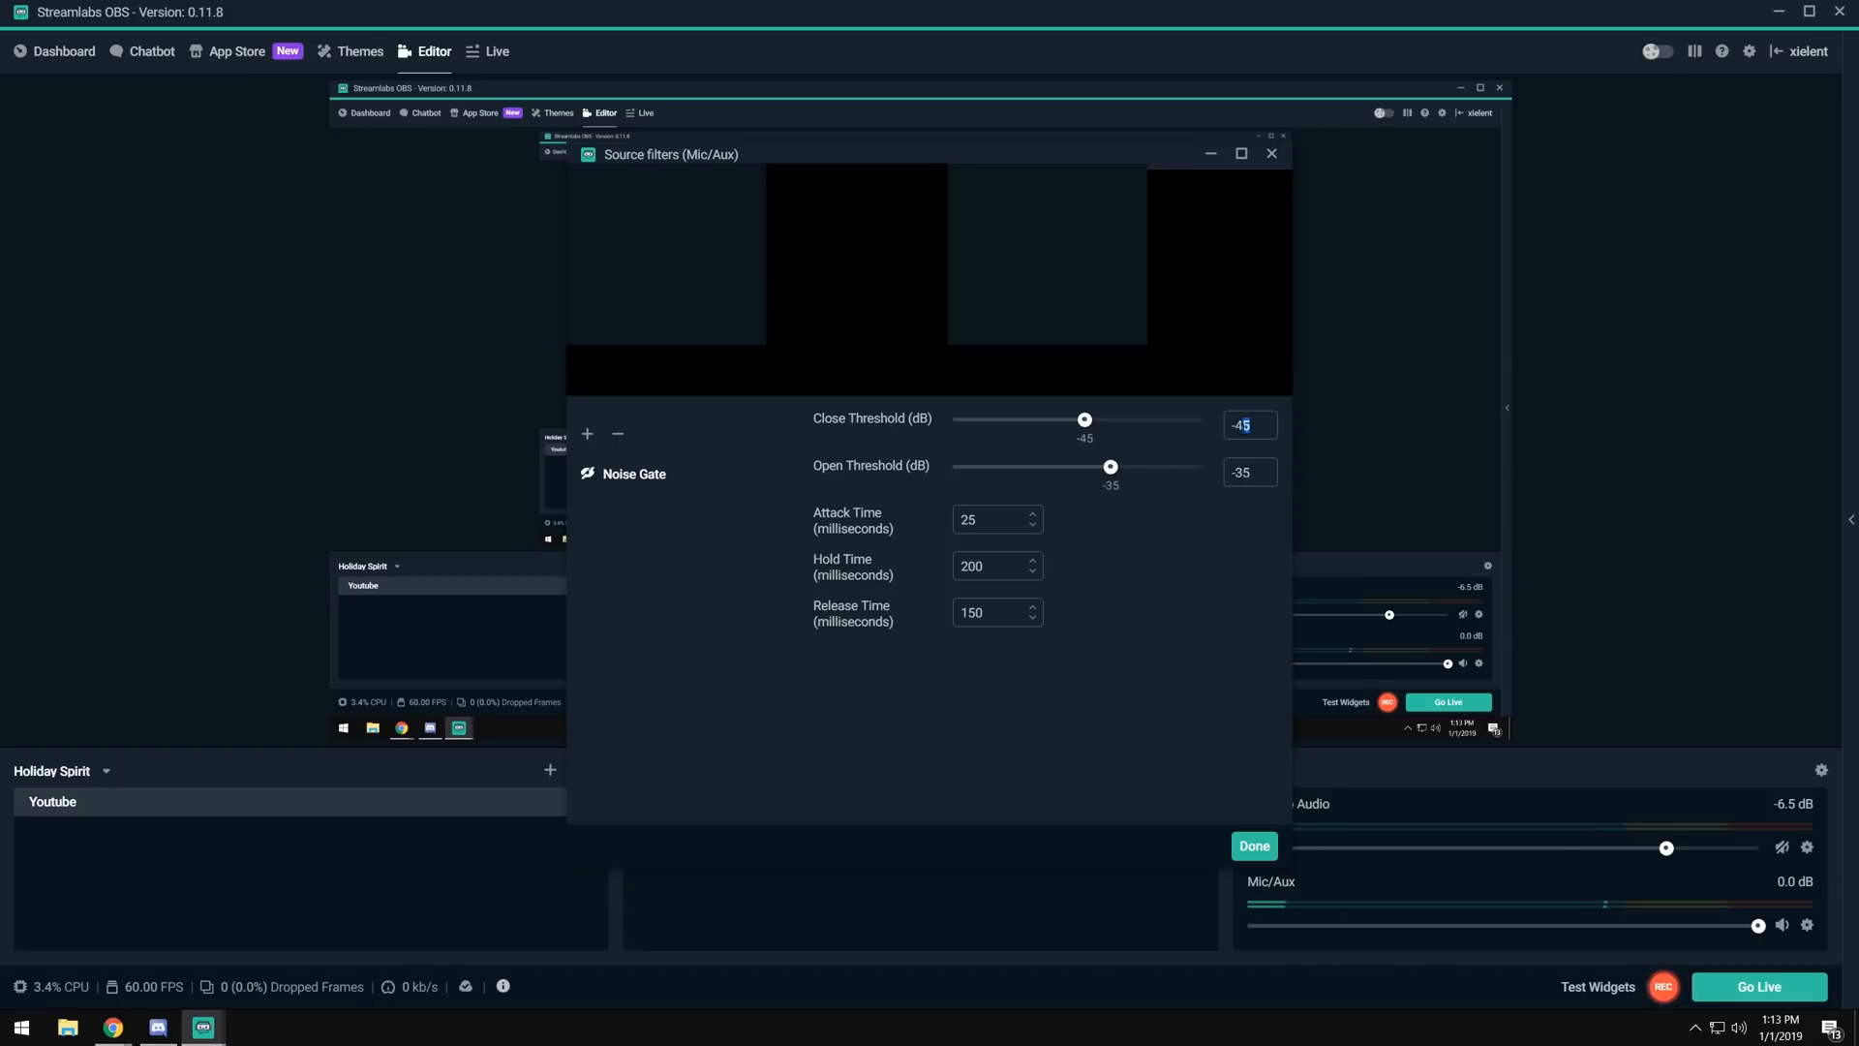
pyautogui.write('-40')
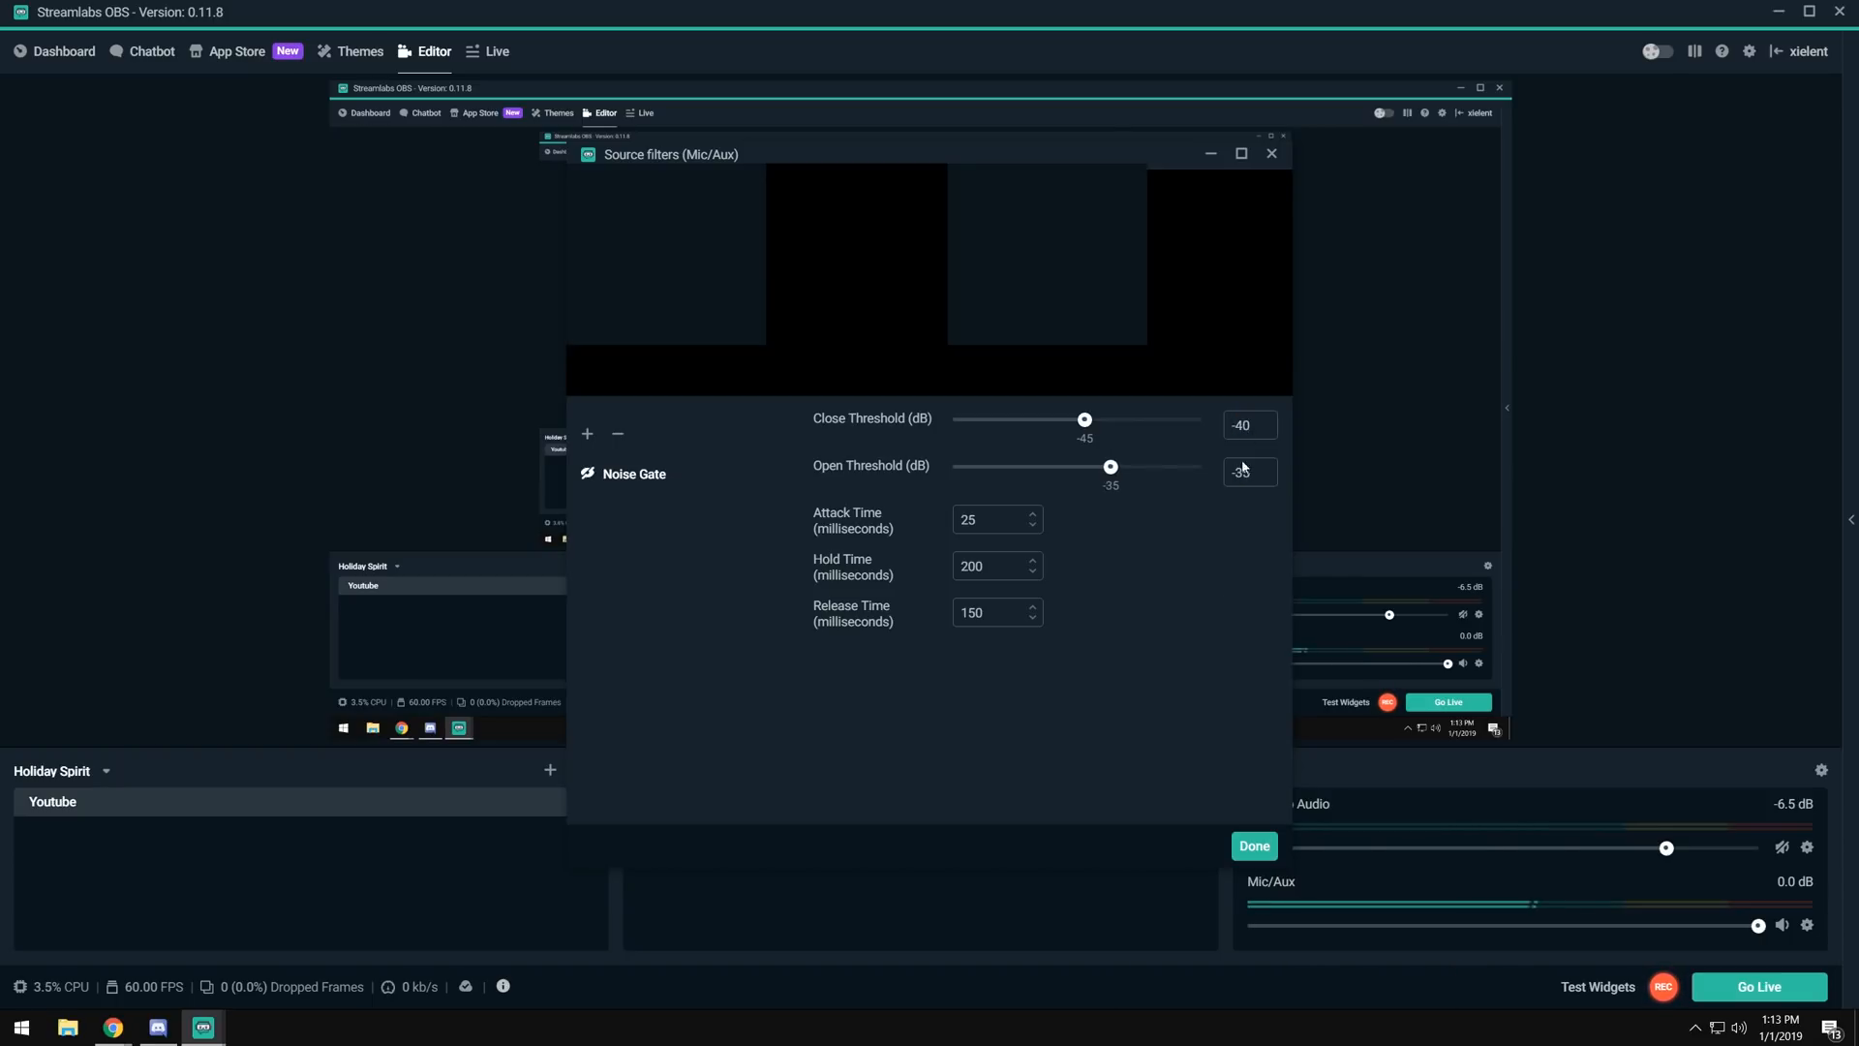
pyautogui.moveTo(1084, 421); pyautogui.dragTo(1096, 421)
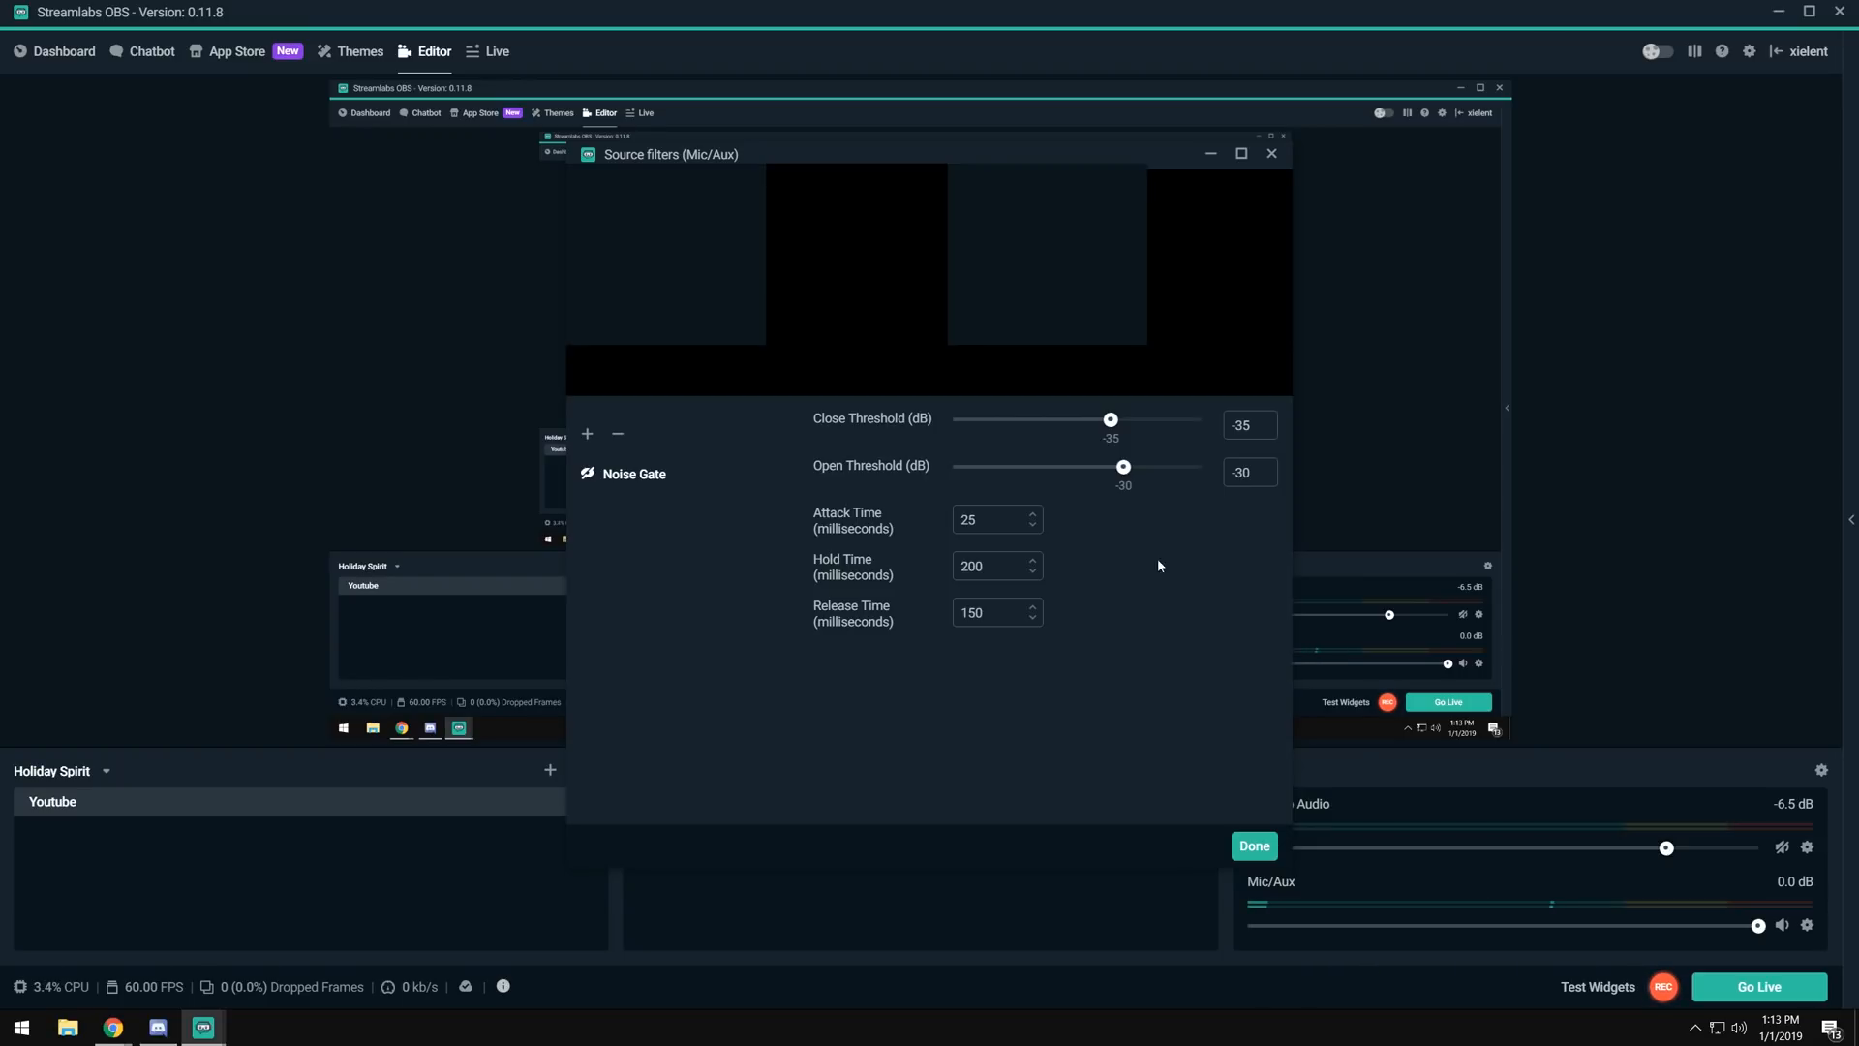
# Test very low Noise Gate thresholds, dragging close down to -81 dB and both to around -96/-90 dB.
pyautogui.moveTo(1112, 418); pyautogui.dragTo(1009, 420)
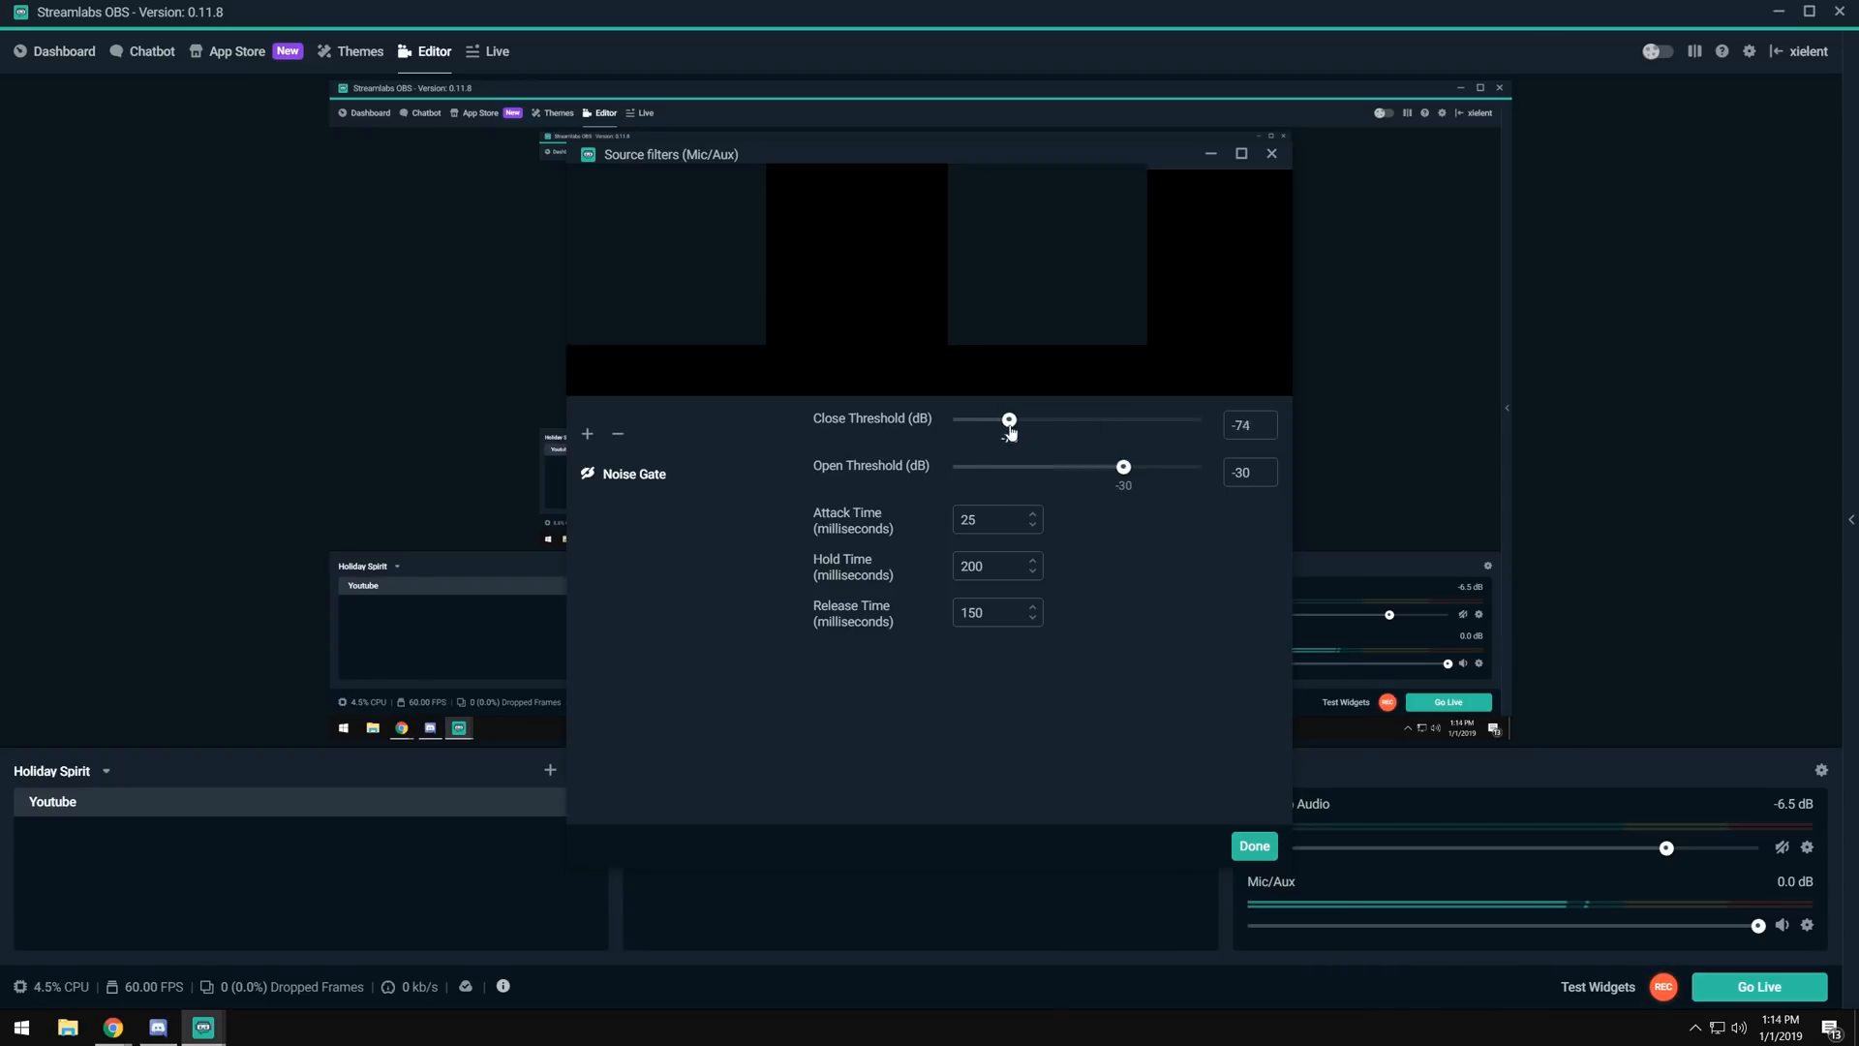
pyautogui.moveTo(1009, 420); pyautogui.dragTo(991, 421)
pyautogui.write('-10')
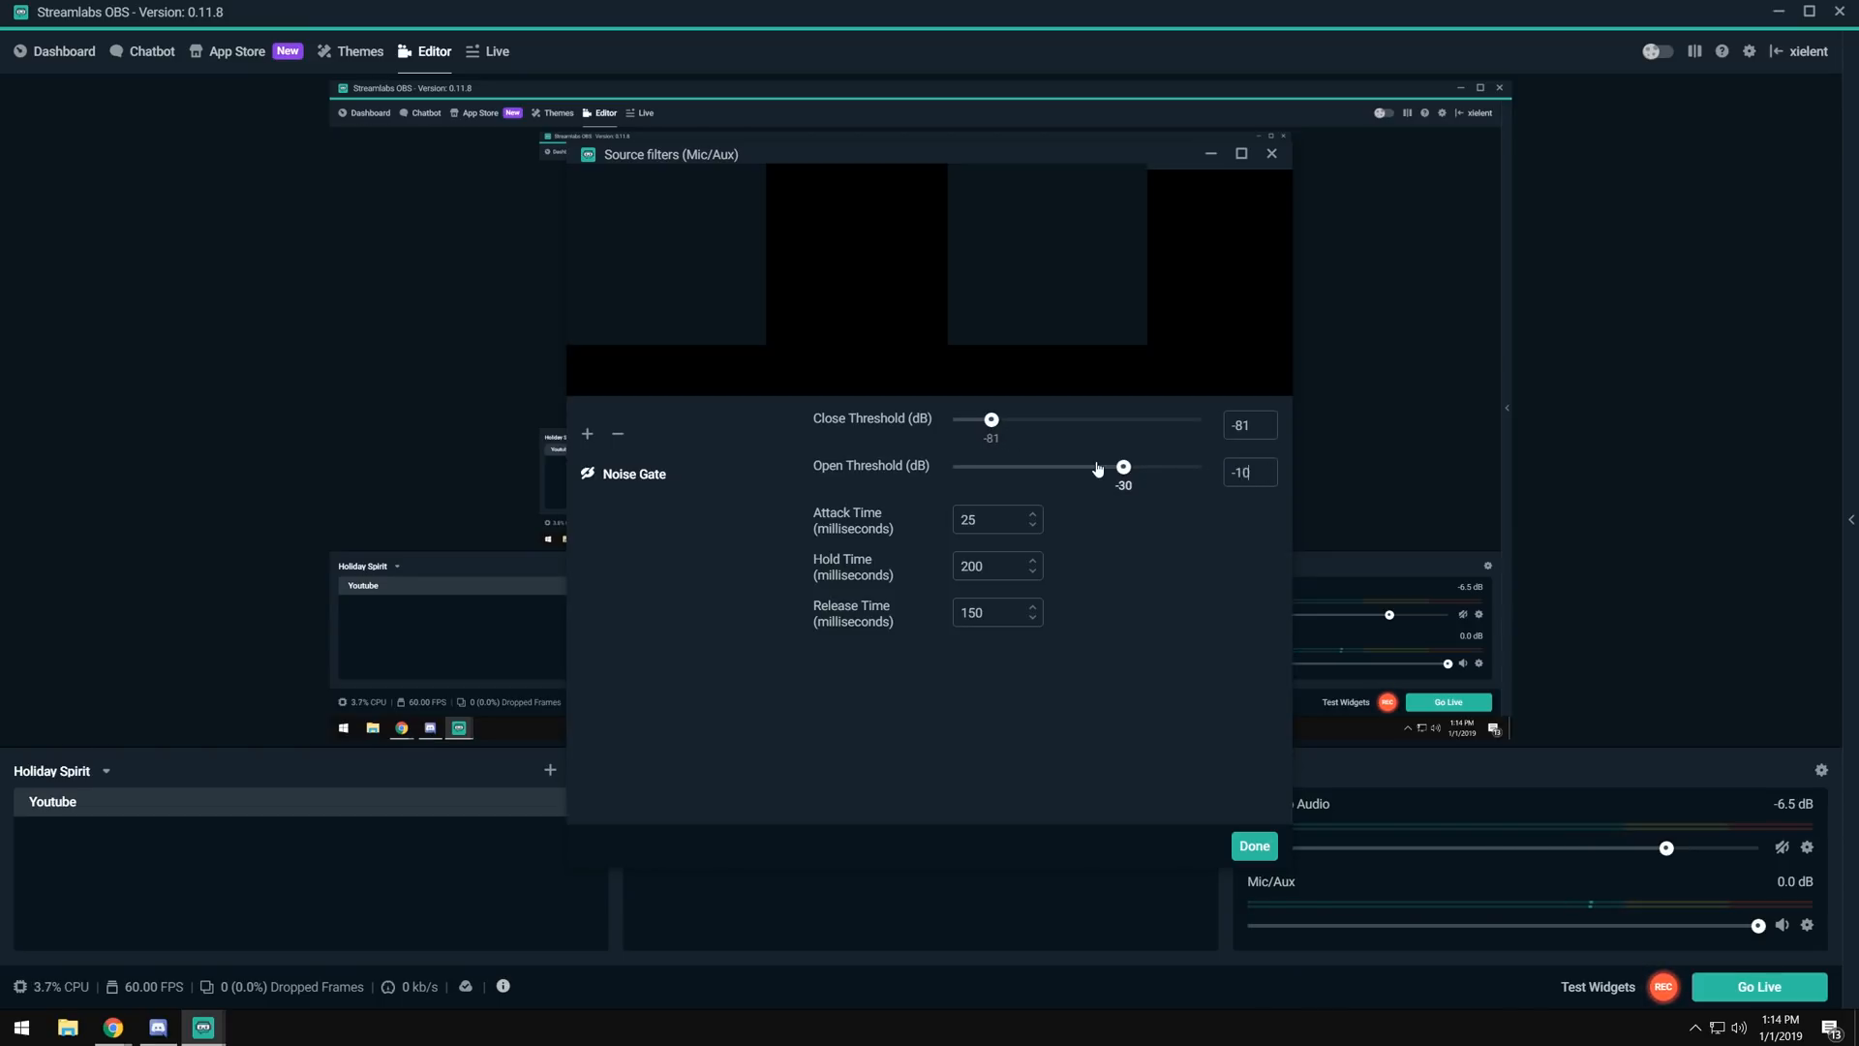
pyautogui.moveTo(1124, 467); pyautogui.dragTo(953, 467)
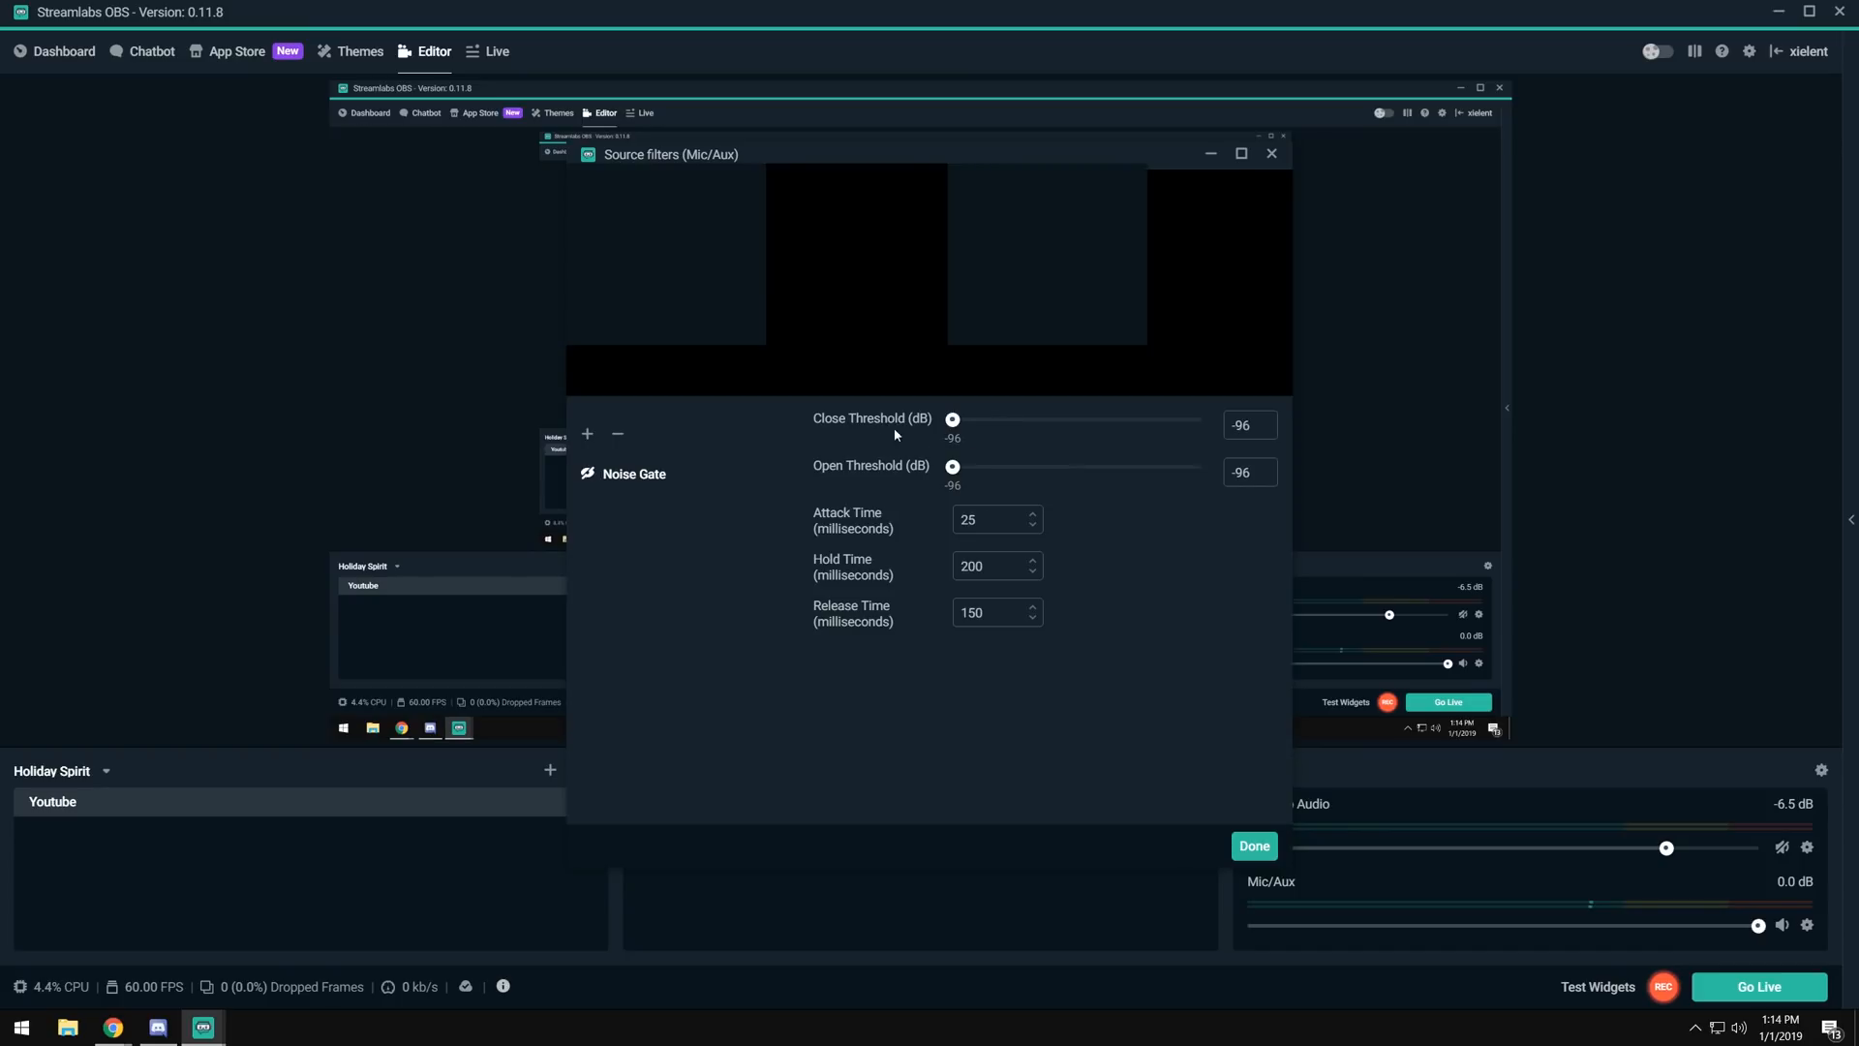
pyautogui.moveTo(953, 465); pyautogui.dragTo(970, 465)
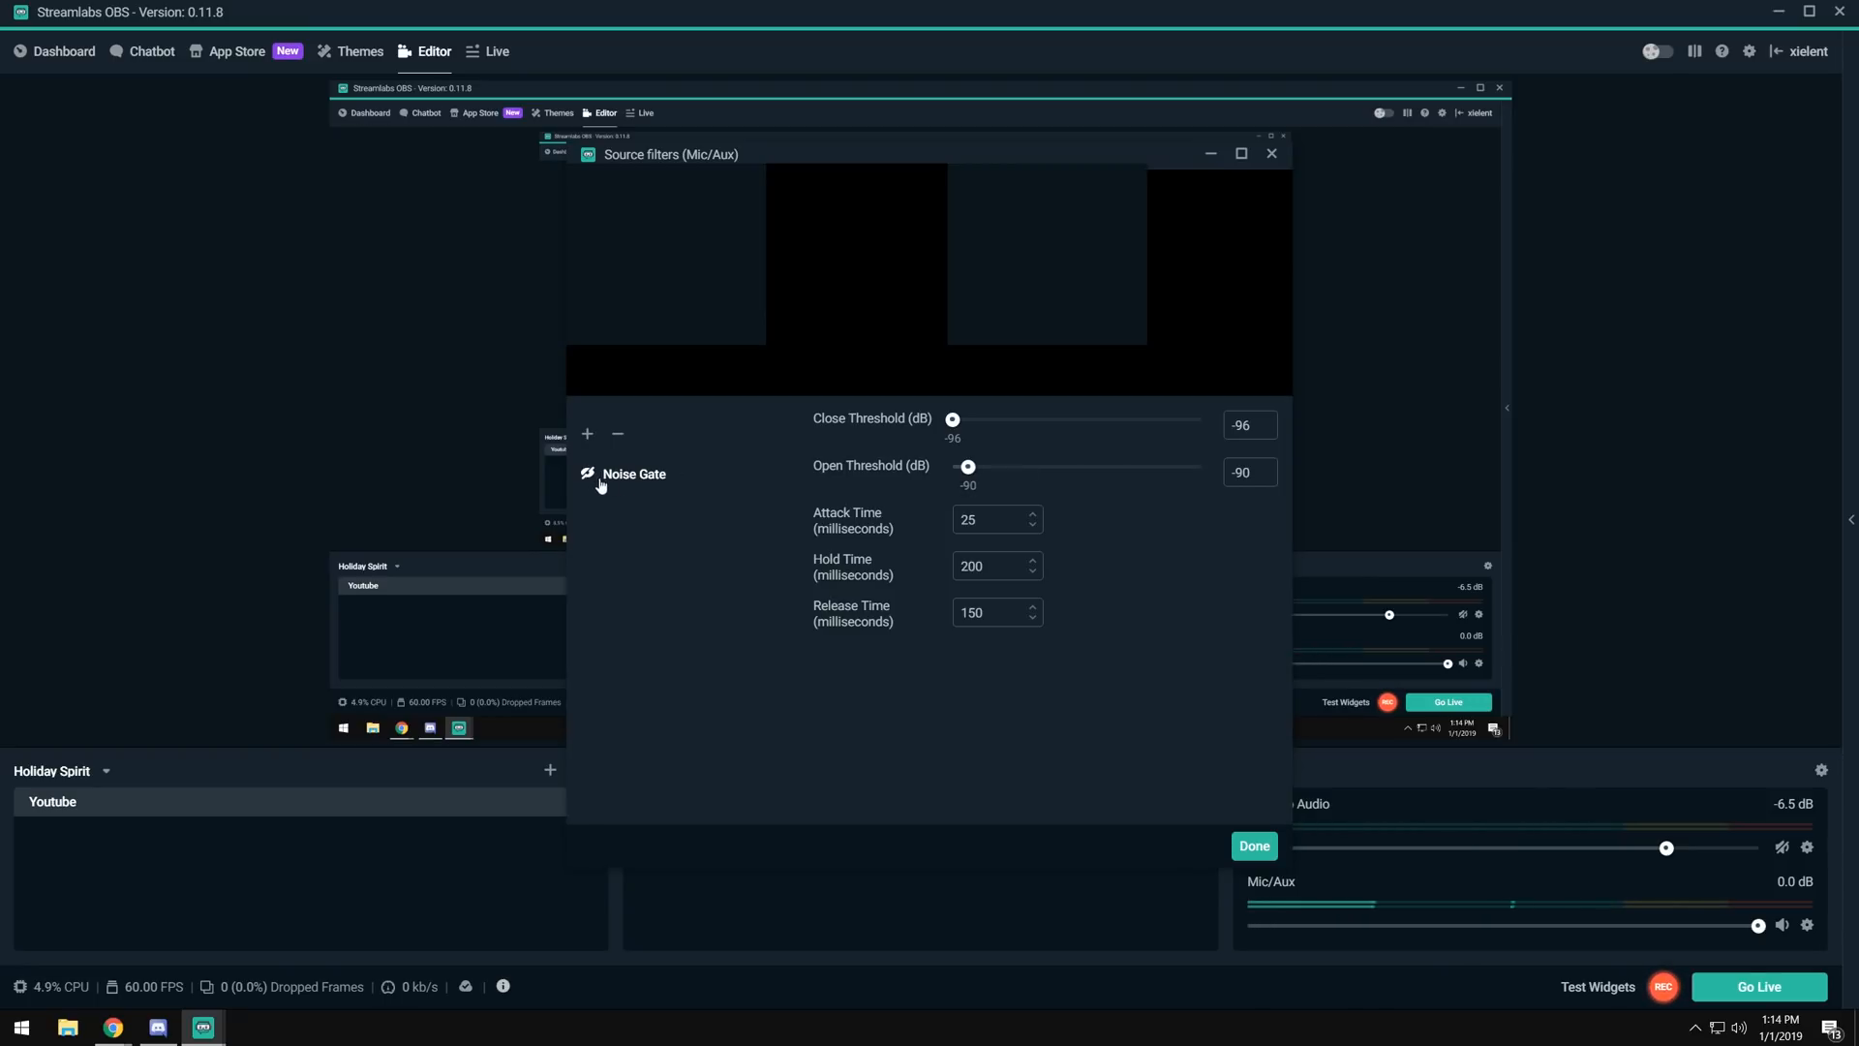
# Restore the Noise Gate to -45 dB close and -40 dB open thresholds.
pyautogui.click(587, 472)
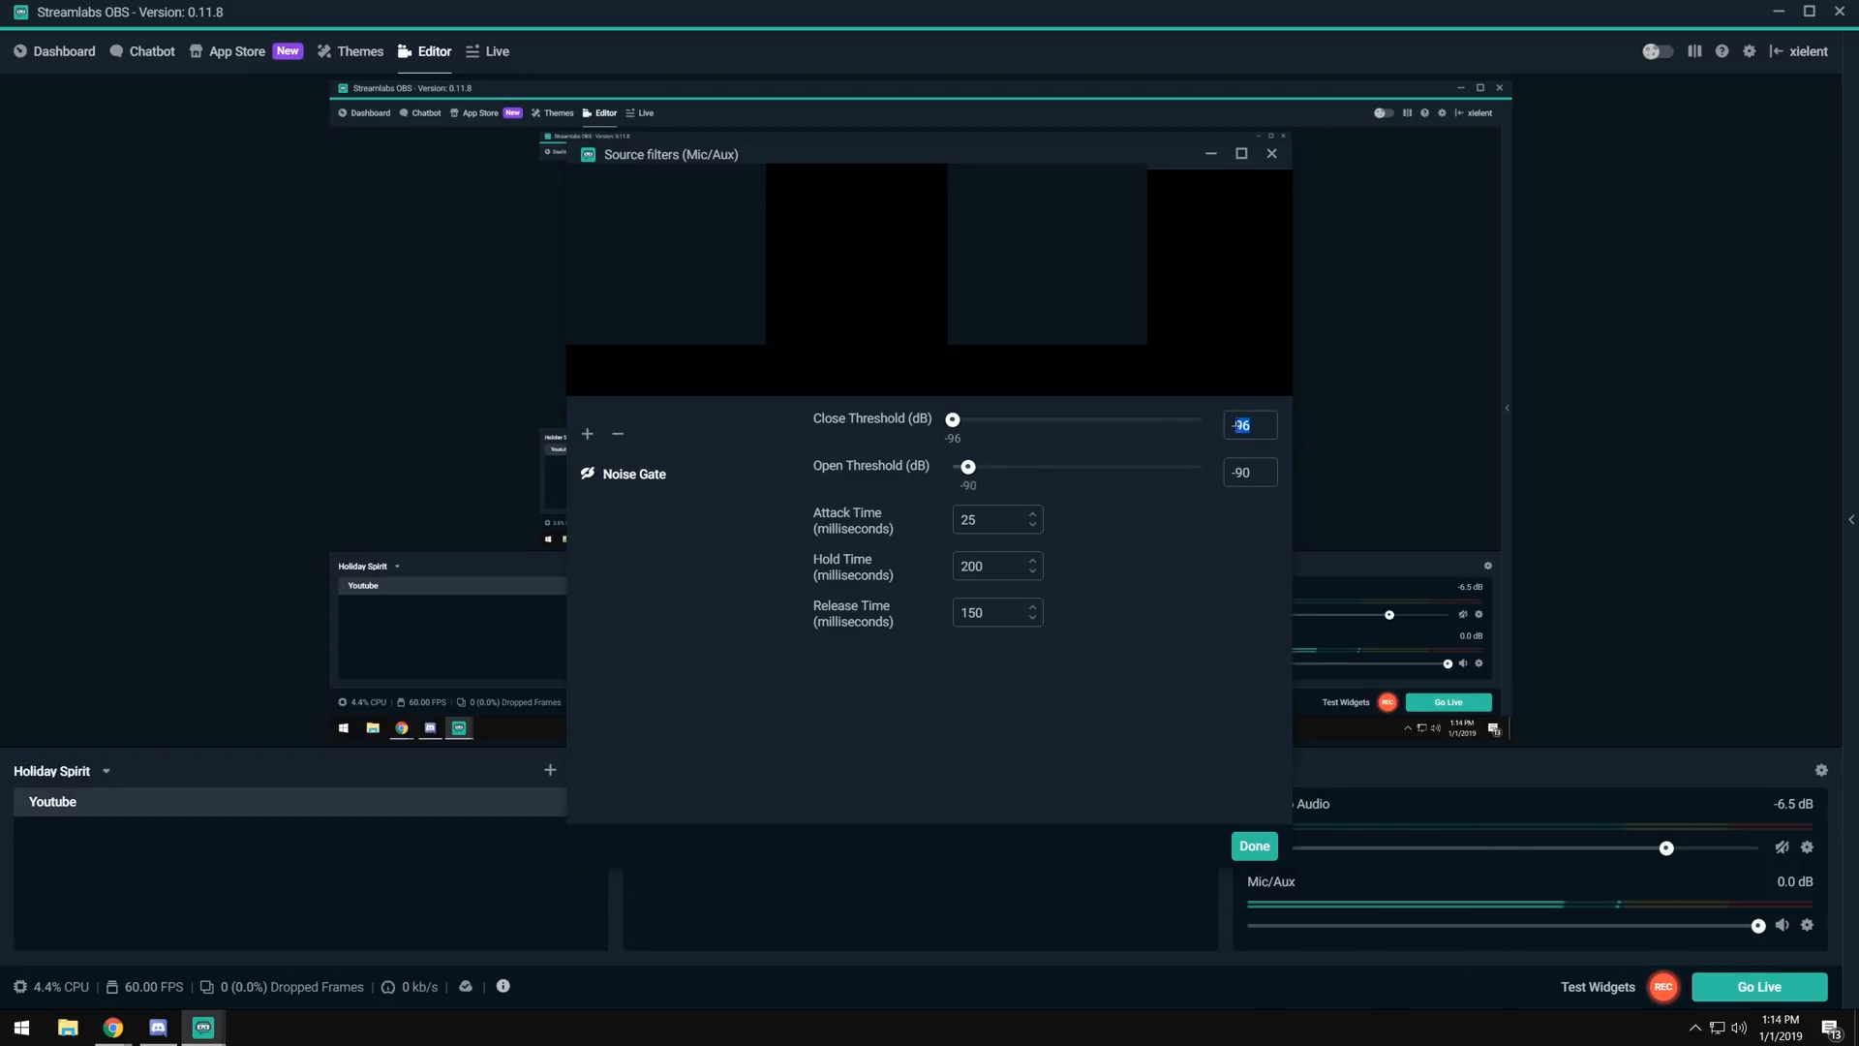
pyautogui.write('-45')
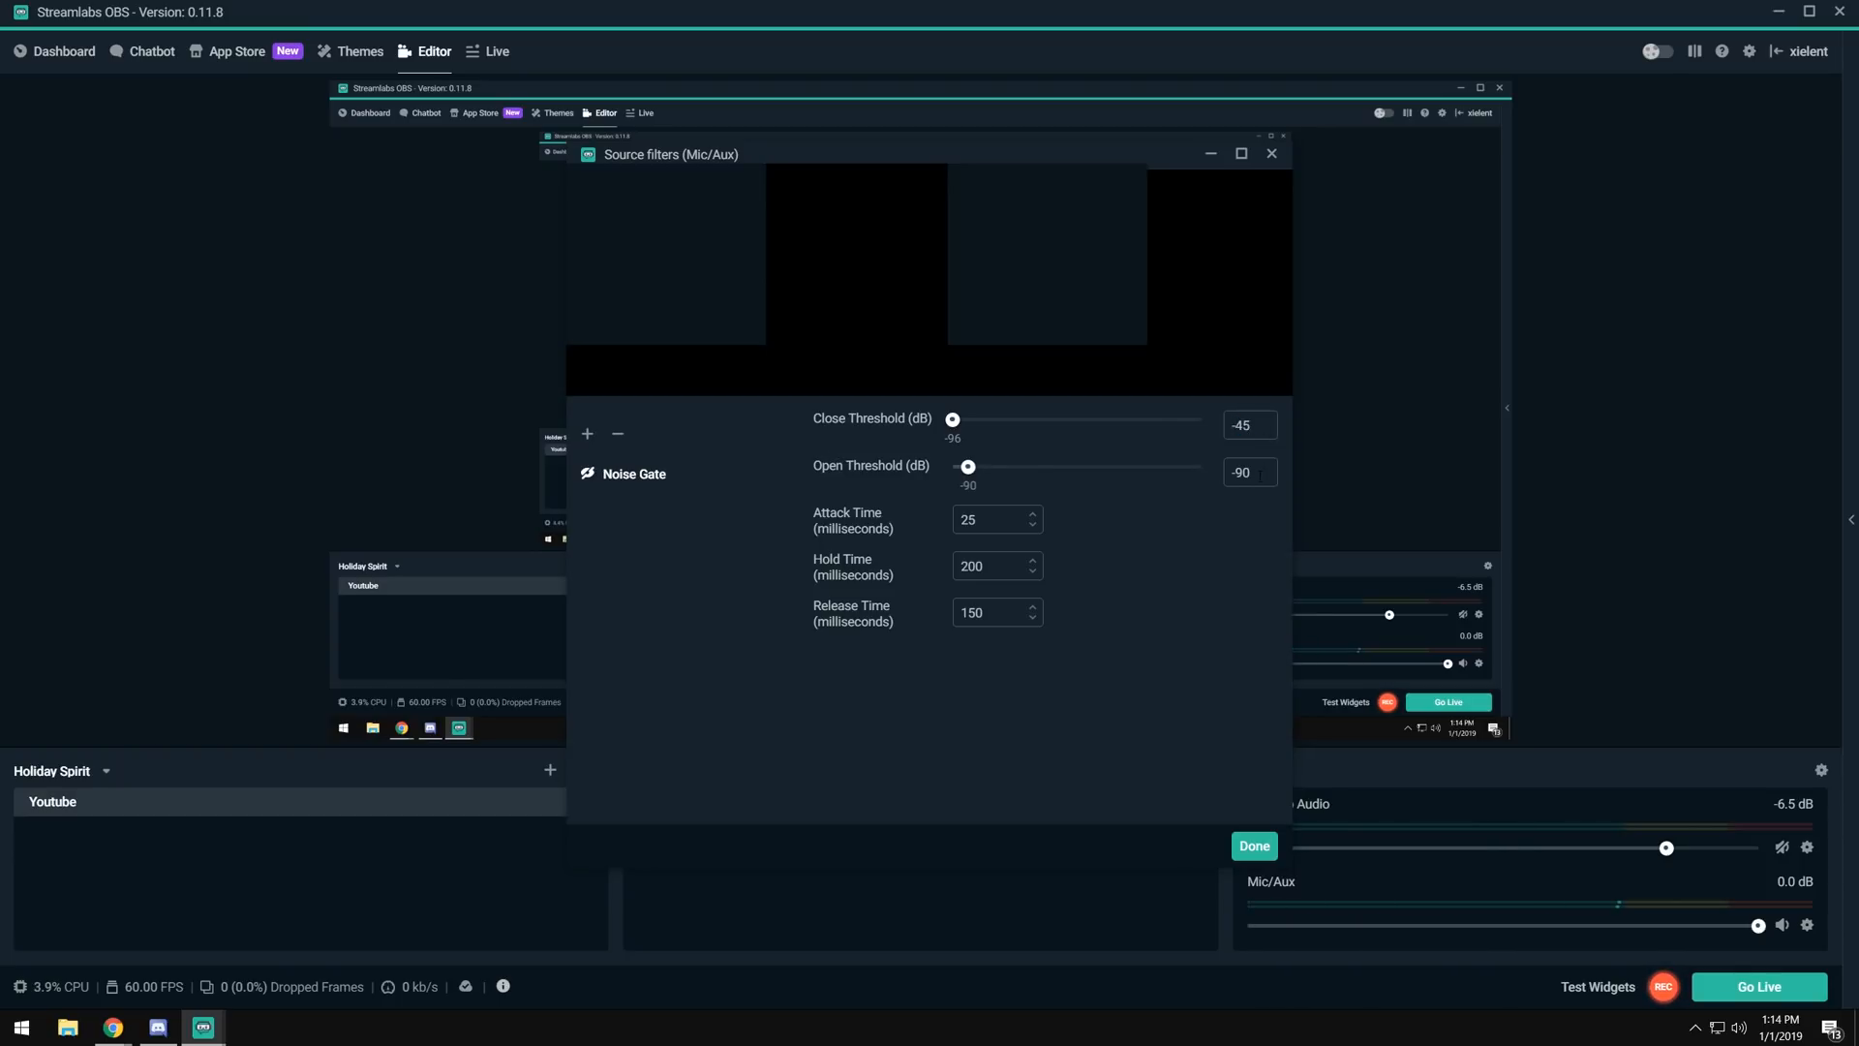
pyautogui.moveTo(953, 418); pyautogui.dragTo(1082, 418)
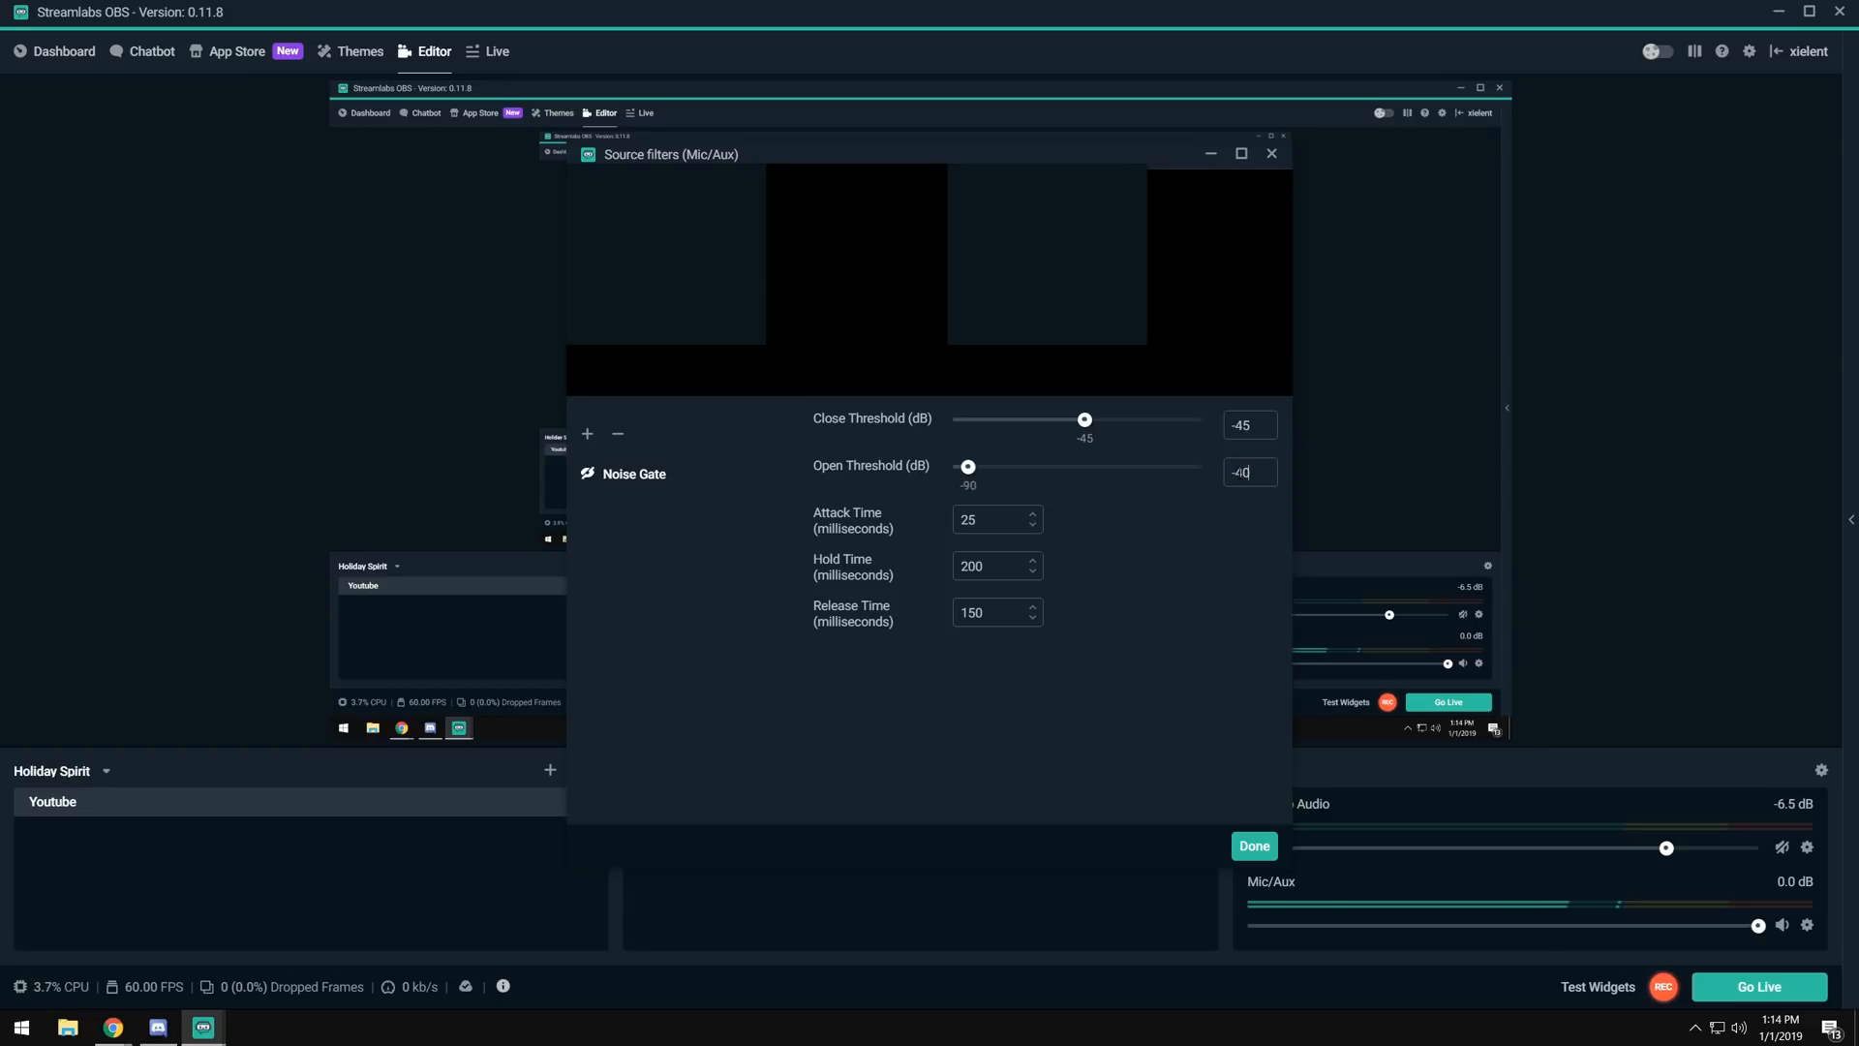
pyautogui.moveTo(969, 467); pyautogui.dragTo(1096, 467)
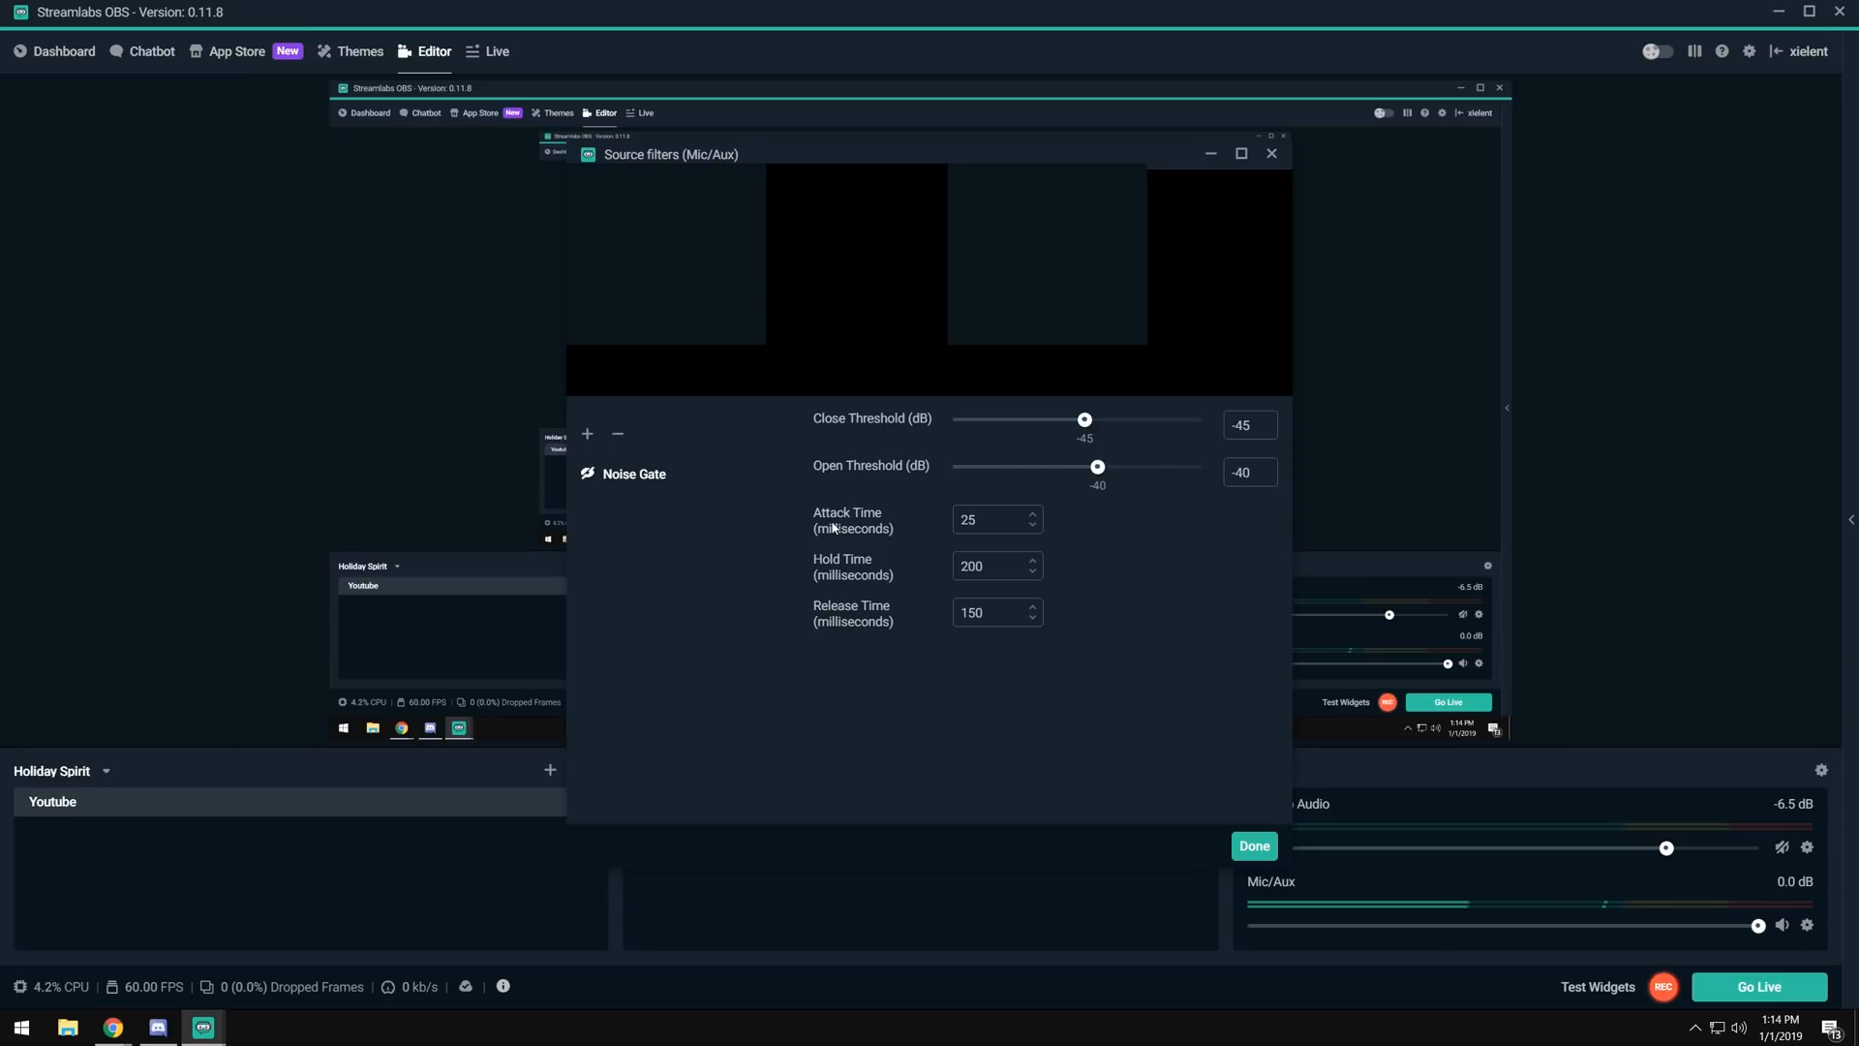
pyautogui.moveTo(1016, 558)
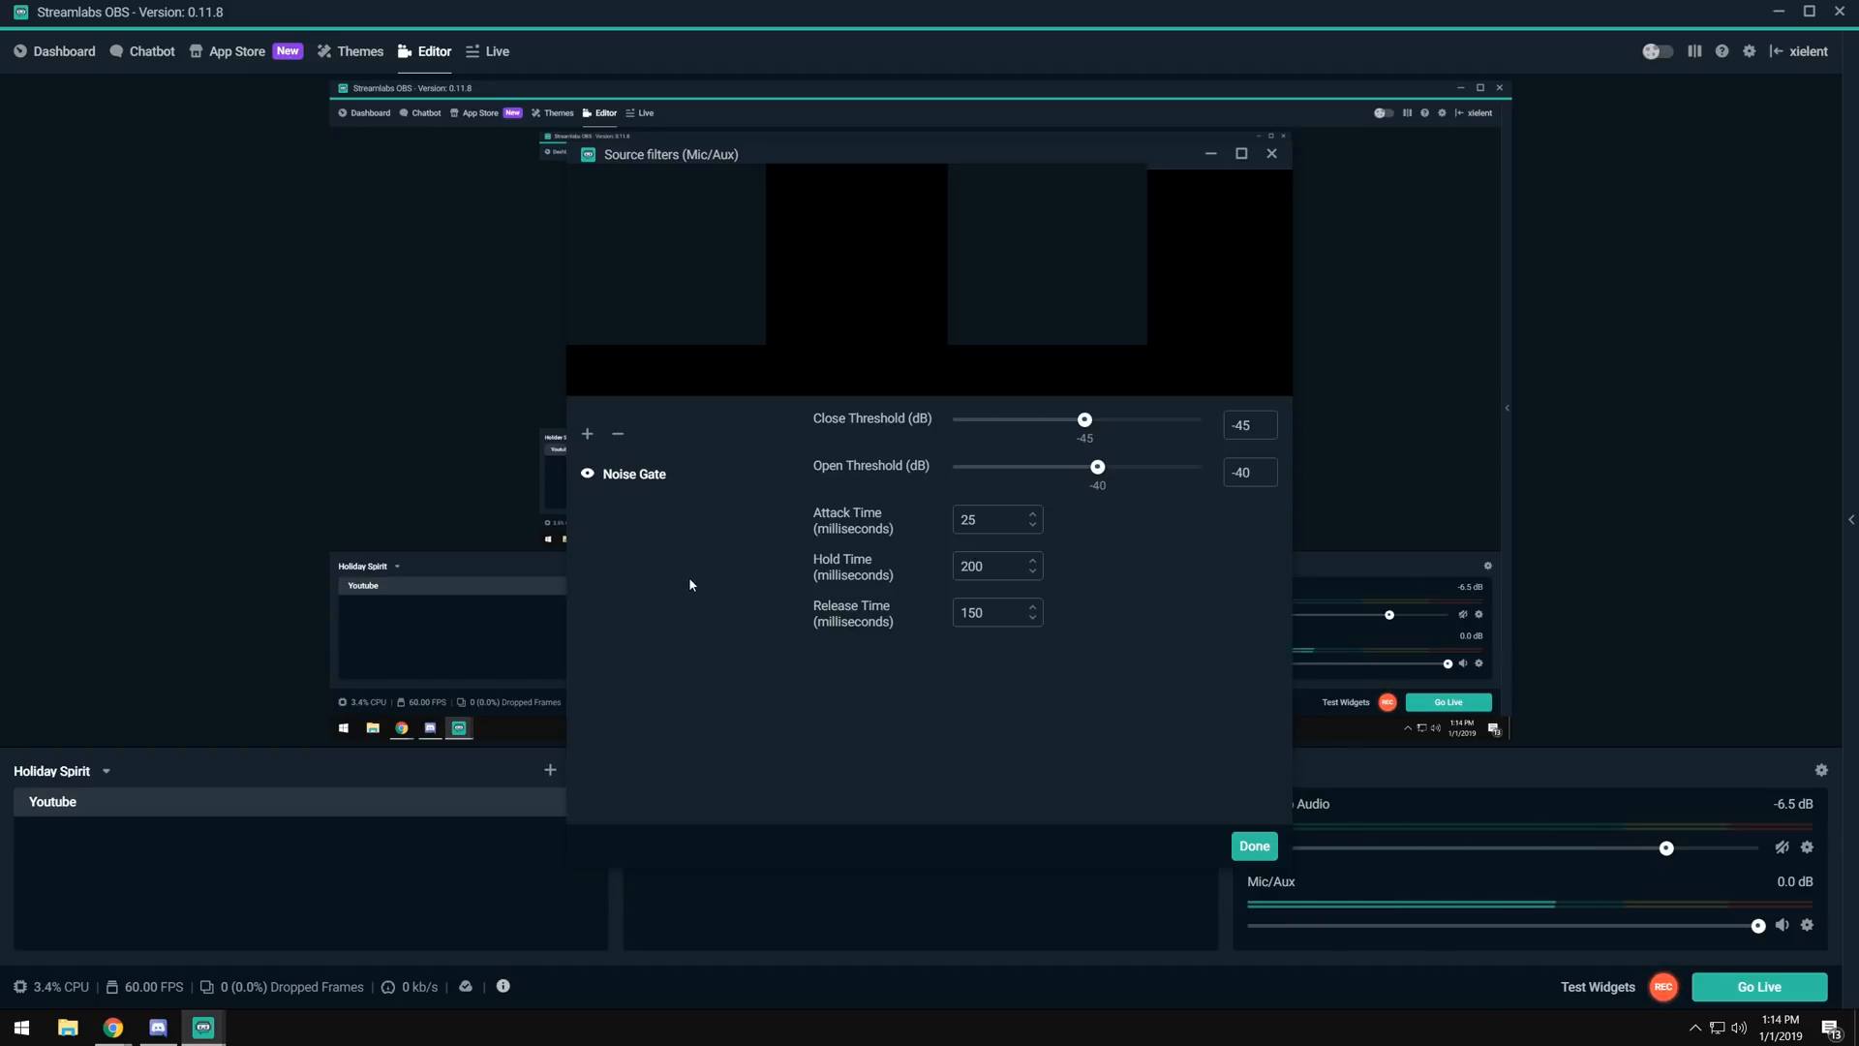
# Add a Gain filter to Mic/Aux and sweep its gain through 1.2 and 13.4 dB, ending near -4.1 dB.
pyautogui.click(1253, 846)
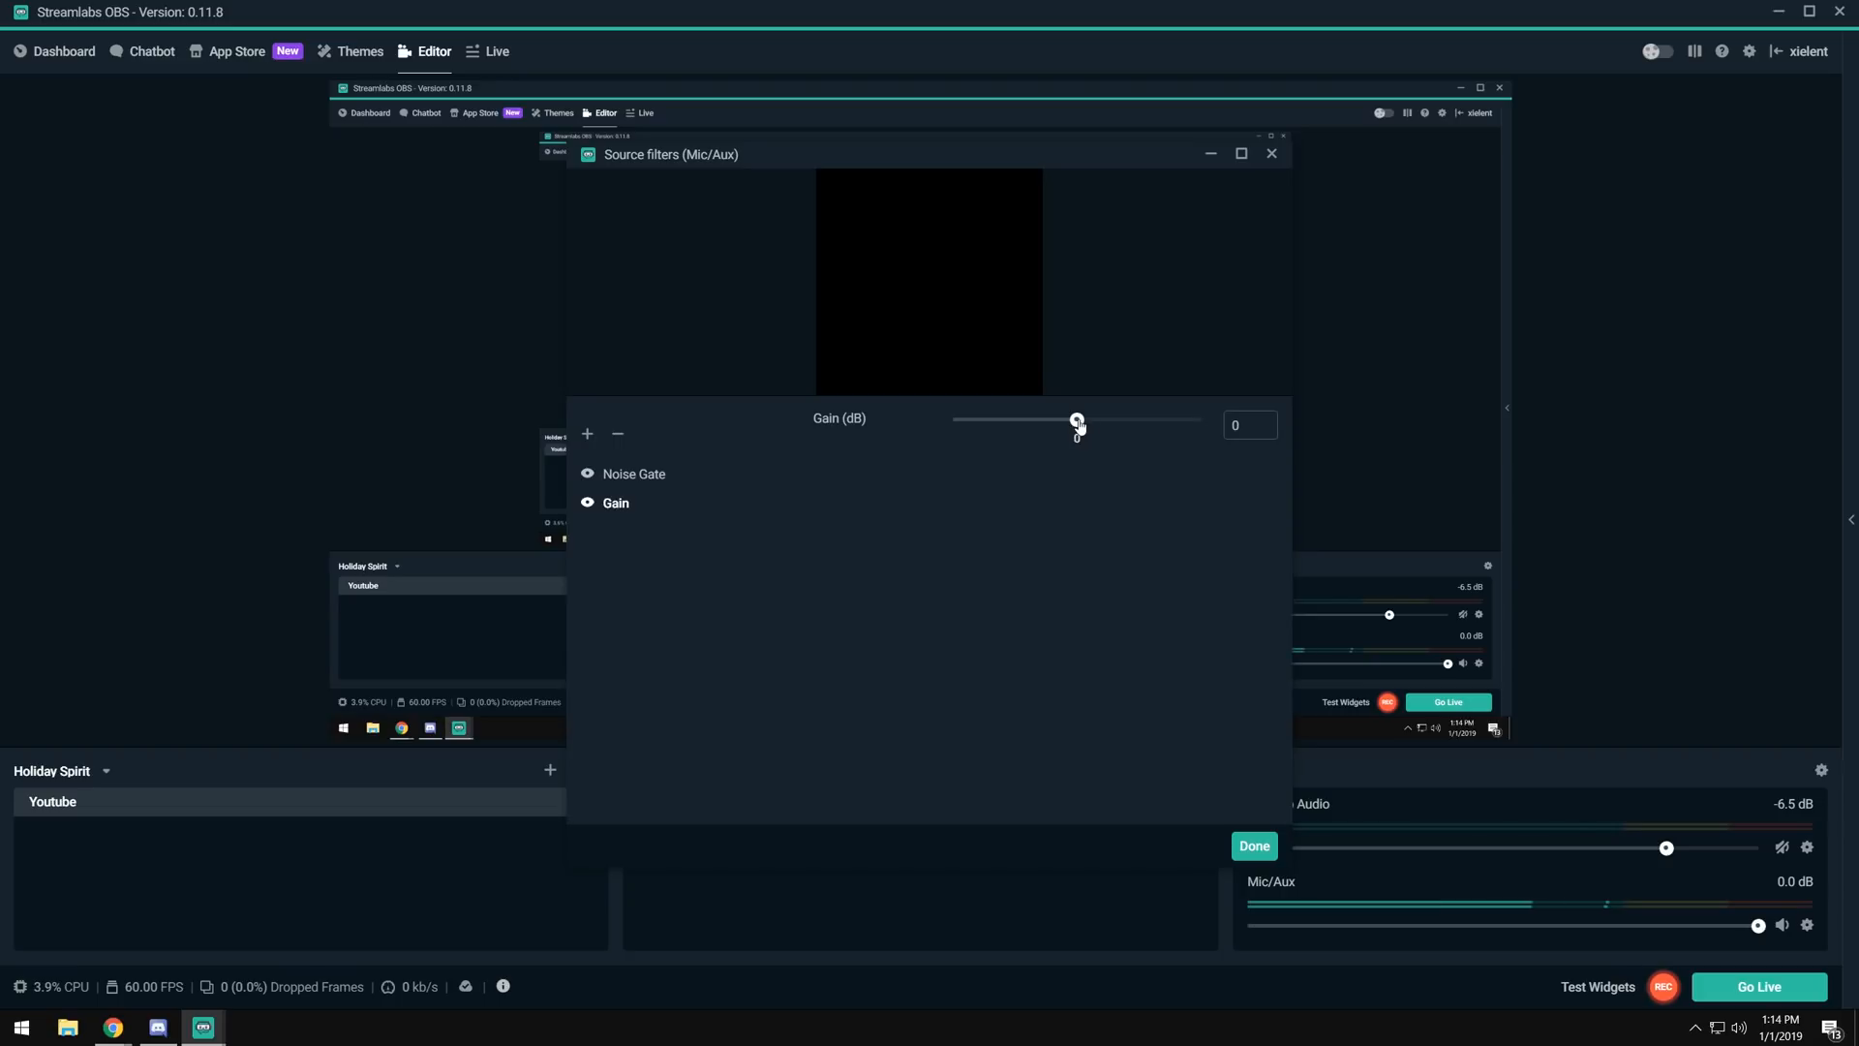
pyautogui.moveTo(1076, 418); pyautogui.dragTo(1083, 418)
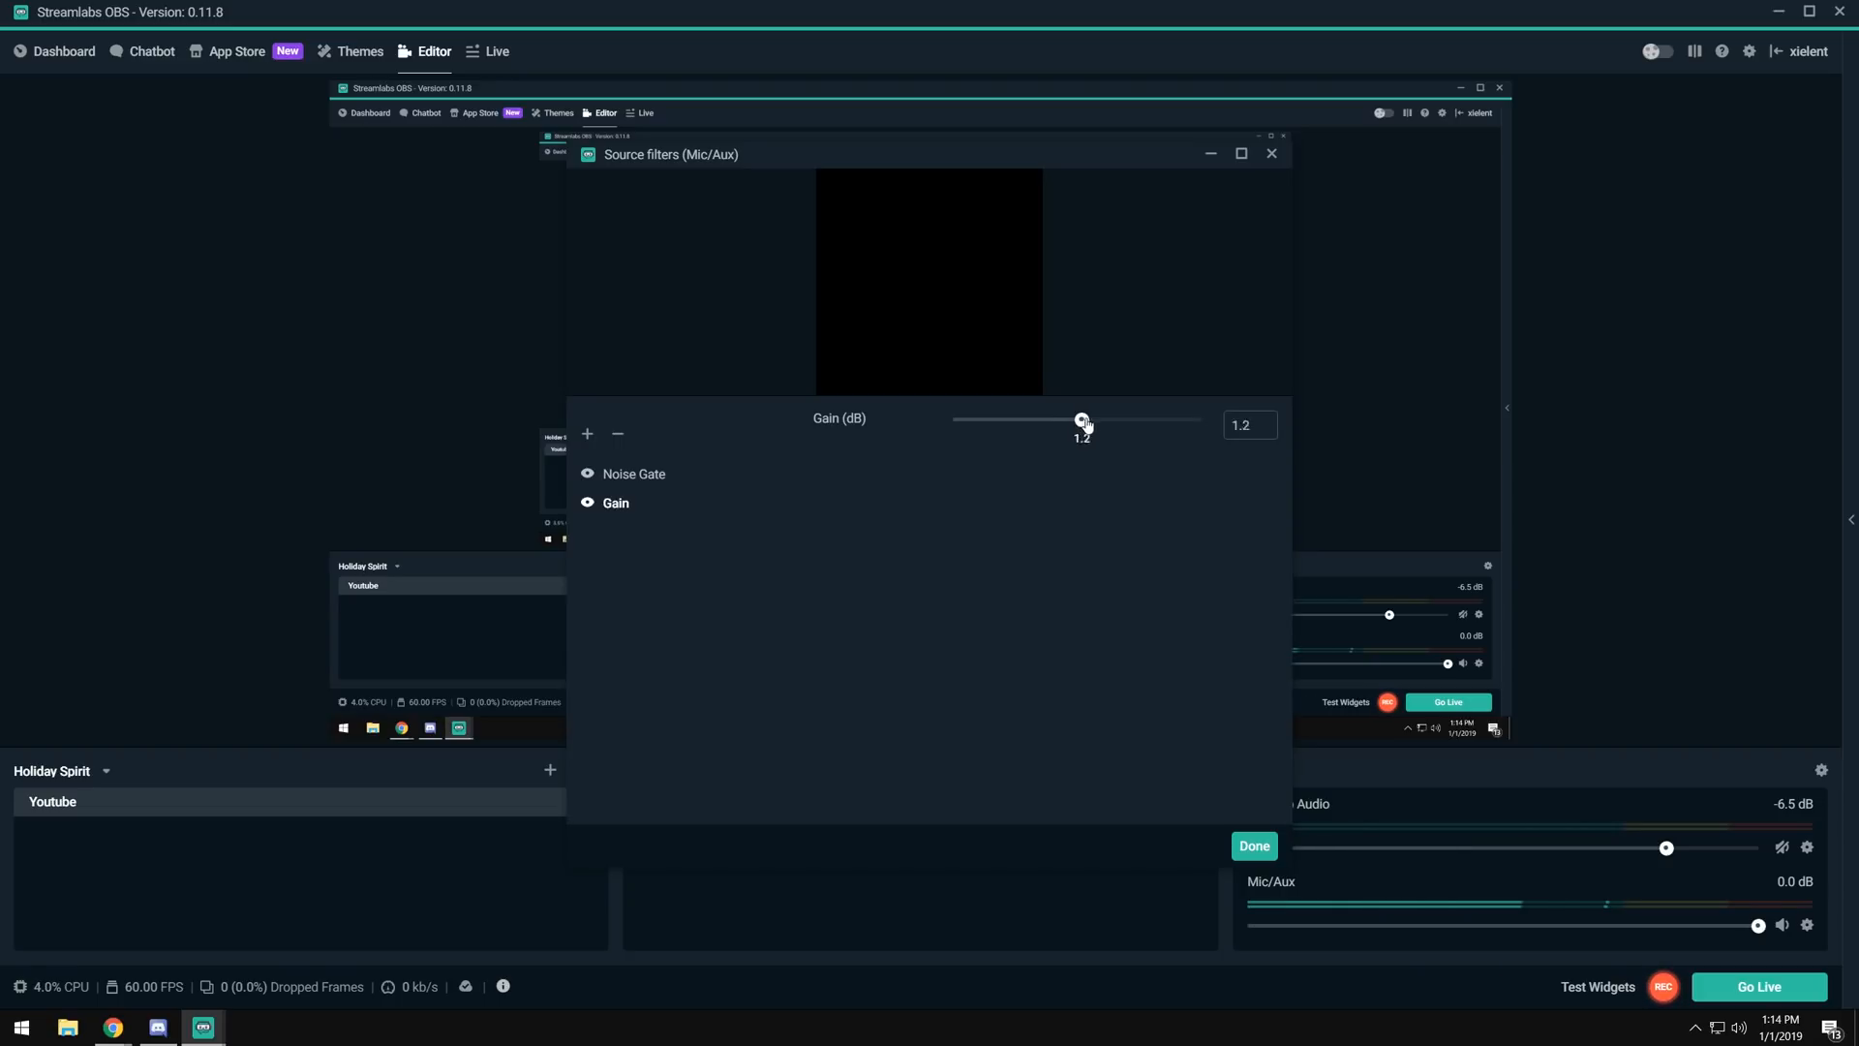
pyautogui.moveTo(1081, 420); pyautogui.dragTo(1133, 420)
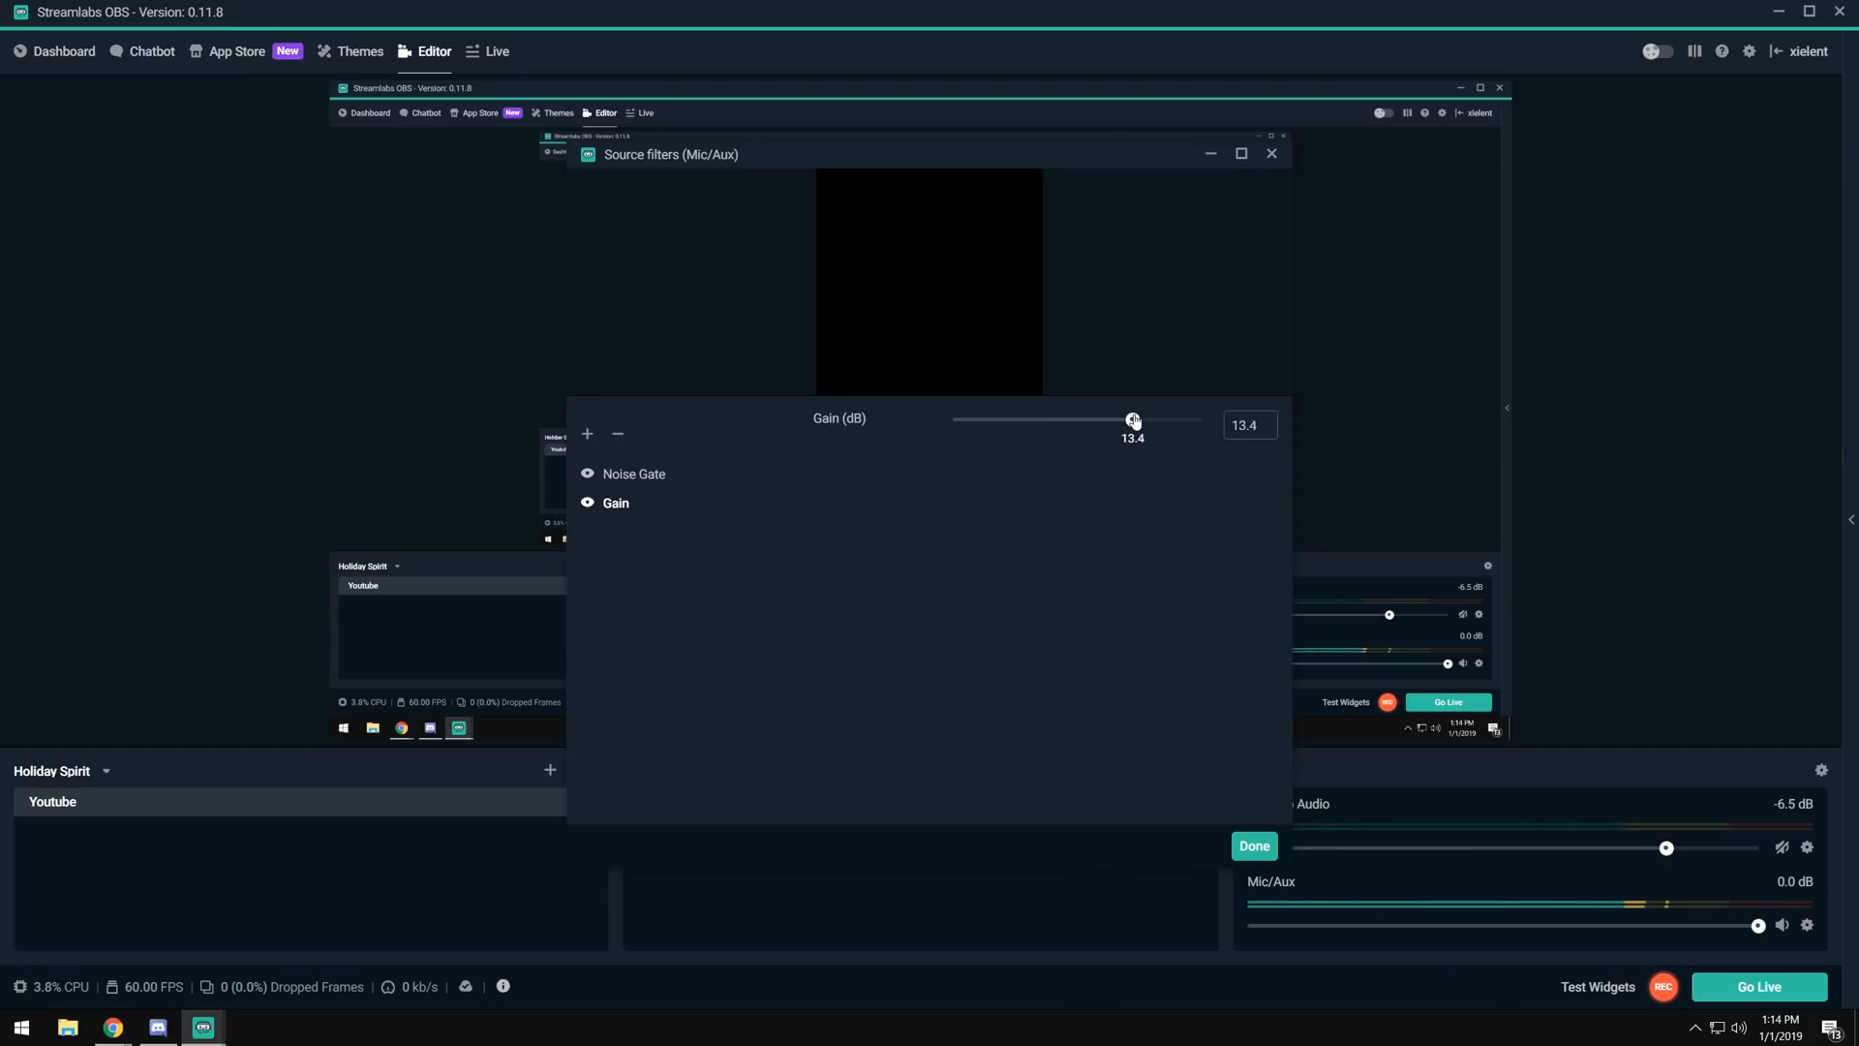
pyautogui.moveTo(1133, 420); pyautogui.dragTo(1060, 420)
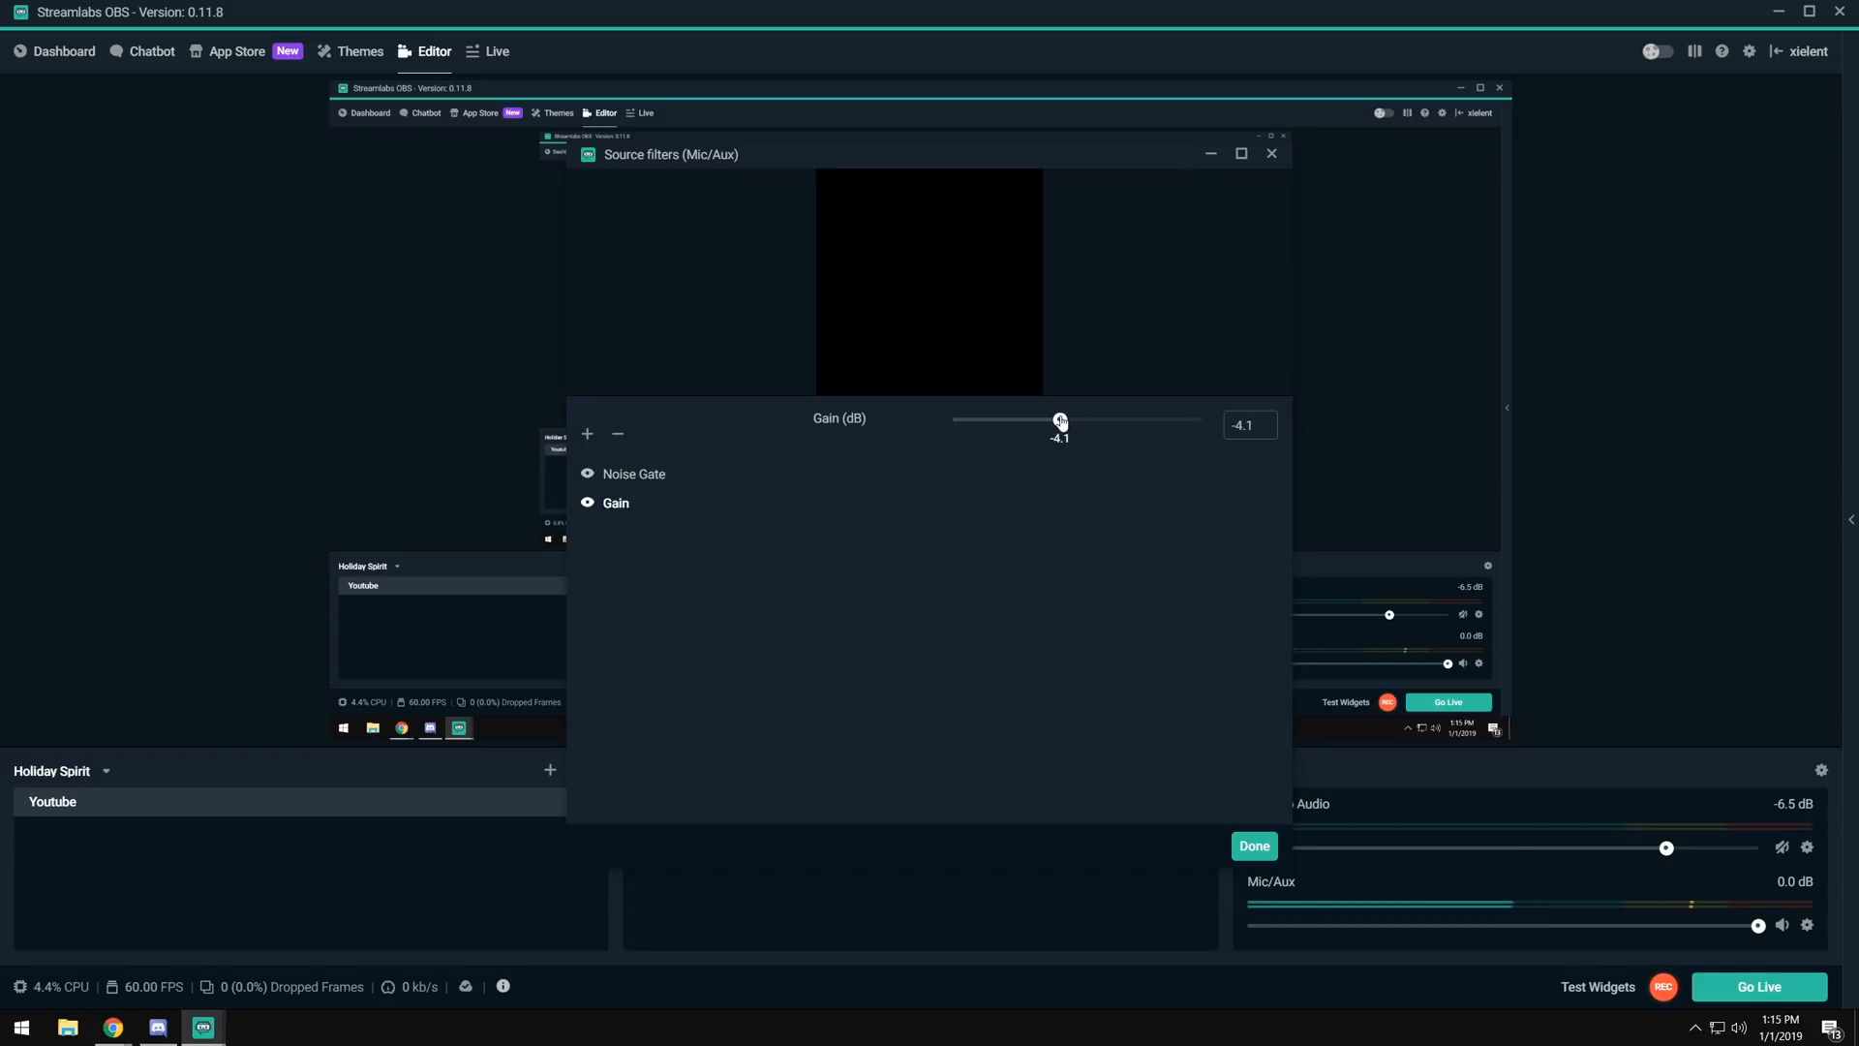
pyautogui.moveTo(1059, 420); pyautogui.dragTo(1065, 420)
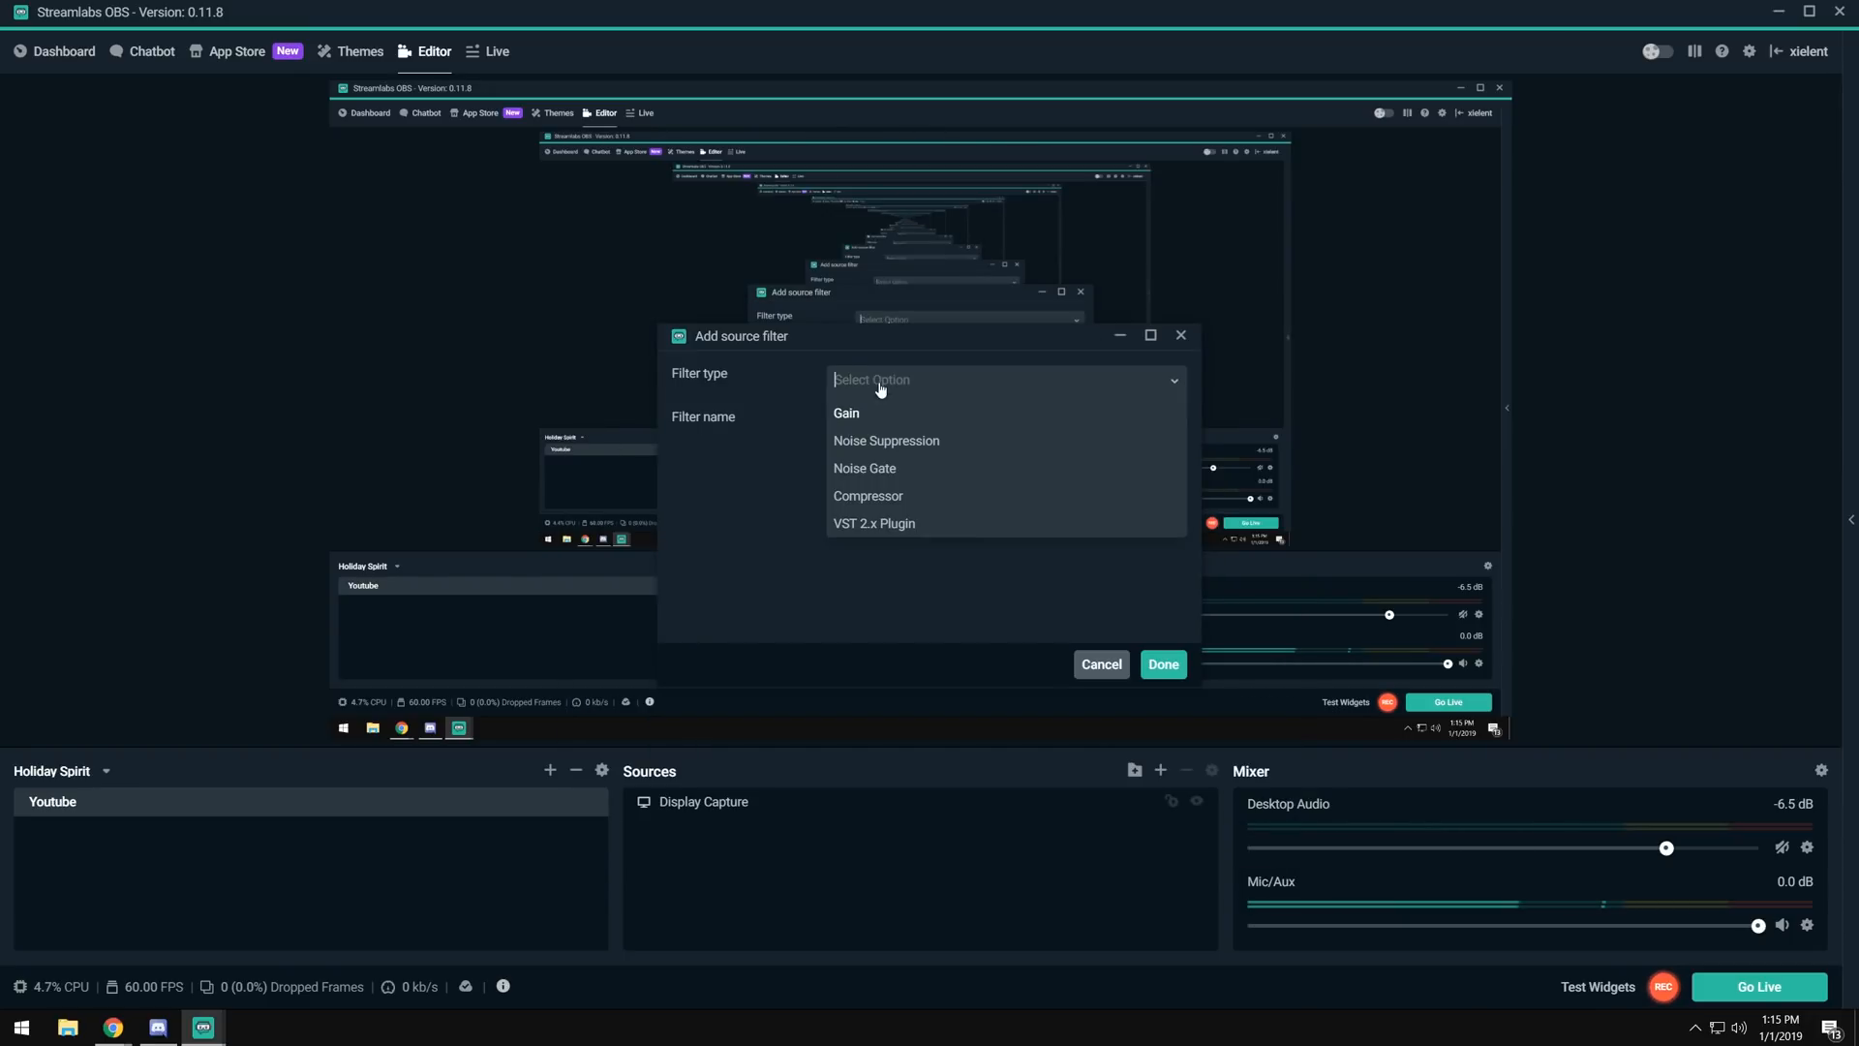
# Add a Noise Suppression filter to Mic/Aux at the default -30 dB suppression.
pyautogui.click(885, 439)
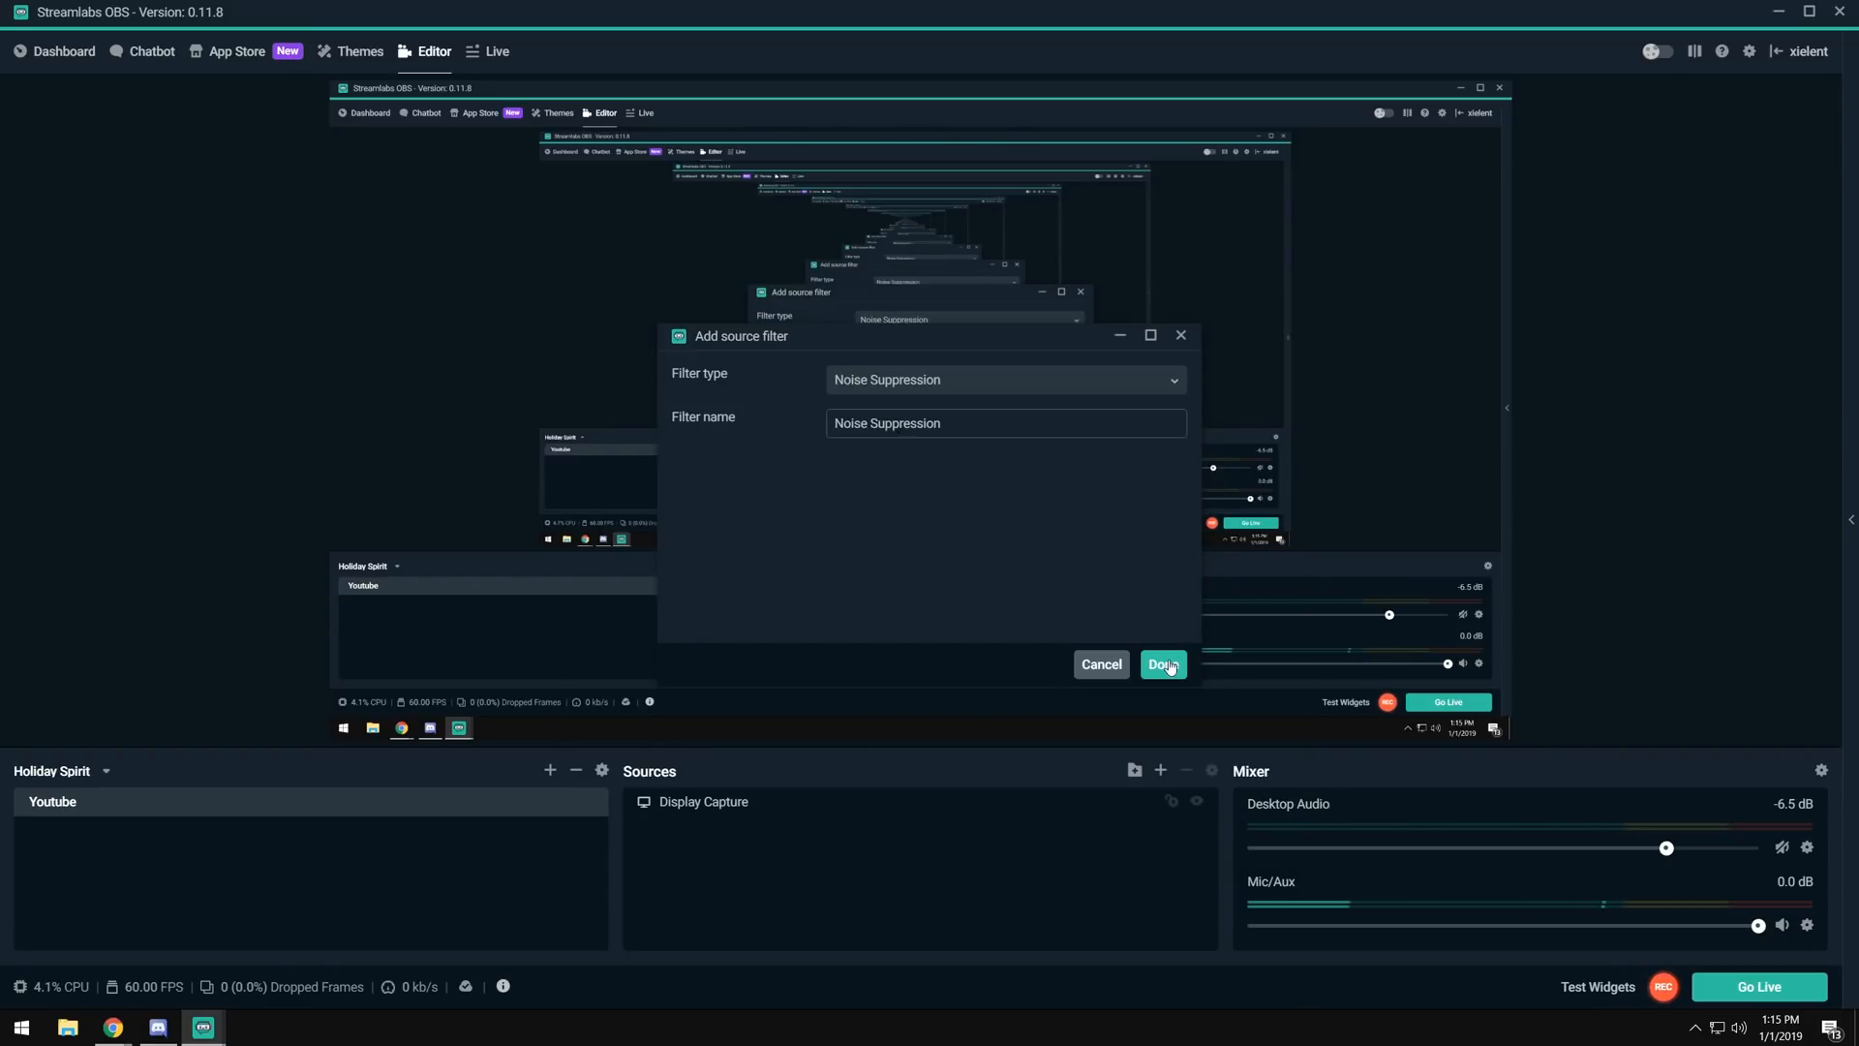
pyautogui.click(1160, 665)
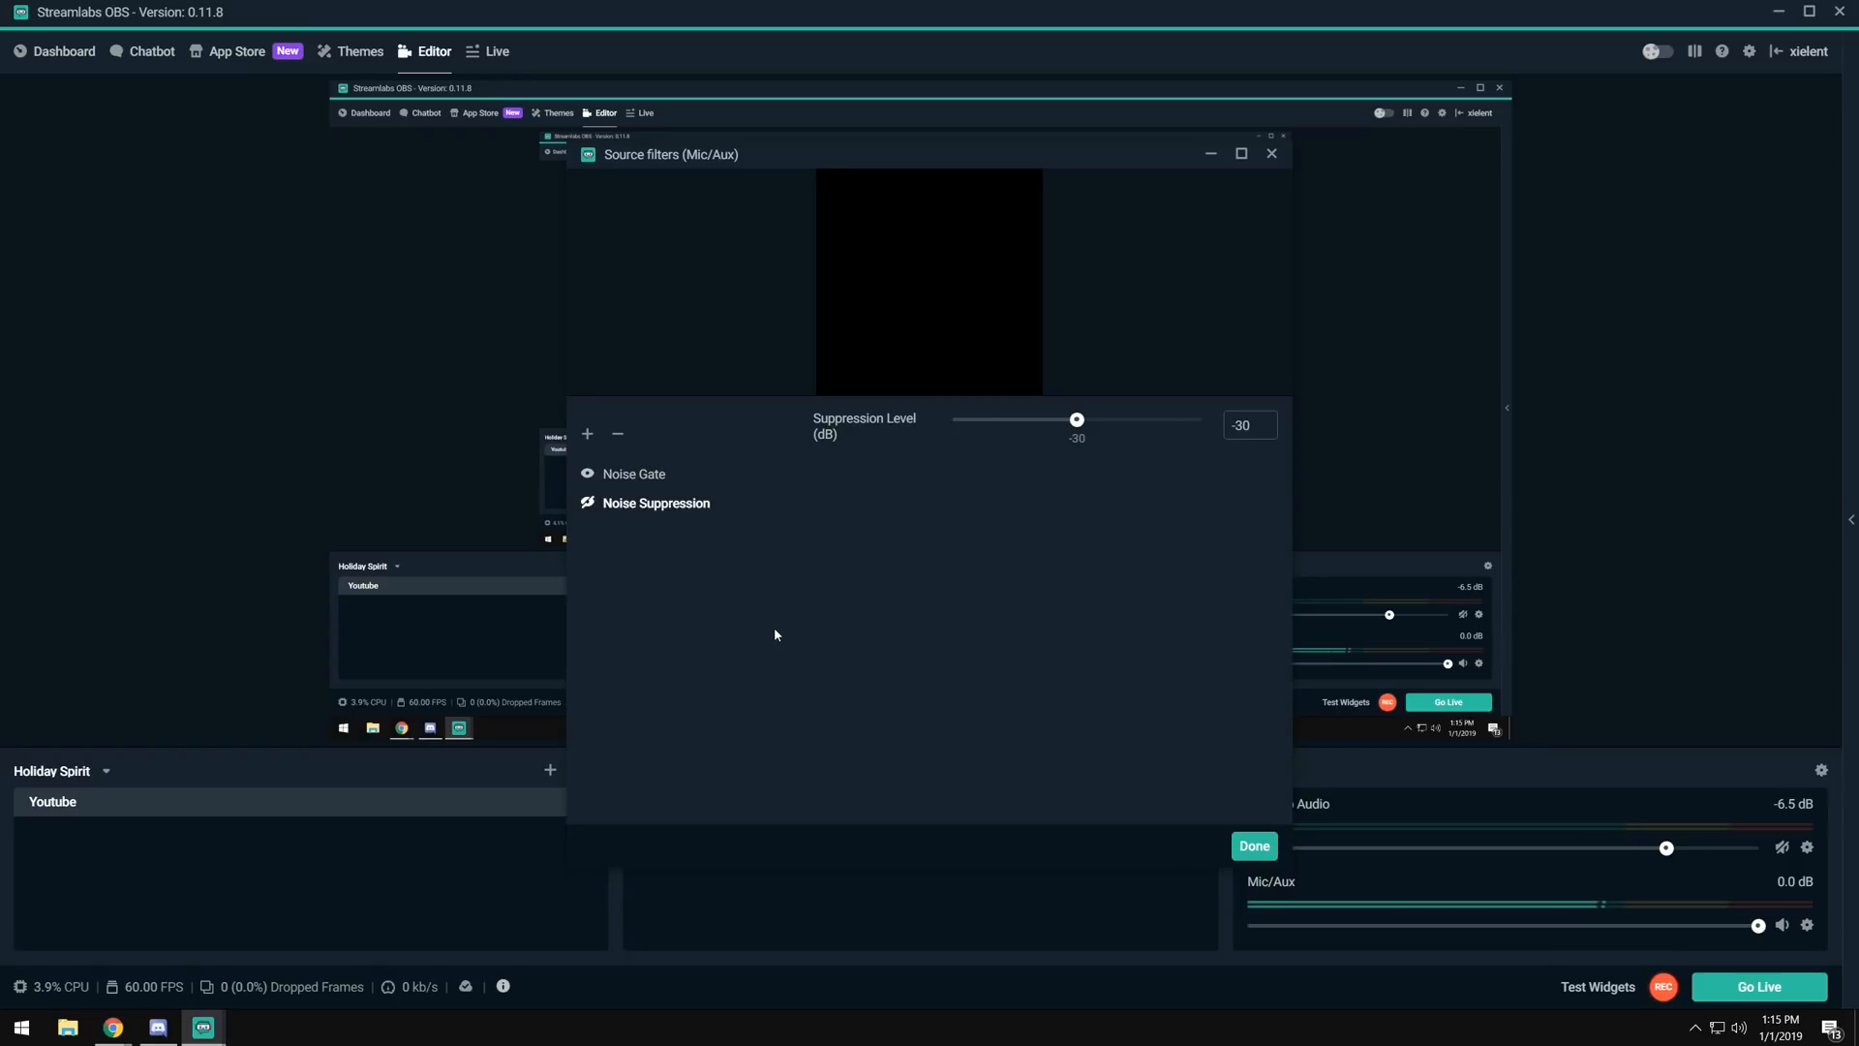
pyautogui.moveTo(780, 632)
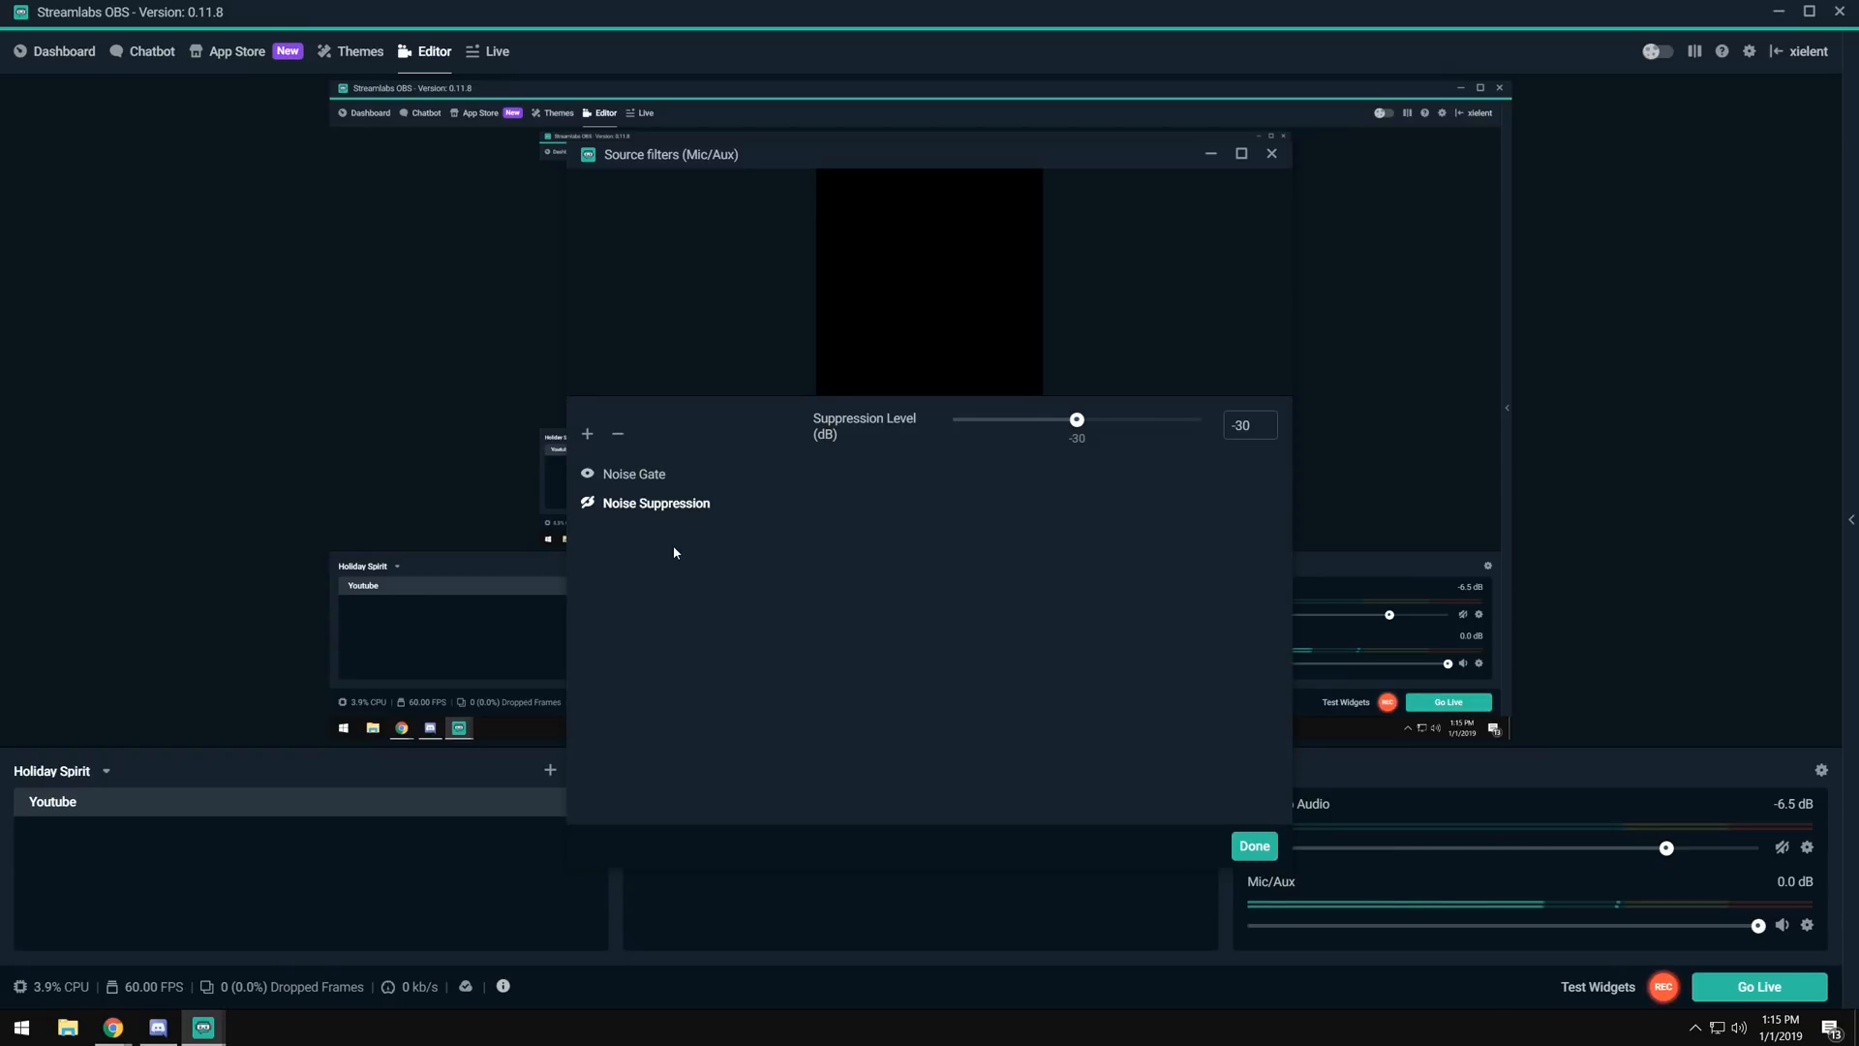
pyautogui.moveTo(600, 503)
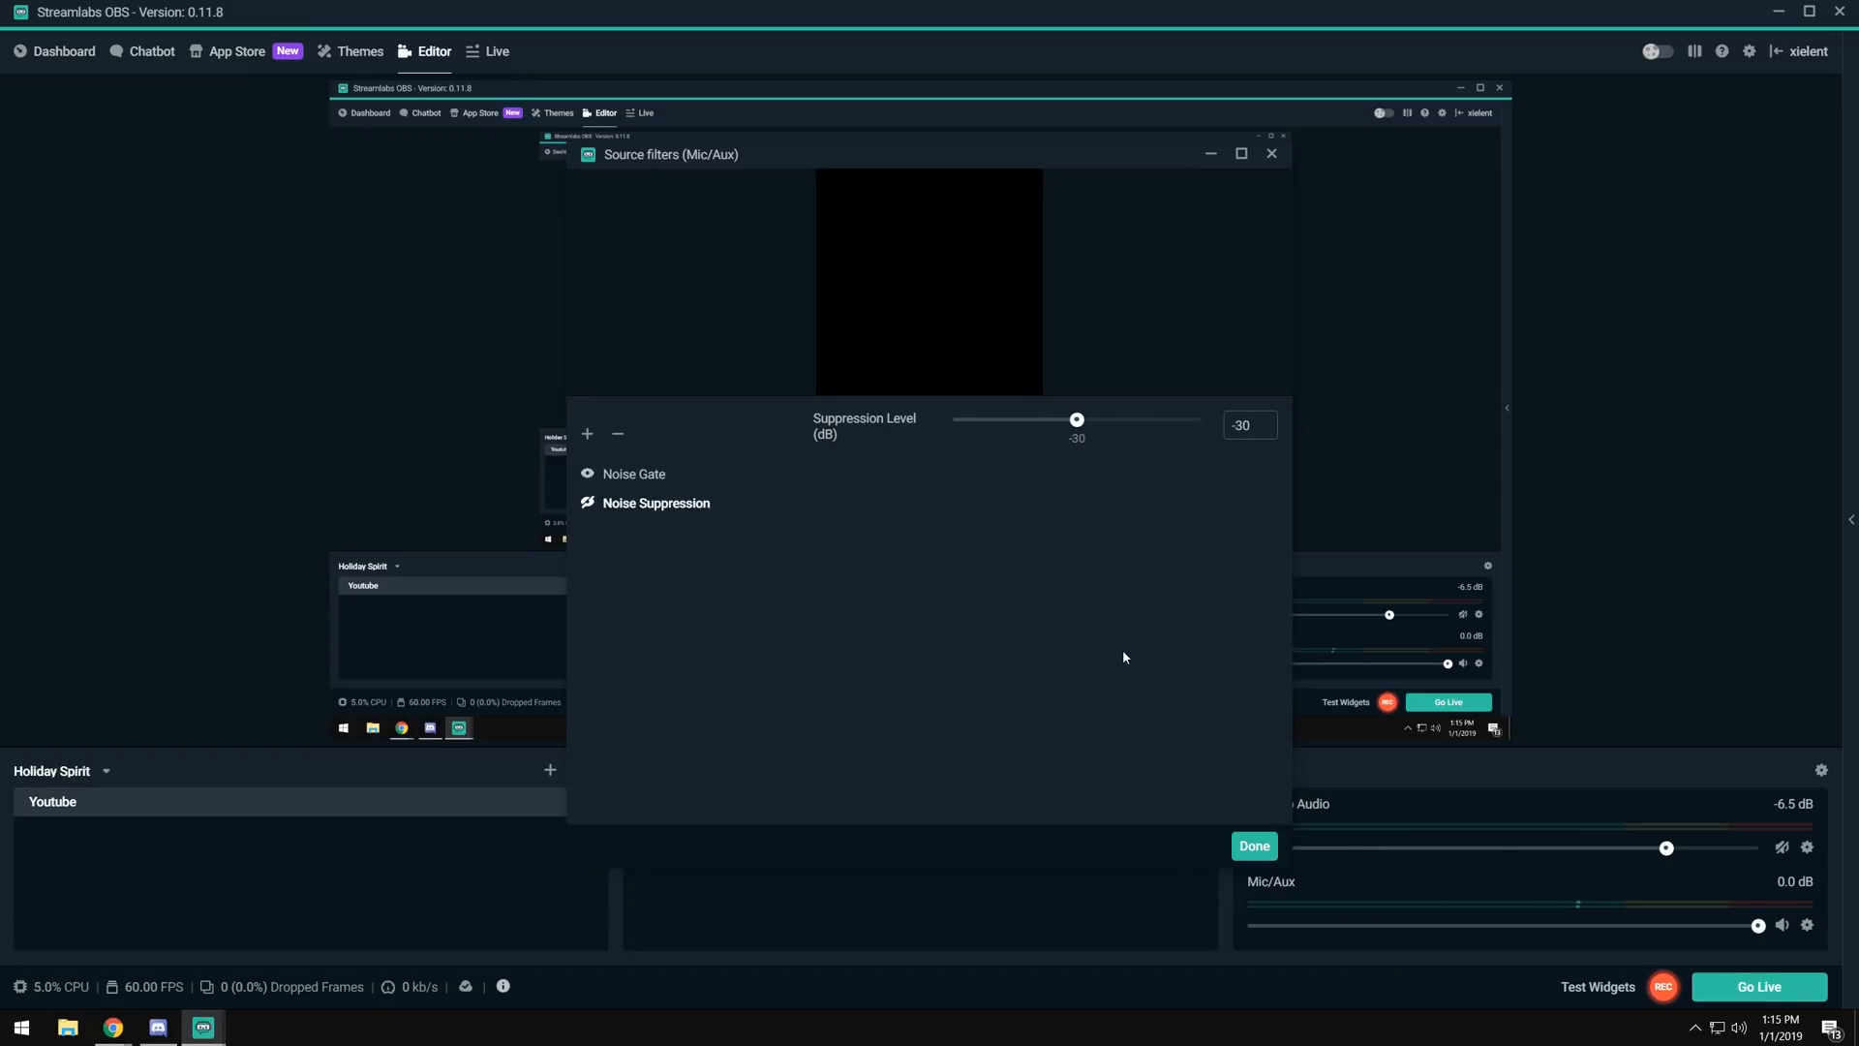
# Sweep the Suppression Level across its range from 0 dB down to the -60 dB minimum.
pyautogui.moveTo(1075, 418); pyautogui.dragTo(1201, 418)
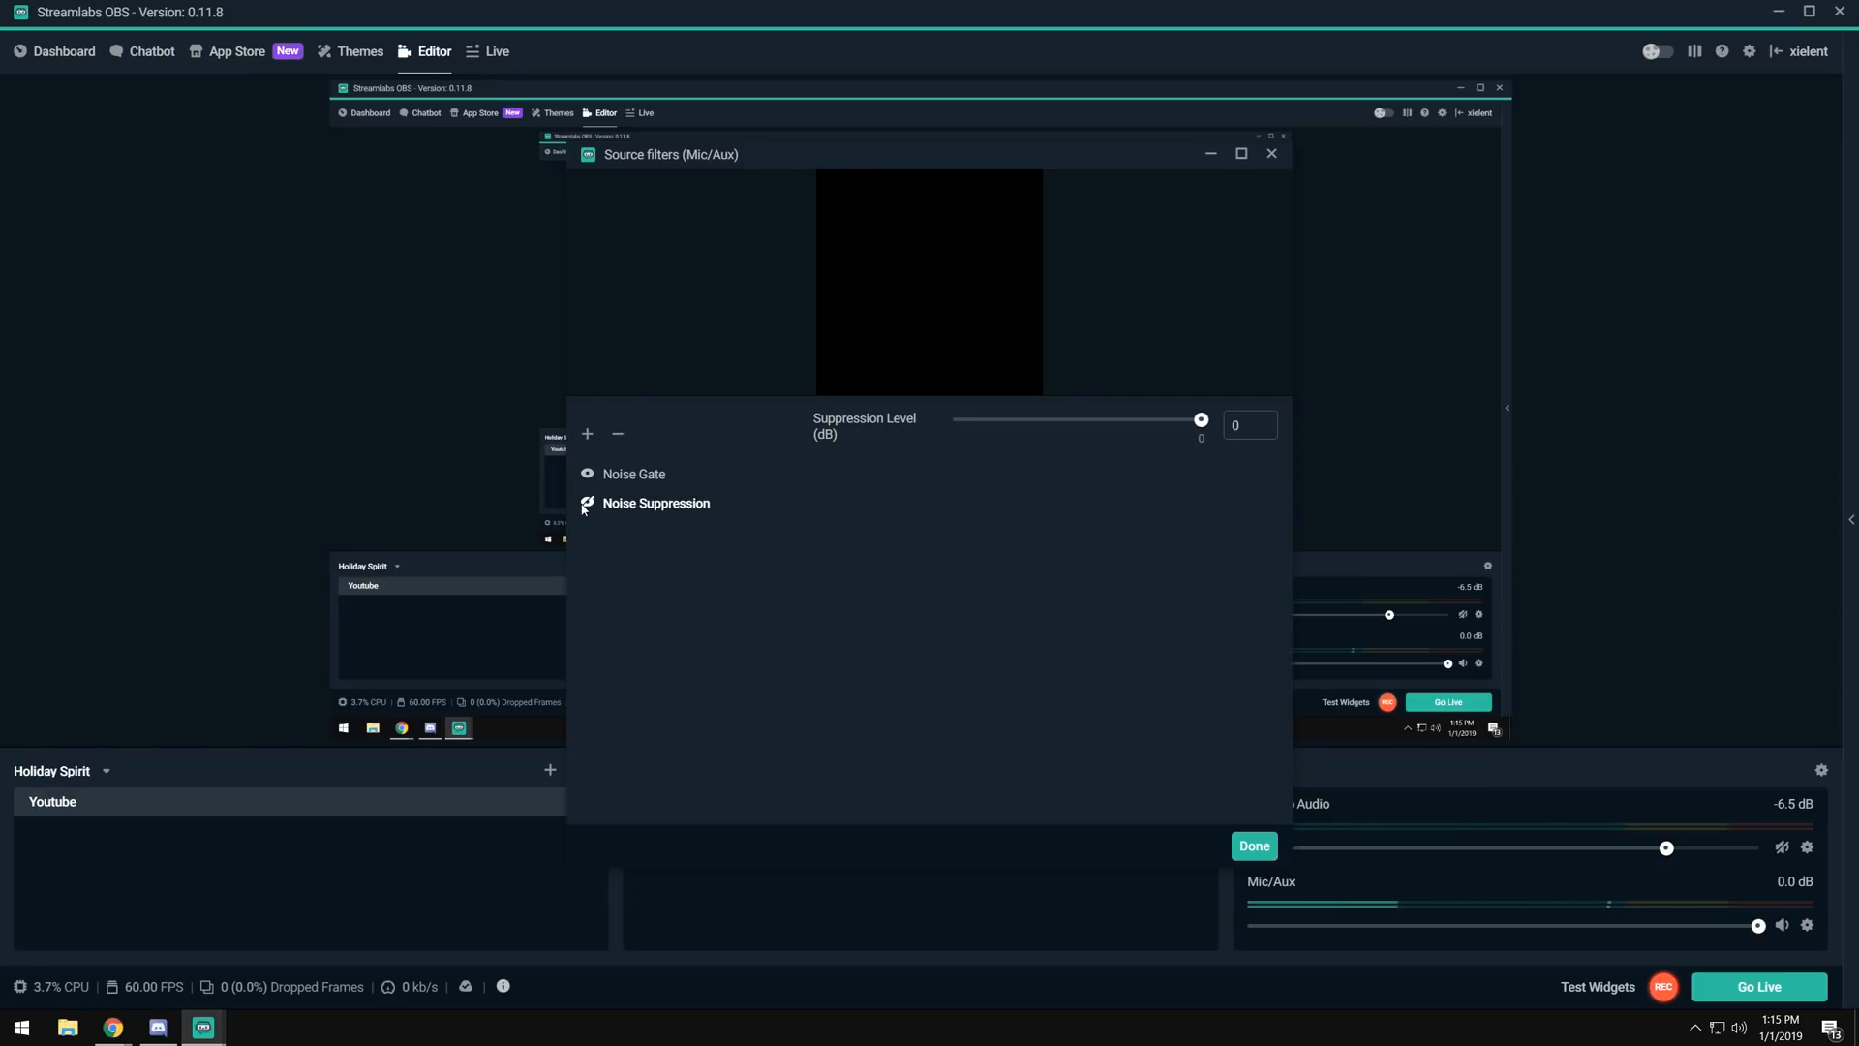
pyautogui.moveTo(1200, 421); pyautogui.dragTo(1187, 420)
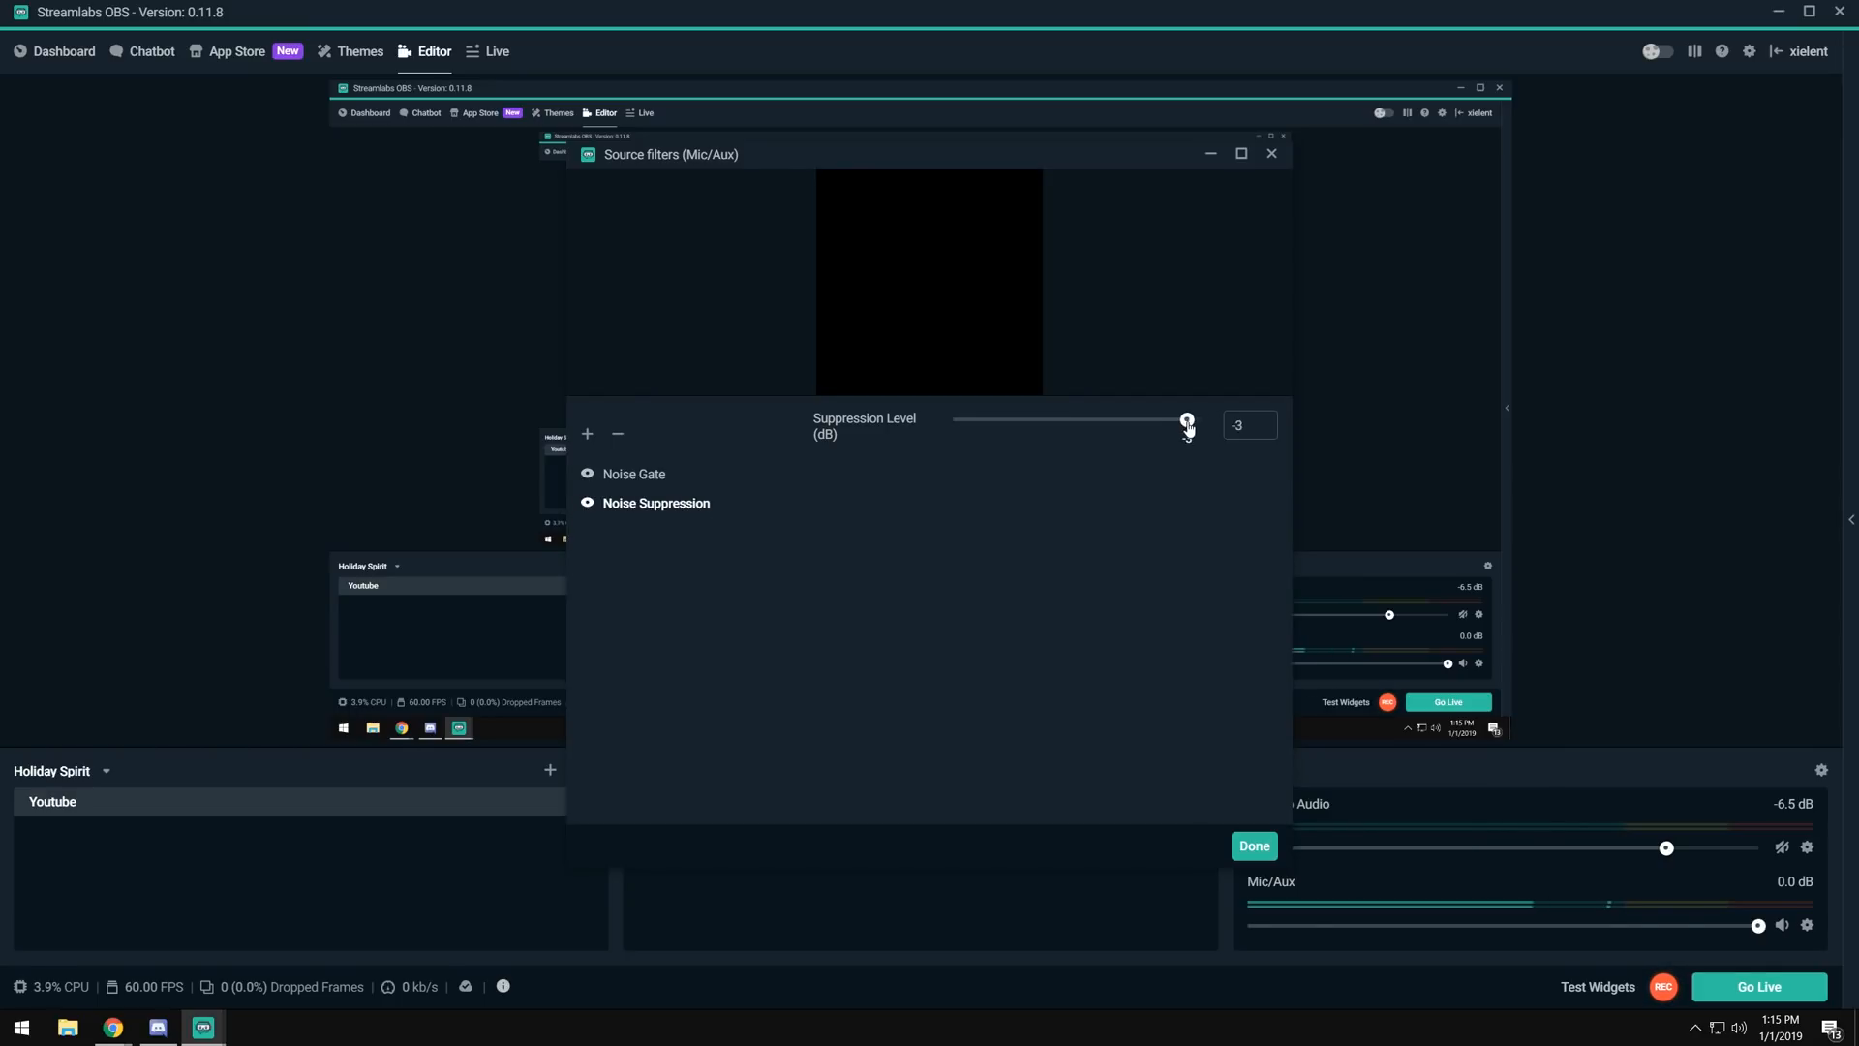
pyautogui.moveTo(1186, 421); pyautogui.dragTo(1115, 420)
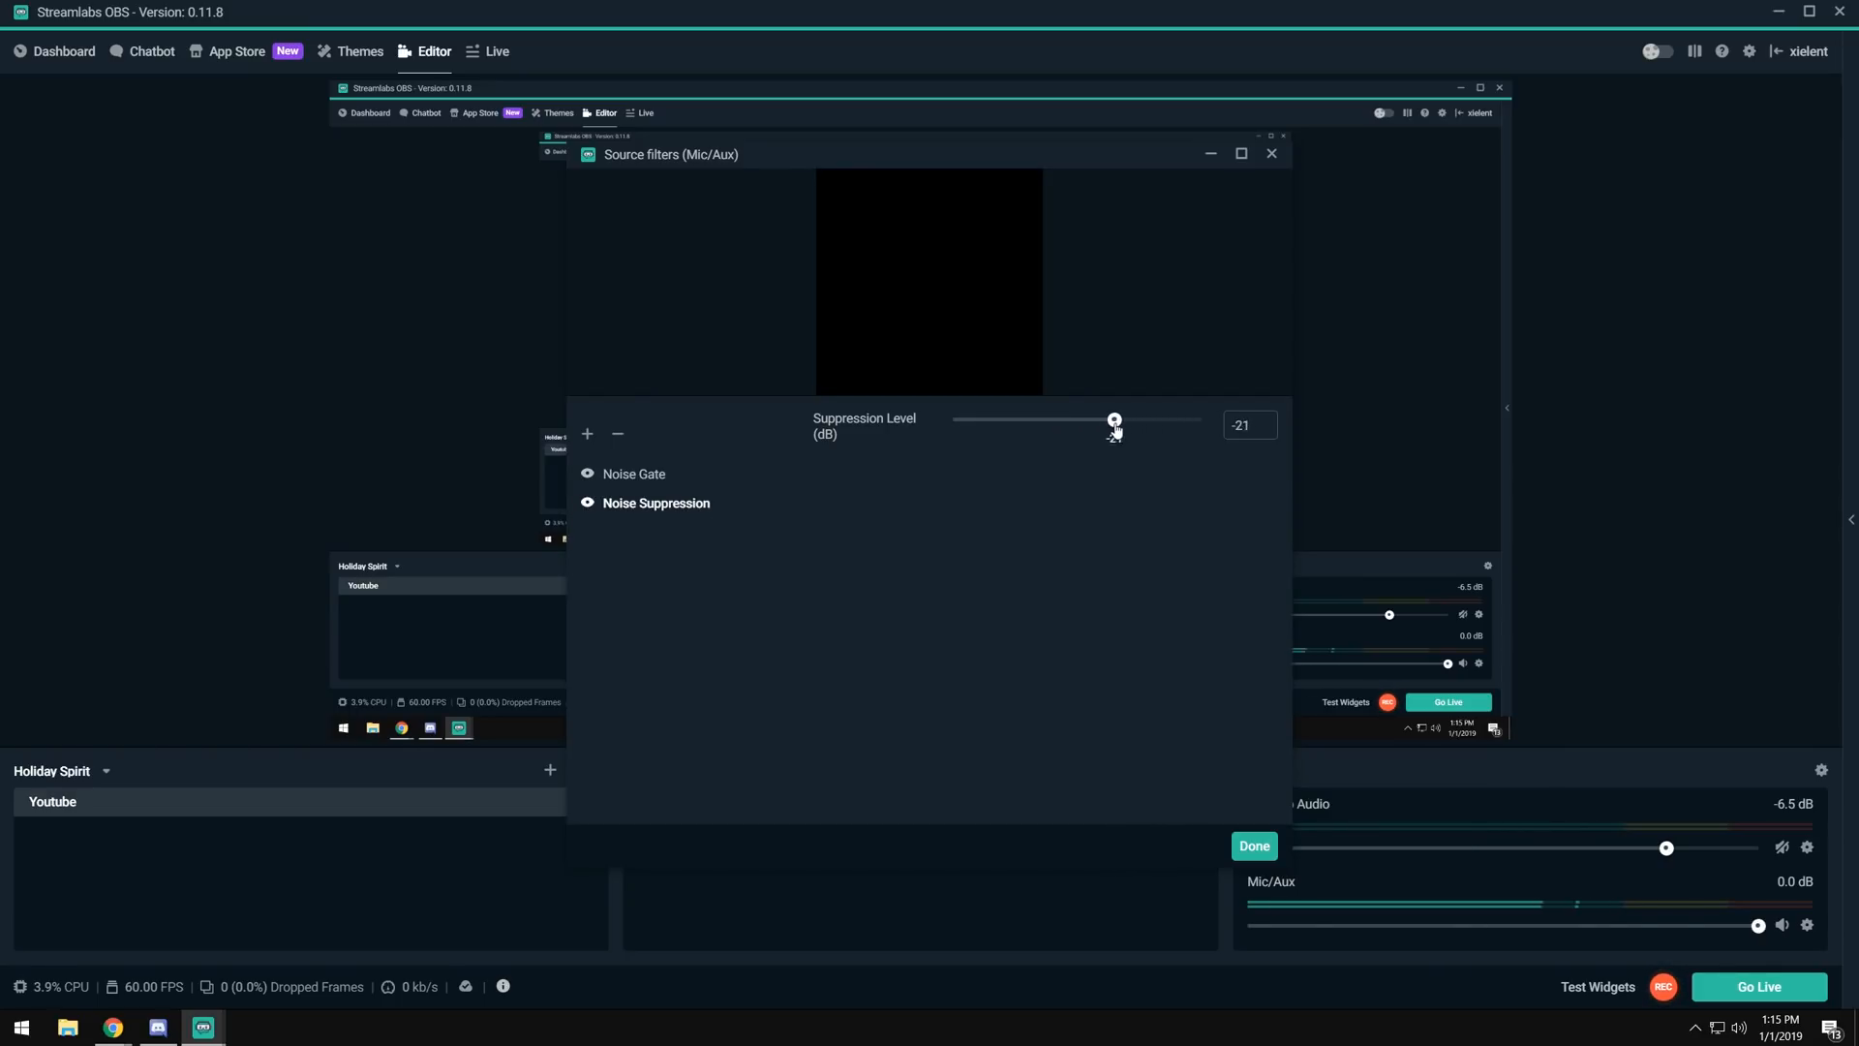
pyautogui.moveTo(1113, 420); pyautogui.dragTo(1044, 420)
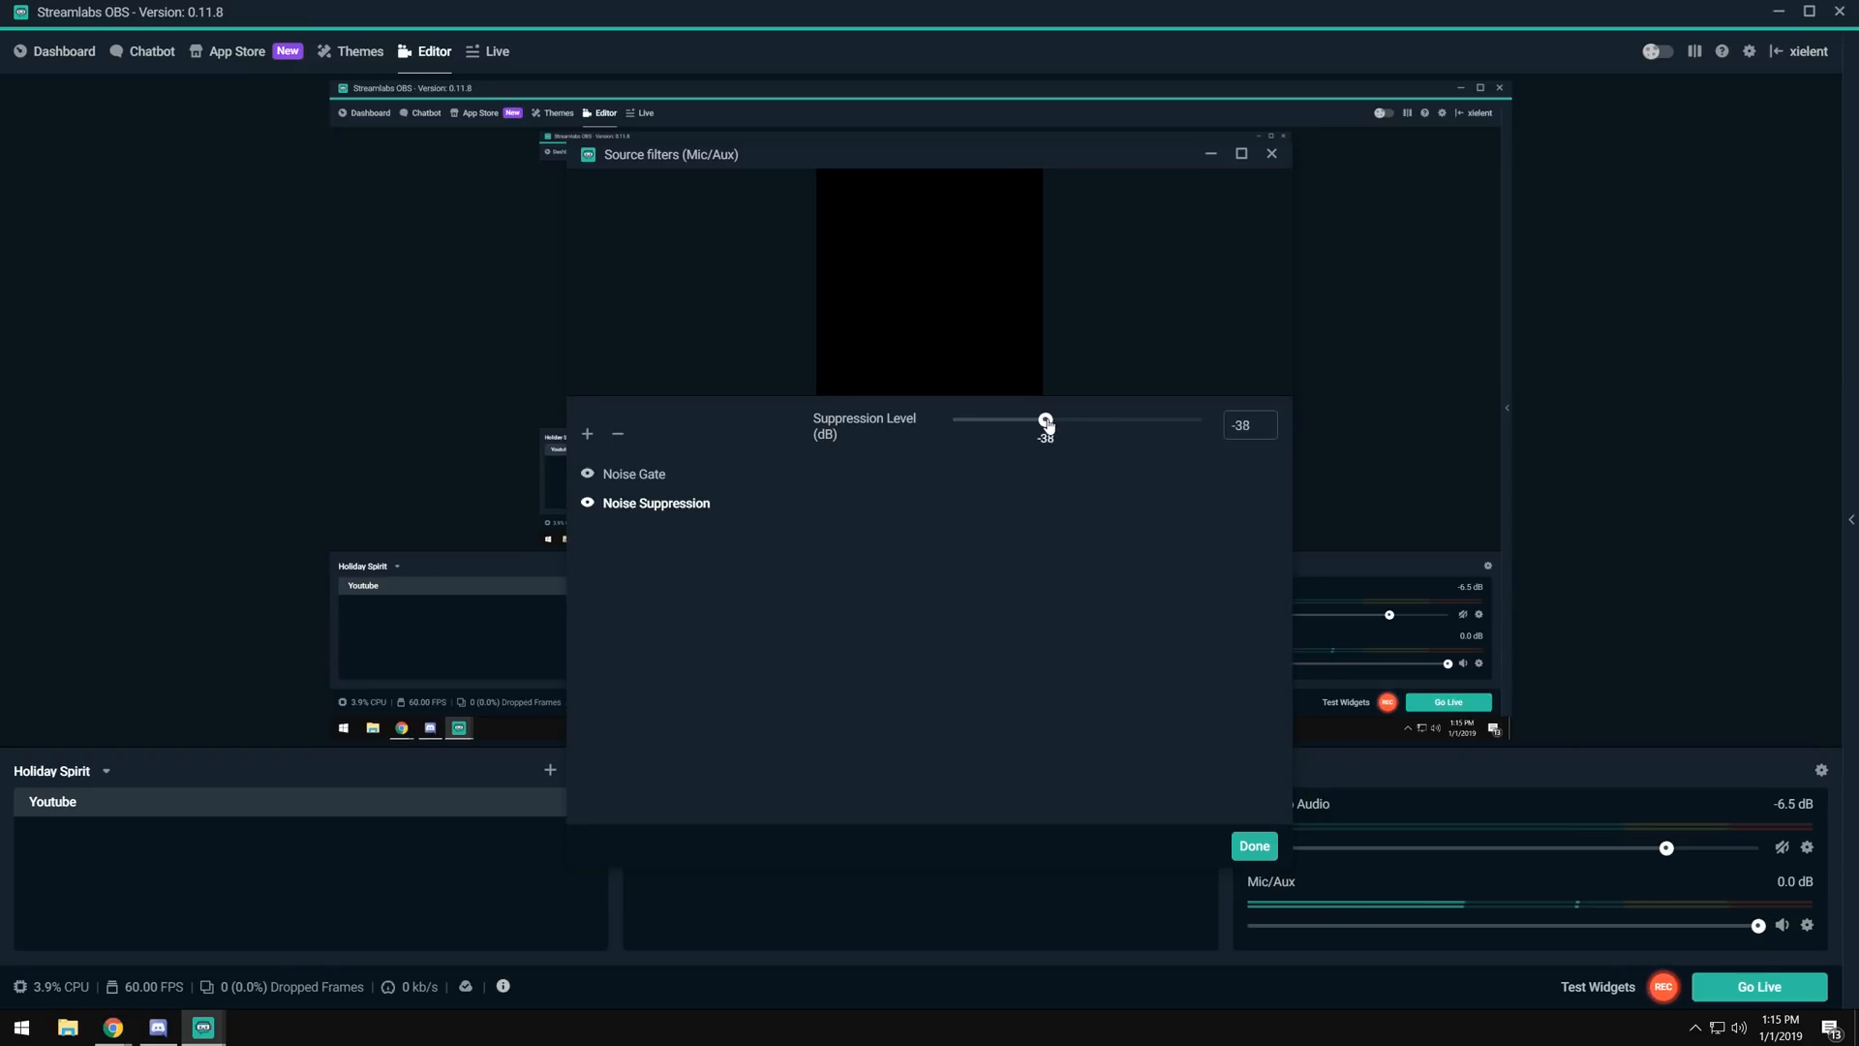
pyautogui.moveTo(1044, 418); pyautogui.dragTo(1003, 418)
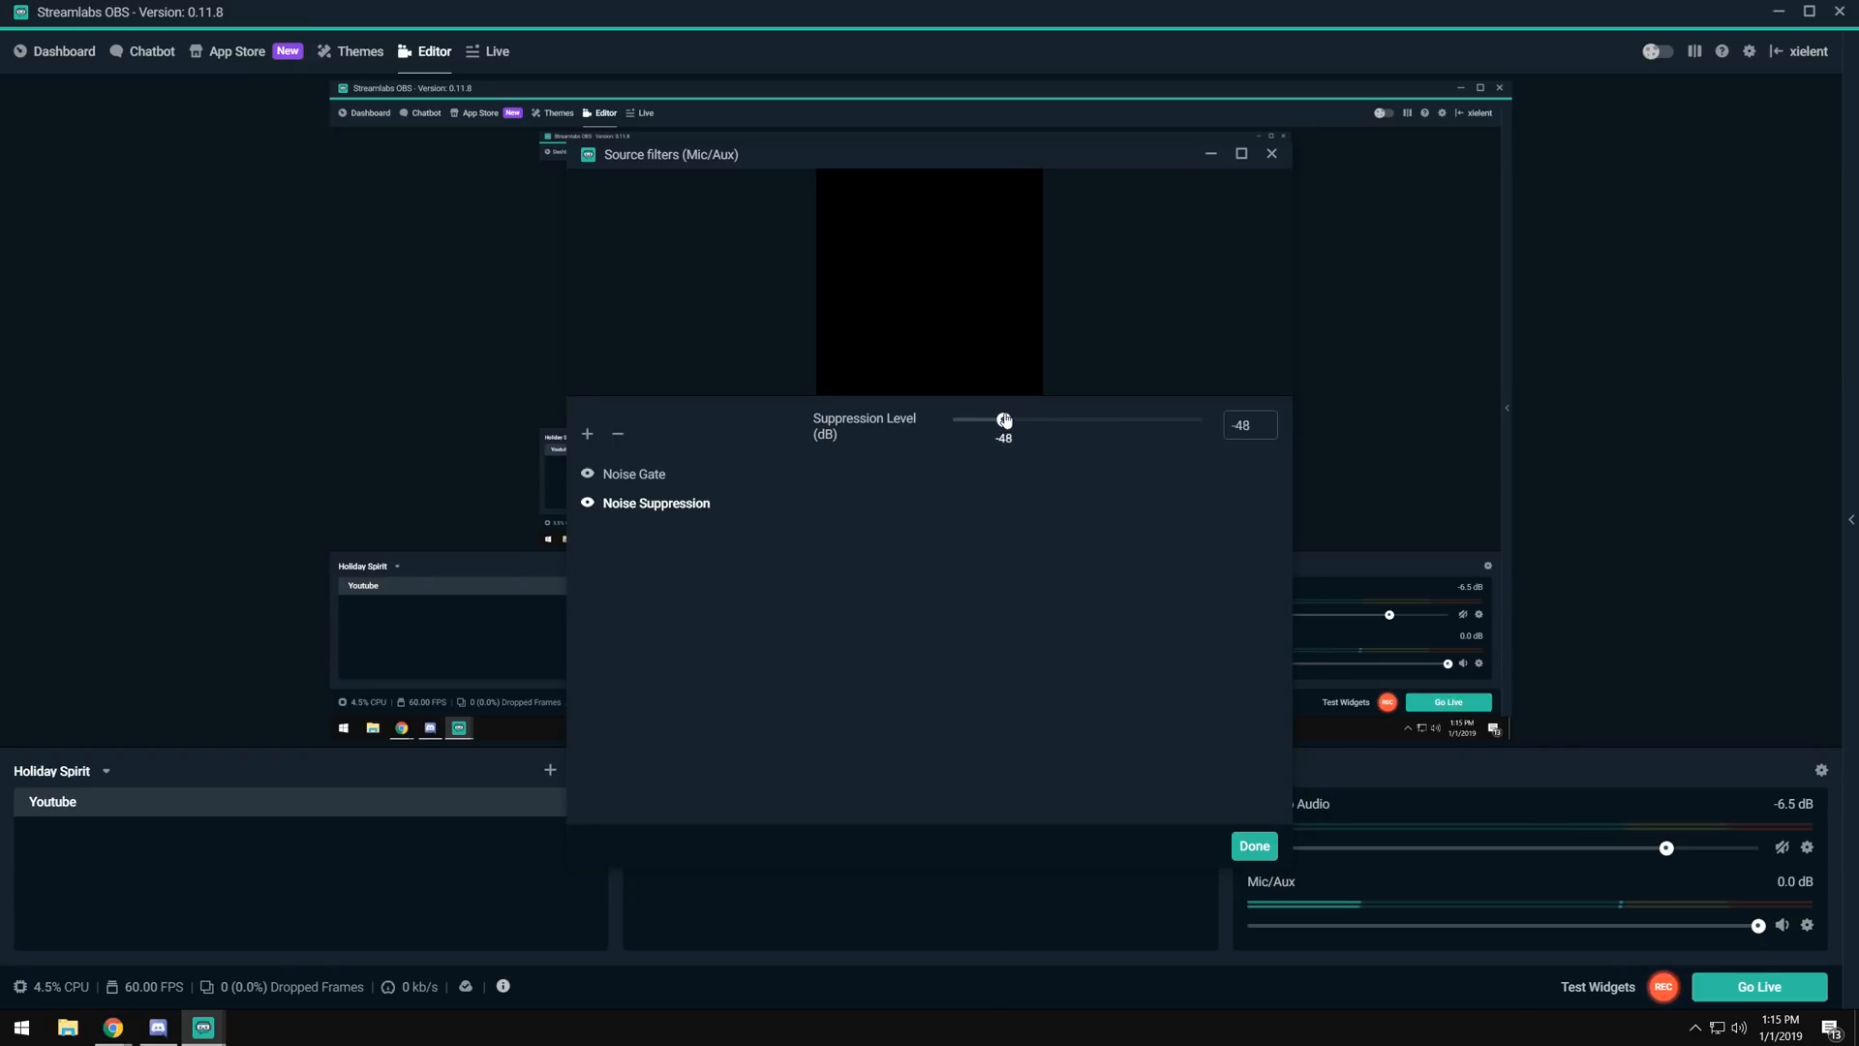
pyautogui.moveTo(1001, 420); pyautogui.dragTo(1085, 420)
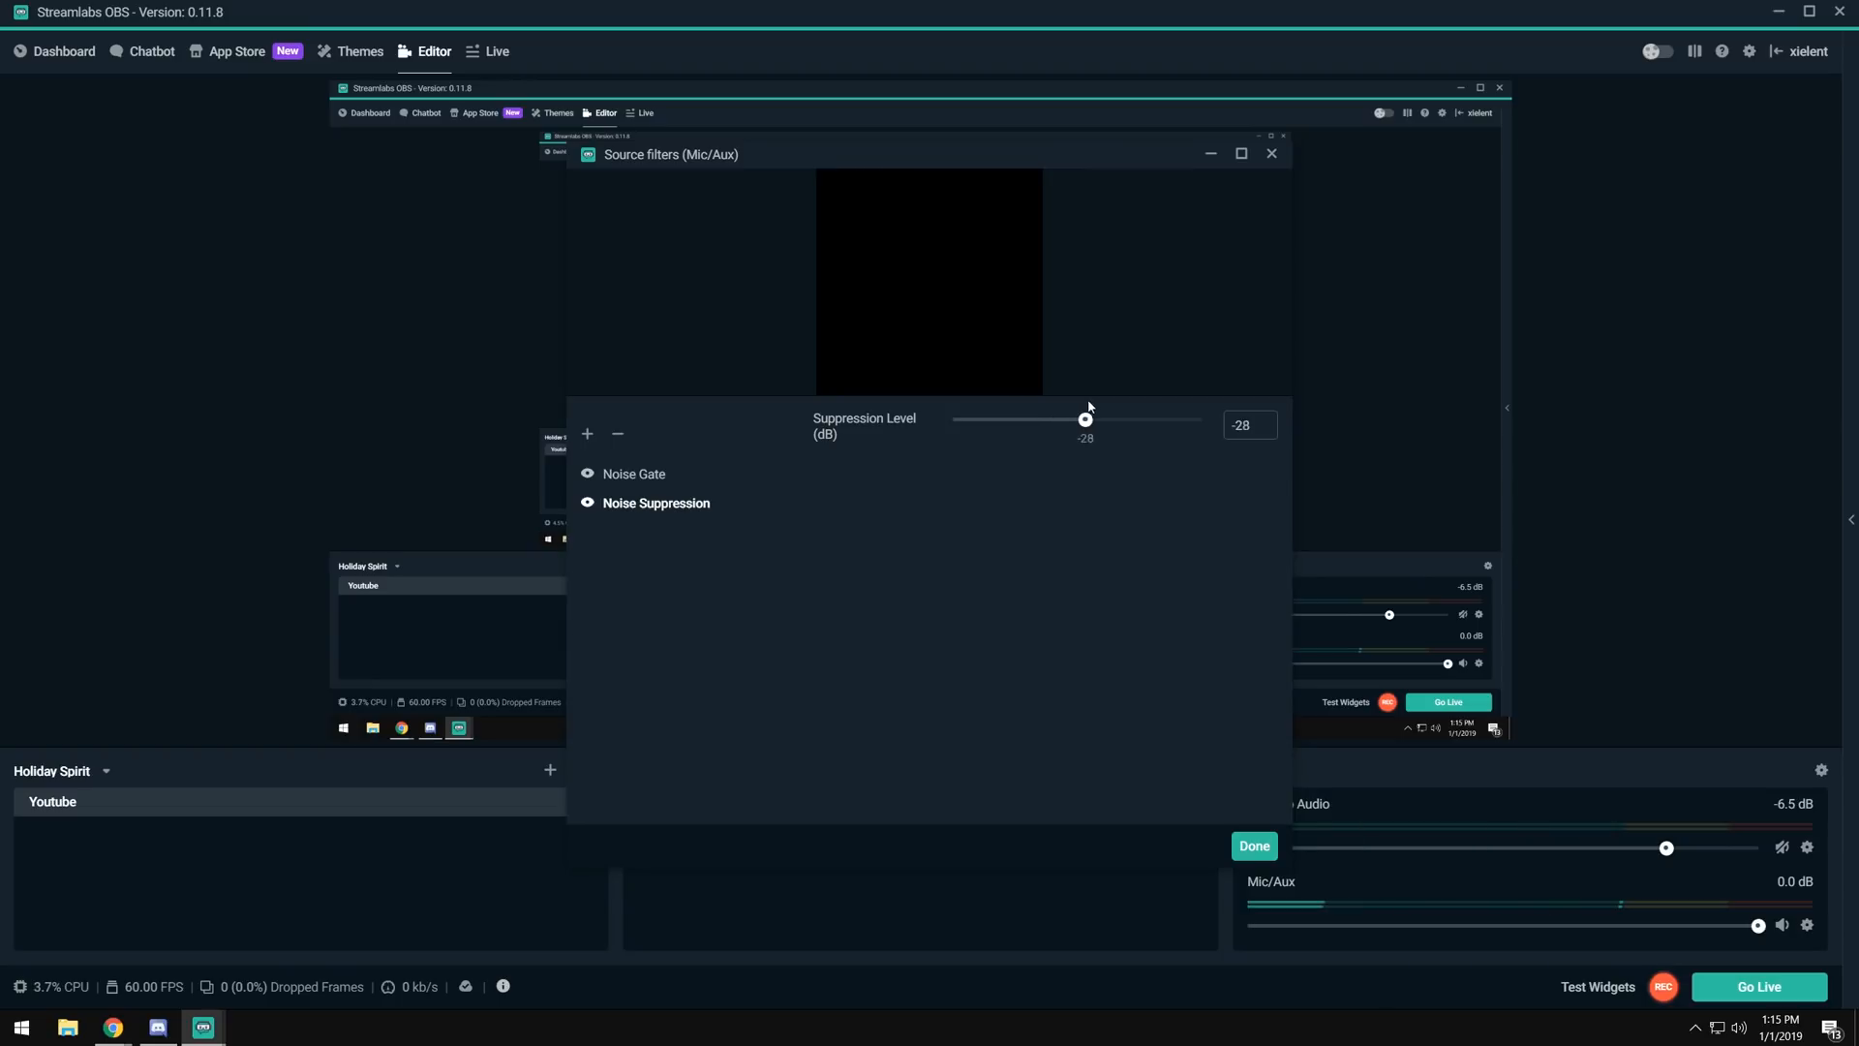
pyautogui.moveTo(1085, 418); pyautogui.dragTo(1154, 418)
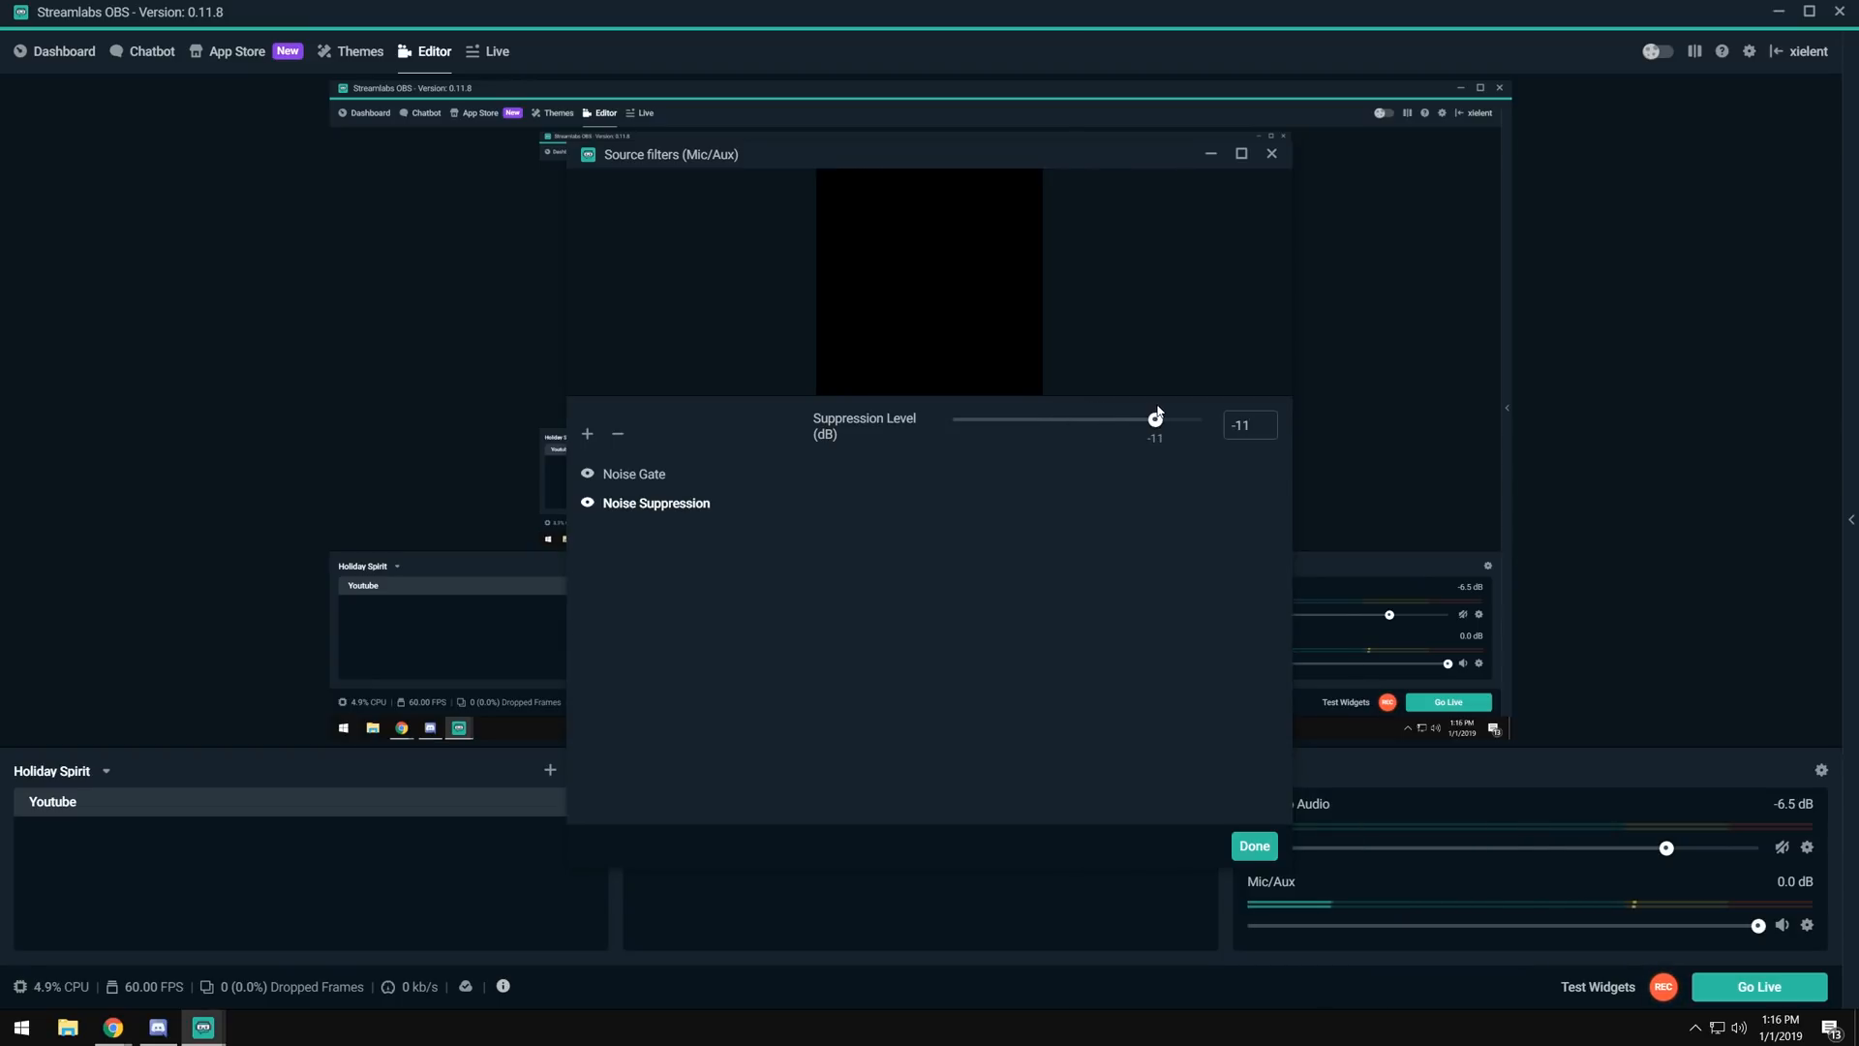
pyautogui.moveTo(1152, 418); pyautogui.dragTo(1160, 418)
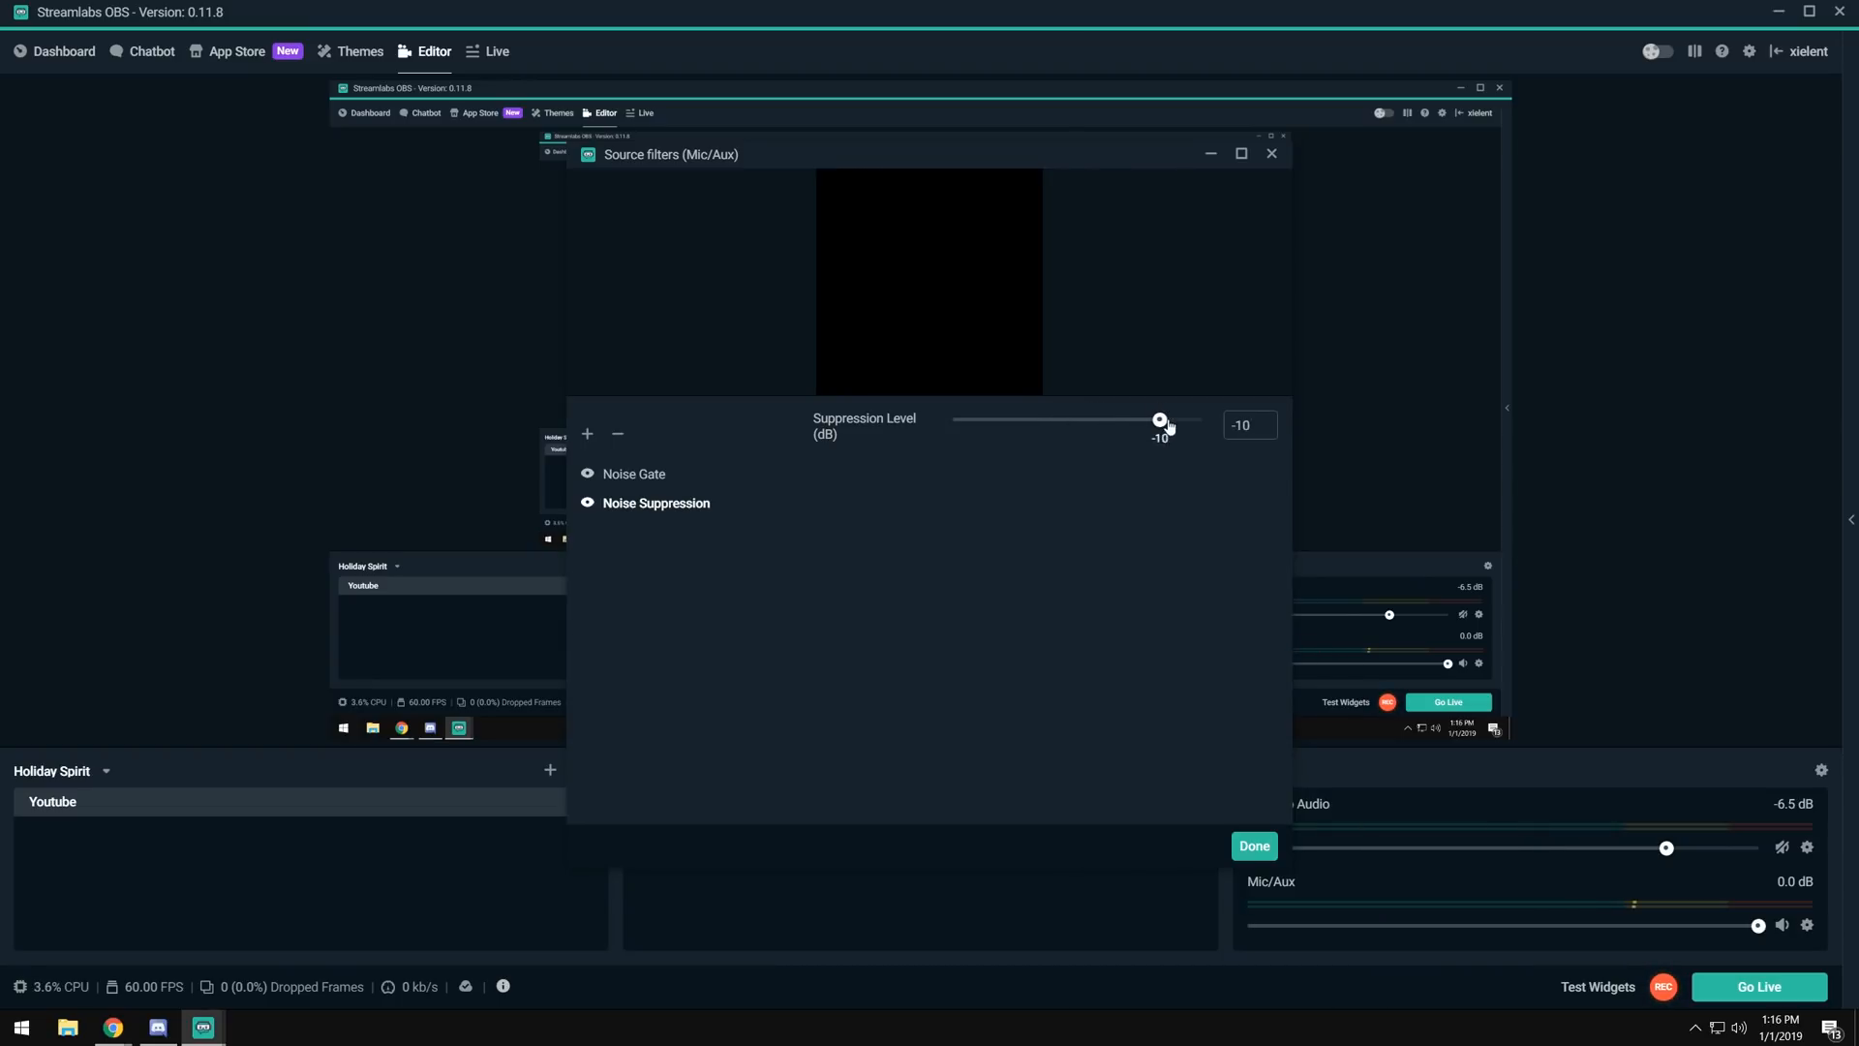
pyautogui.moveTo(1160, 418); pyautogui.dragTo(951, 418)
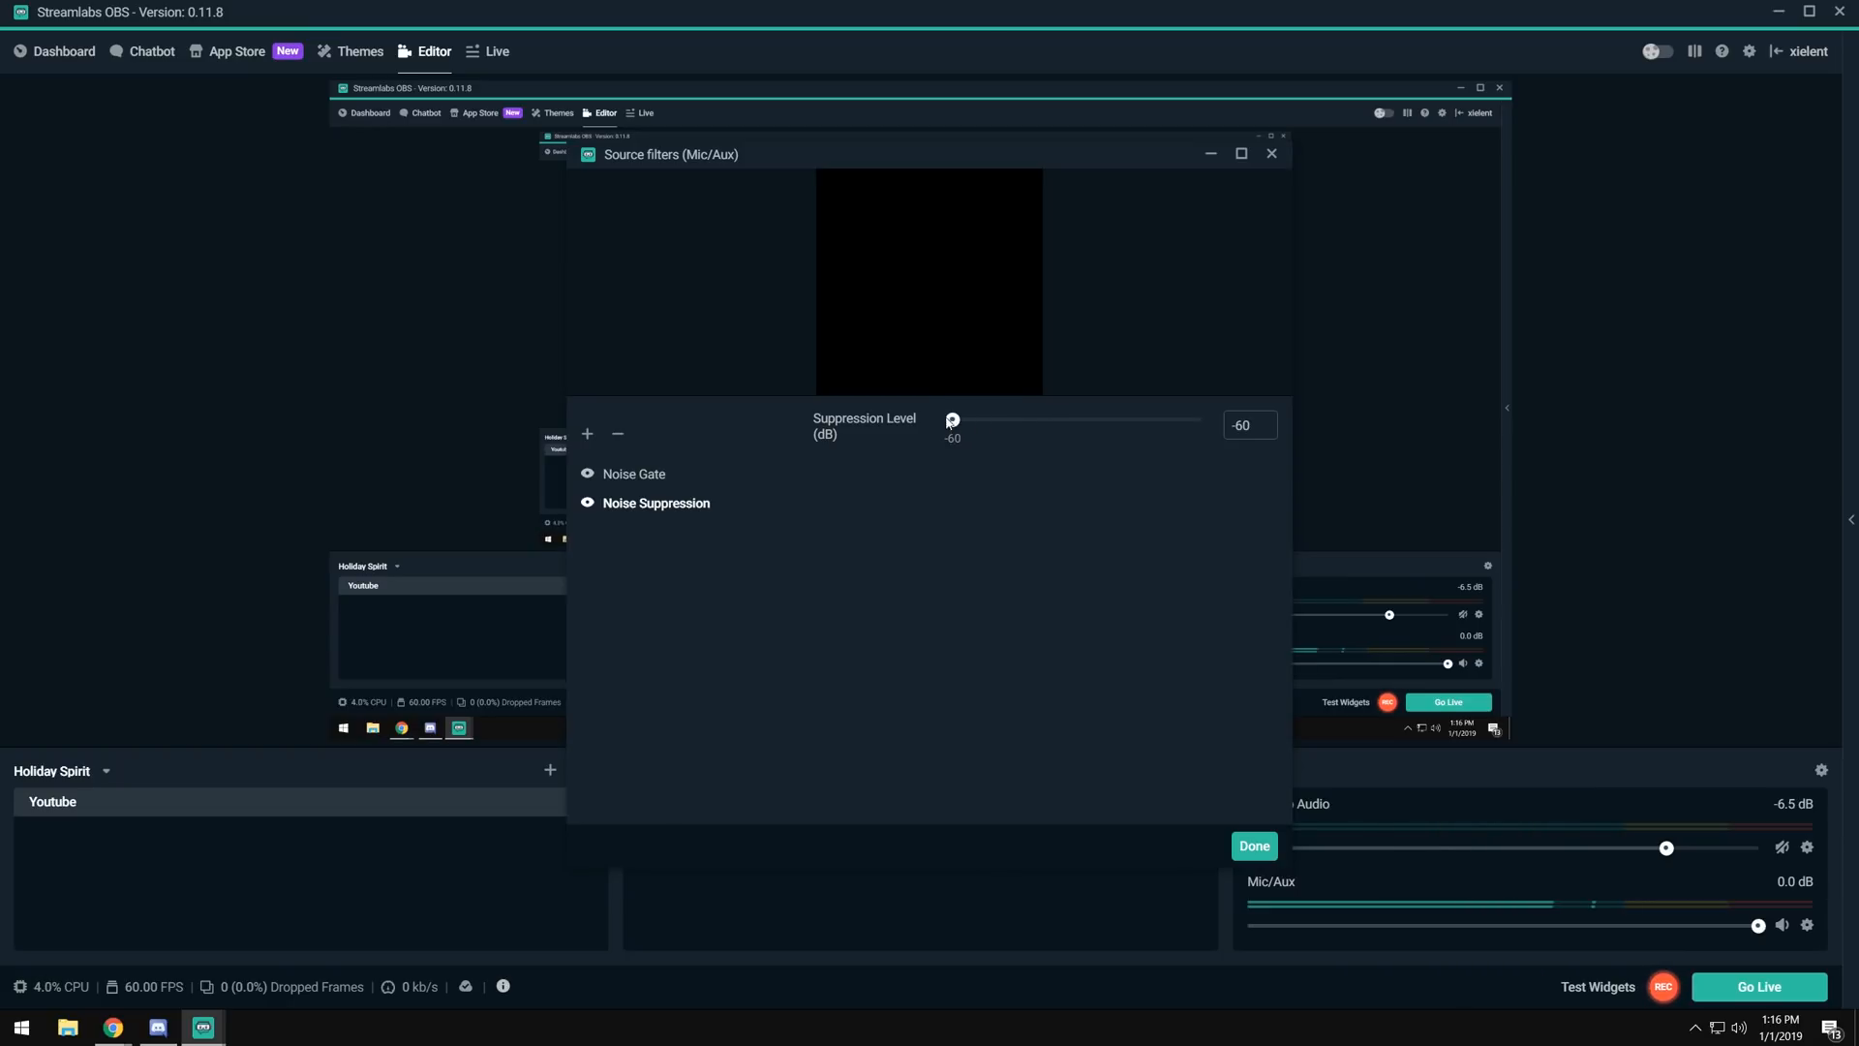
# Try suppression levels around -29 to -14 dB and settle on -10 dB.
pyautogui.moveTo(953, 420); pyautogui.dragTo(1080, 420)
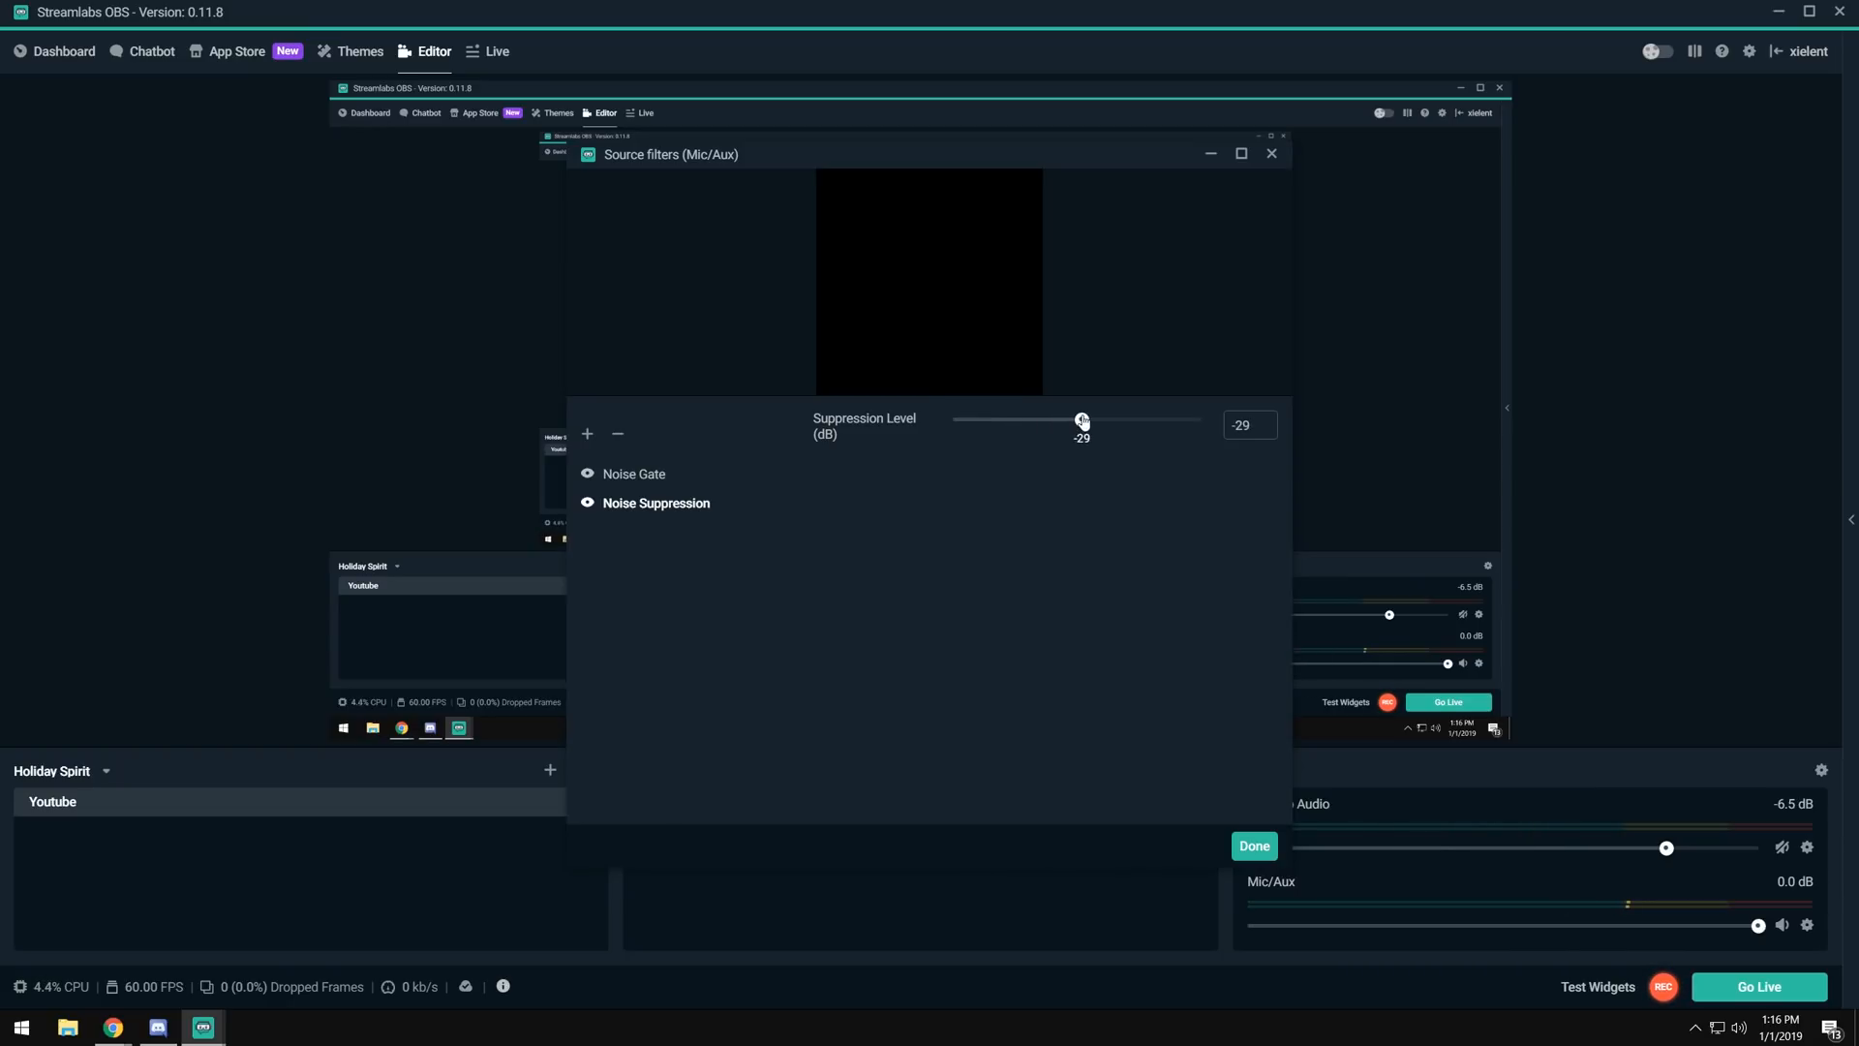
pyautogui.moveTo(1080, 421); pyautogui.dragTo(1104, 421)
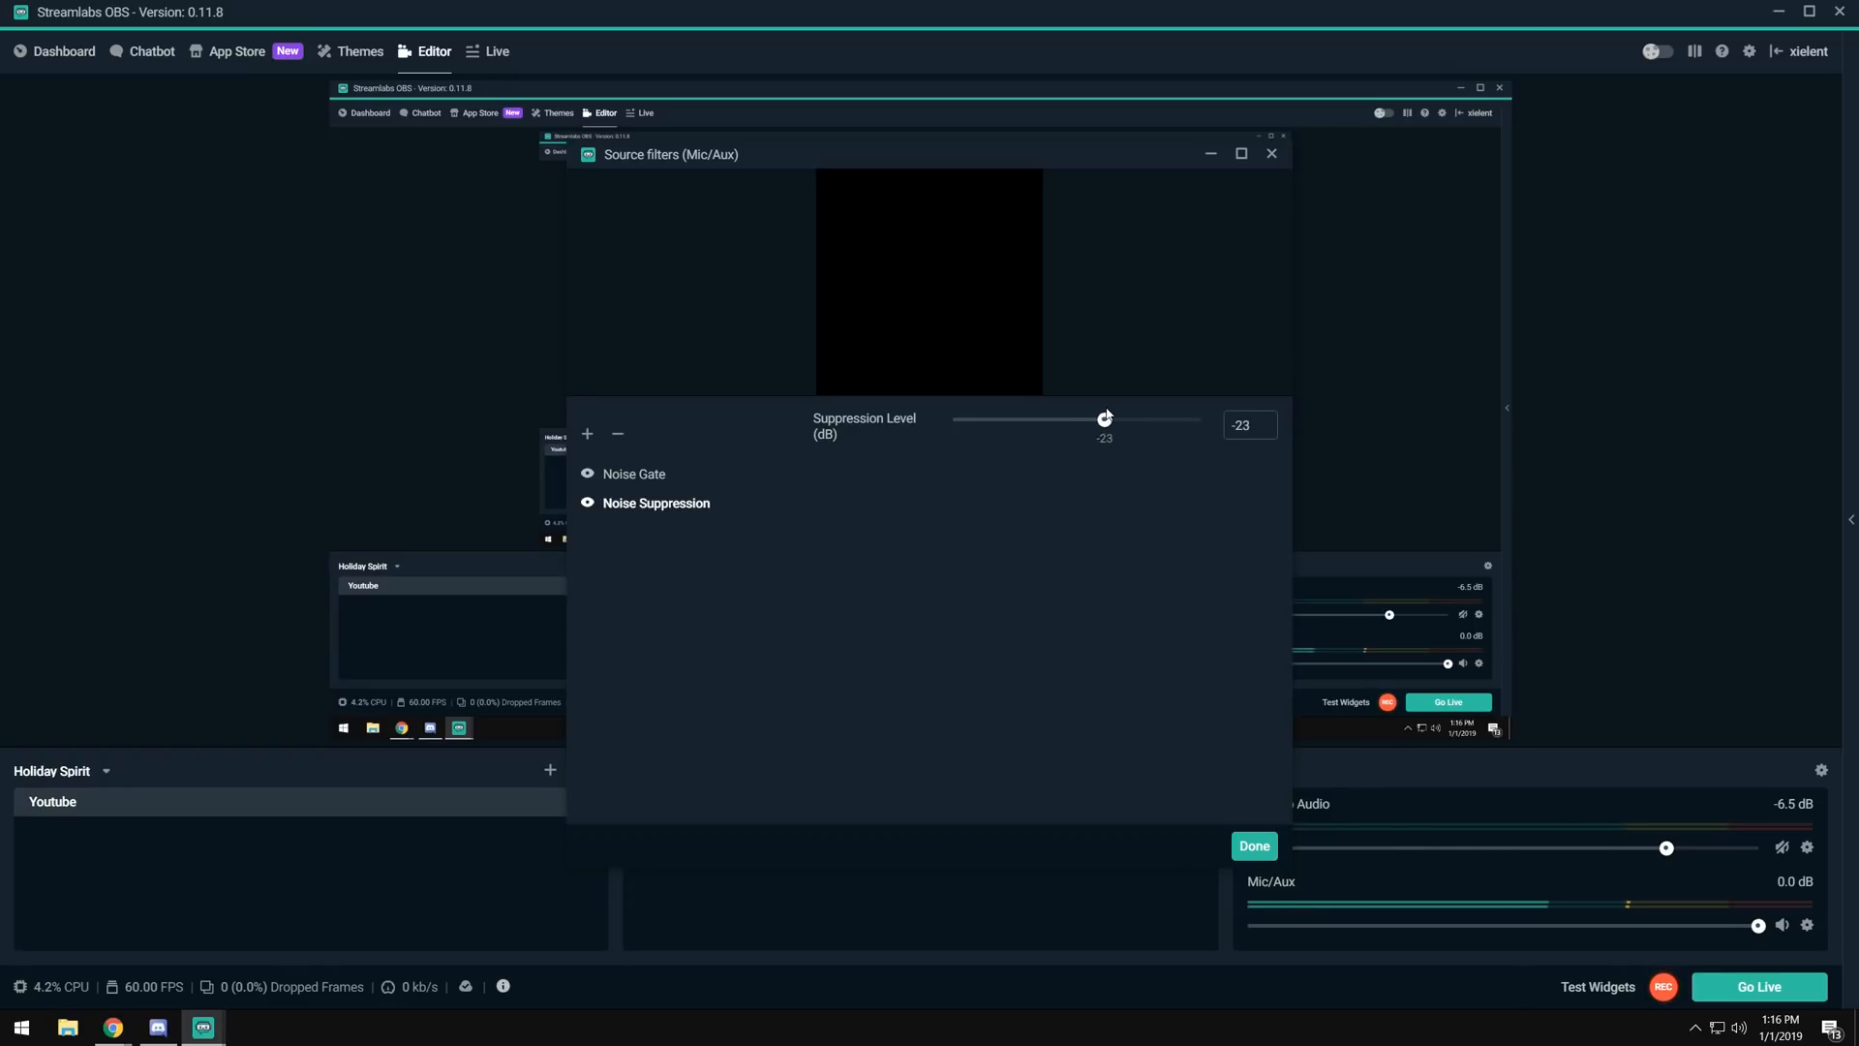
pyautogui.moveTo(1102, 419); pyautogui.dragTo(1117, 418)
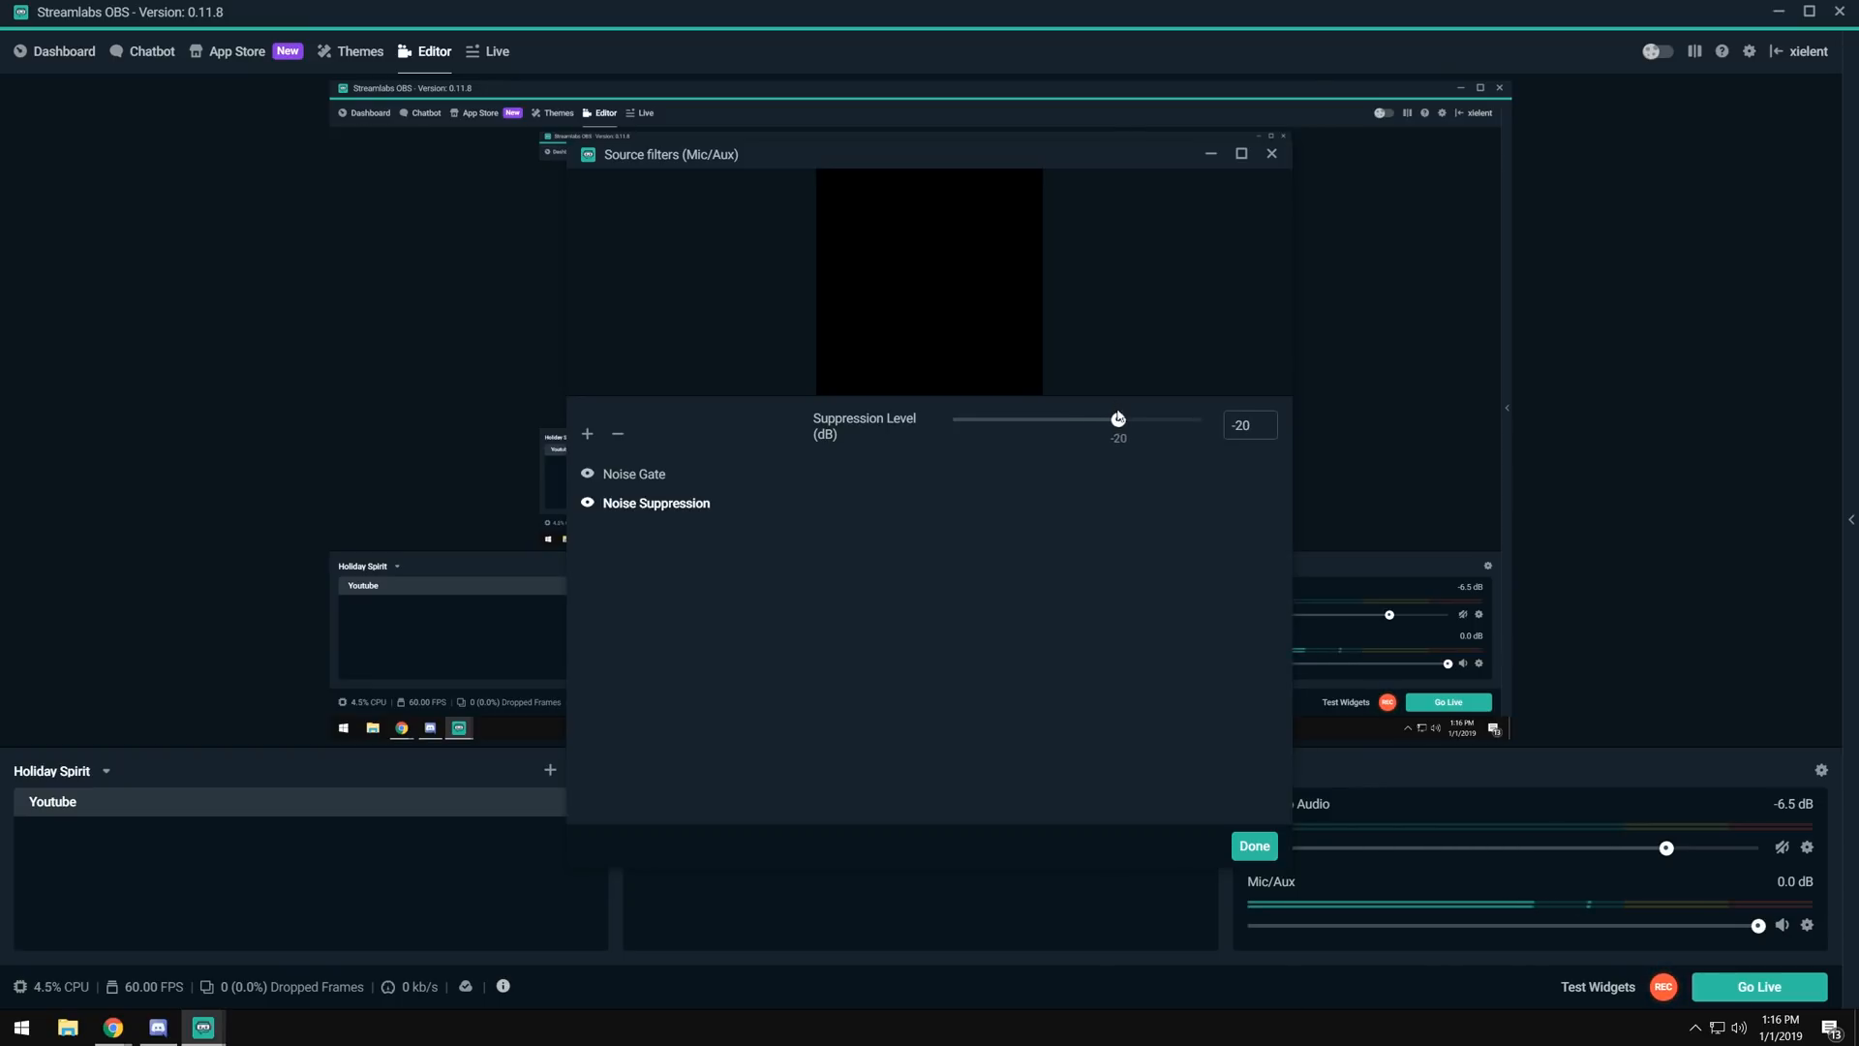
pyautogui.moveTo(1115, 419); pyautogui.dragTo(1143, 419)
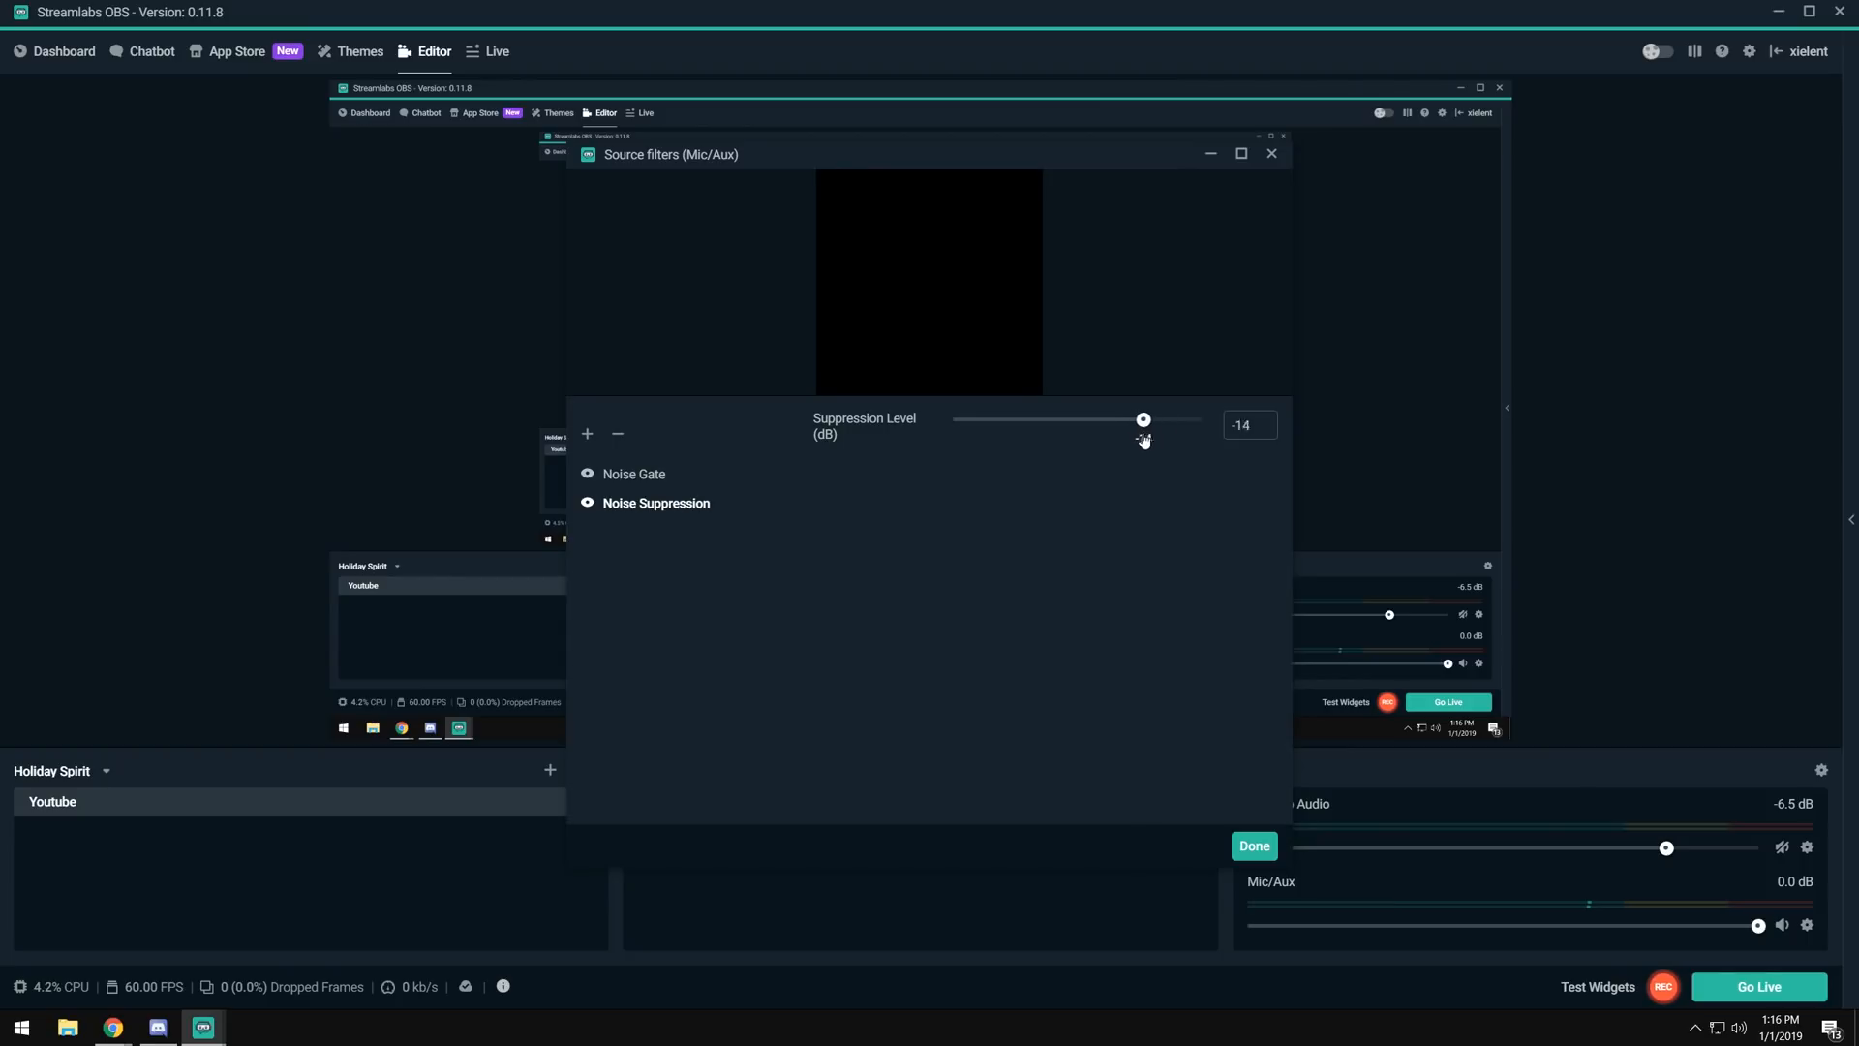
pyautogui.moveTo(1143, 418); pyautogui.dragTo(1084, 418)
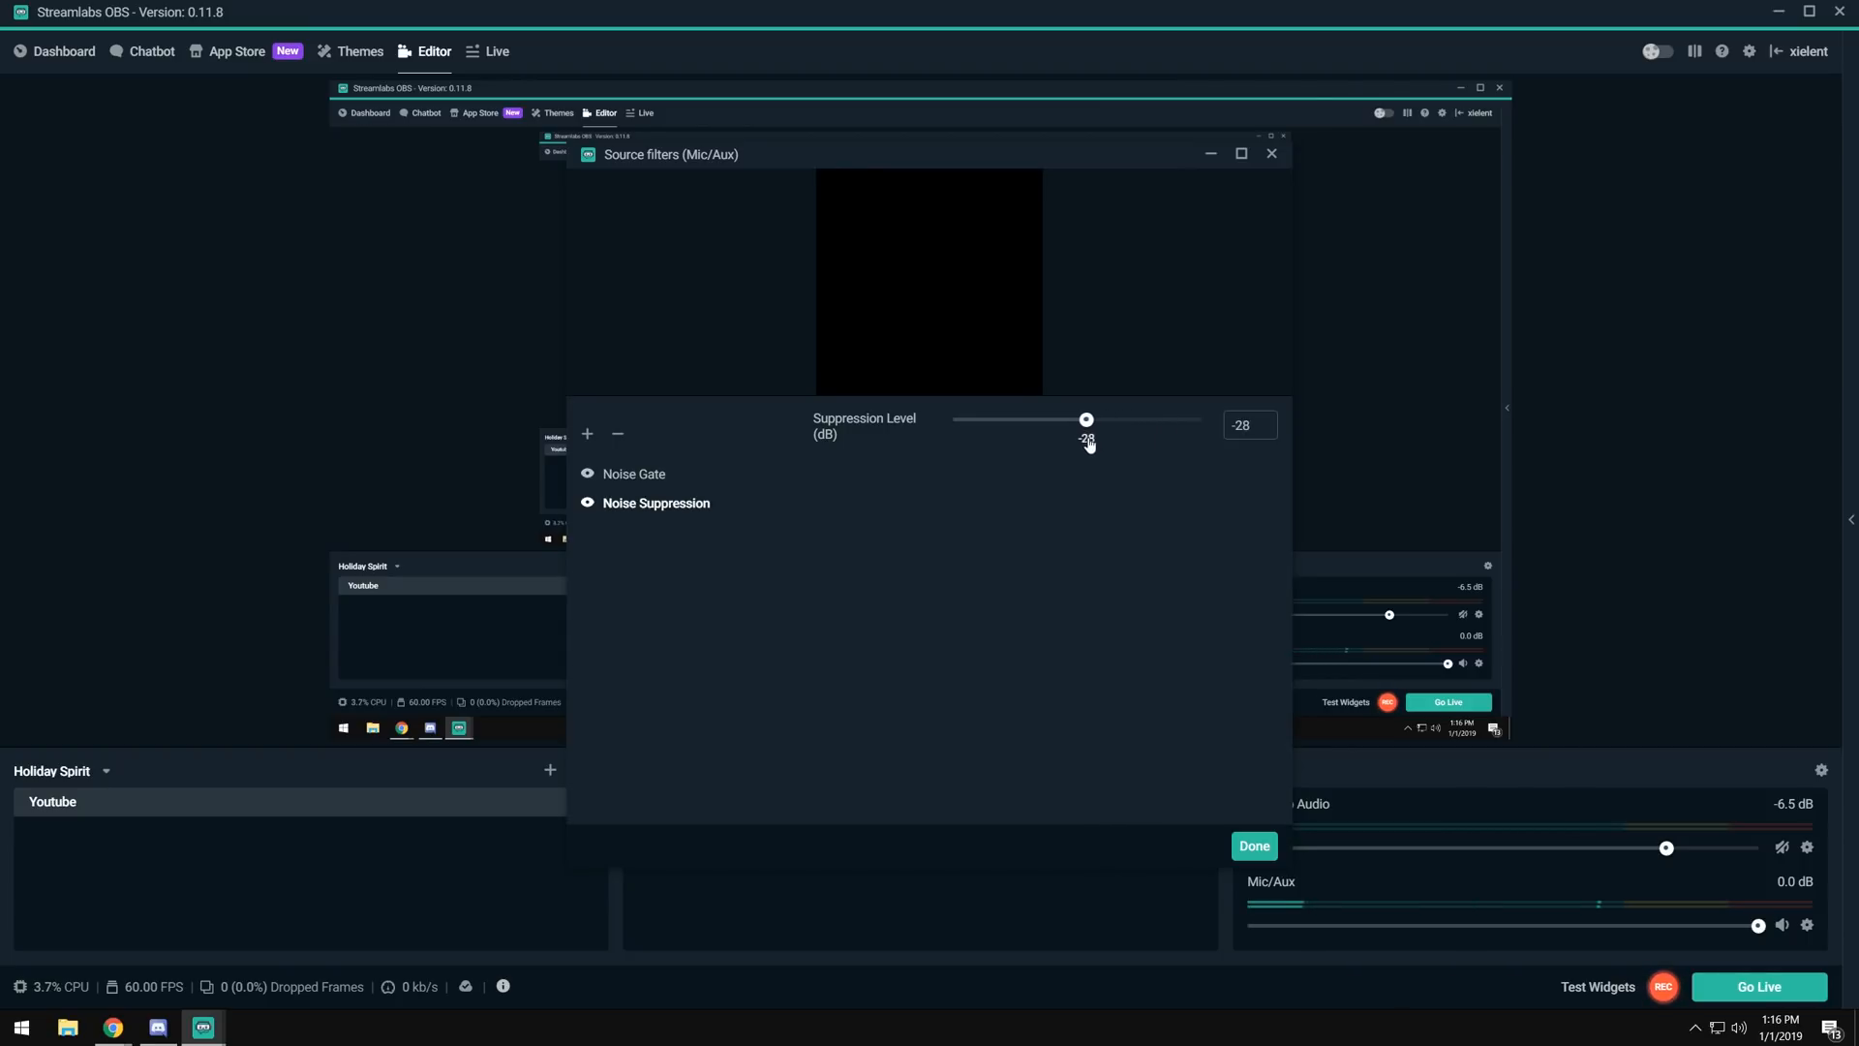
pyautogui.moveTo(1085, 420); pyautogui.dragTo(1117, 420)
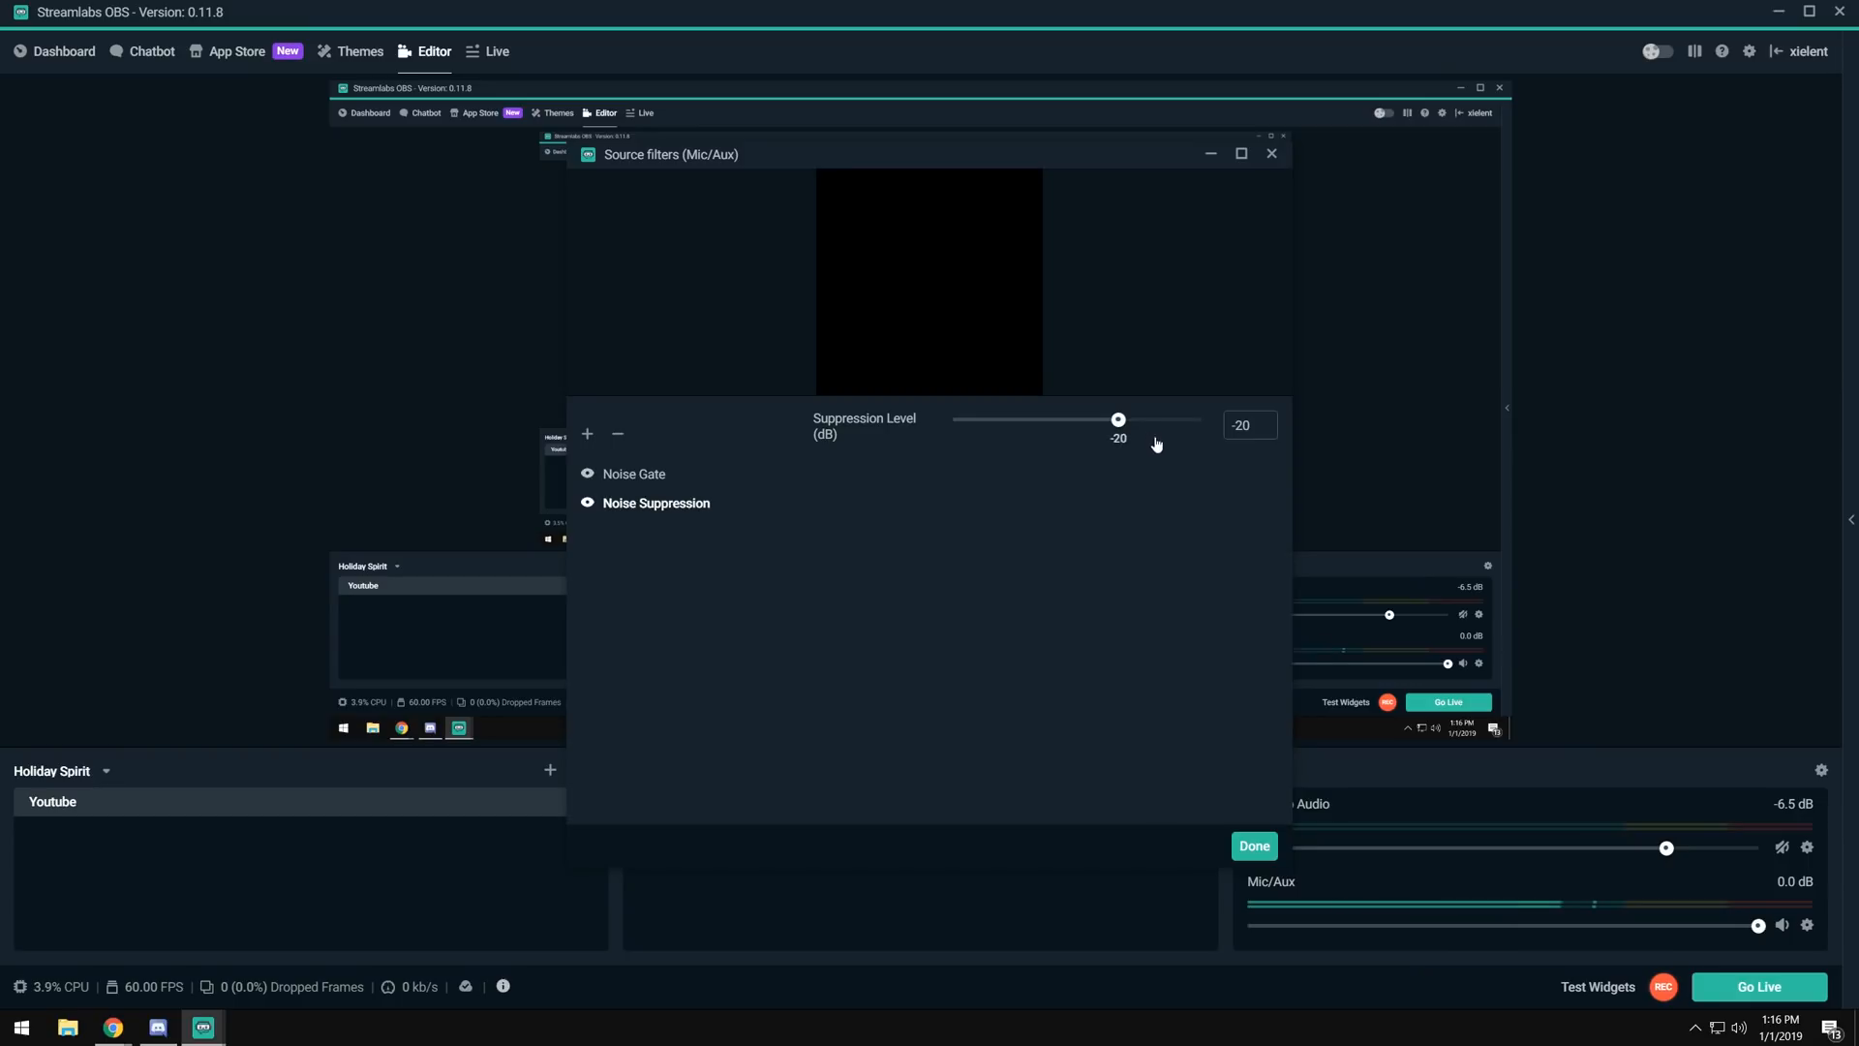
pyautogui.moveTo(647, 478)
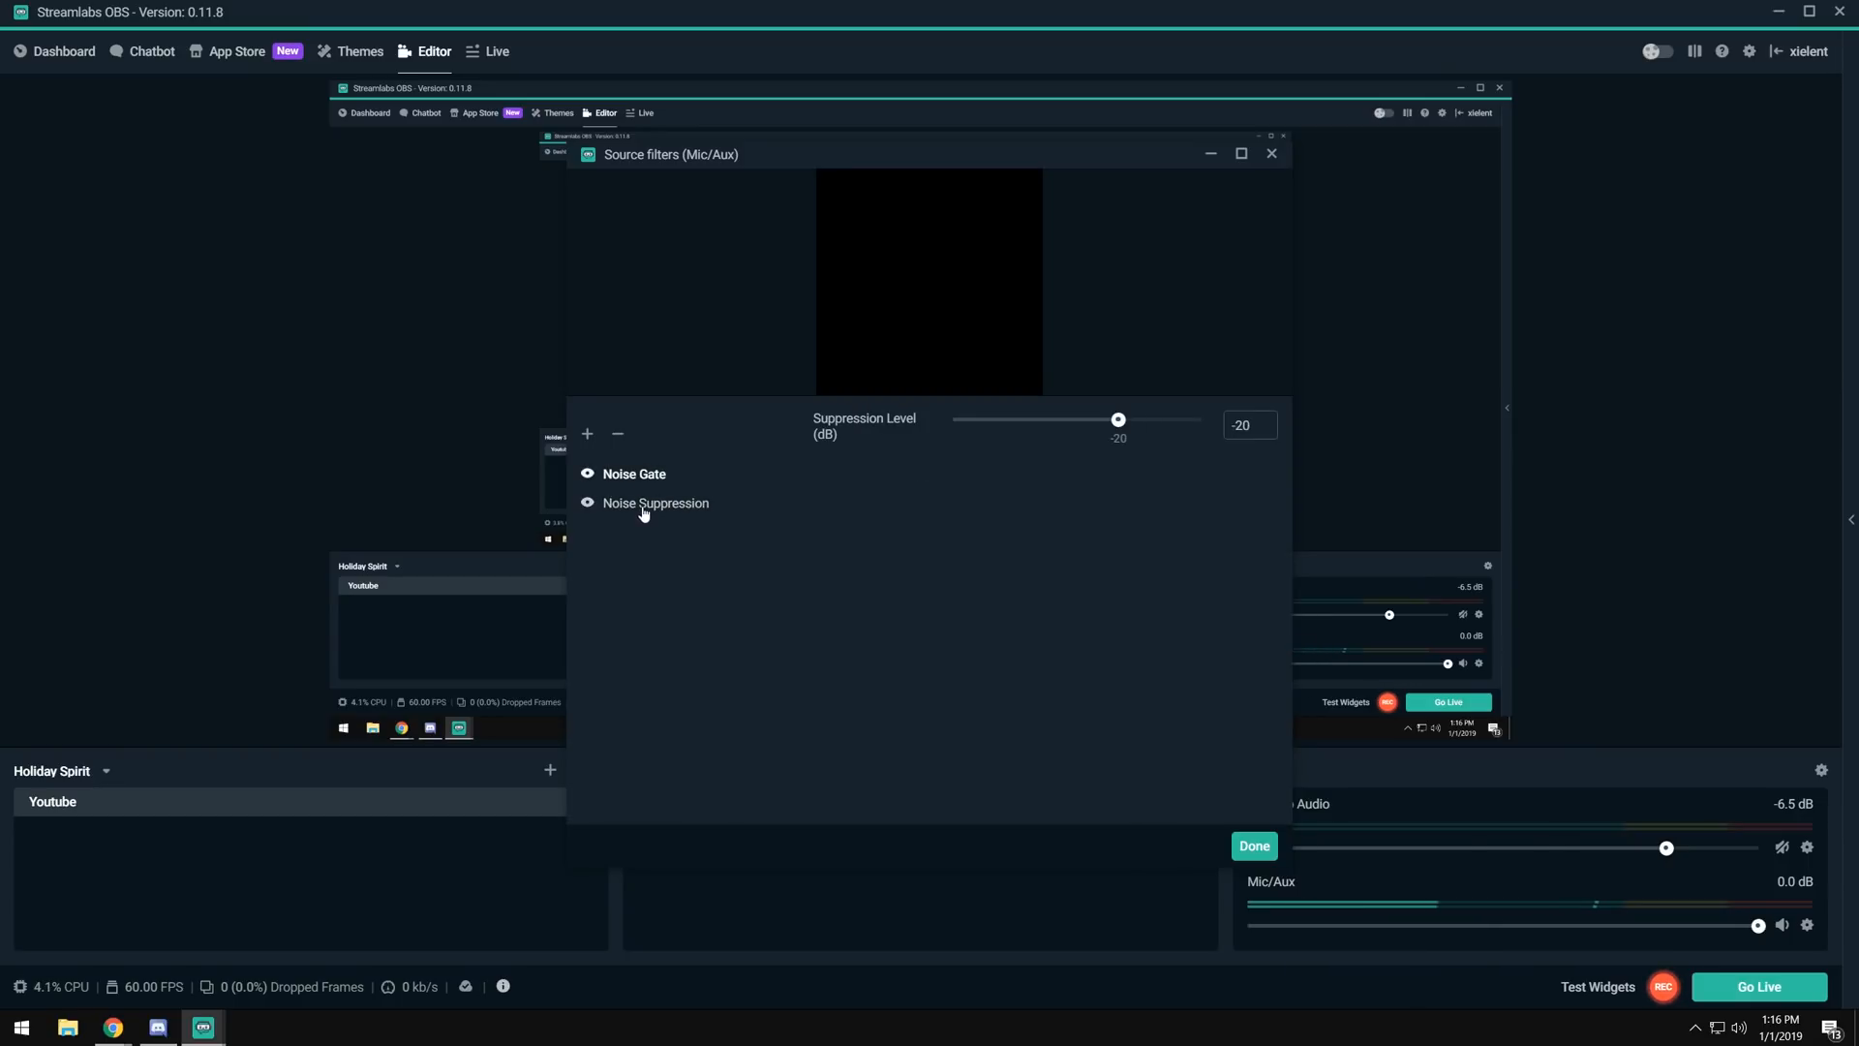
pyautogui.moveTo(1117, 420); pyautogui.dragTo(1148, 420)
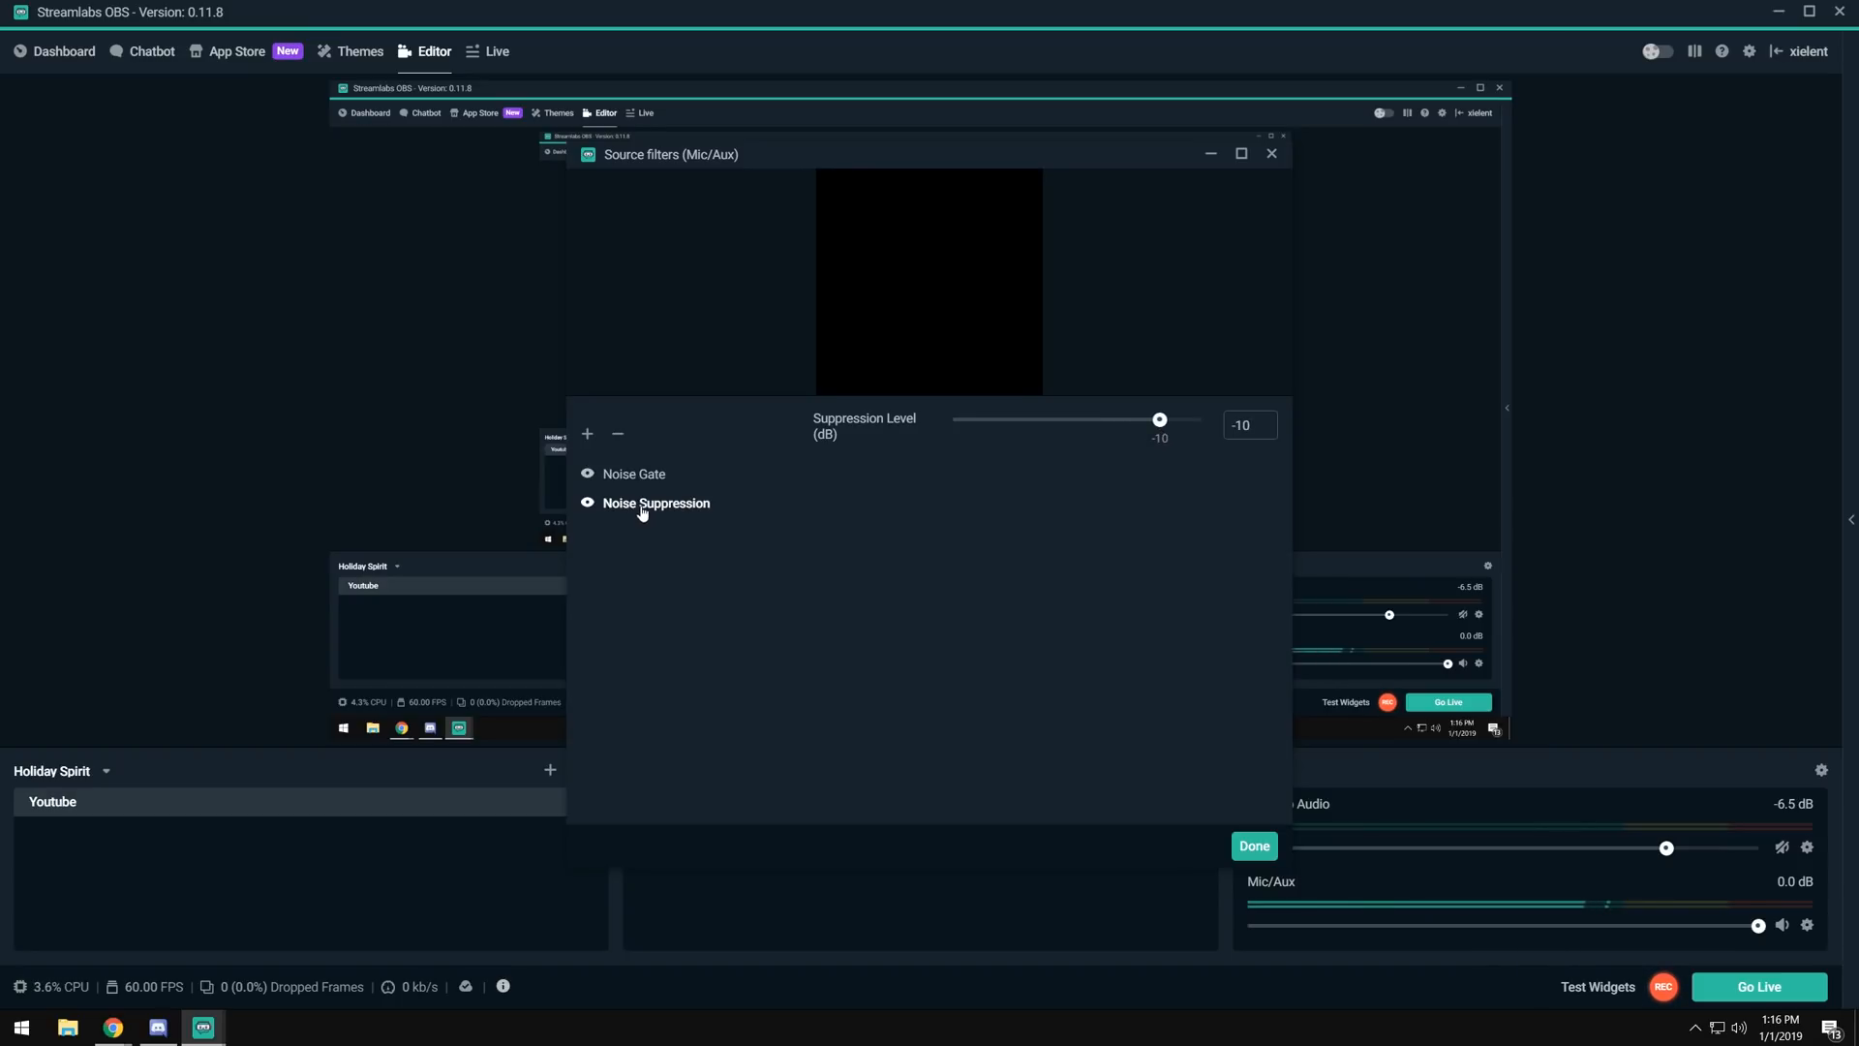
pyautogui.click(587, 503)
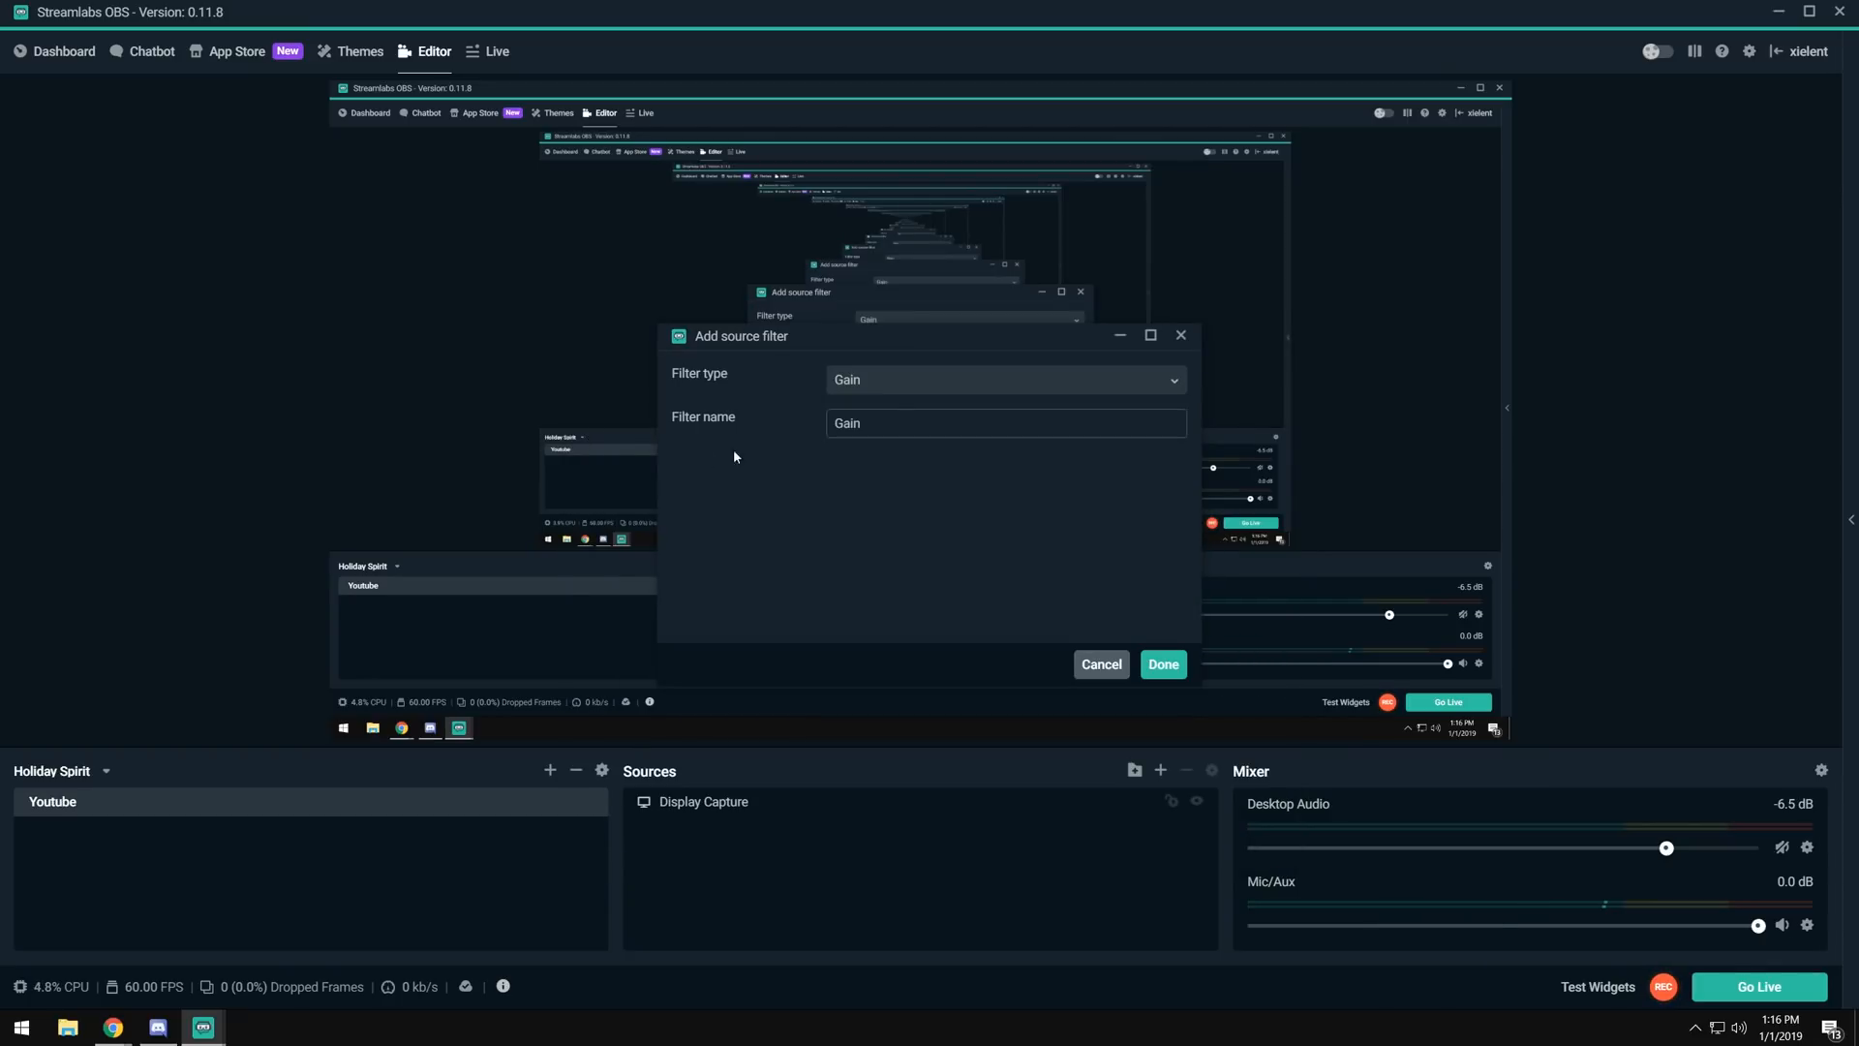
# Add a Compressor filter to Mic/Aux with ratio 10 and -18 dB threshold.
pyautogui.click(1003, 380)
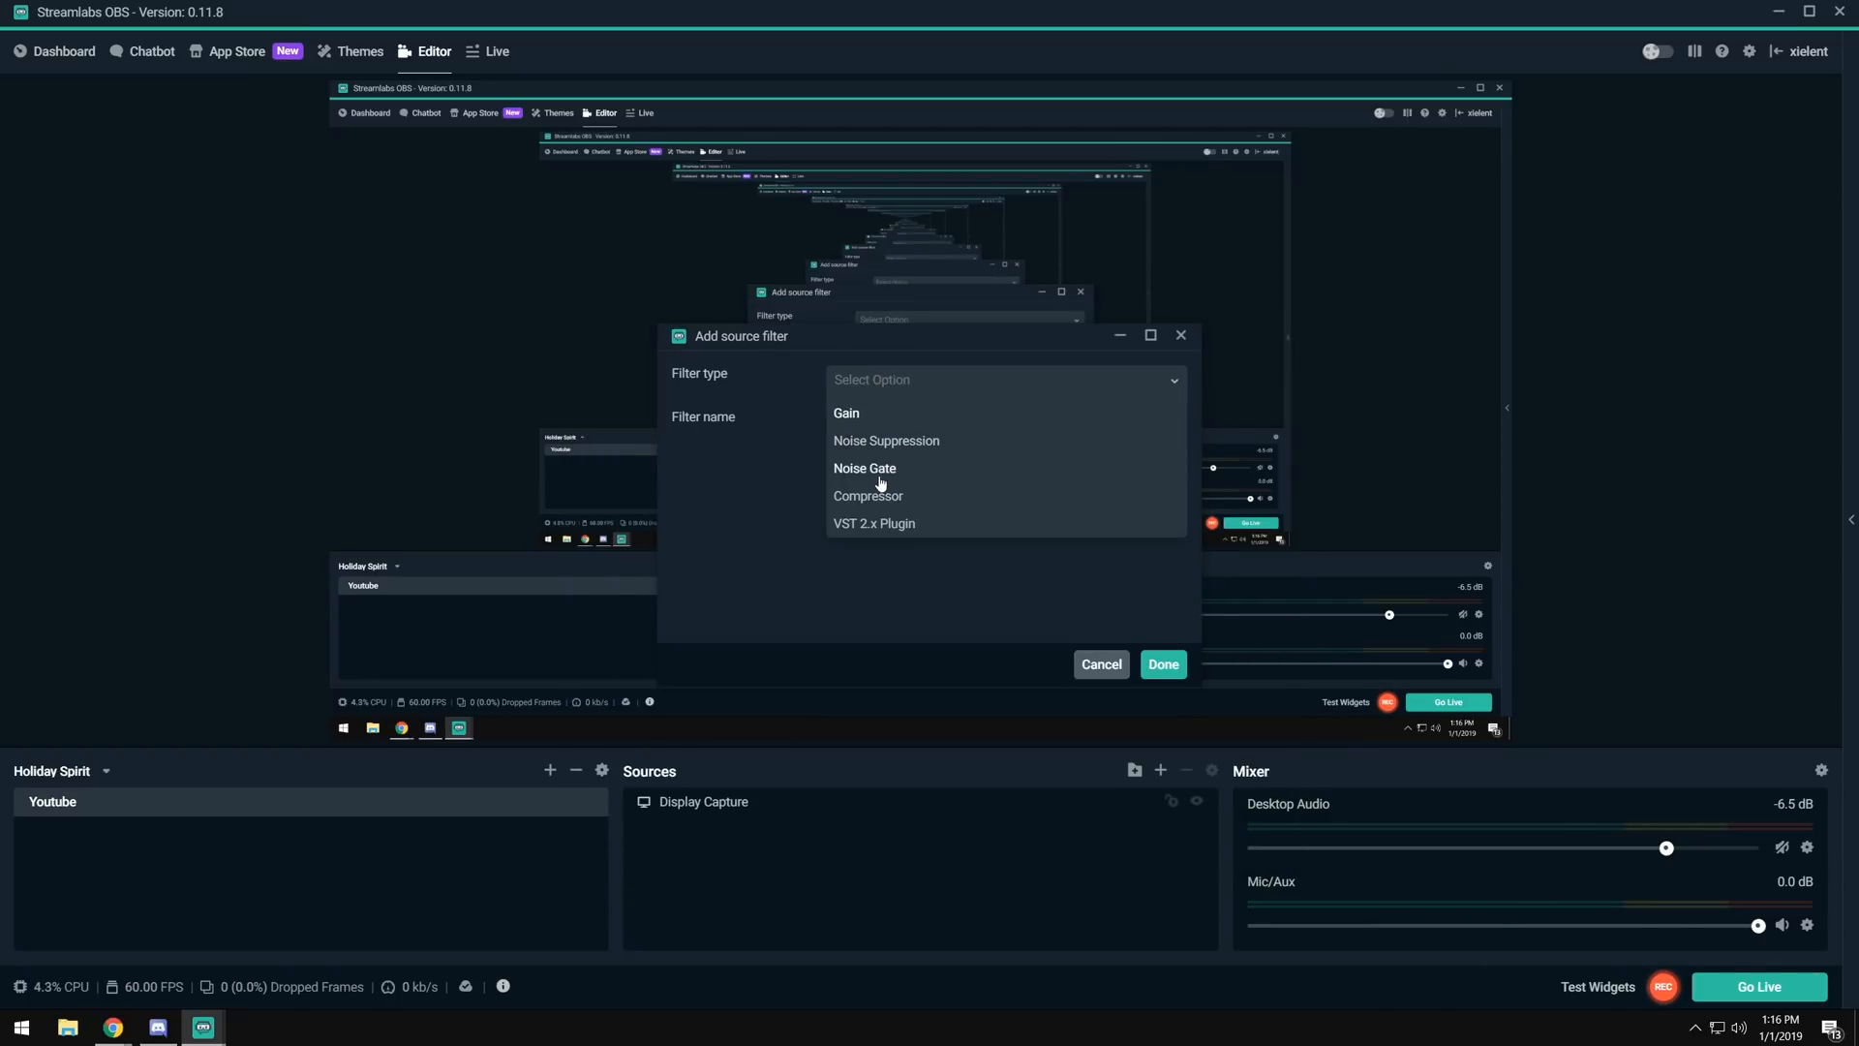
pyautogui.click(1162, 664)
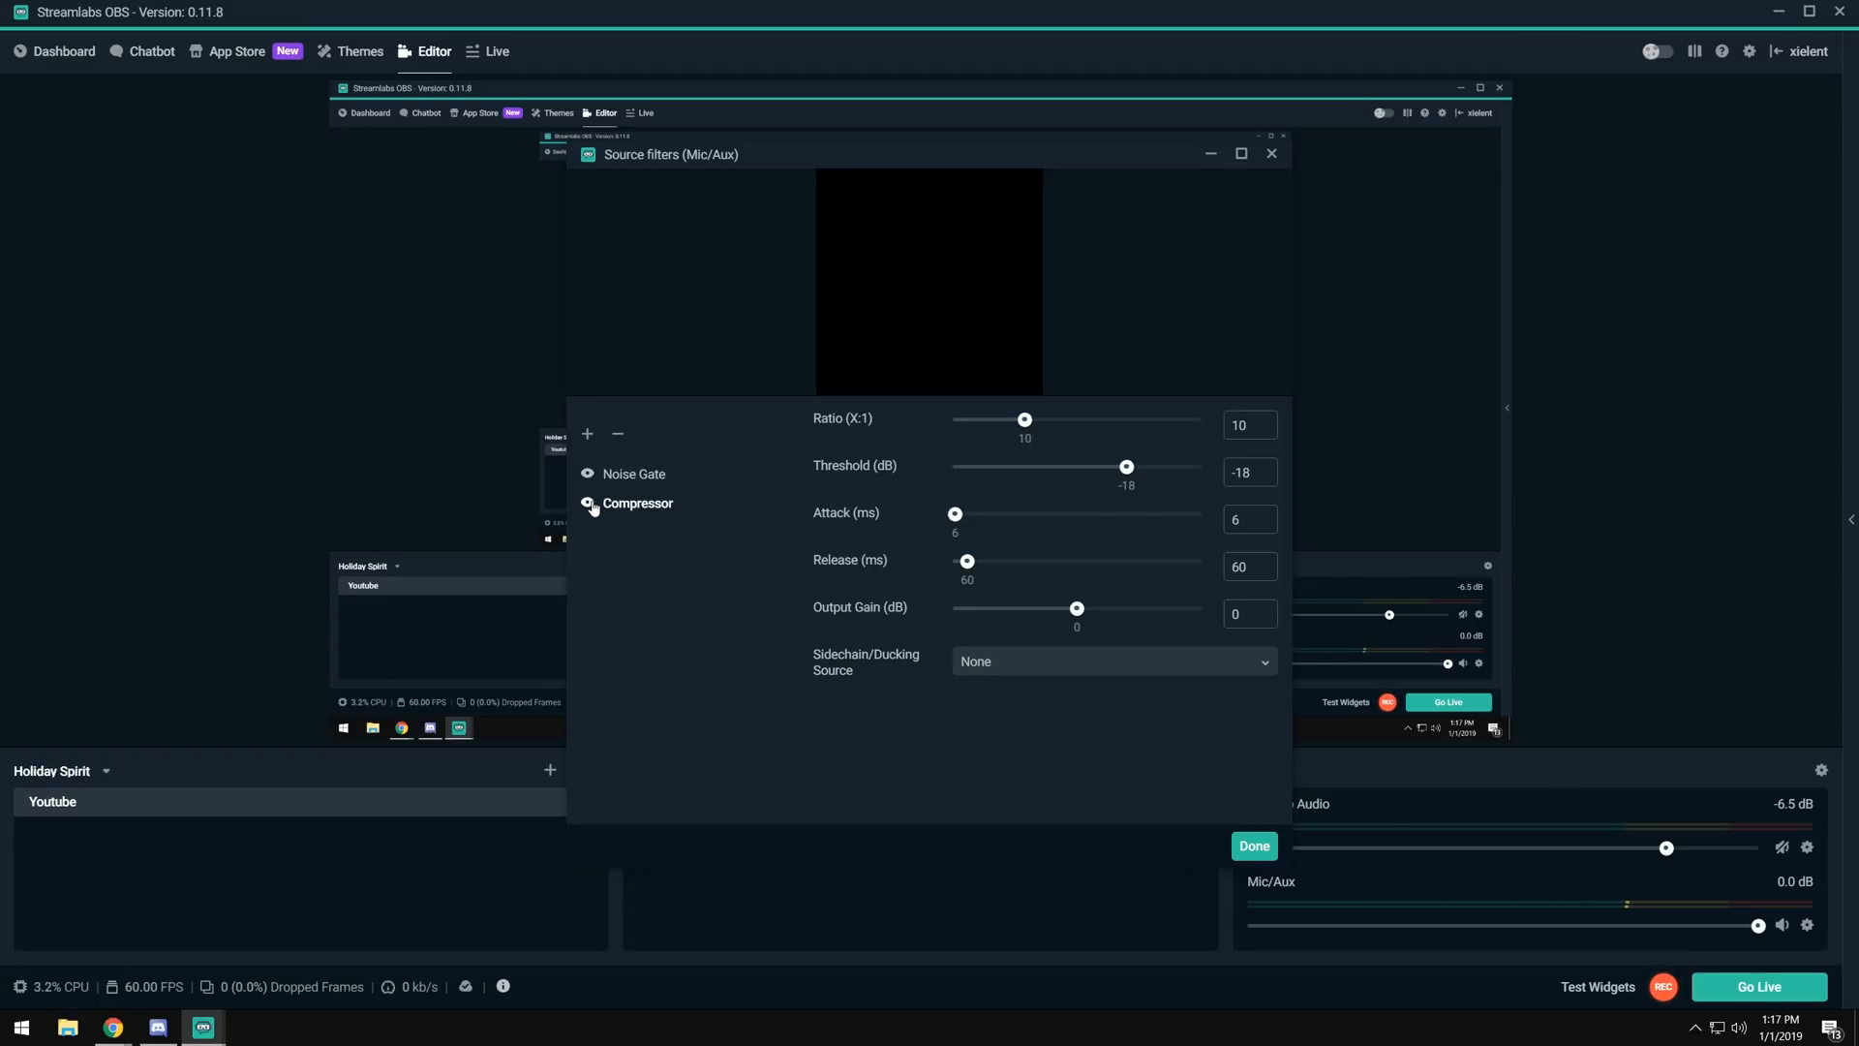
pyautogui.click(587, 504)
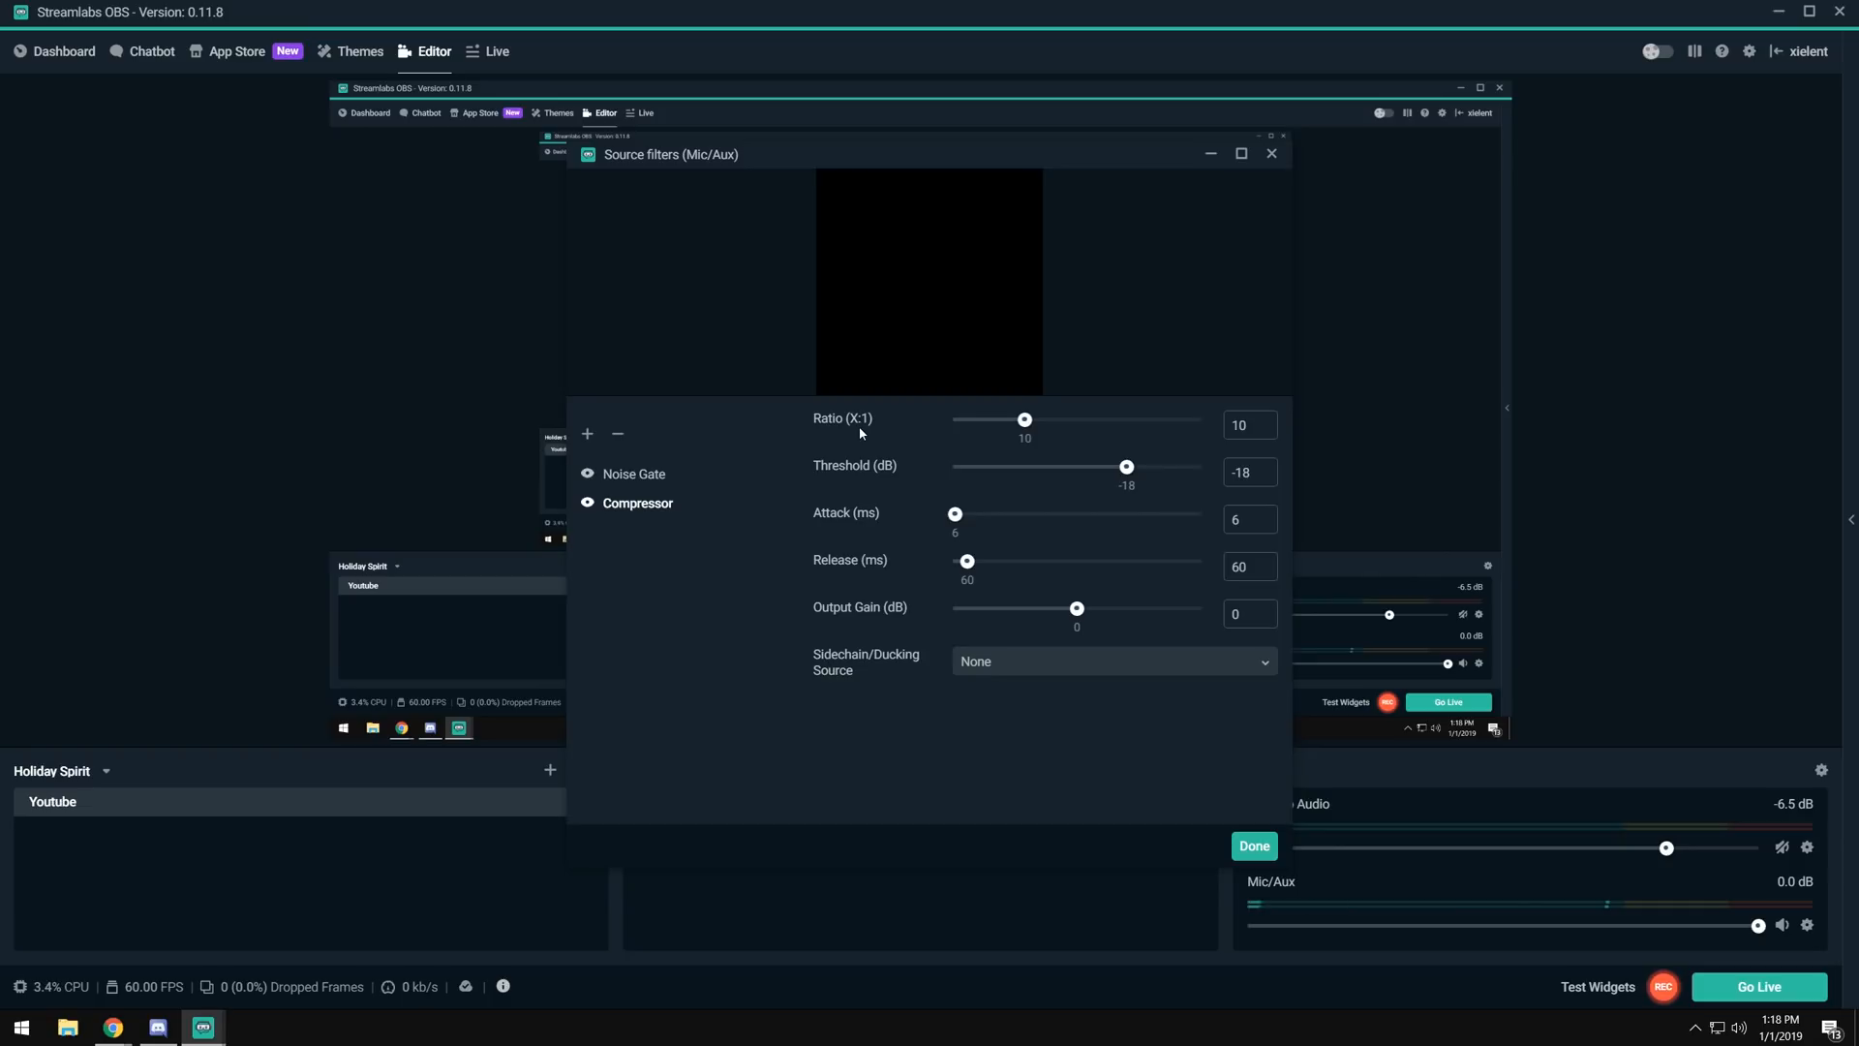
pyautogui.moveTo(1158, 465)
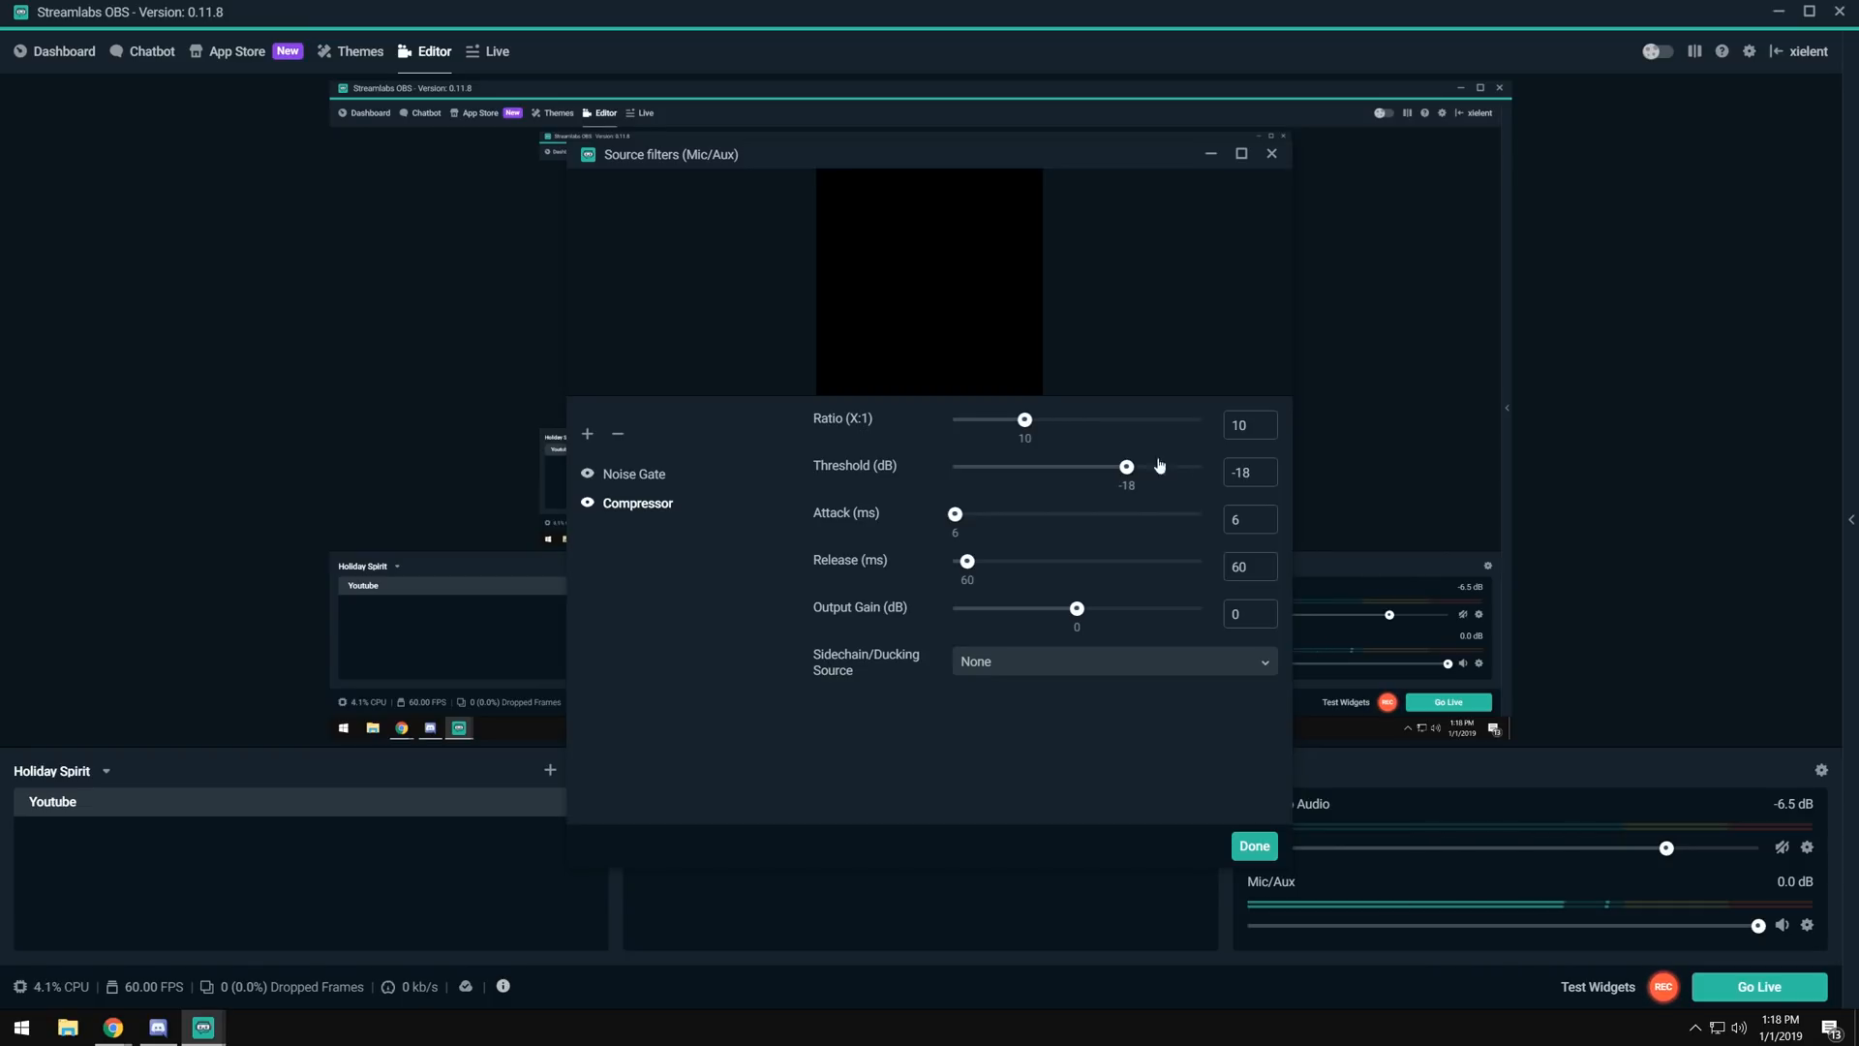
# Sweep the Ratio slider from minimum to maximum and settle it at 2, threshold still -18 dB.
pyautogui.moveTo(1025, 418); pyautogui.dragTo(969, 419)
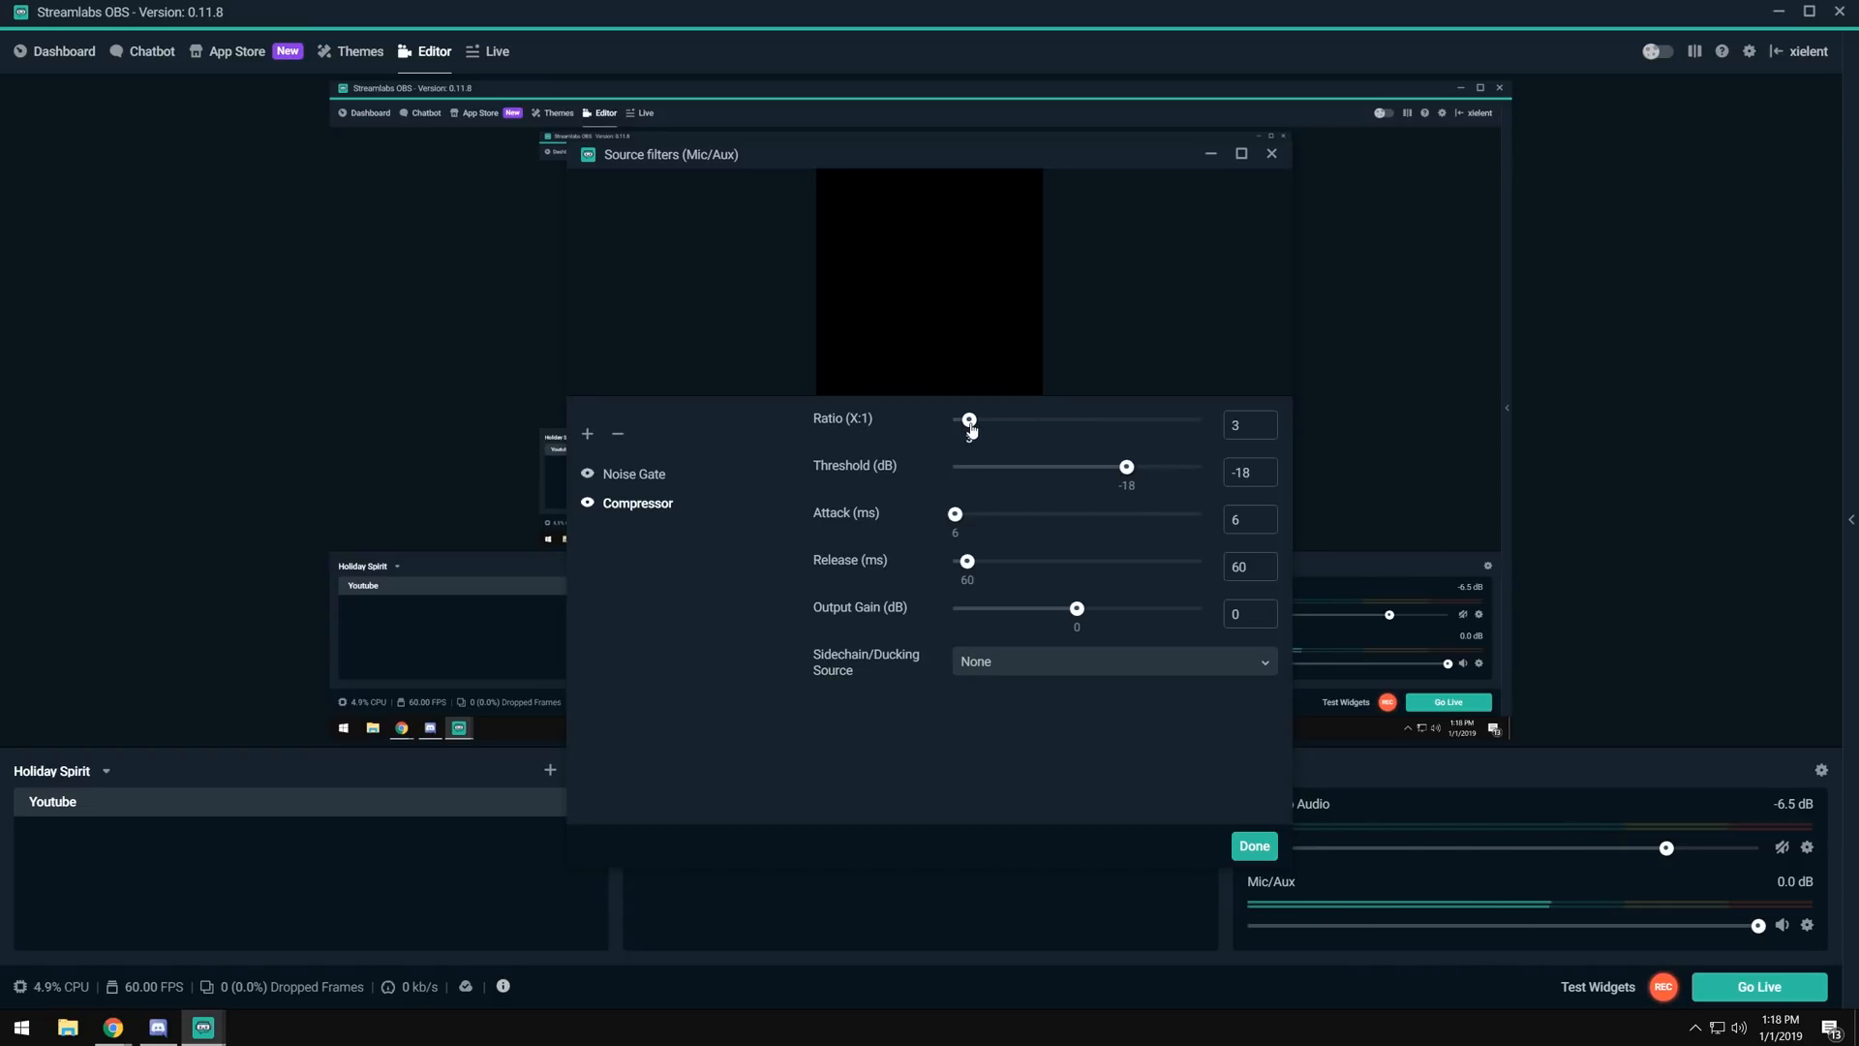
pyautogui.moveTo(968, 419); pyautogui.dragTo(960, 419)
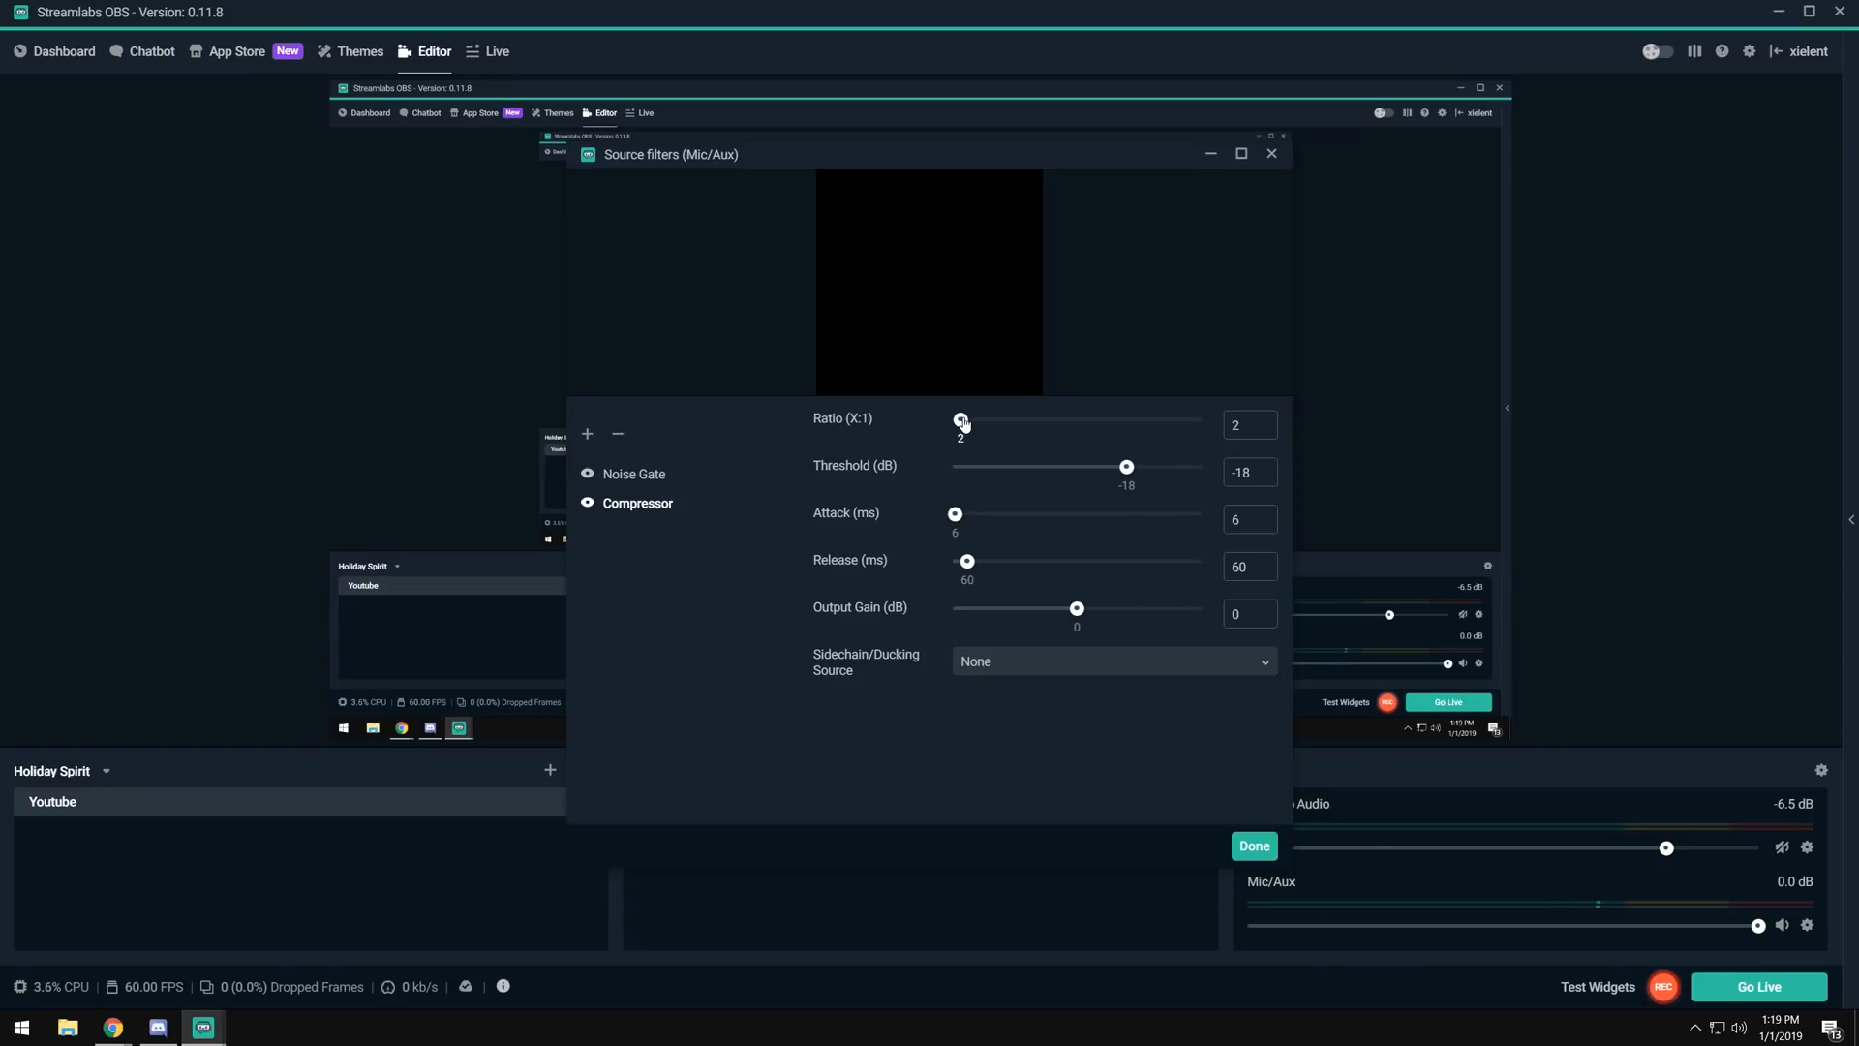
pyautogui.moveTo(968, 426)
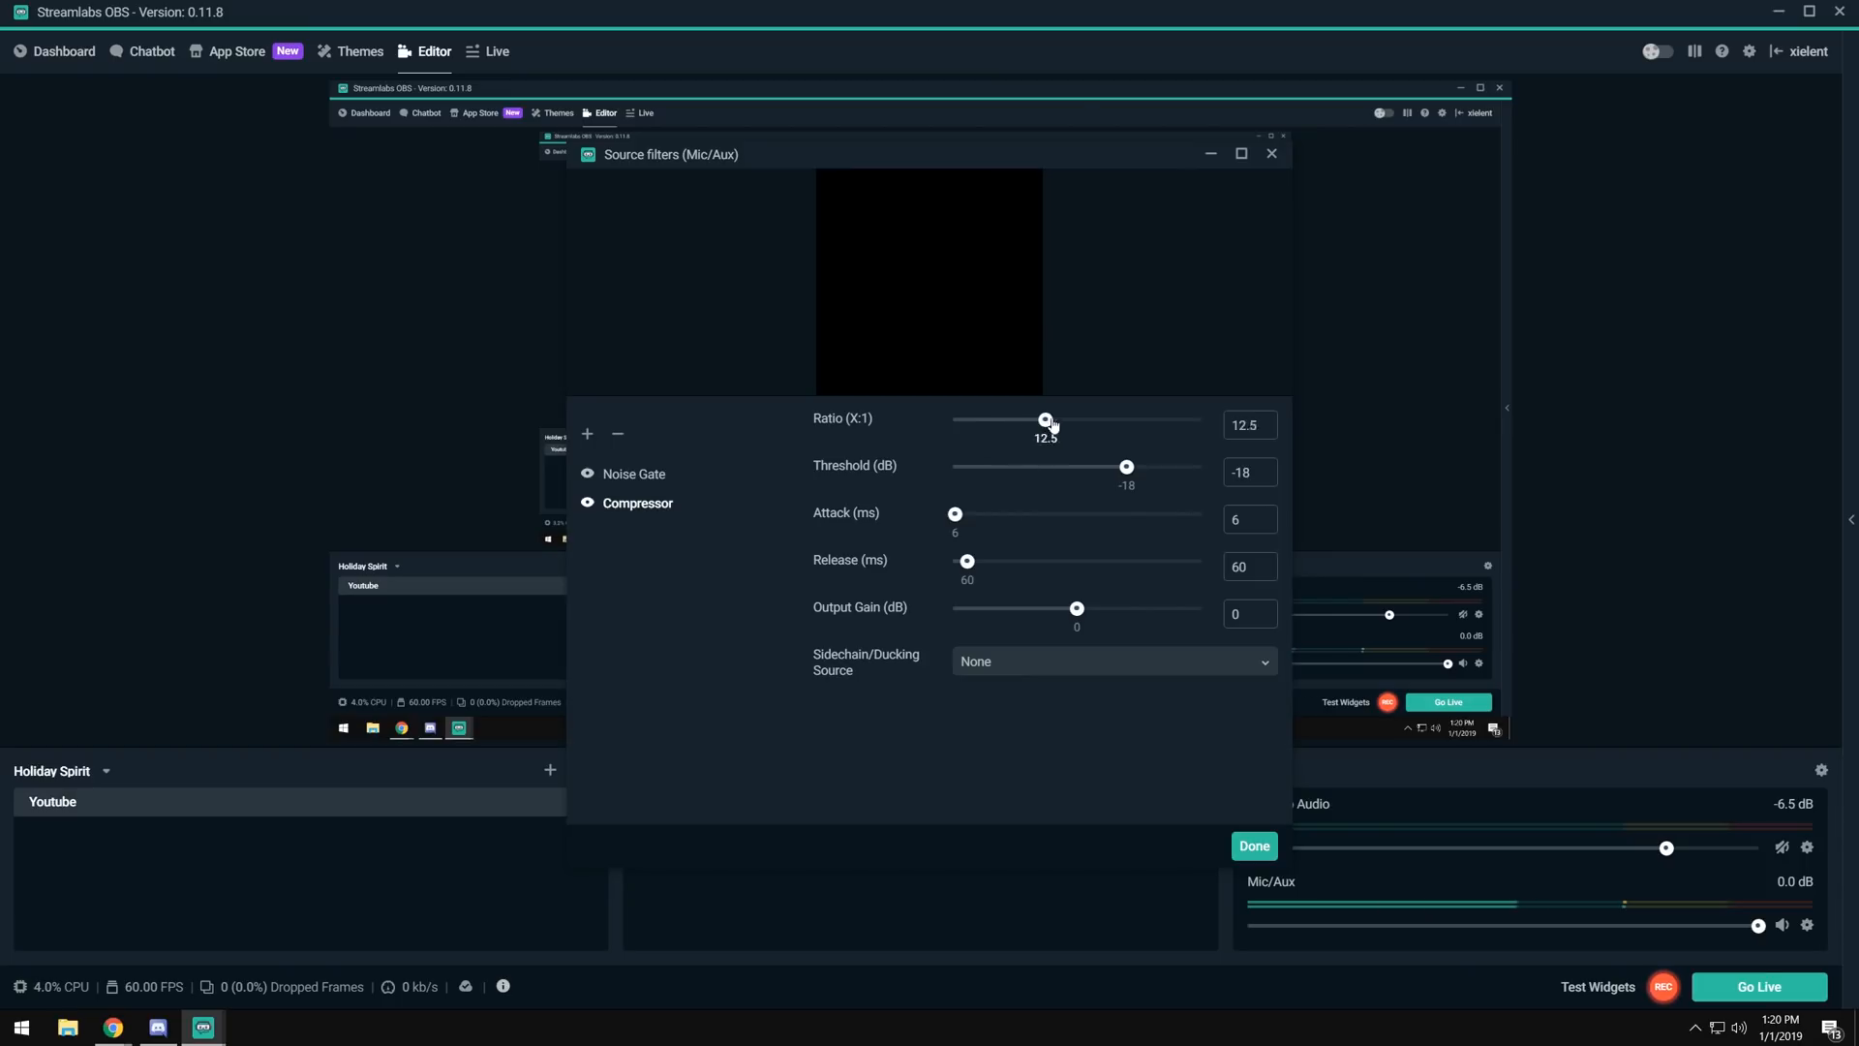
pyautogui.moveTo(1043, 420); pyautogui.dragTo(1173, 420)
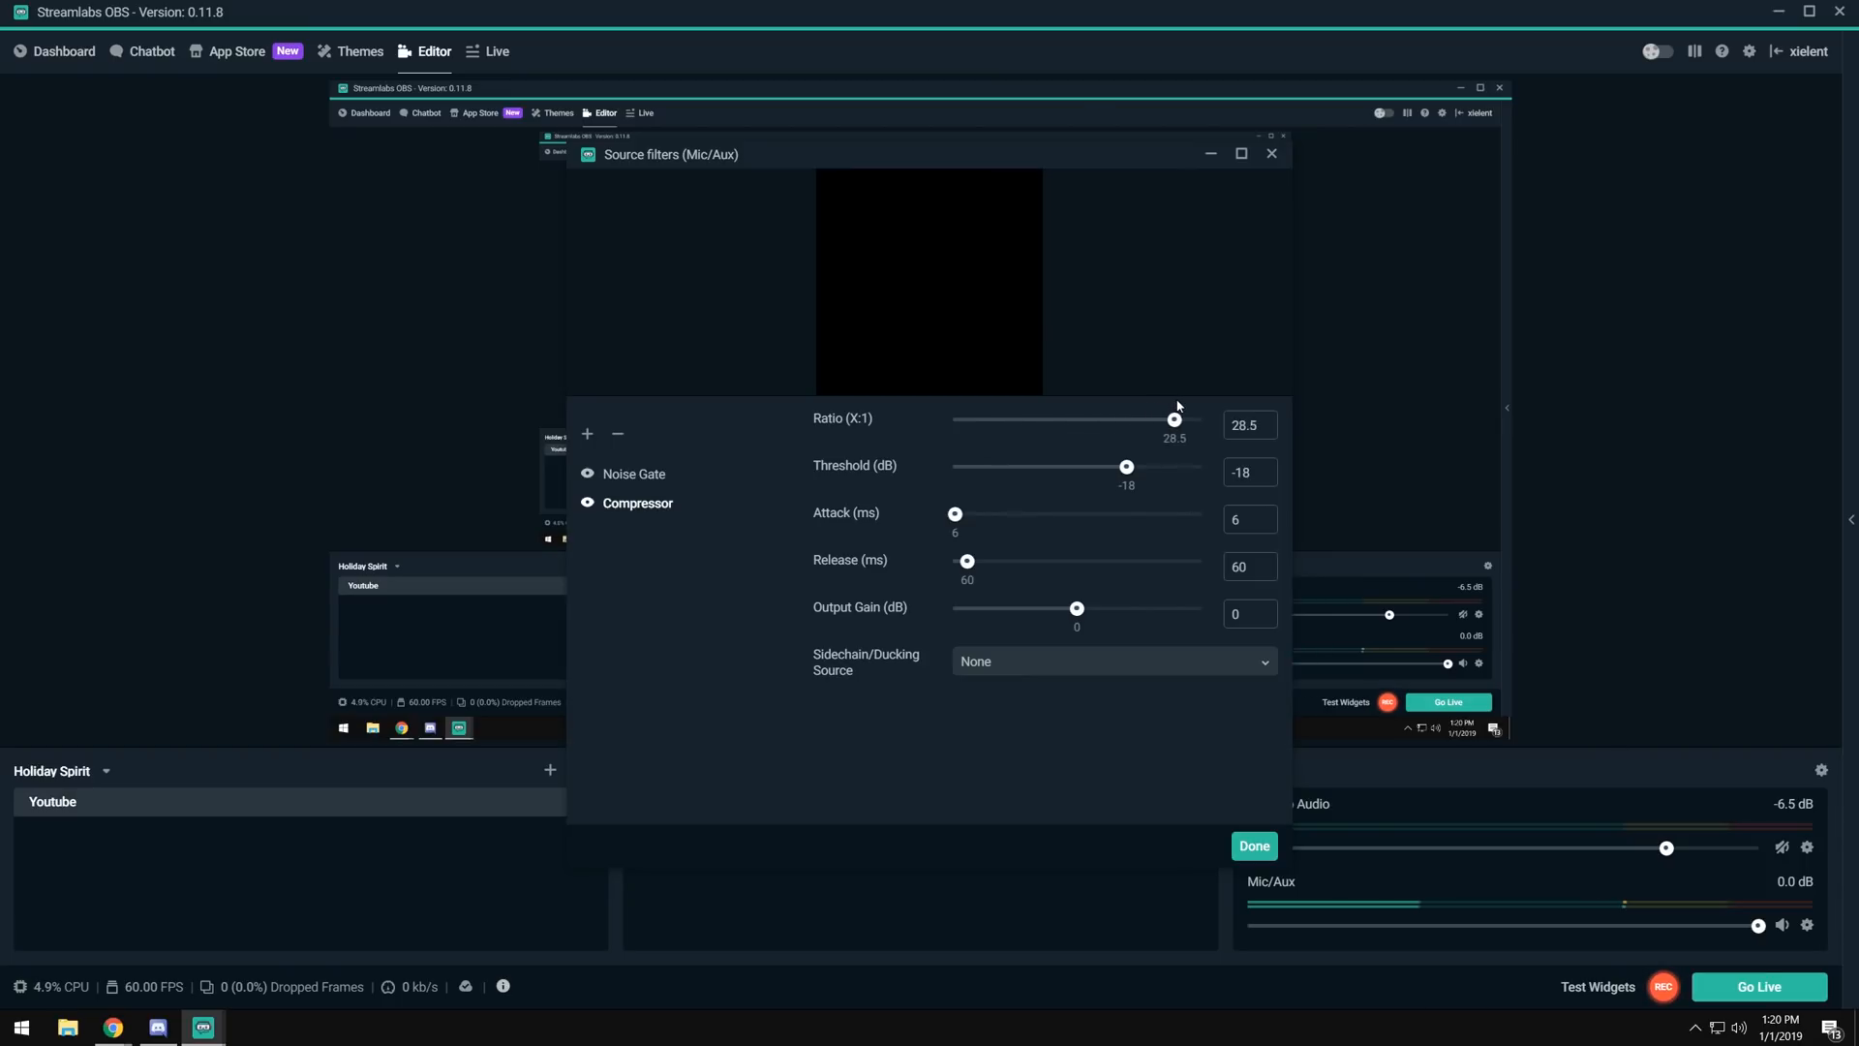
pyautogui.moveTo(1174, 418); pyautogui.dragTo(1201, 418)
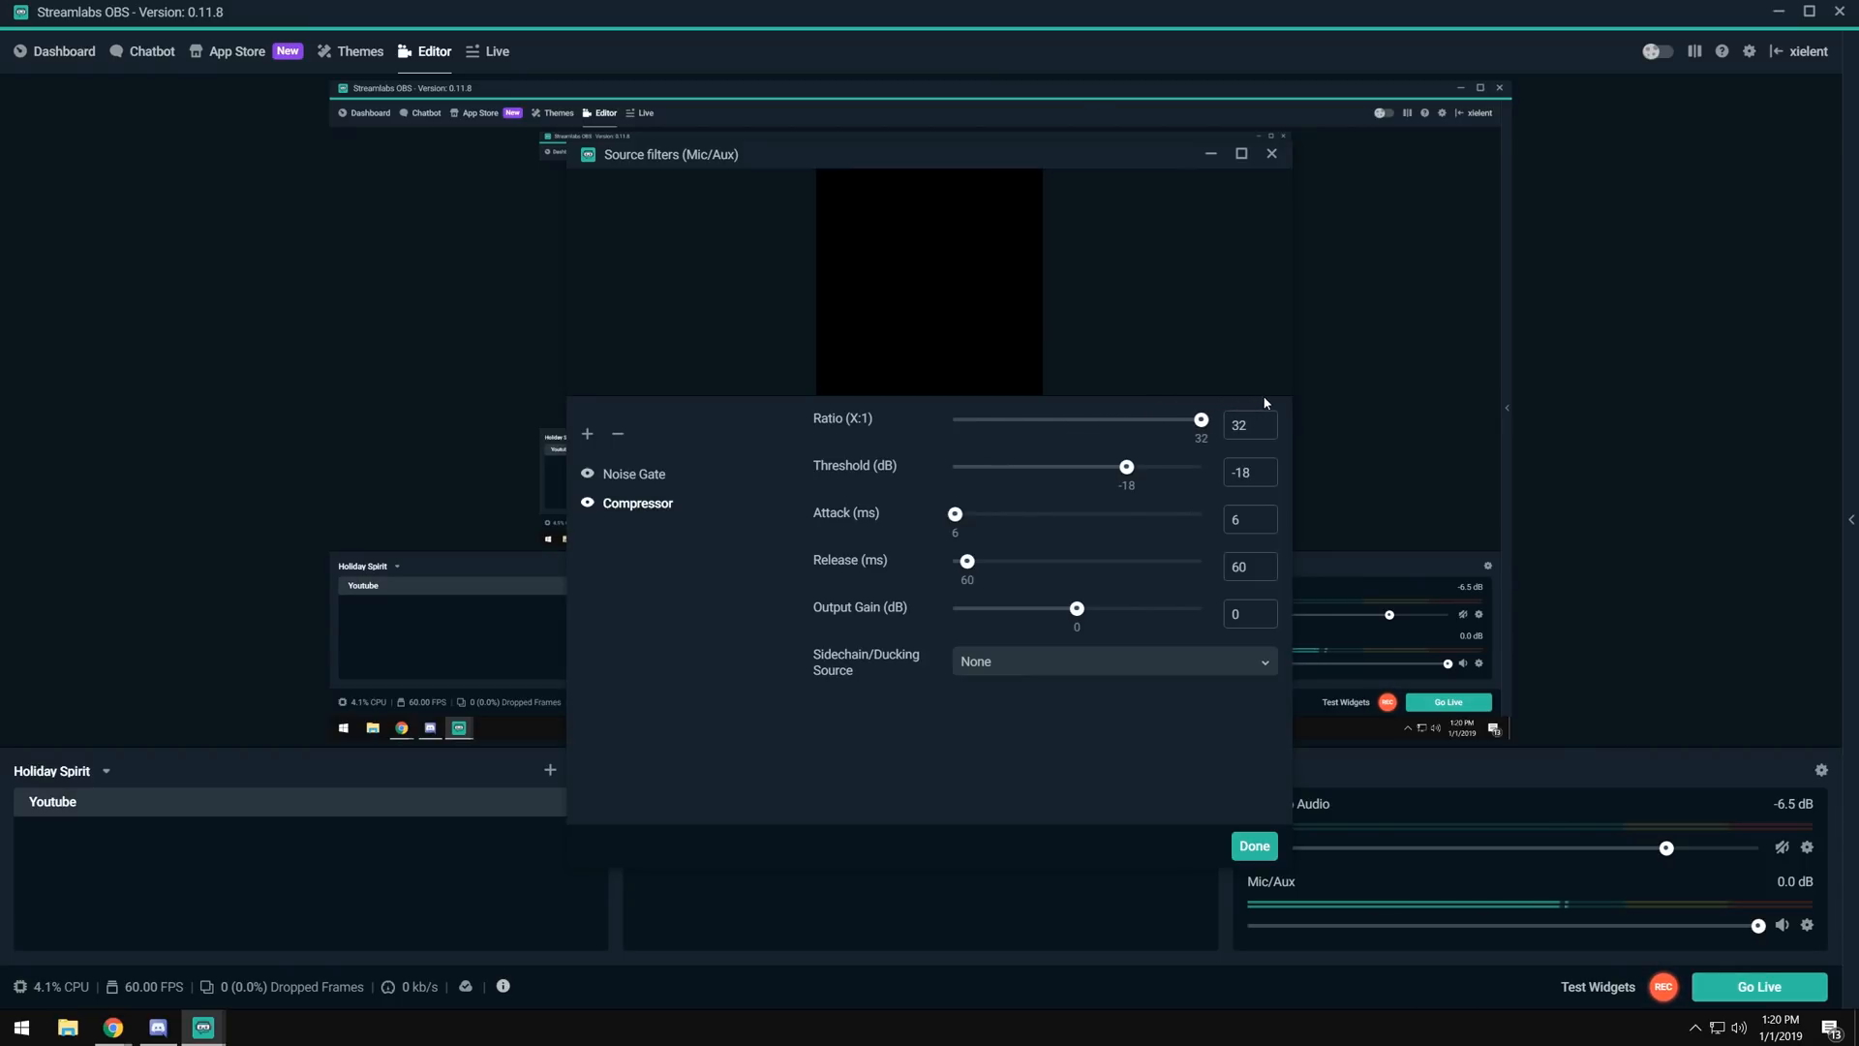
pyautogui.moveTo(1201, 418); pyautogui.dragTo(953, 418)
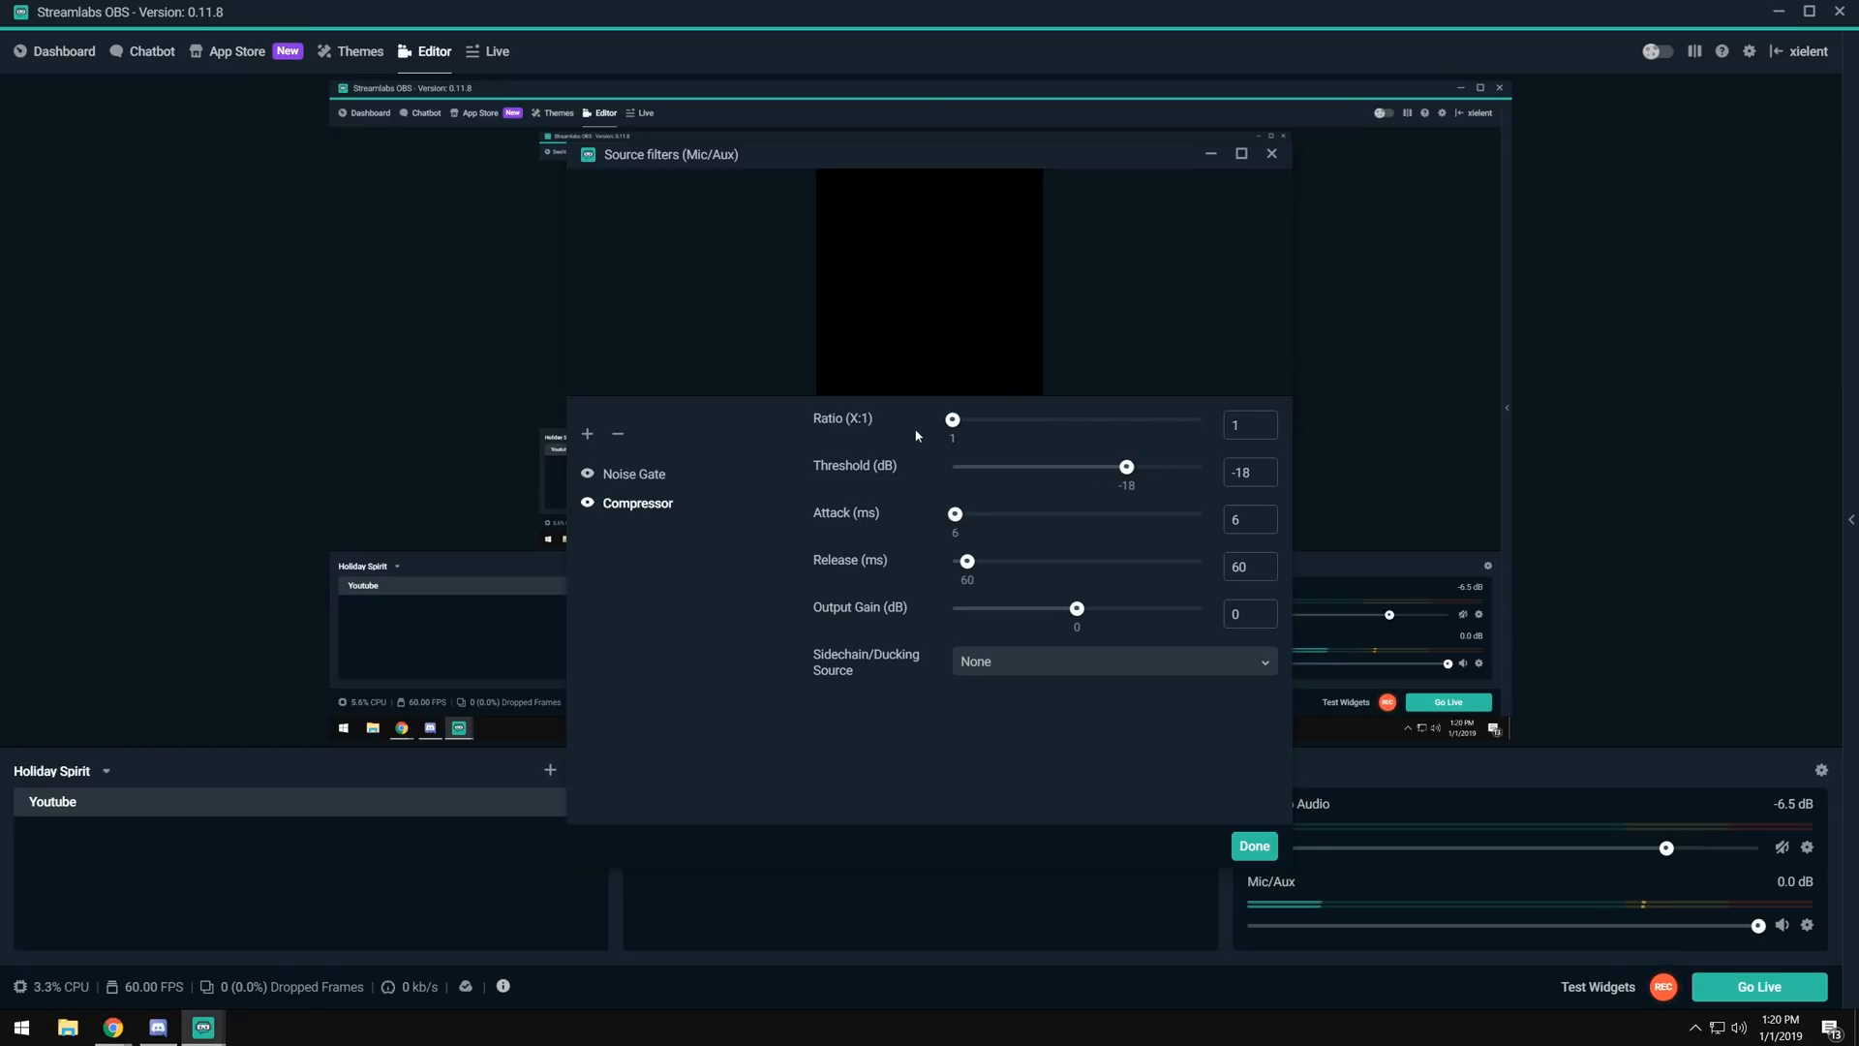
pyautogui.moveTo(952, 418); pyautogui.dragTo(964, 419)
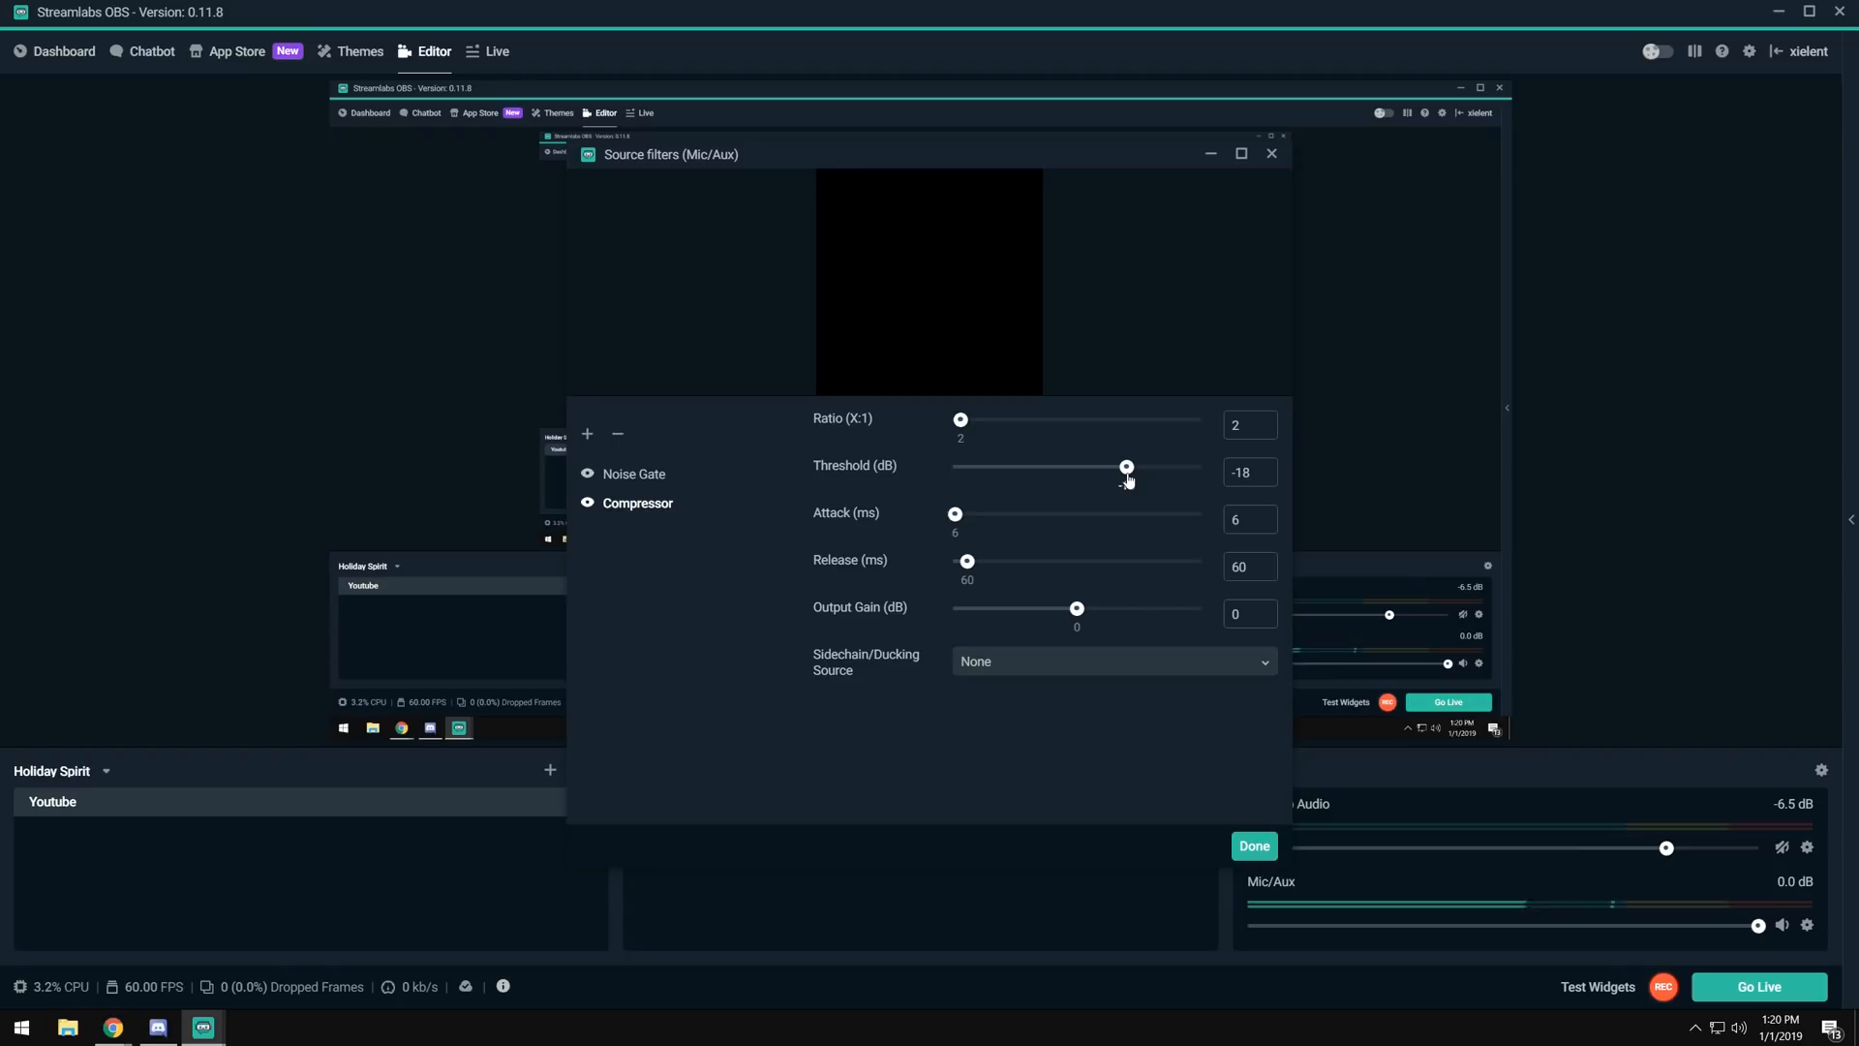
# Drag the Threshold slider between 0 dB and about -13.5 dB, landing near -8.7 dB.
pyautogui.moveTo(1125, 467); pyautogui.dragTo(1165, 467)
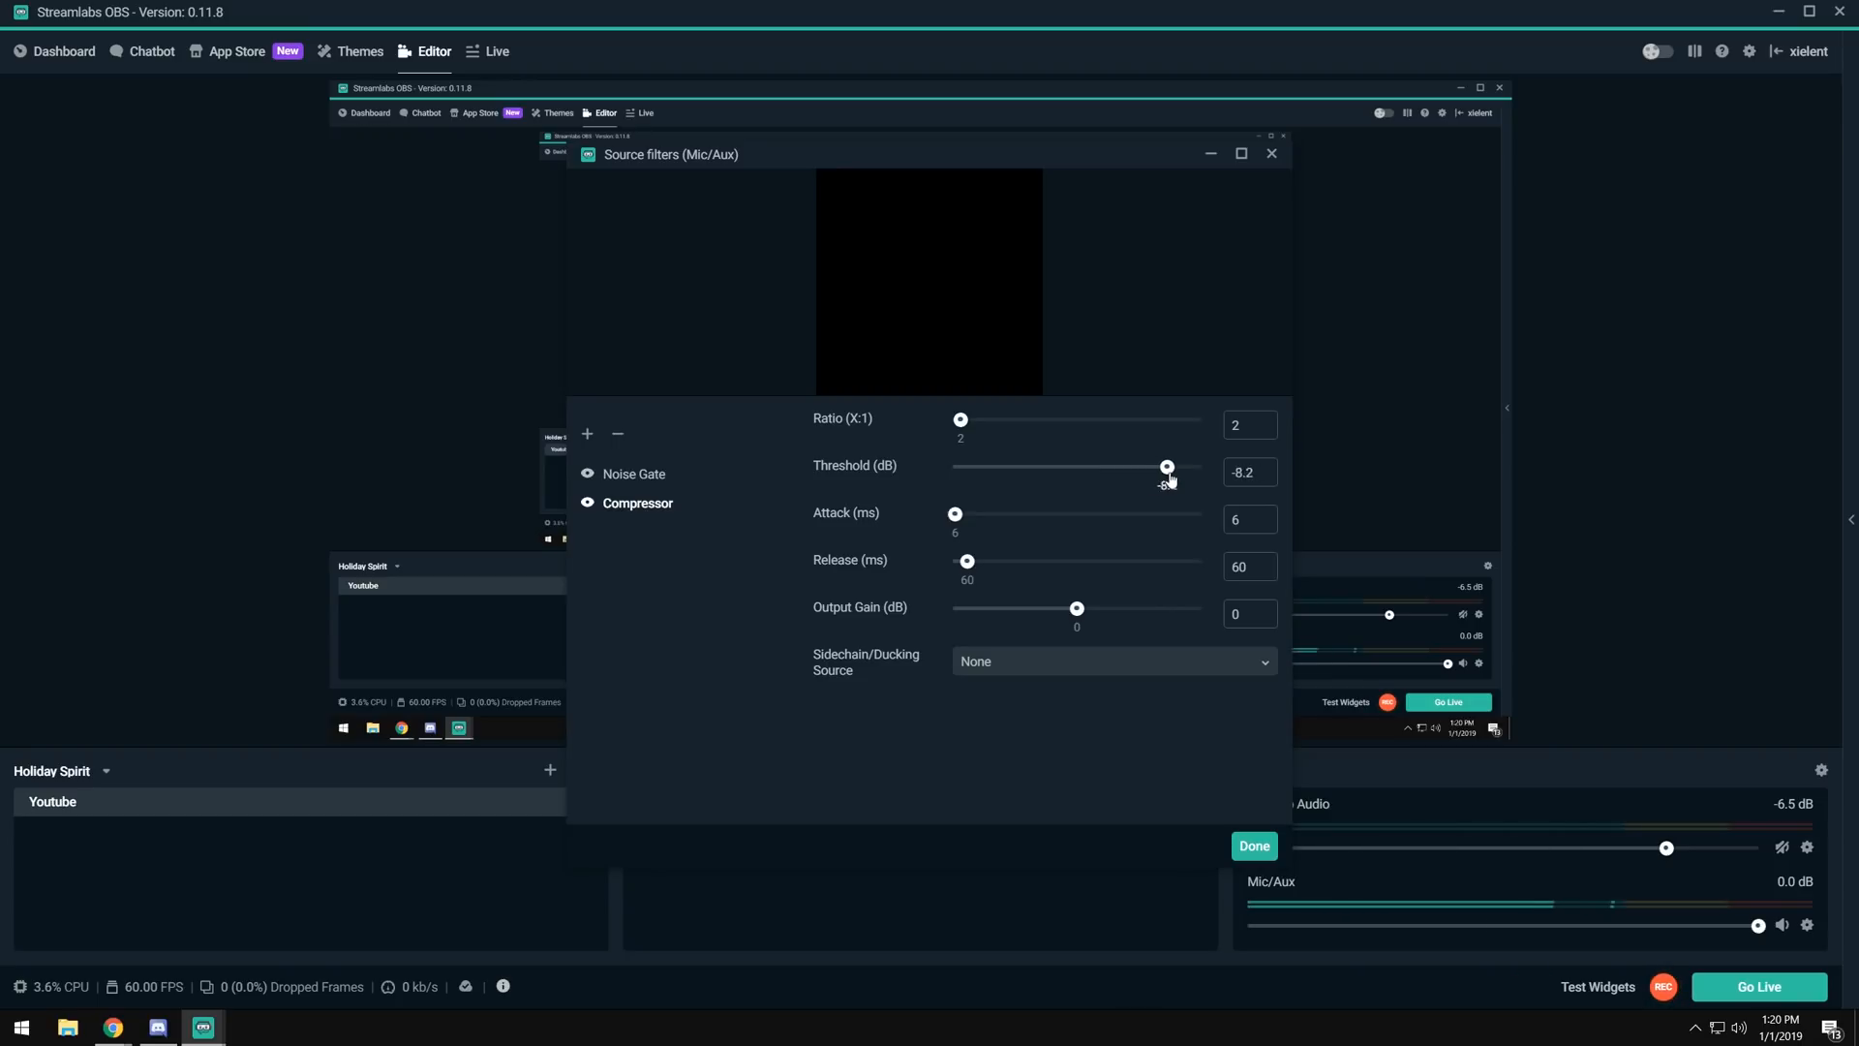
pyautogui.moveTo(1165, 466); pyautogui.dragTo(1200, 467)
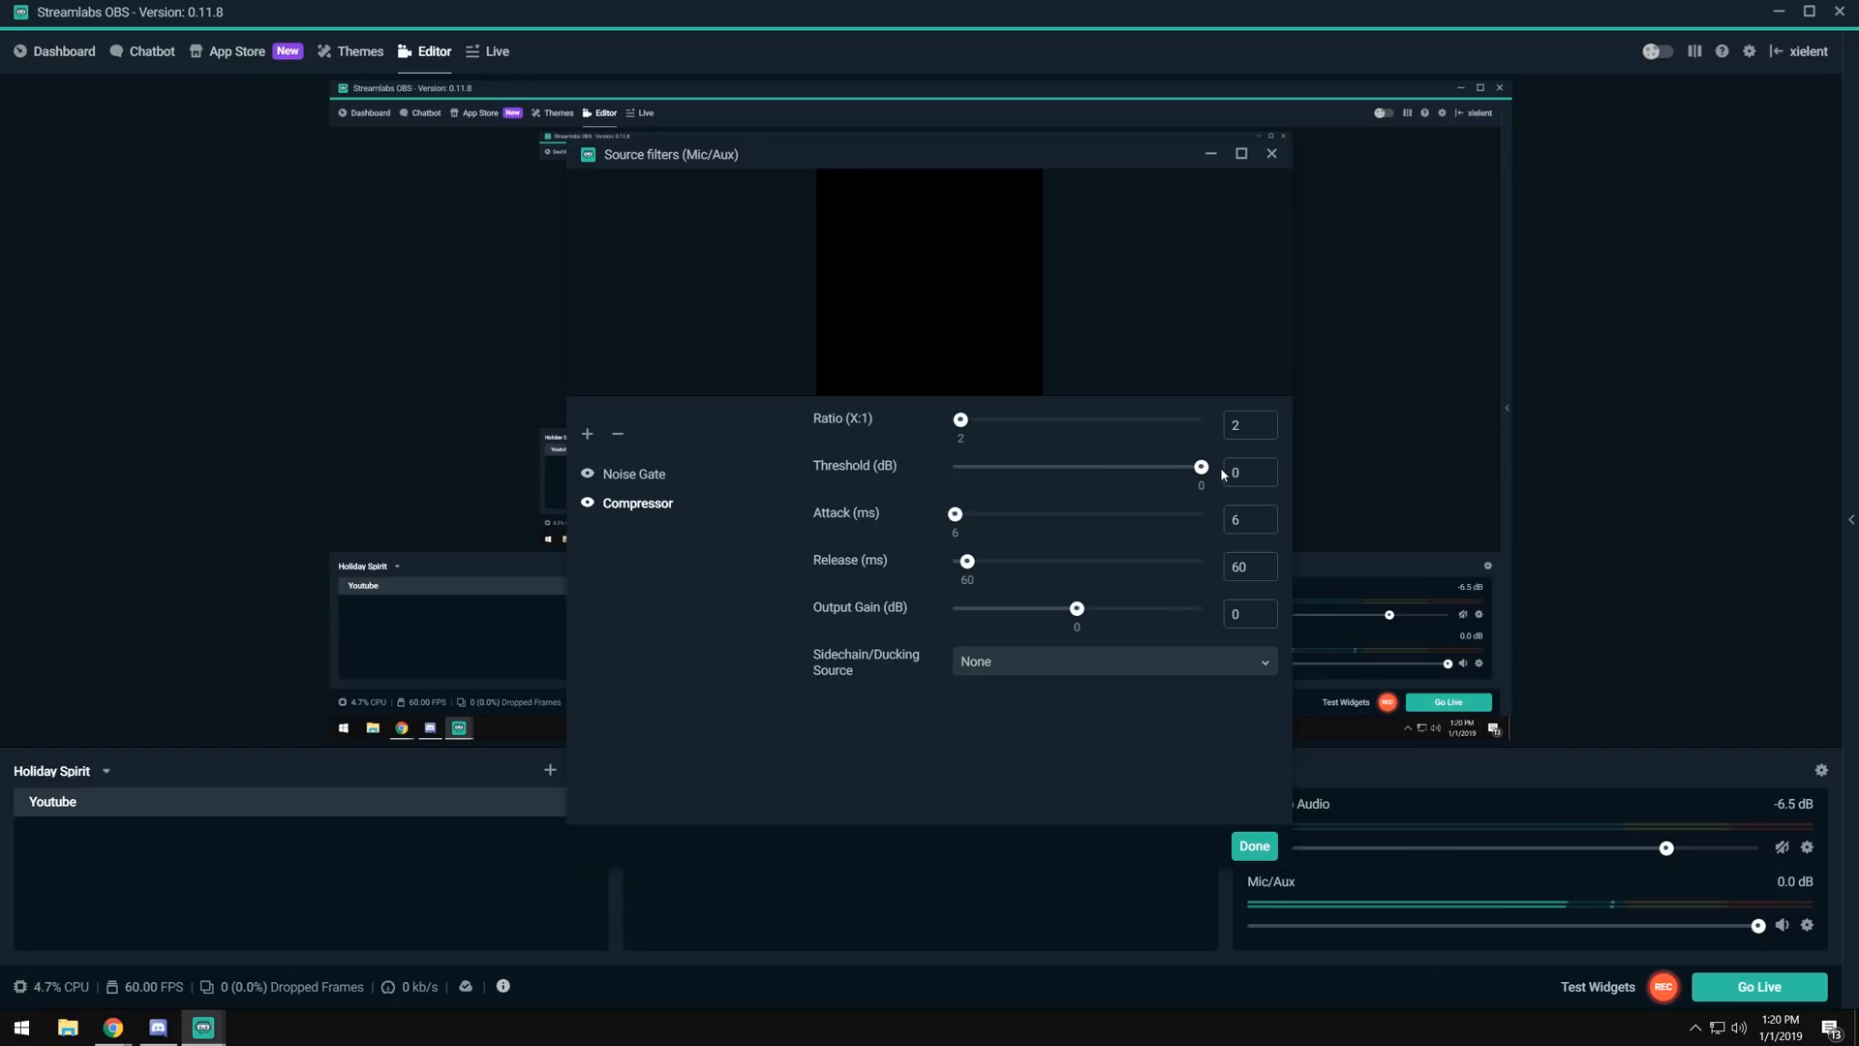
pyautogui.moveTo(1201, 467); pyautogui.dragTo(1144, 467)
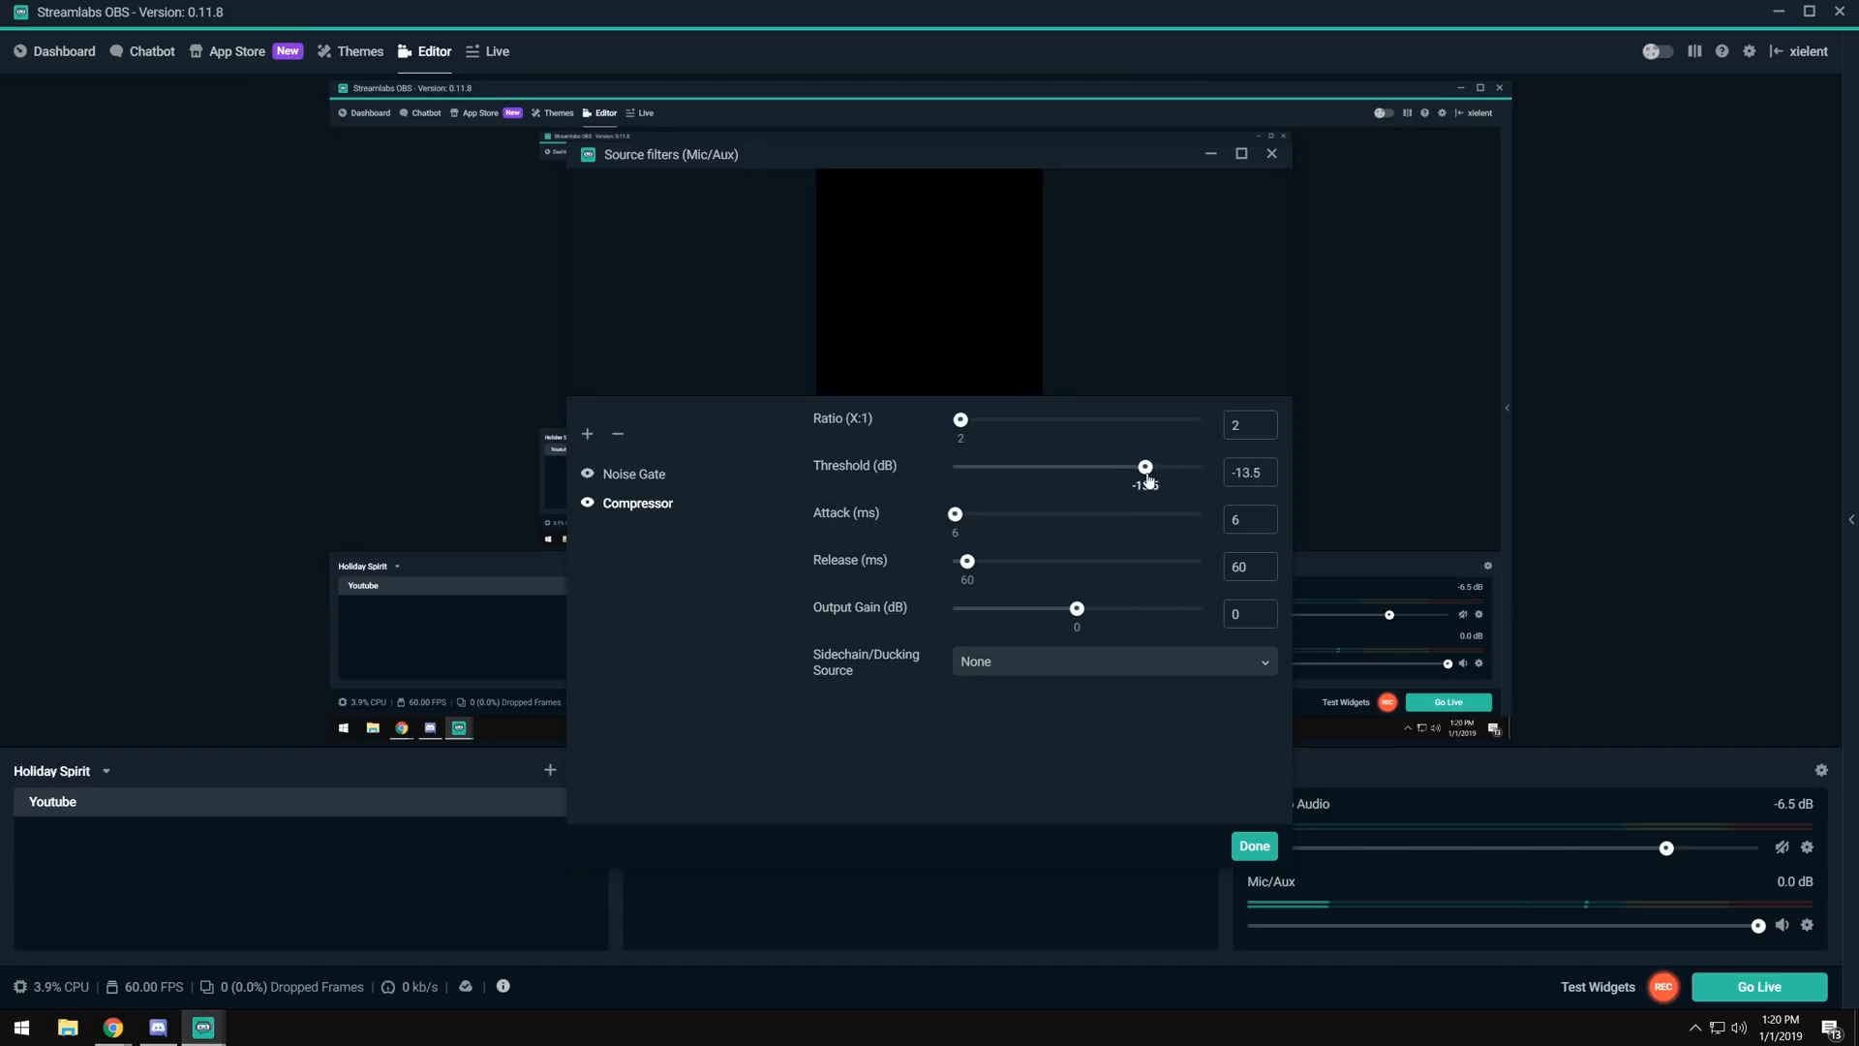
pyautogui.moveTo(1145, 467); pyautogui.dragTo(953, 466)
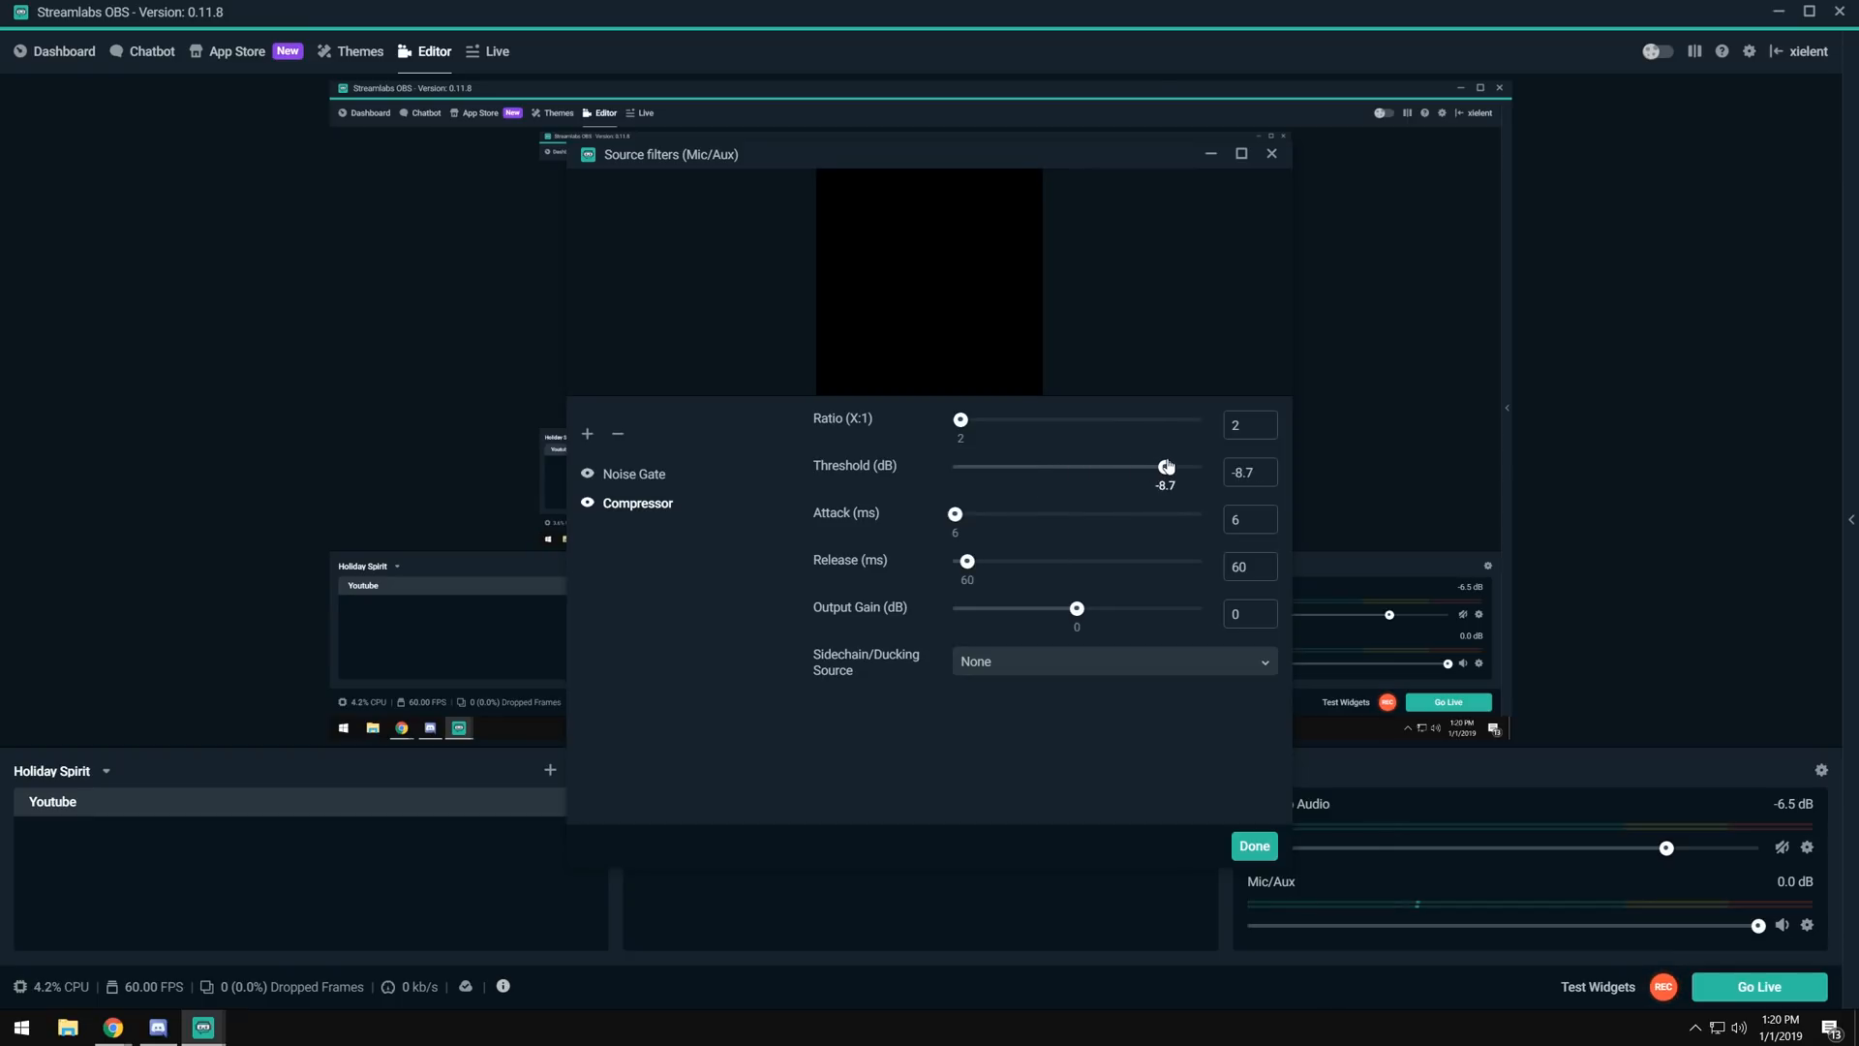
# Enter the threshold value directly so it reads -6 dB, keeping ratio 2.
pyautogui.moveTo(1162, 467); pyautogui.dragTo(1166, 467)
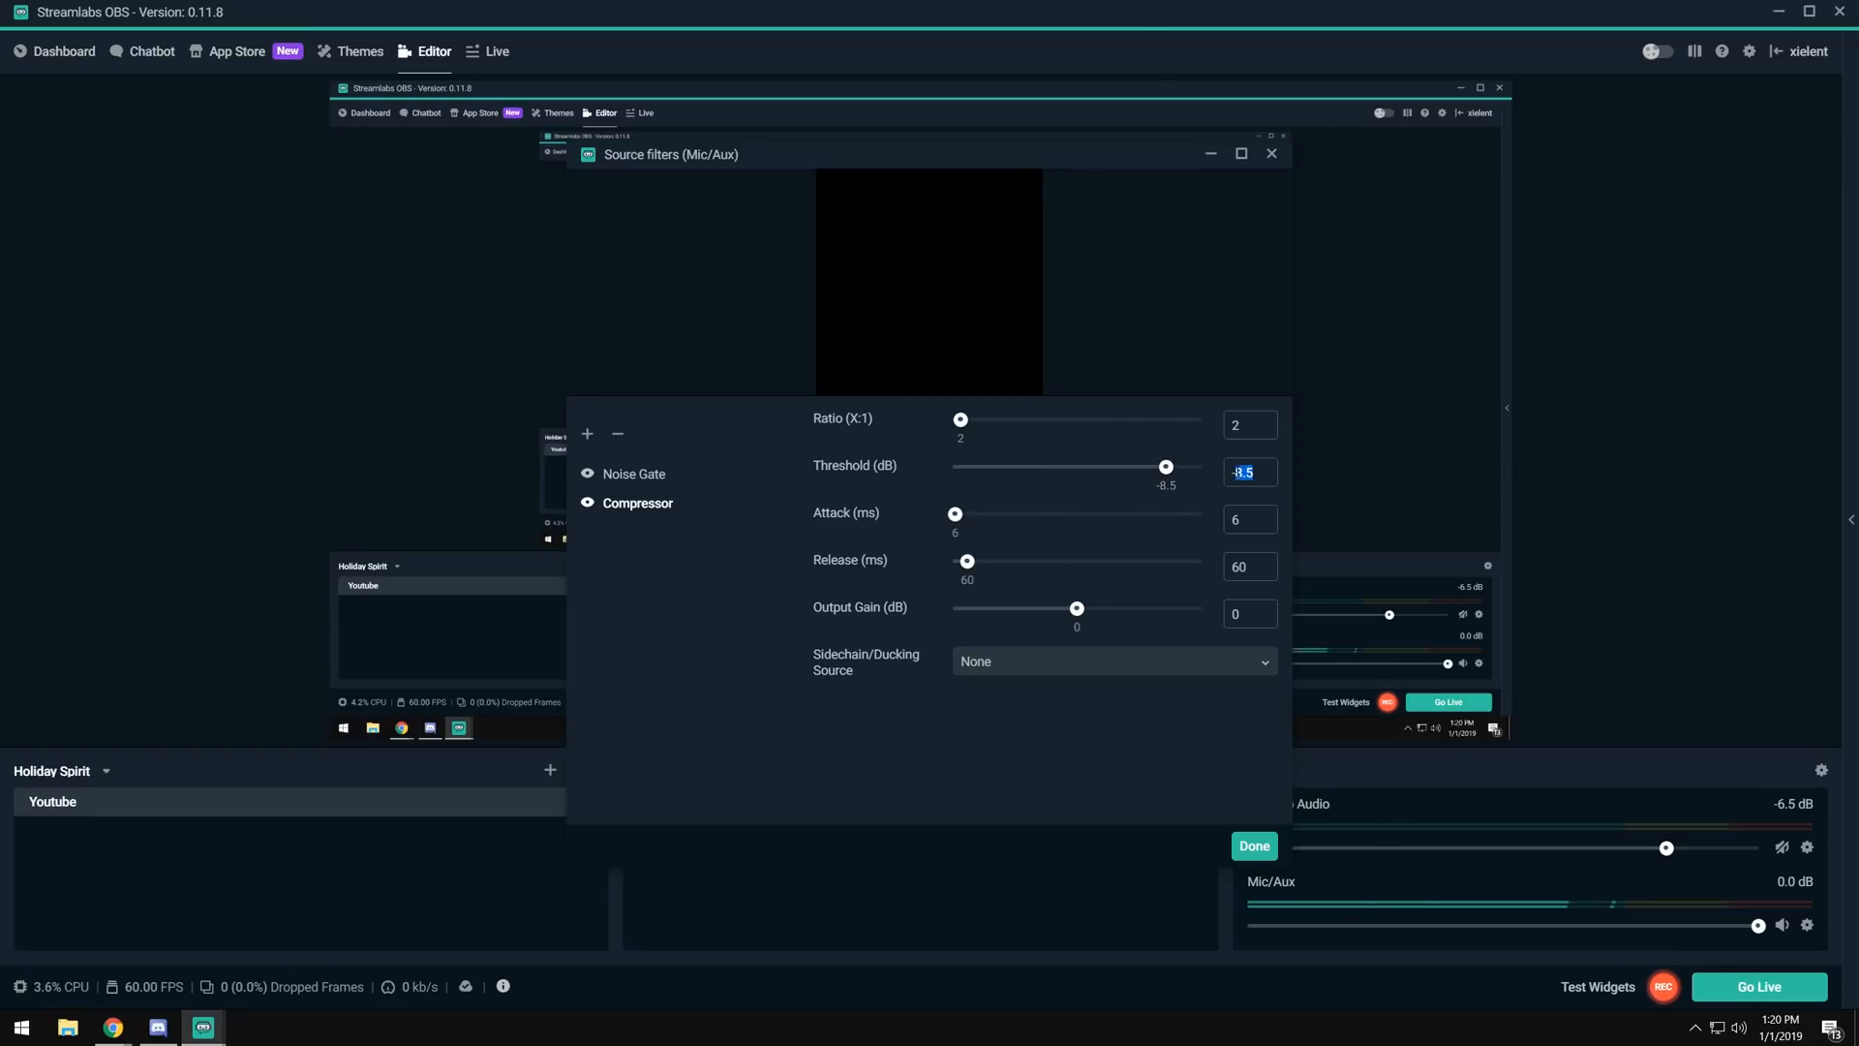
pyautogui.write('-10')
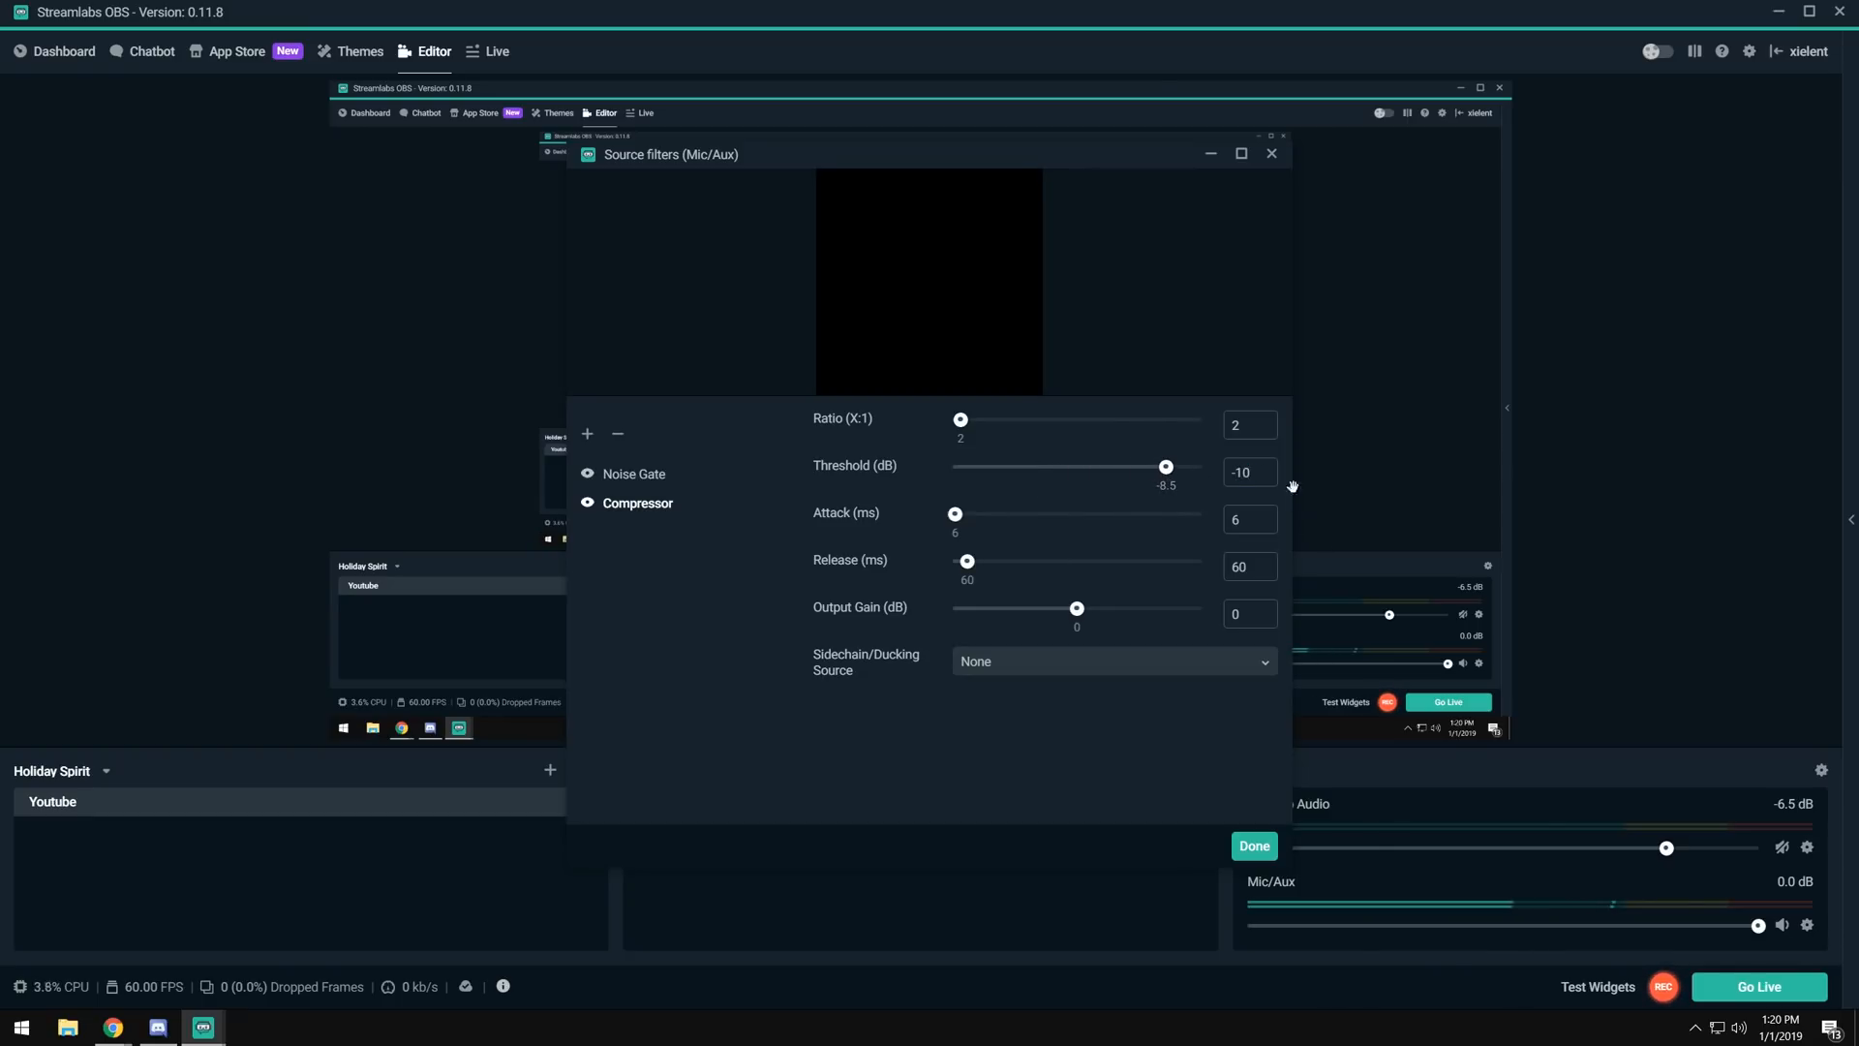
pyautogui.write('-63')
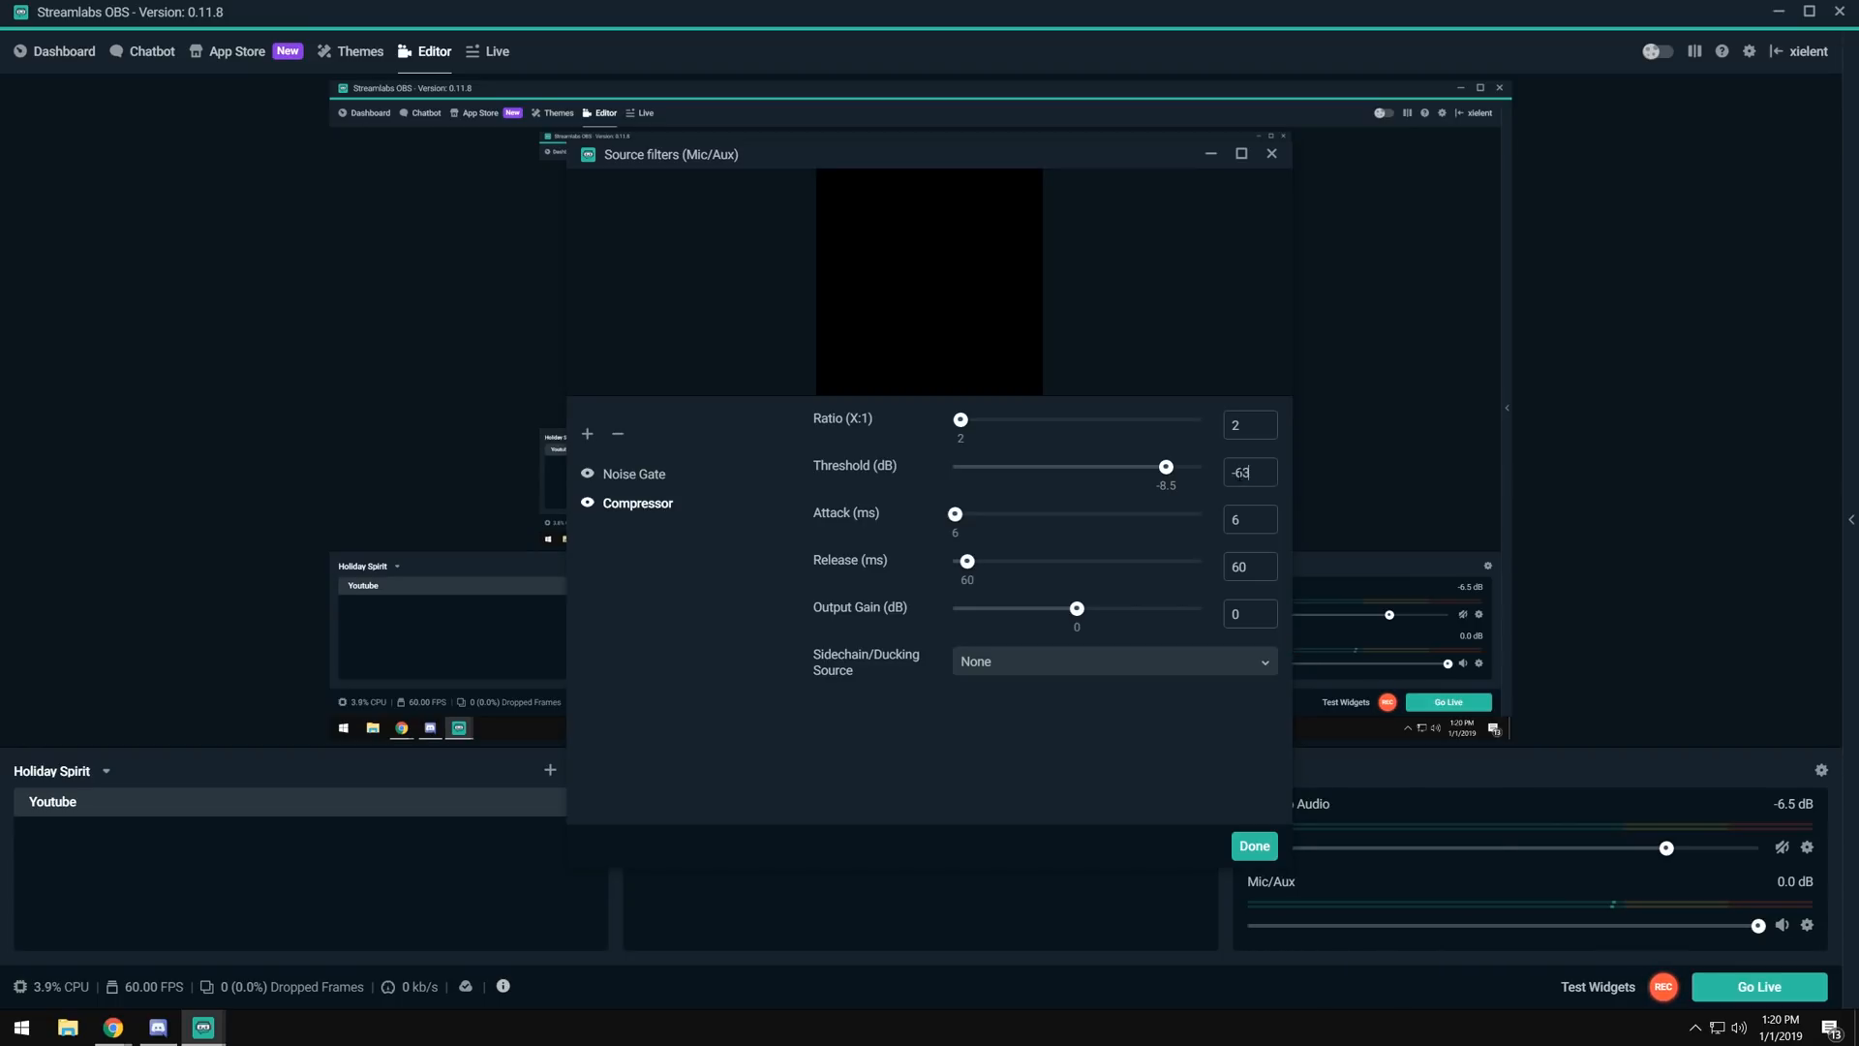
pyautogui.moveTo(1166, 467); pyautogui.dragTo(1175, 467)
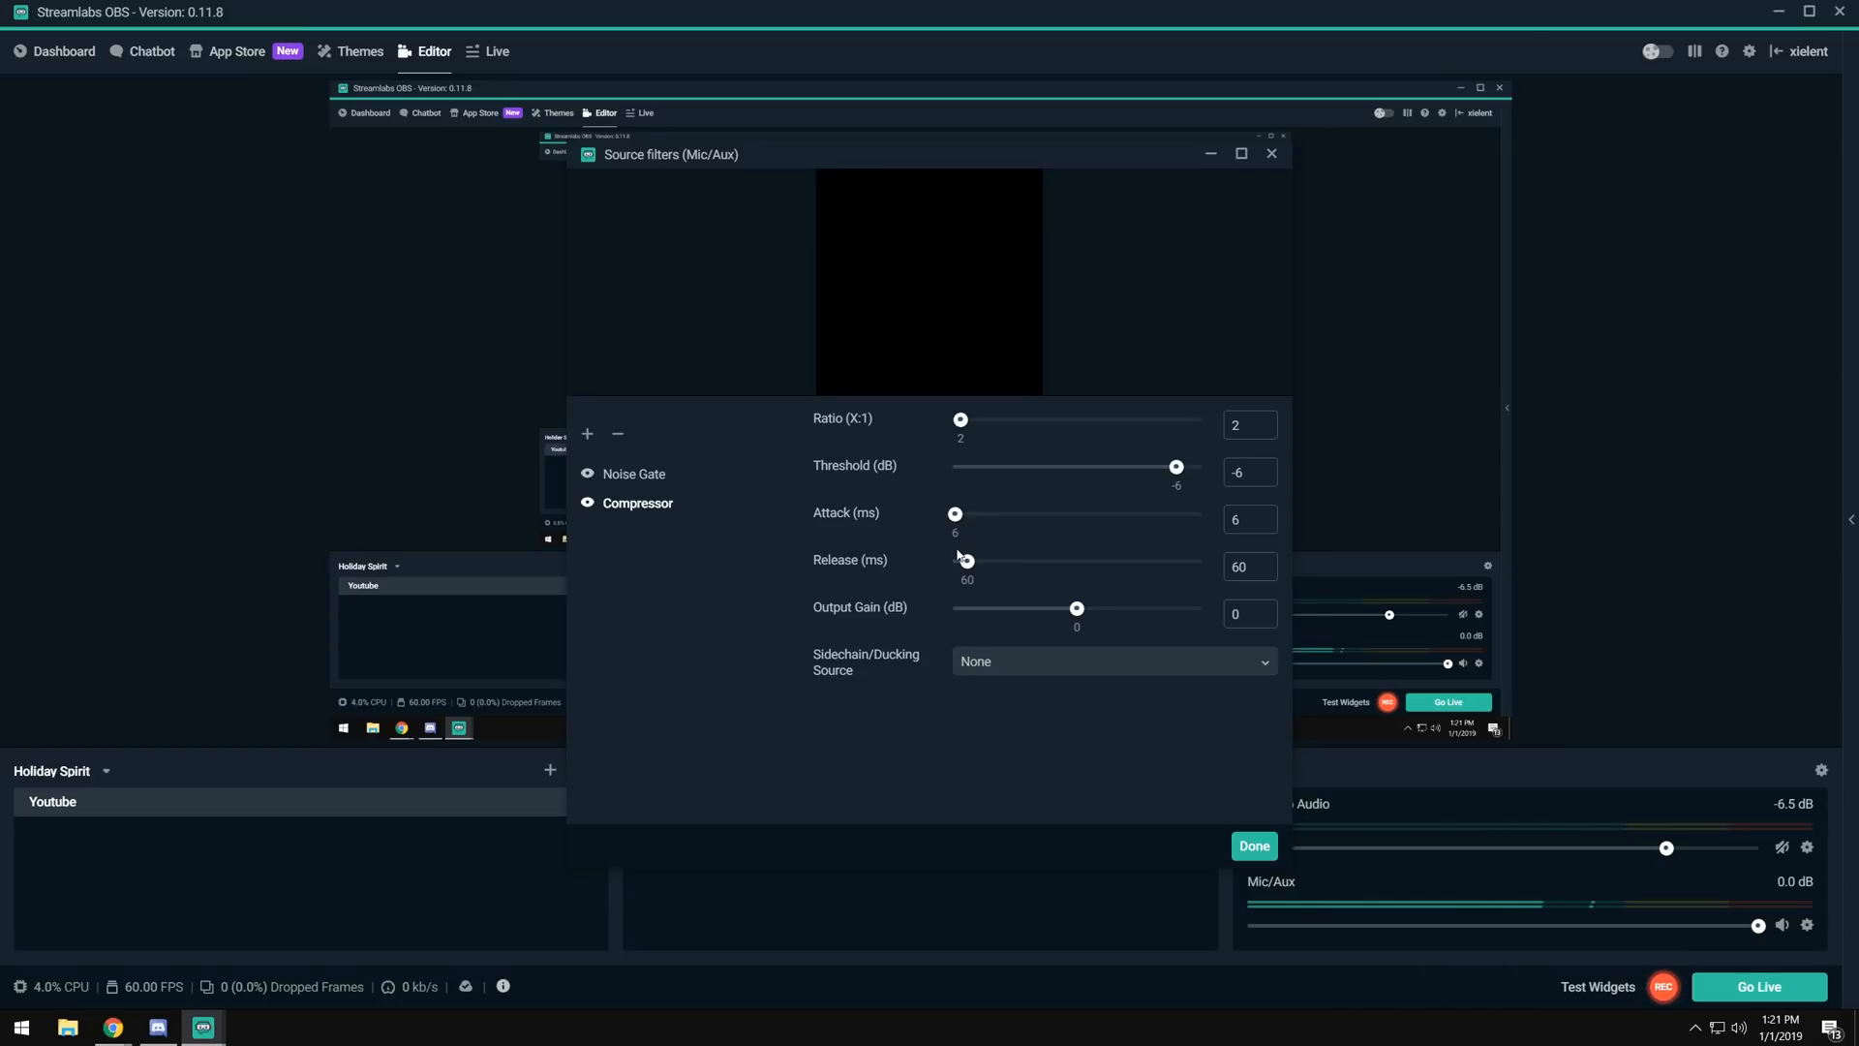
pyautogui.moveTo(1075, 606); pyautogui.dragTo(1079, 606)
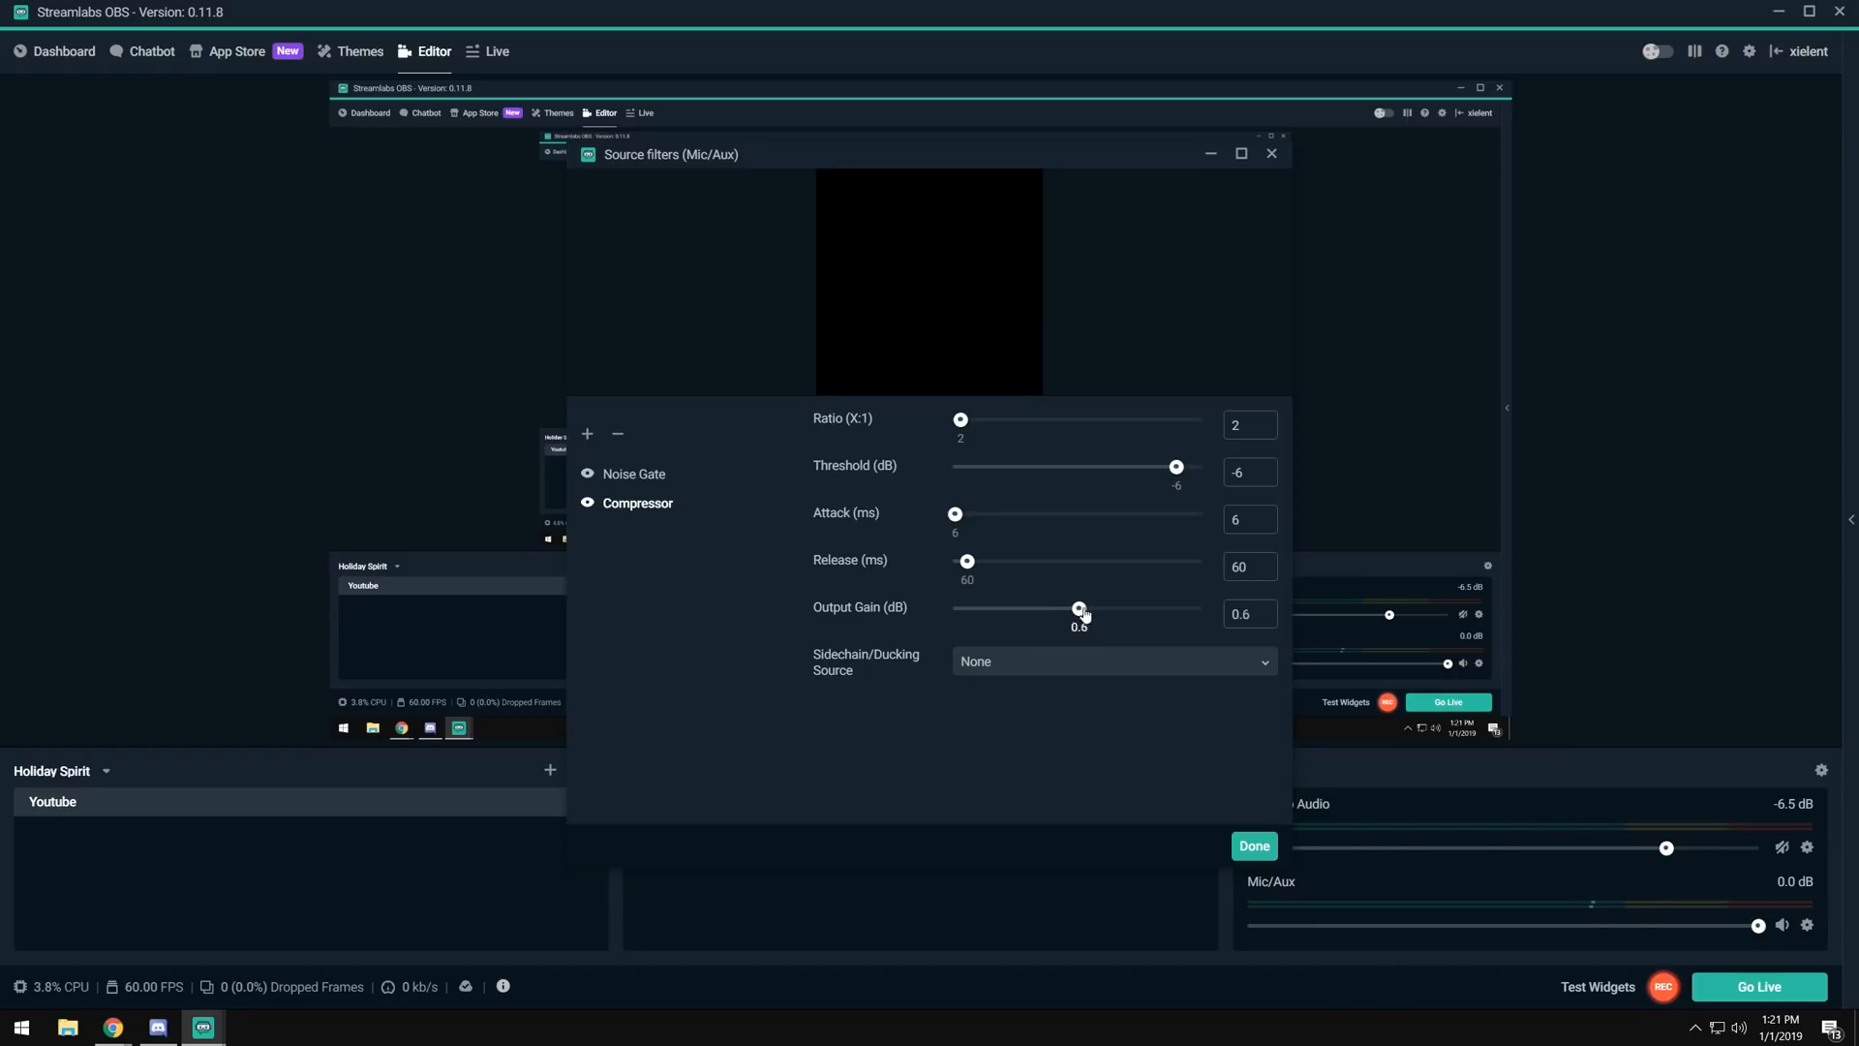
pyautogui.moveTo(1078, 606); pyautogui.dragTo(1087, 606)
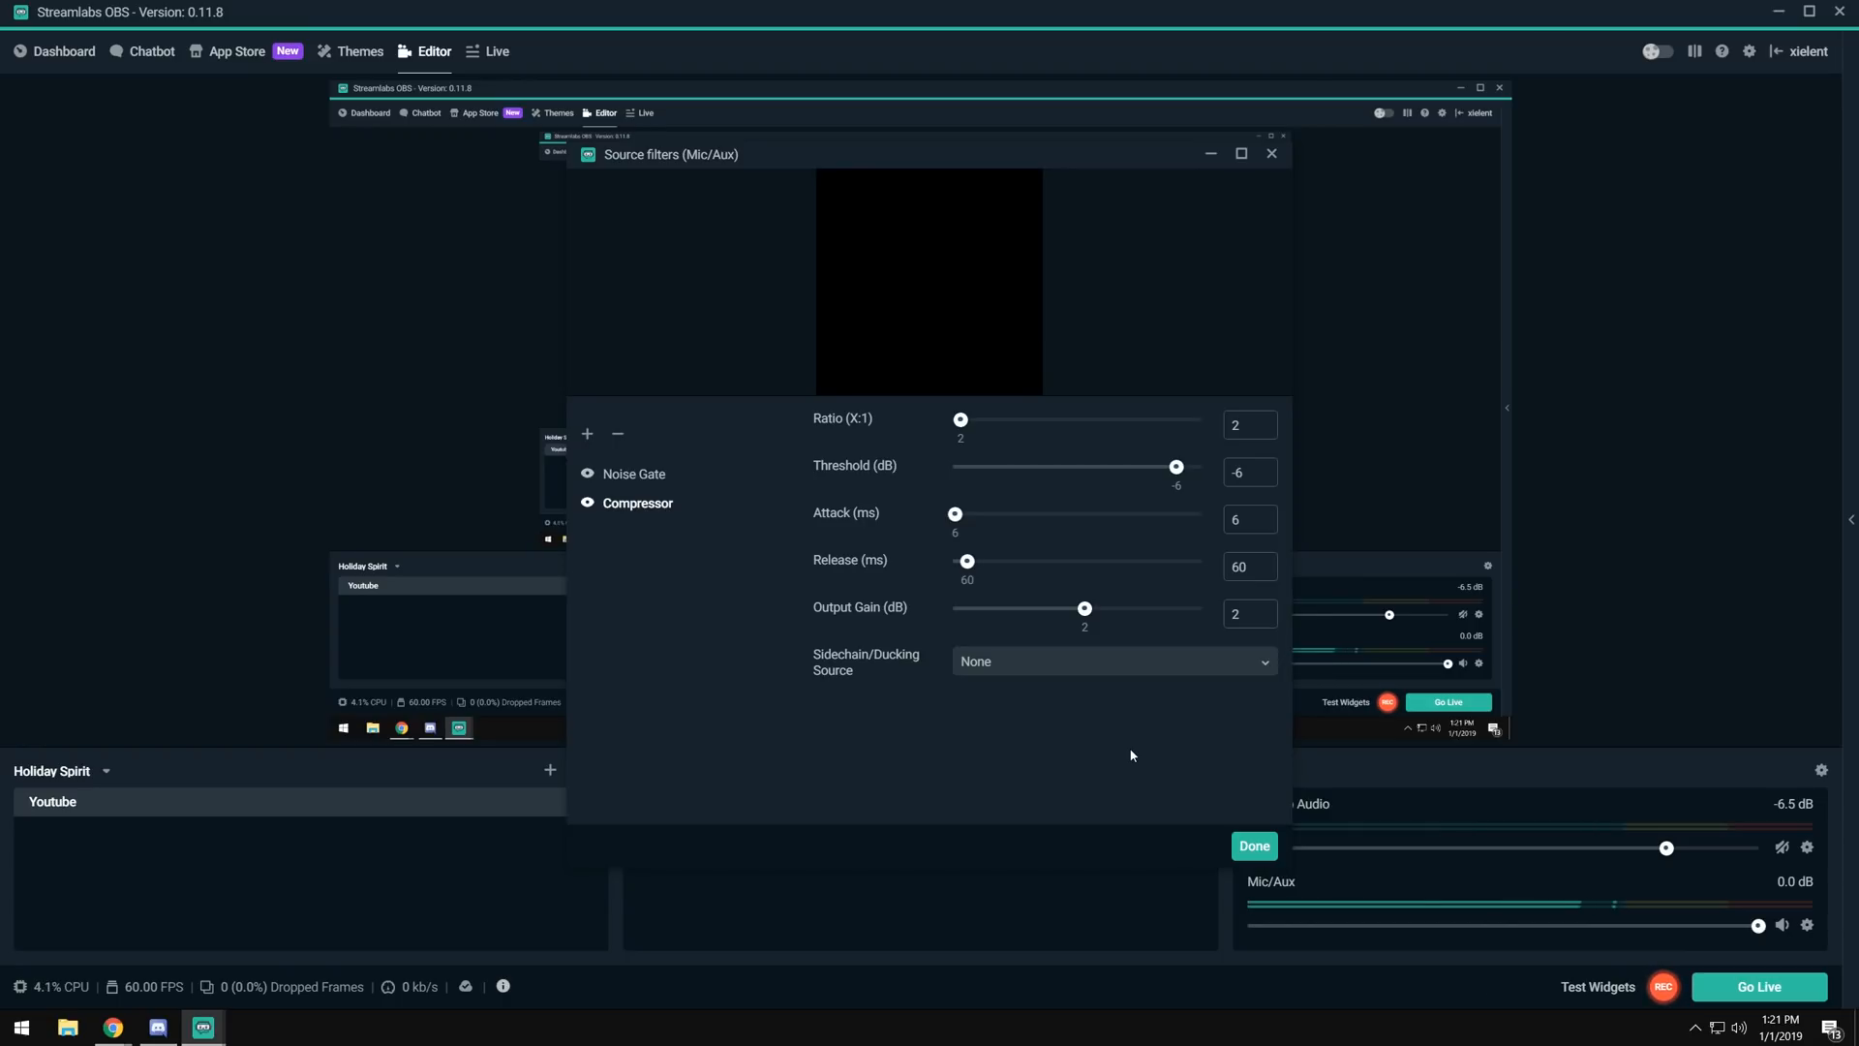
pyautogui.moveTo(1006, 662)
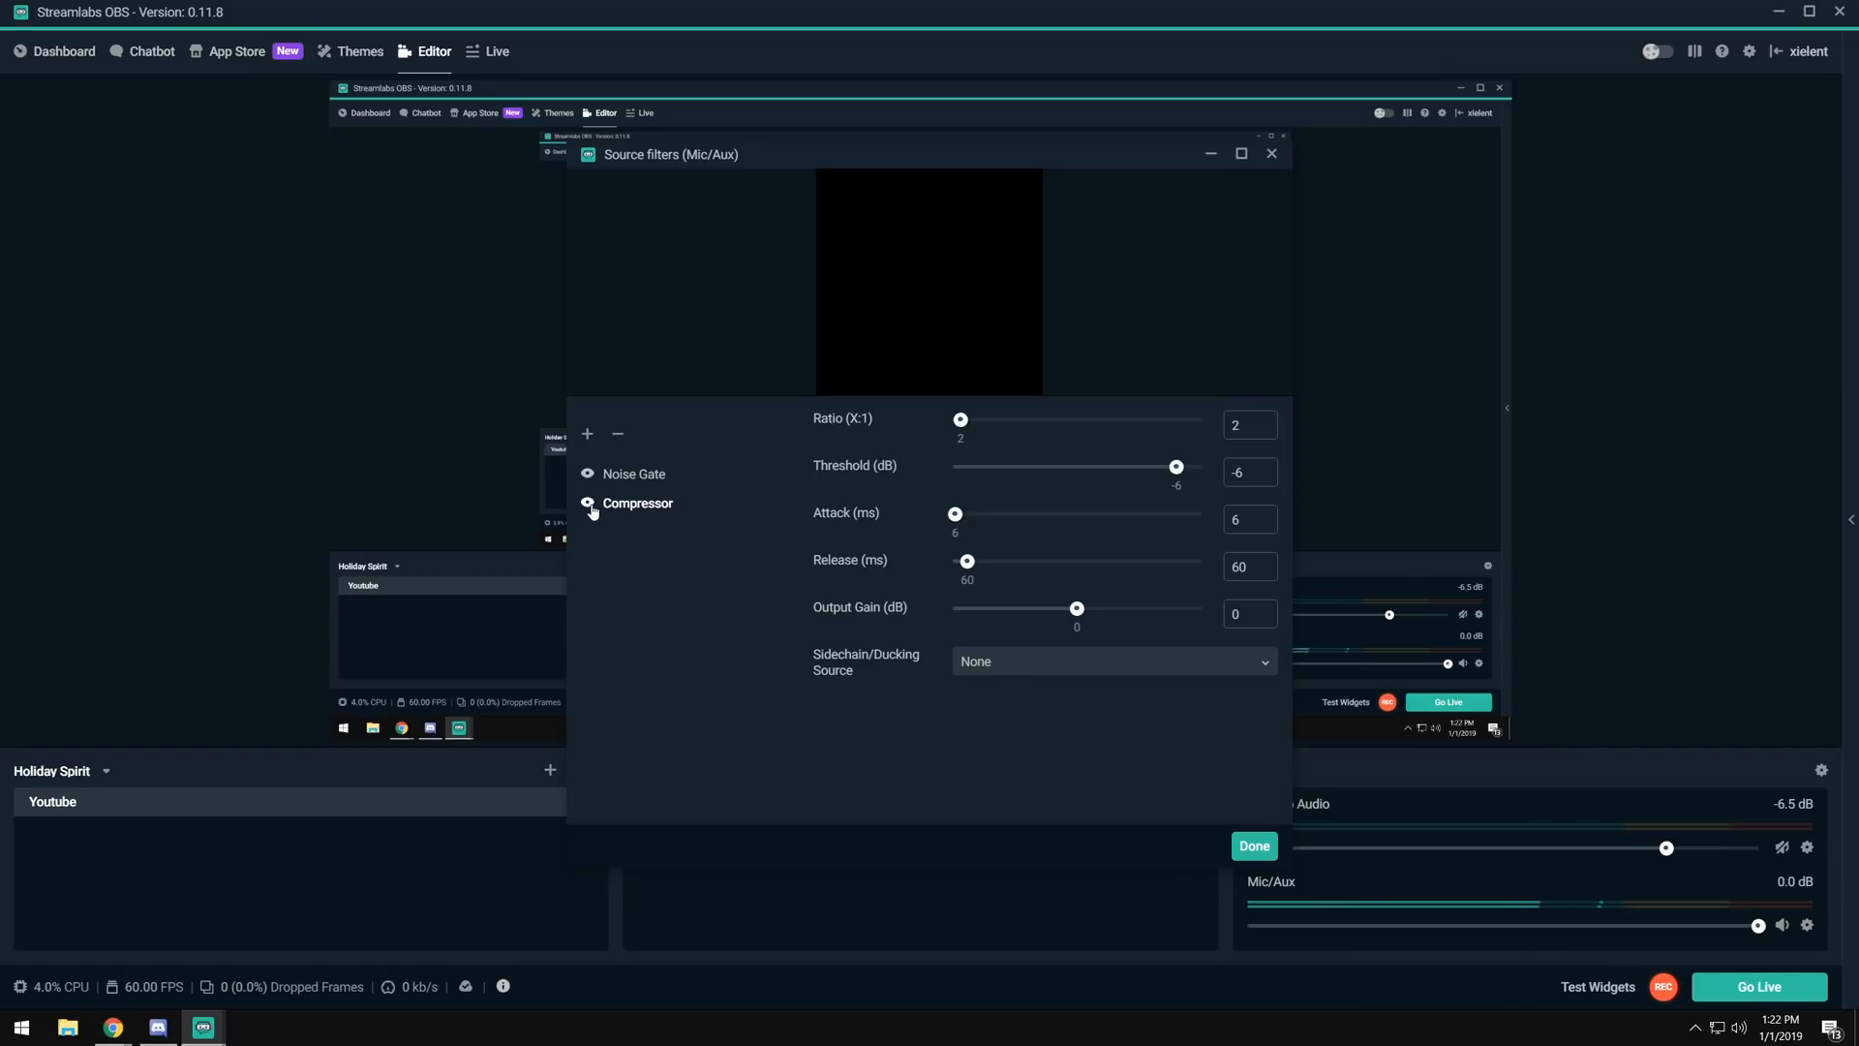
# Re-select the Compressor filter and bring its Output Gain back up to 2 dB.
pyautogui.click(587, 503)
pyautogui.write('1')
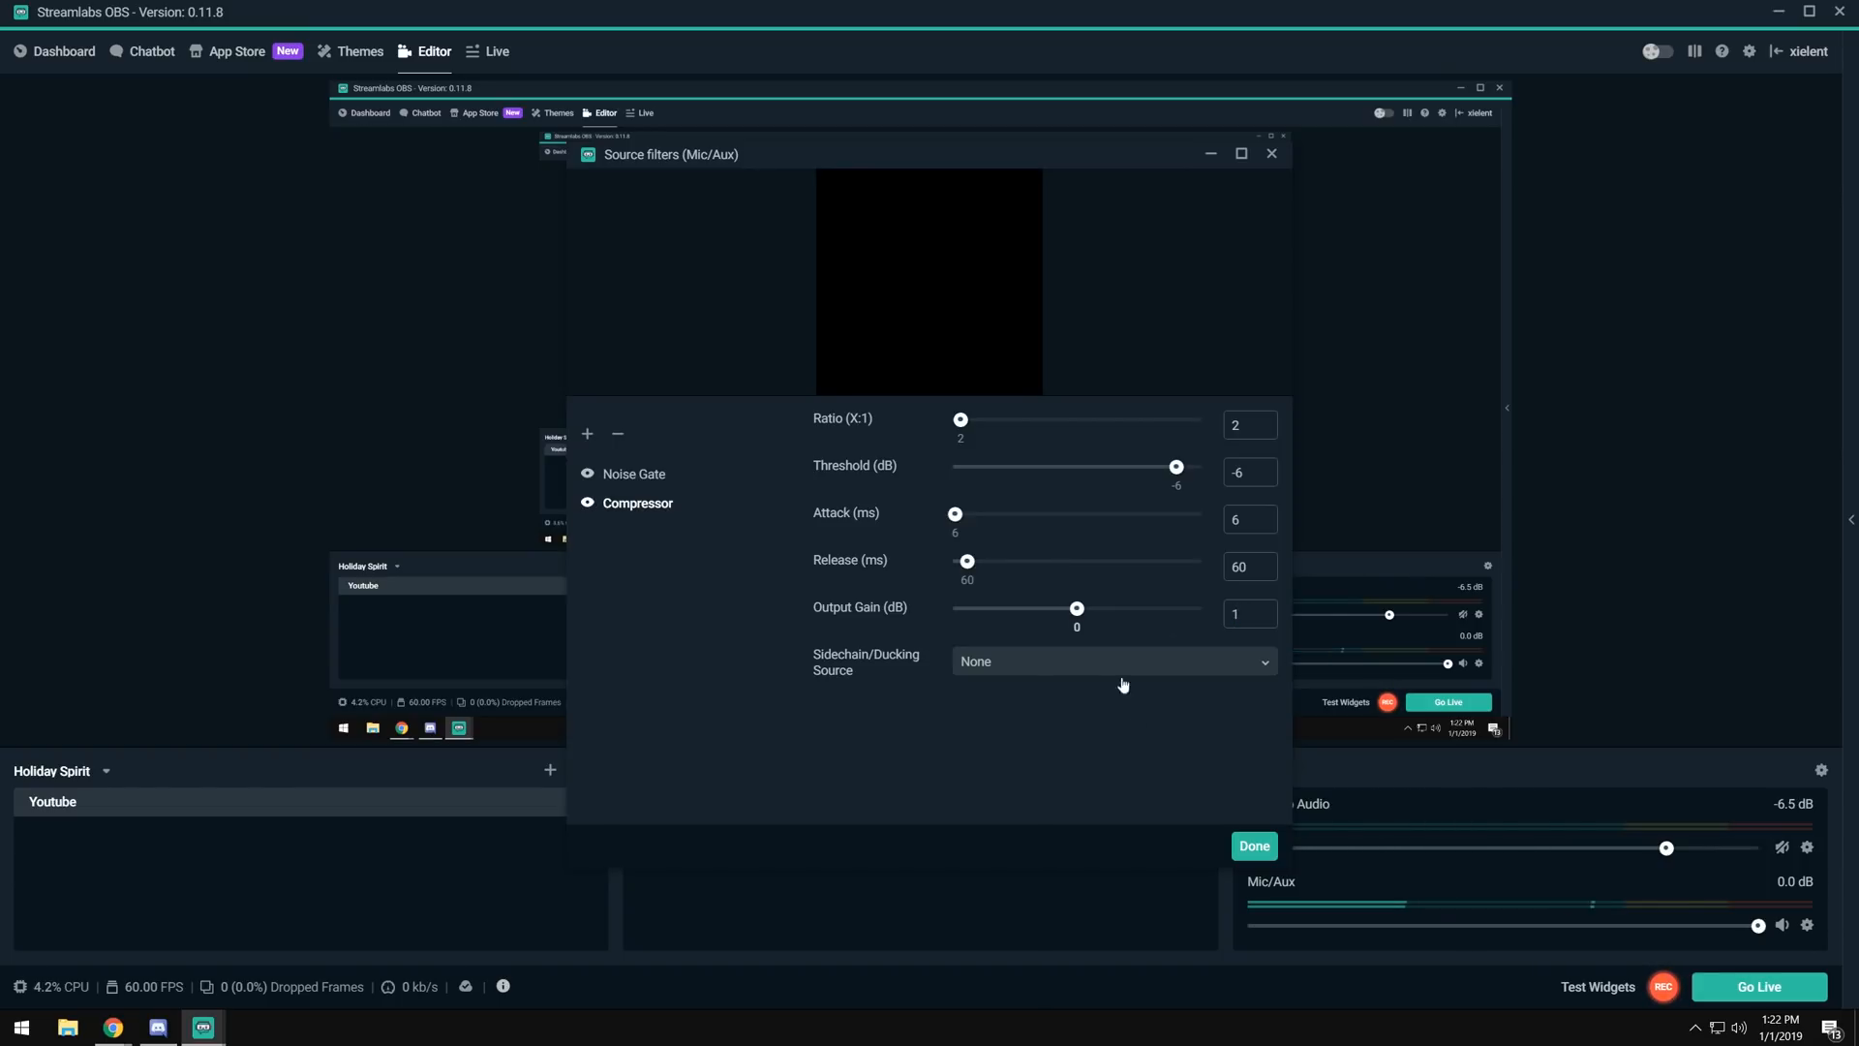
pyautogui.moveTo(1077, 606); pyautogui.dragTo(1081, 606)
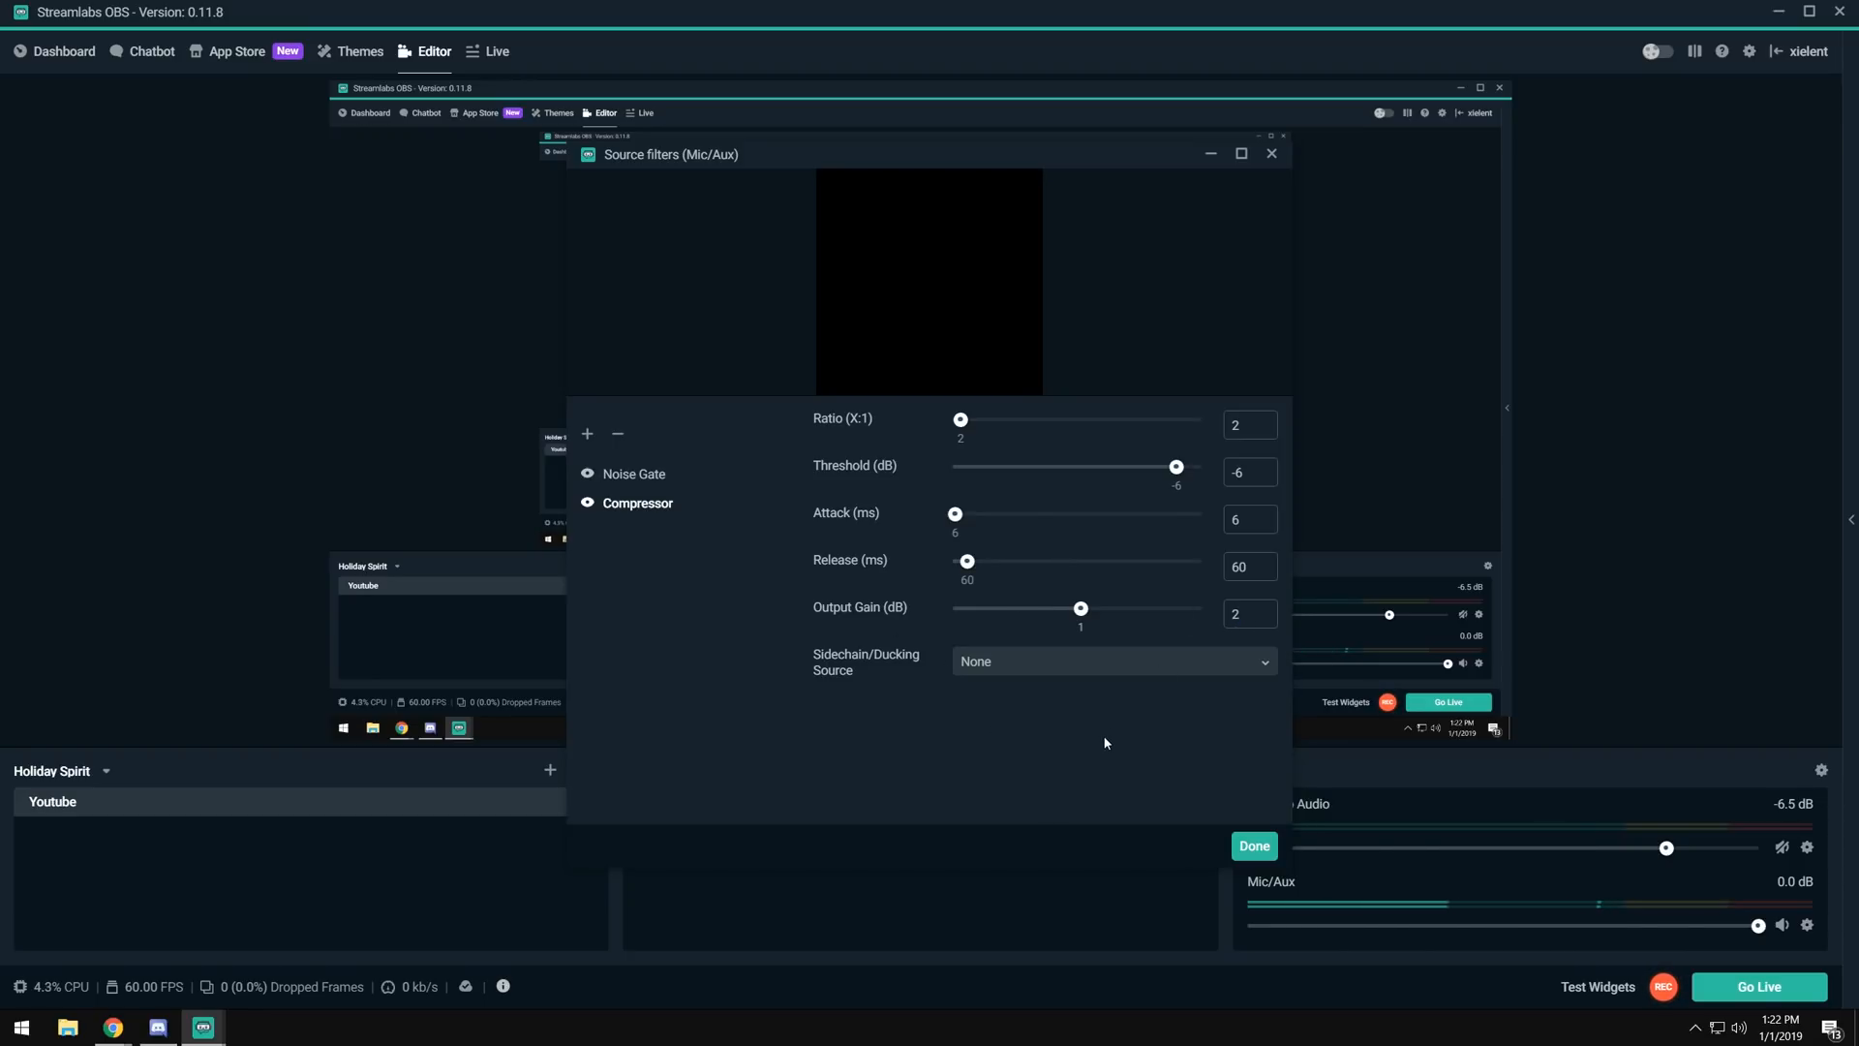
pyautogui.moveTo(1081, 607); pyautogui.dragTo(1085, 606)
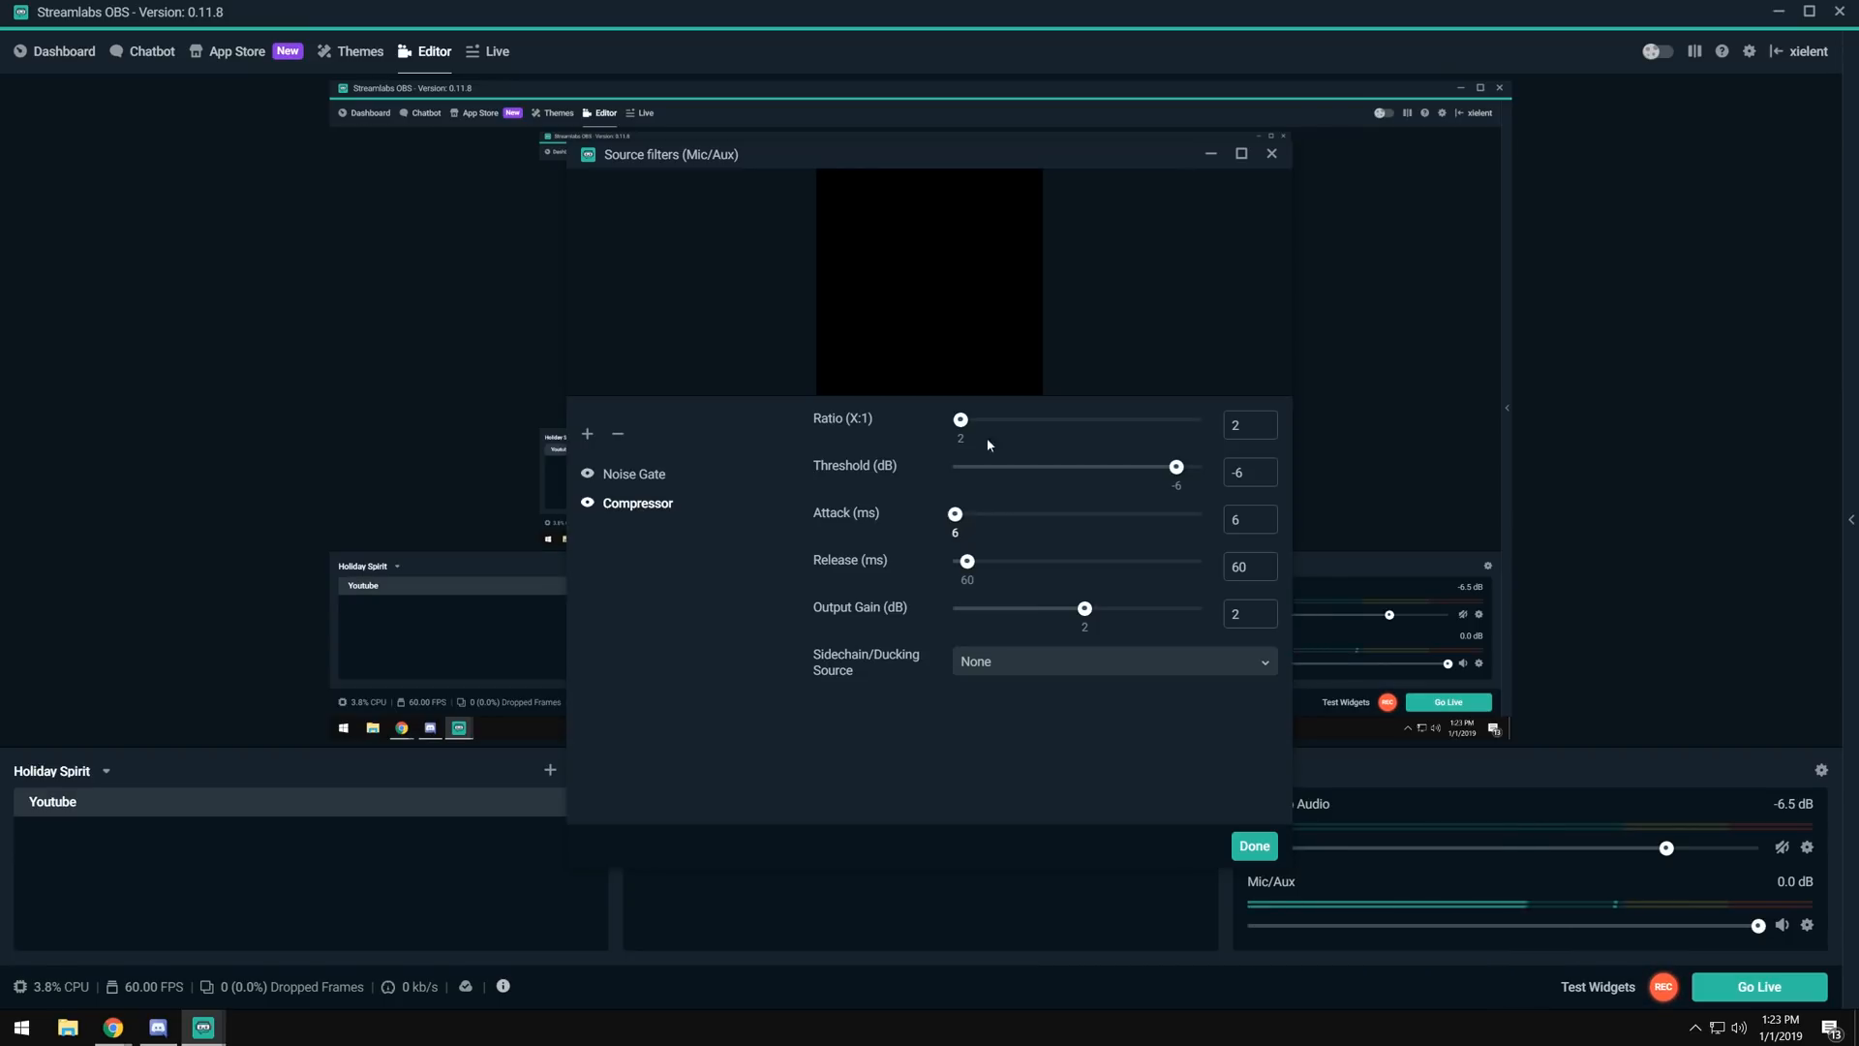
pyautogui.moveTo(775, 550)
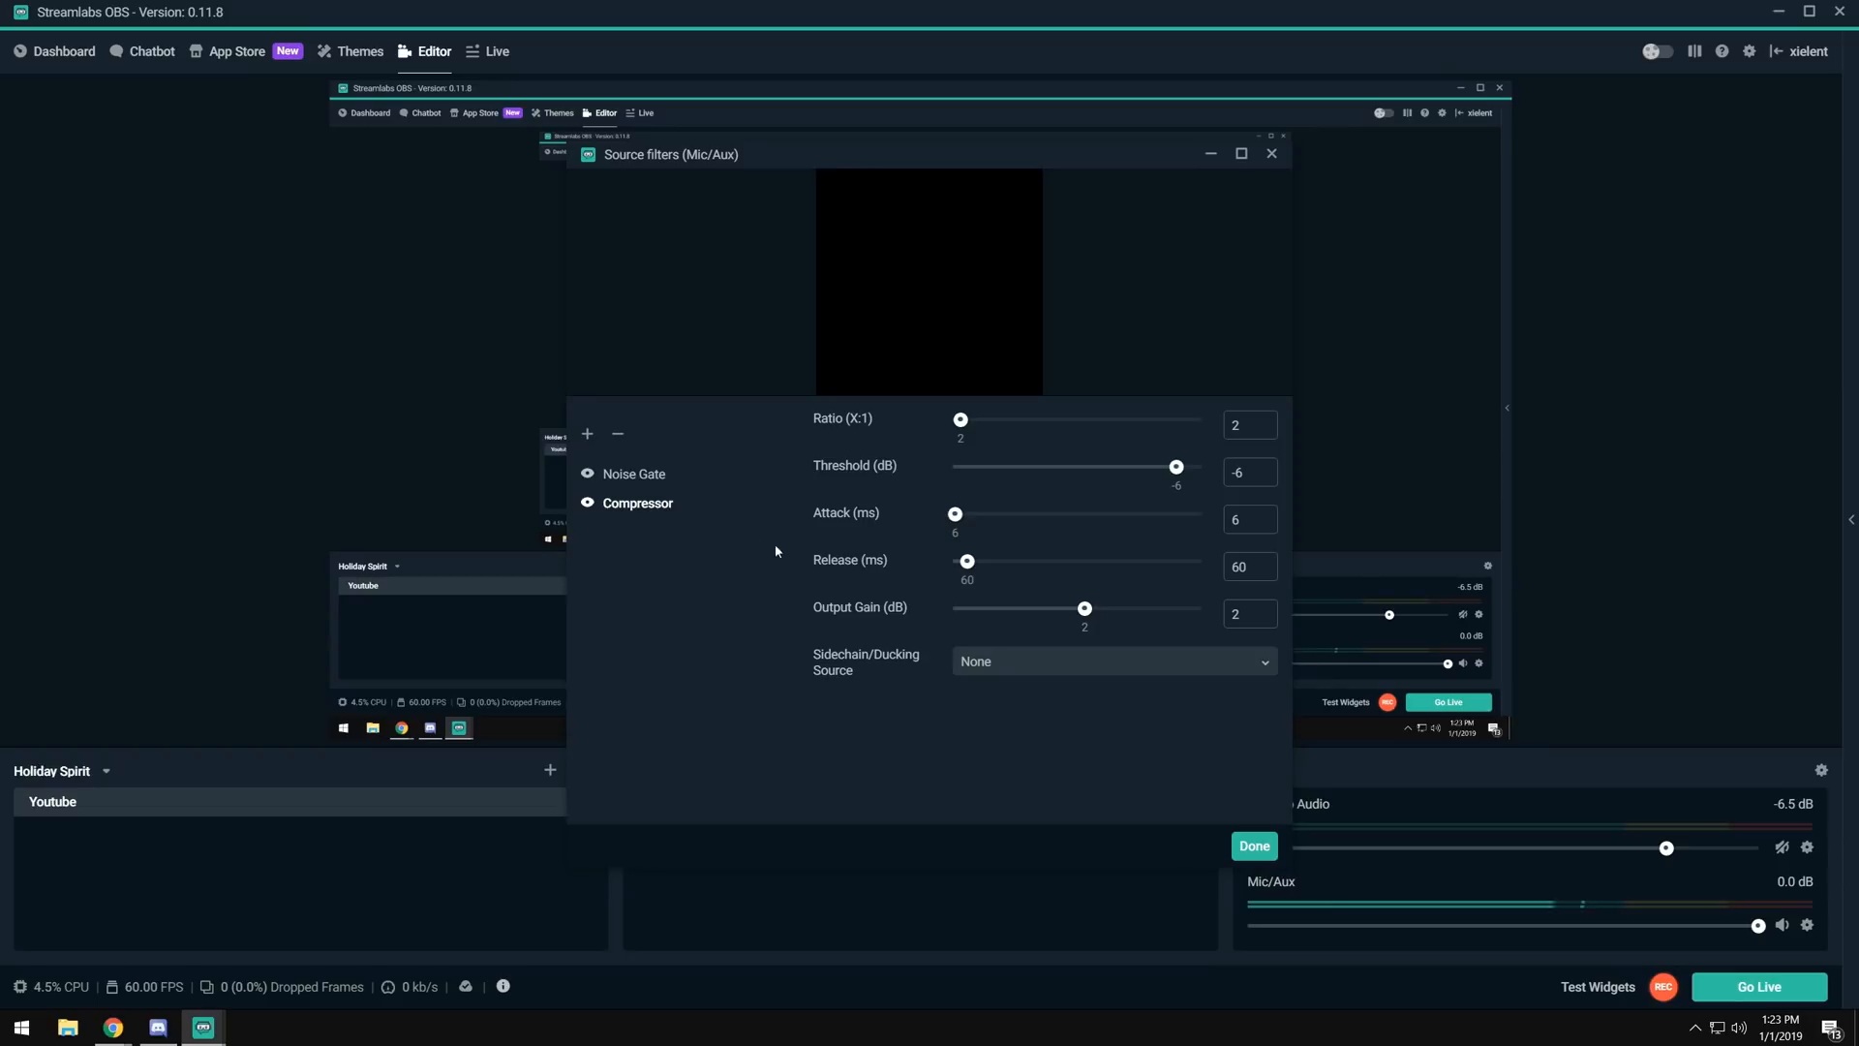
# Review the Noise Gate and Compressor settings, then confirm with Done to return to the editor.
pyautogui.click(633, 472)
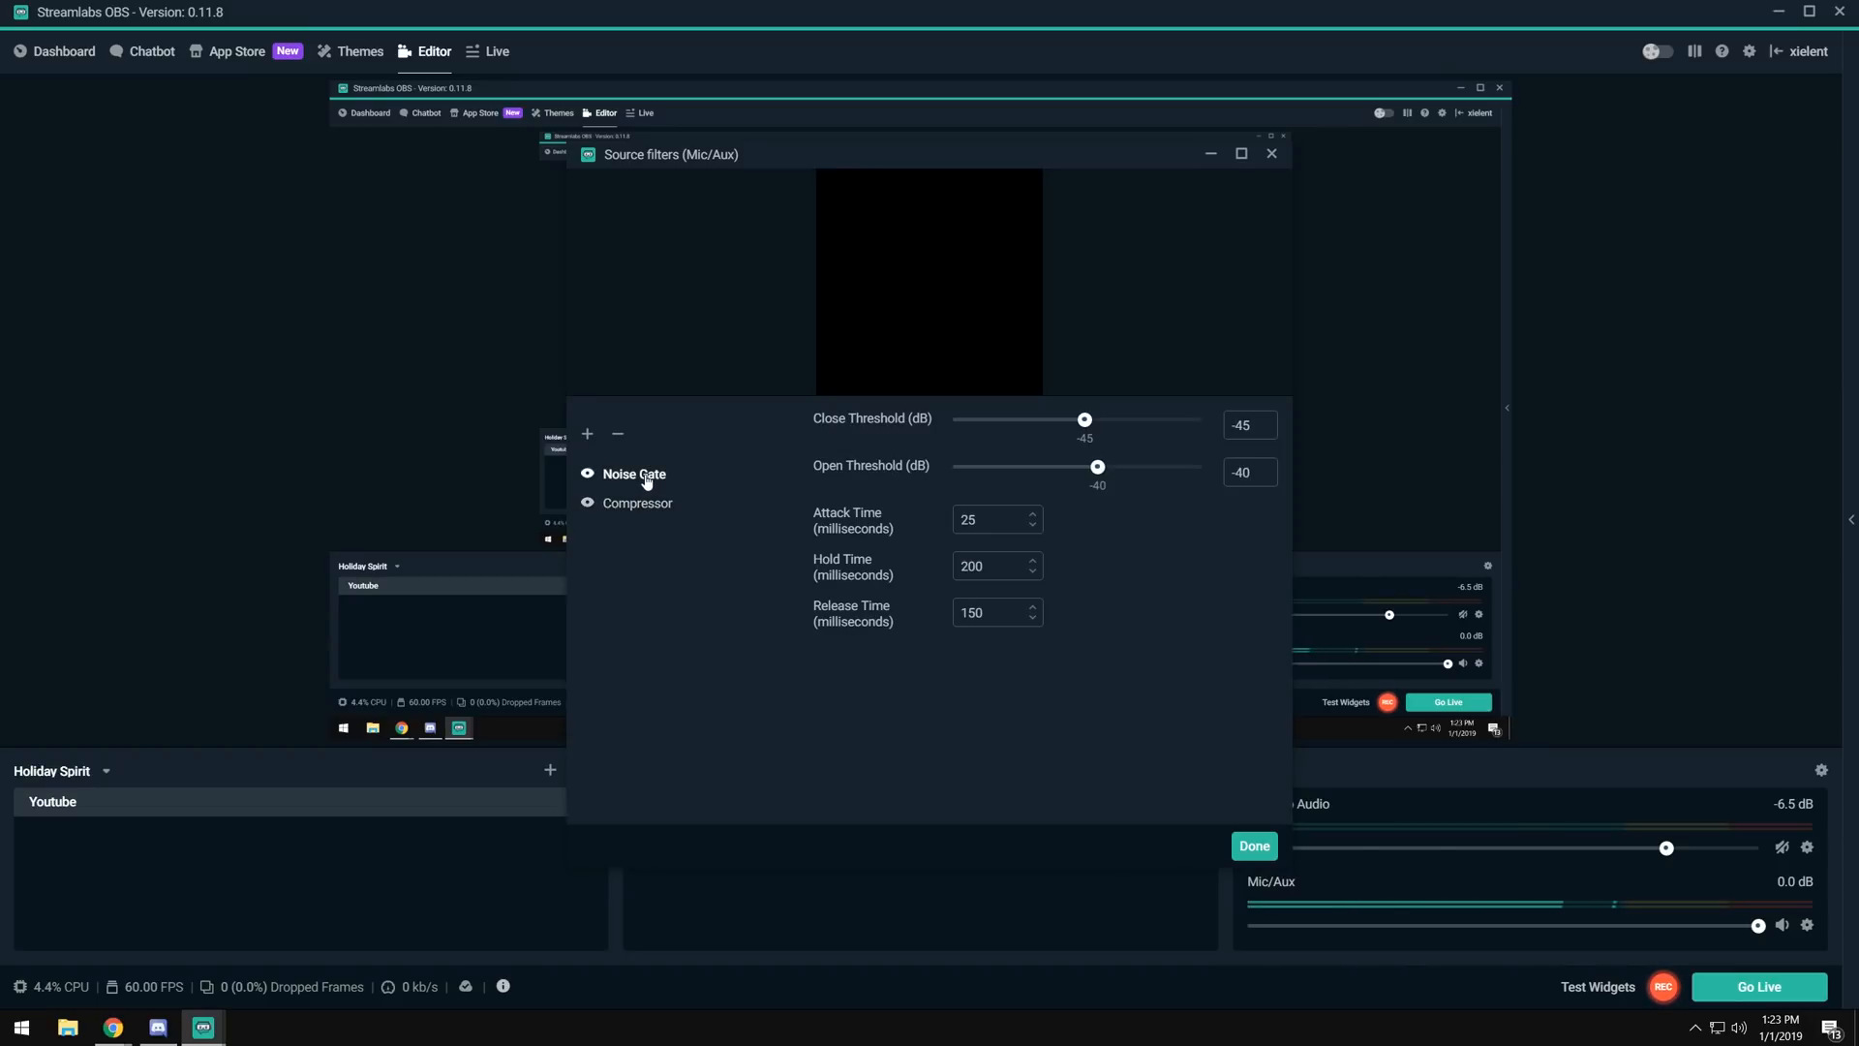
pyautogui.click(637, 503)
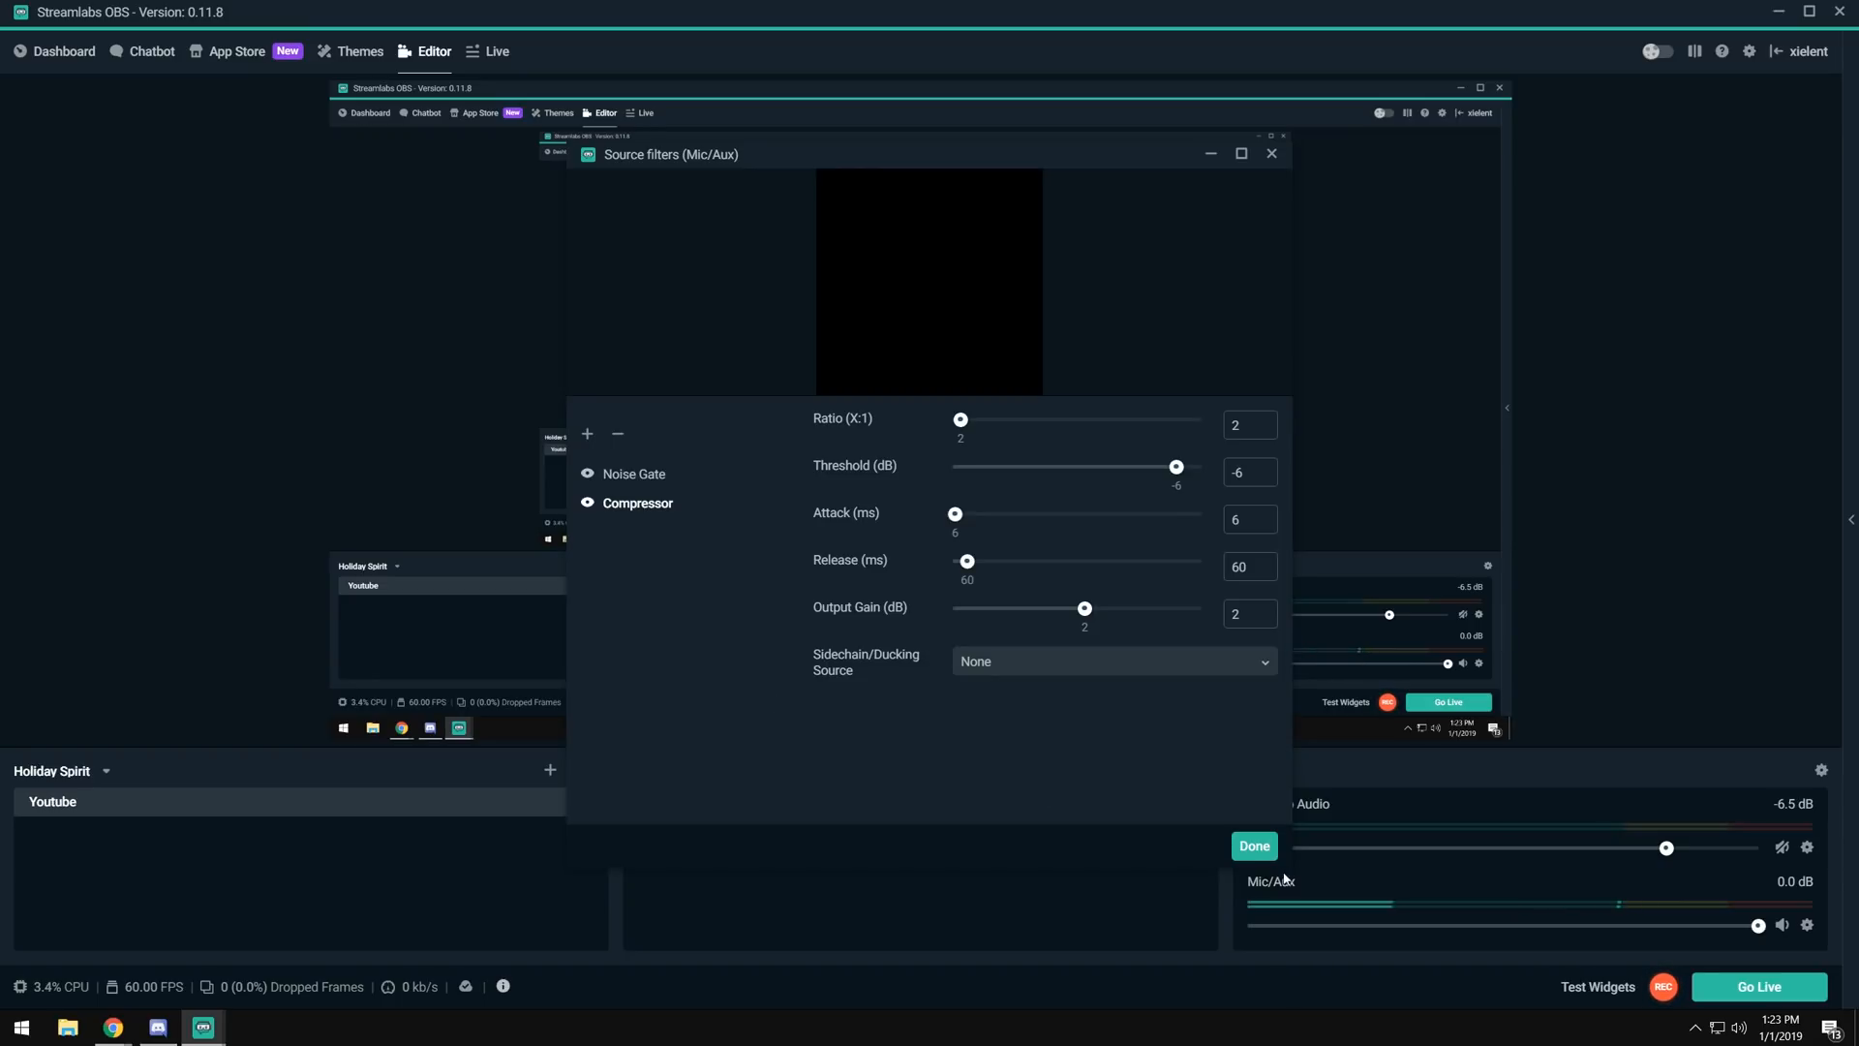
pyautogui.click(1253, 846)
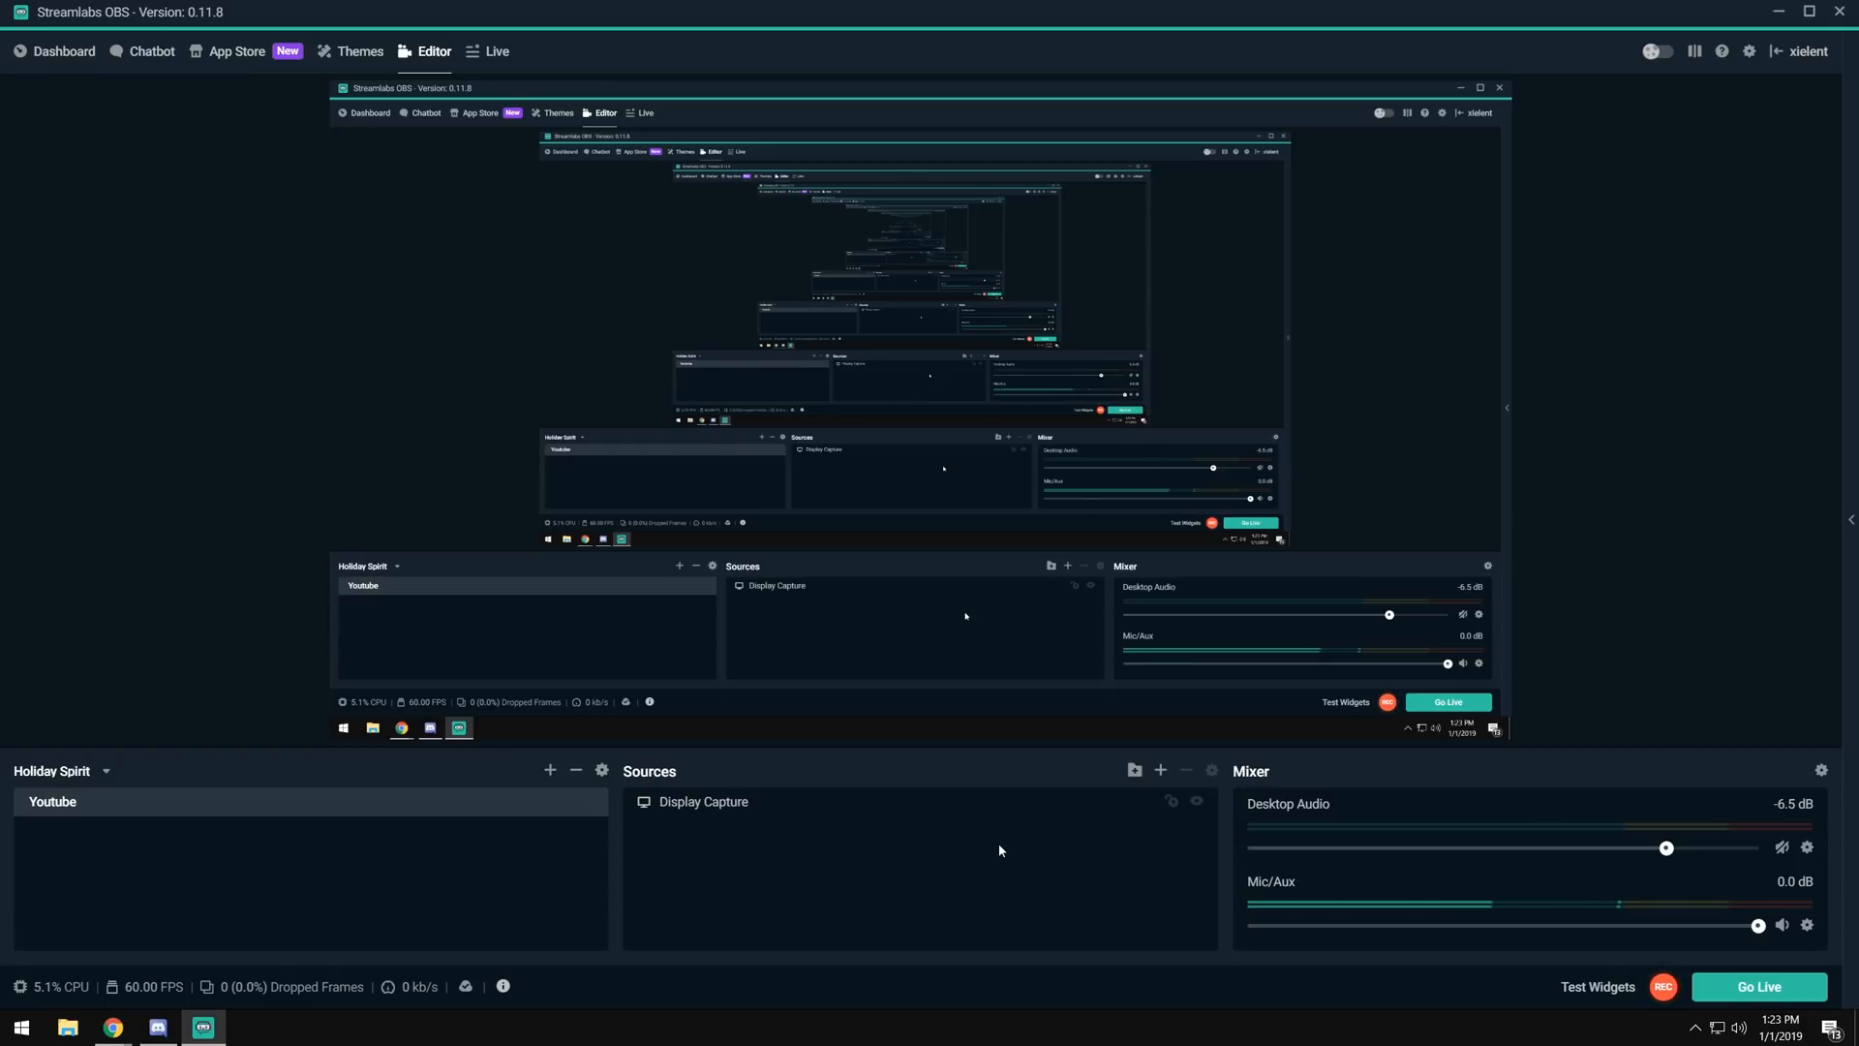